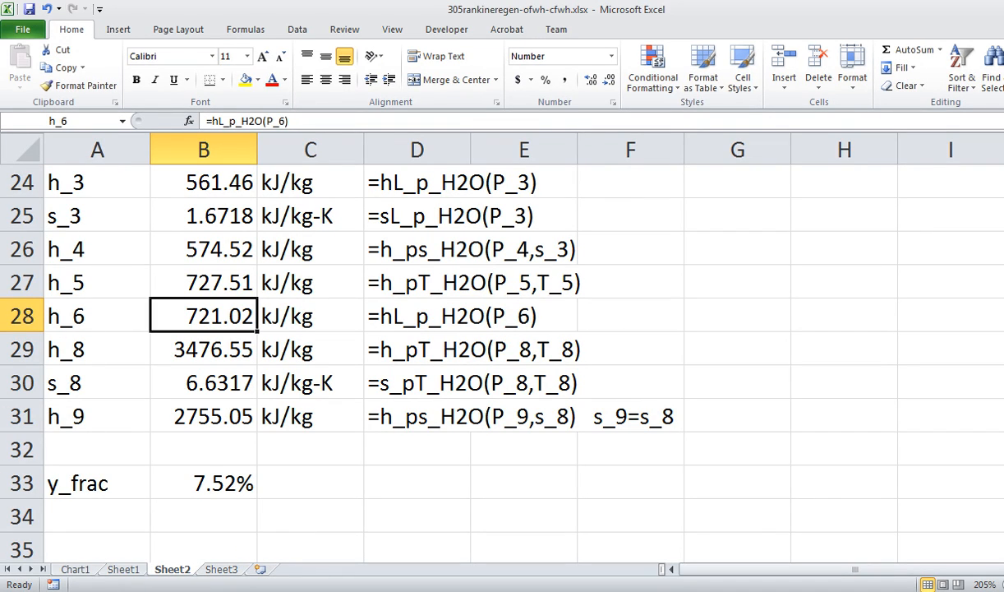
- Switch from the Chart1 T-s diagram to the Sheet1 schematic with the circled Closed FWH
left_click(81, 571)
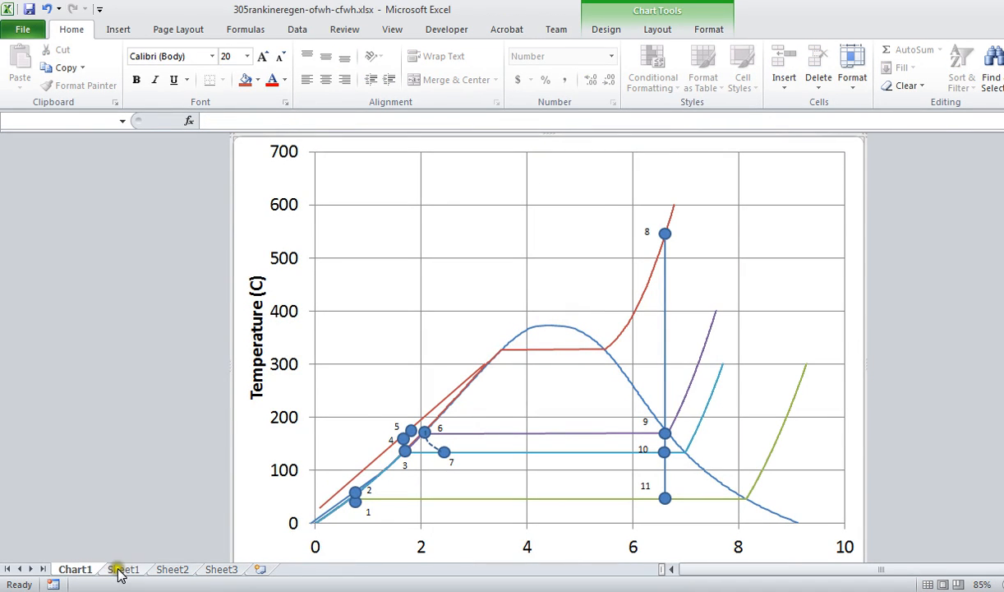
left_click(124, 568)
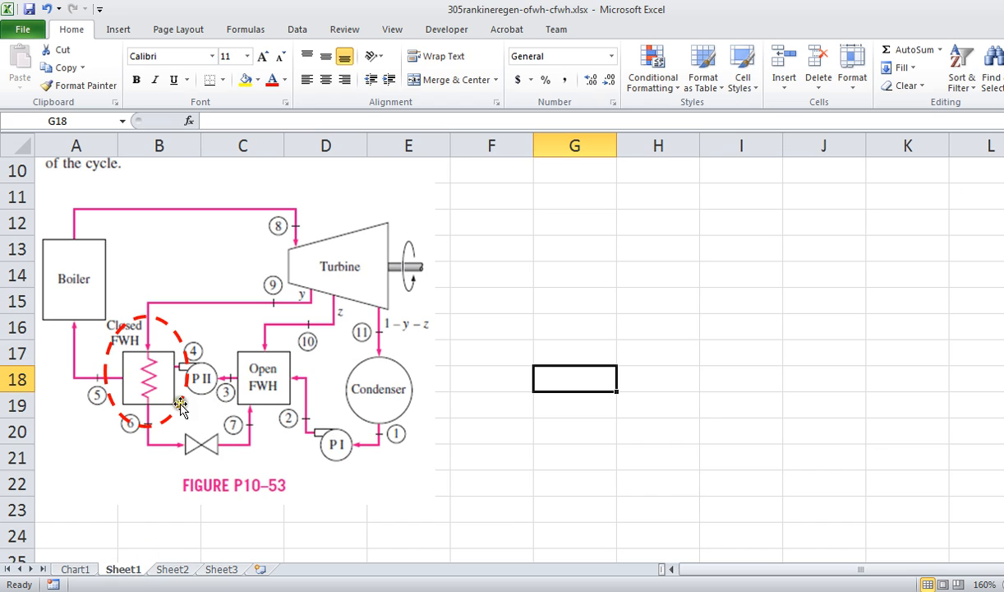
mouse_move(158, 352)
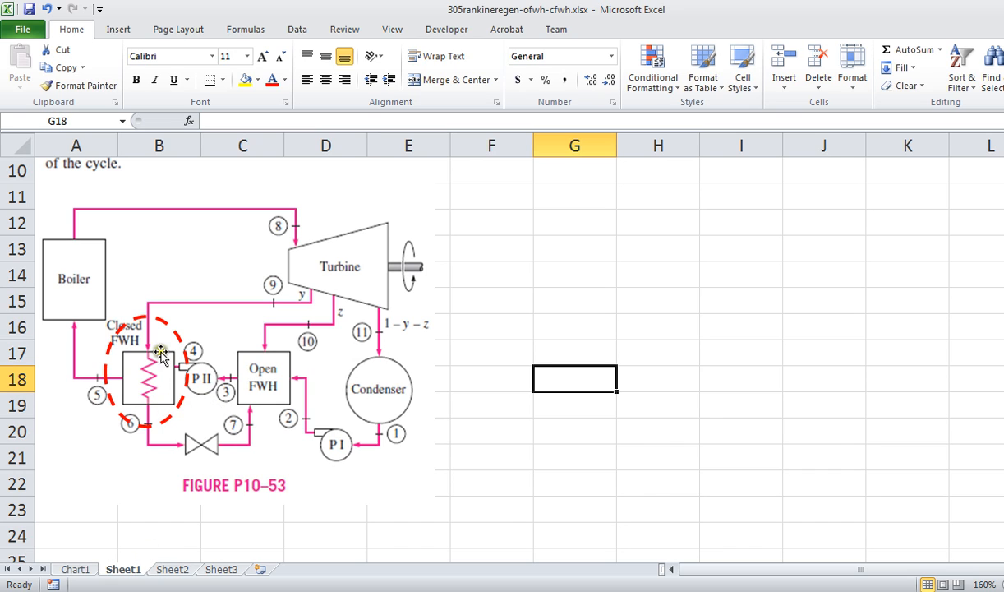
mouse_move(179, 411)
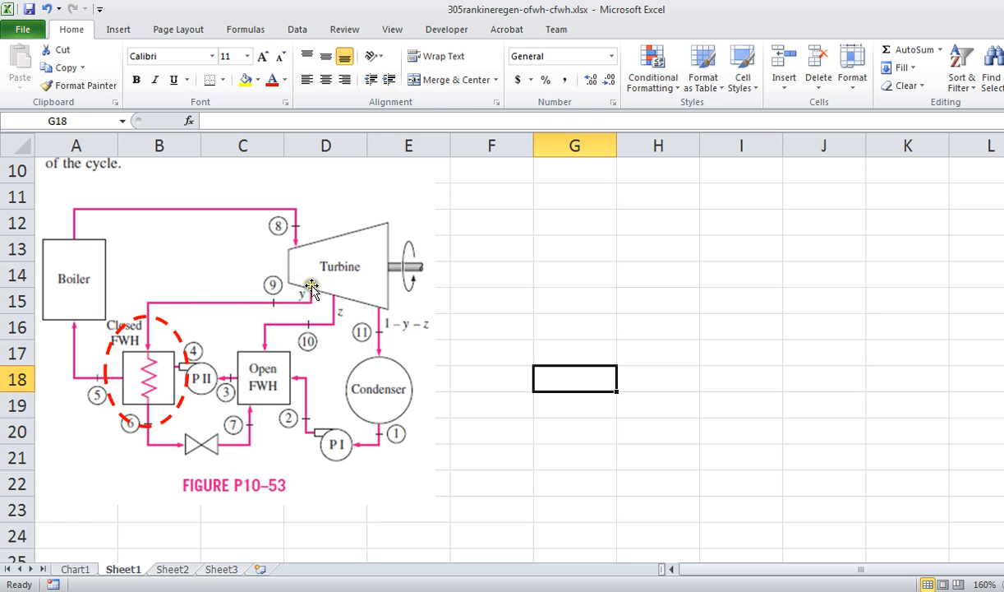
mouse_move(153, 410)
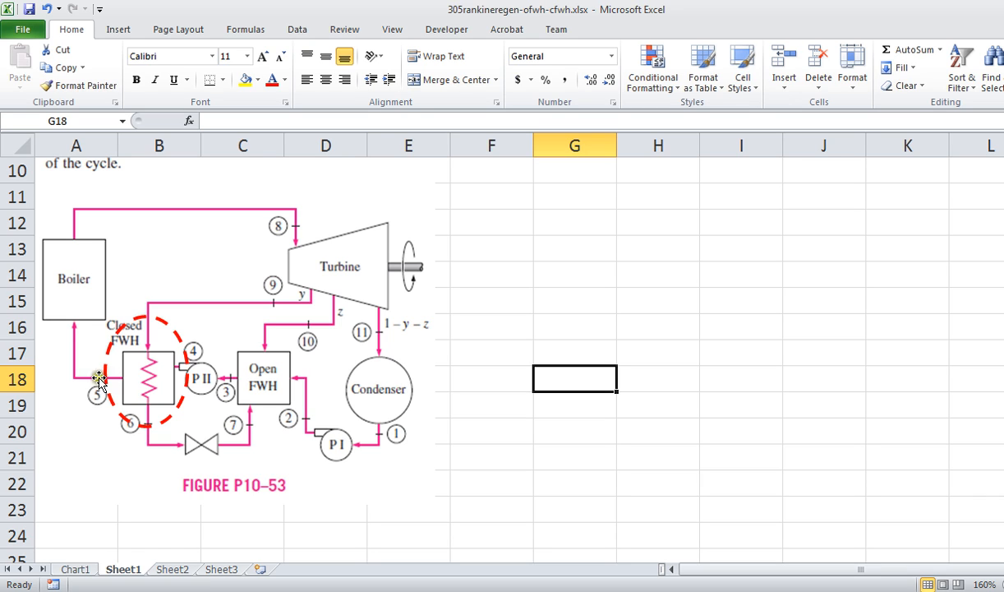
mouse_move(100, 419)
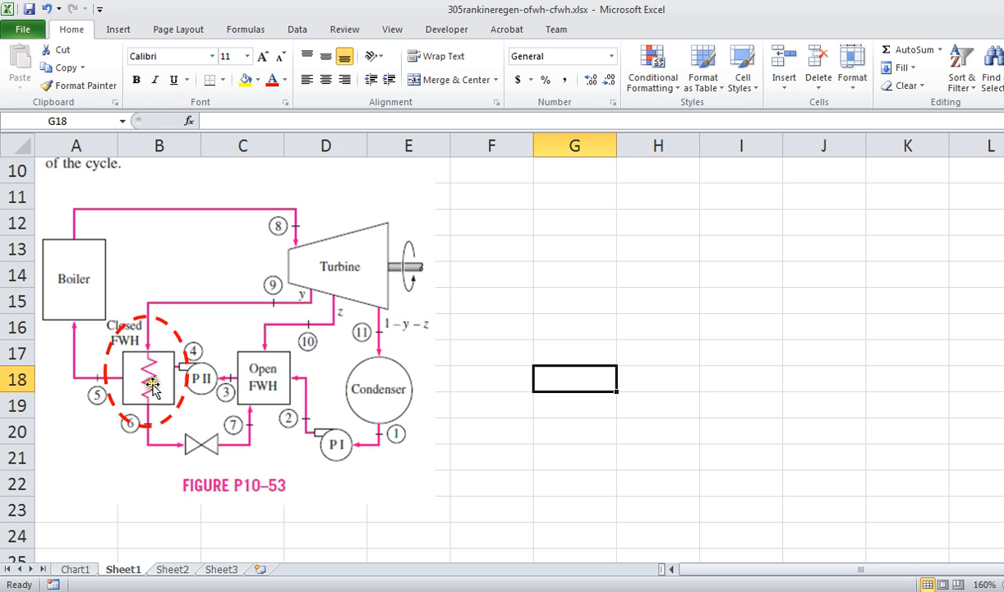
mouse_move(137, 424)
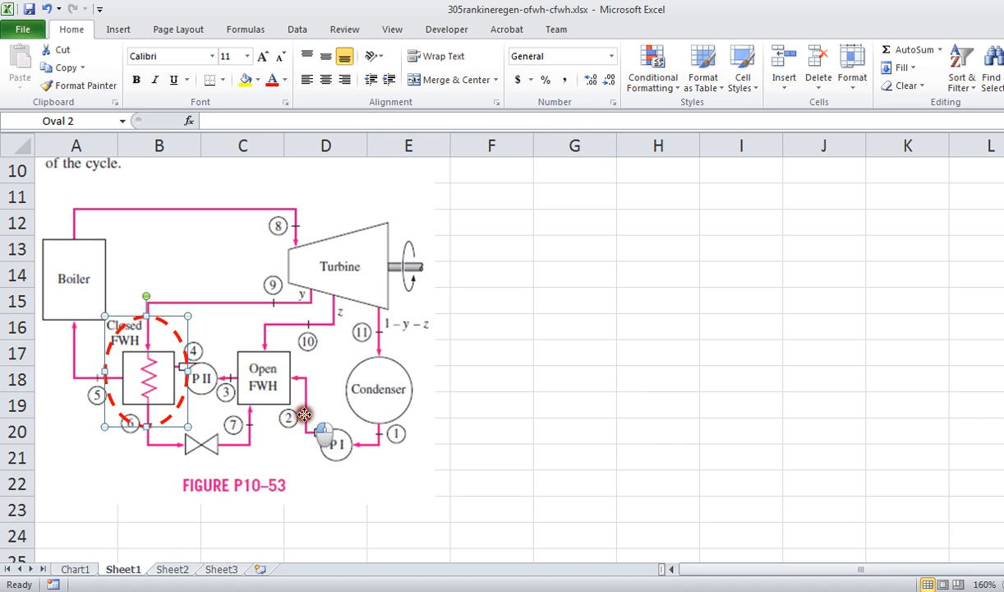
- Drag the red dashed circle rightward from the Closed FWH onto the Open FWH
left_click_drag(146, 378, 269, 378)
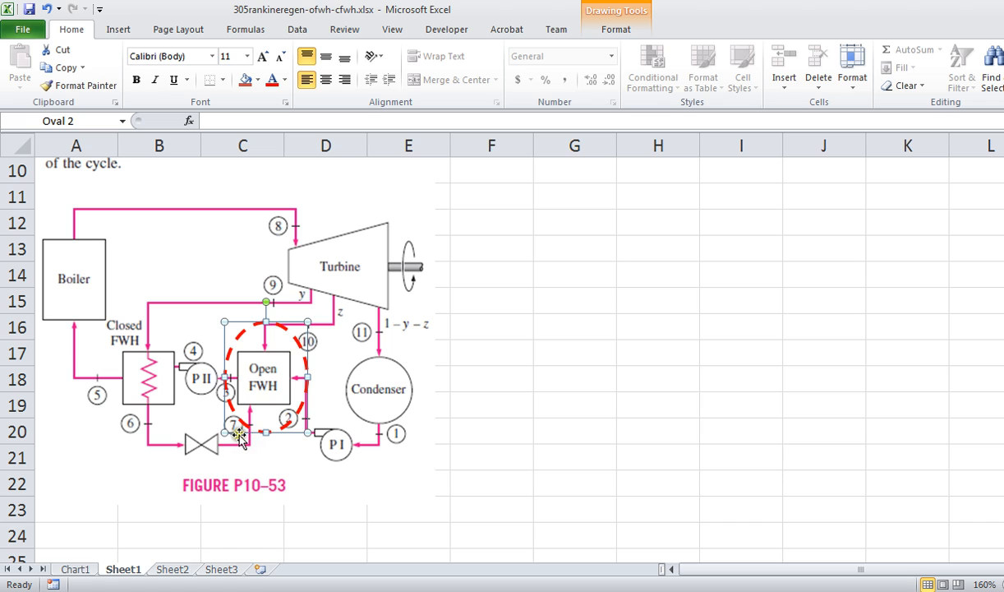
mouse_move(288, 326)
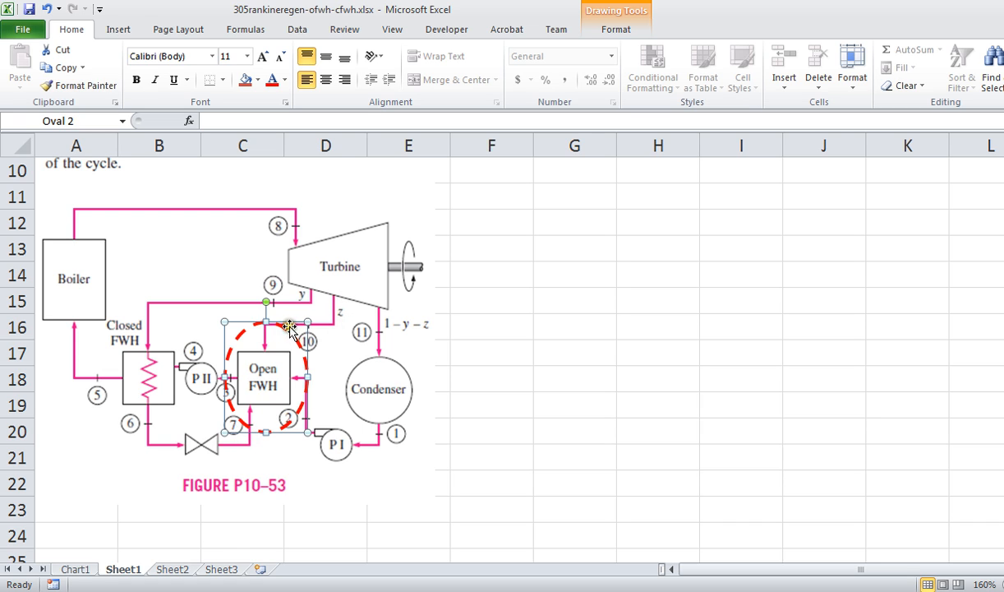
mouse_move(268, 399)
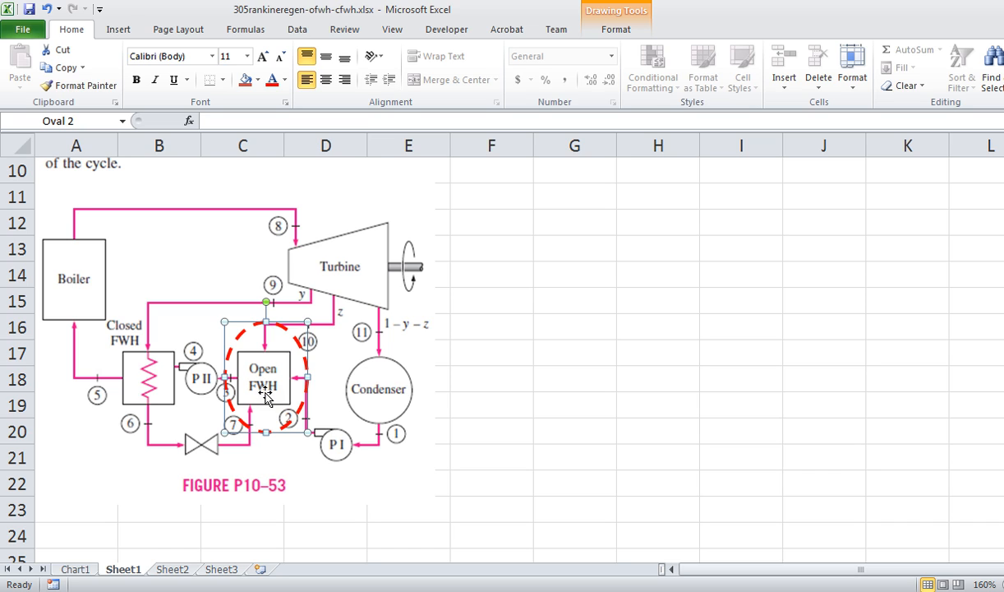
mouse_move(258, 397)
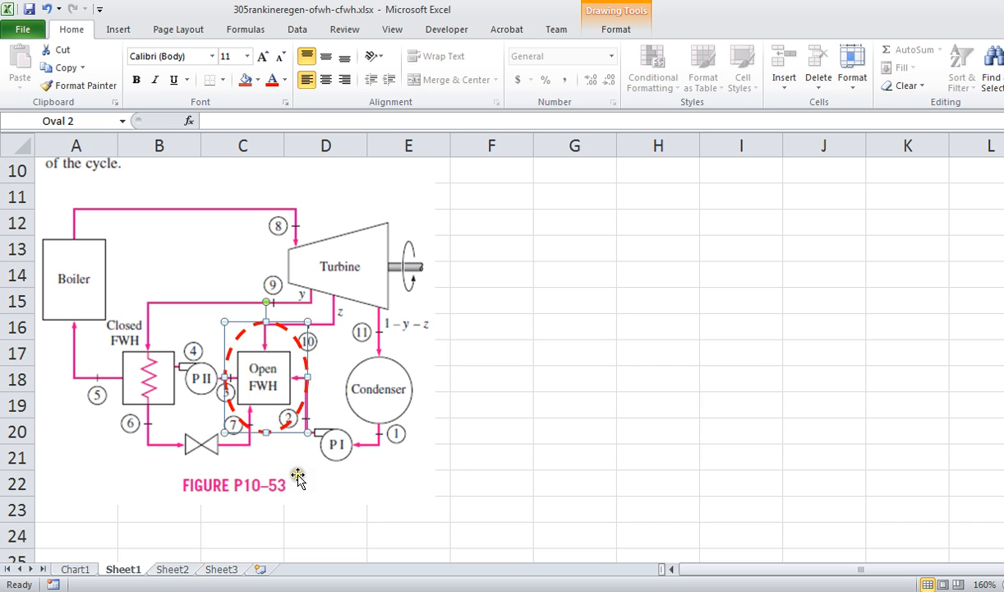
mouse_move(358, 424)
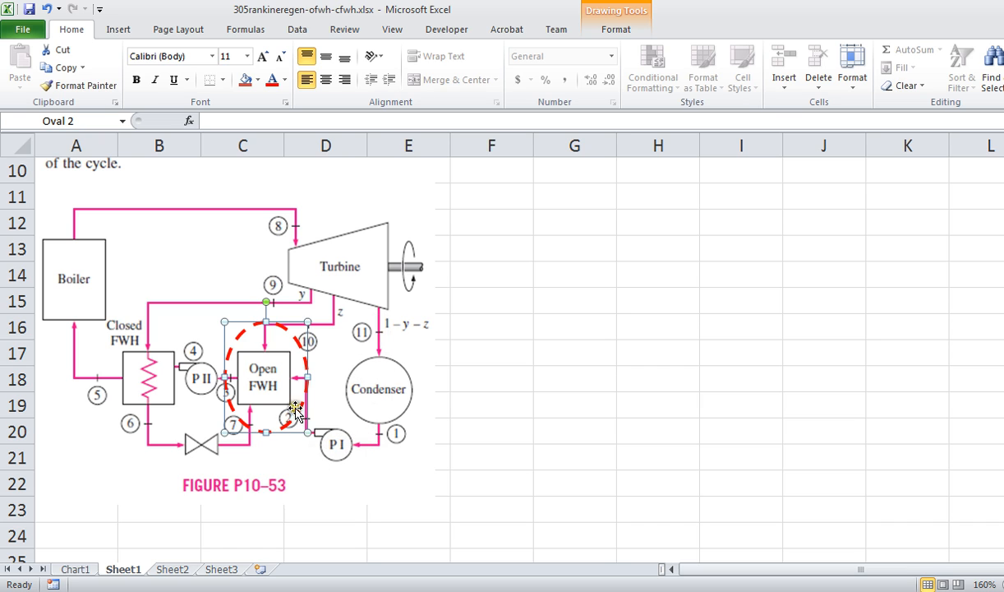
mouse_move(382, 282)
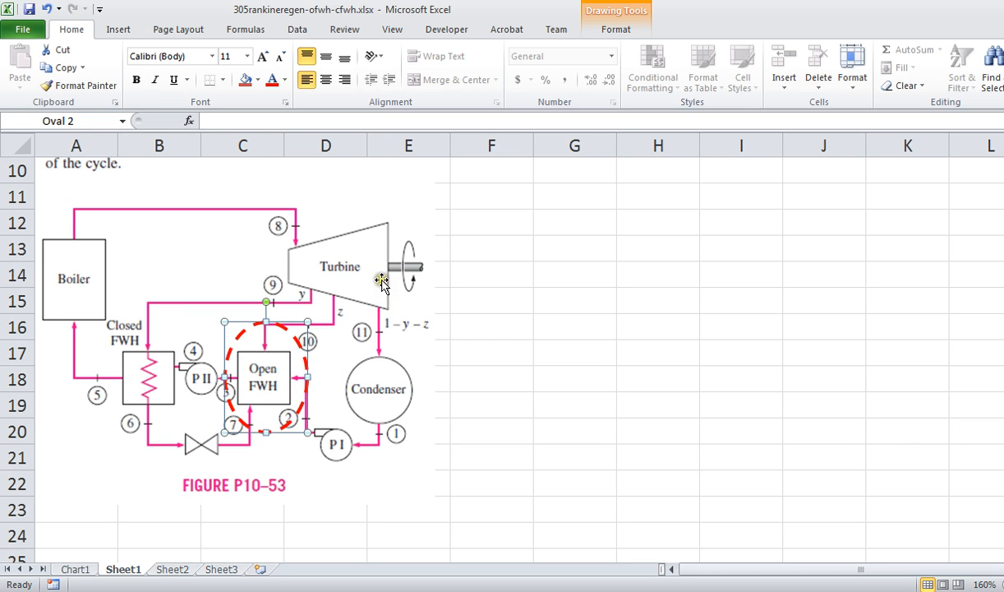
mouse_move(382, 370)
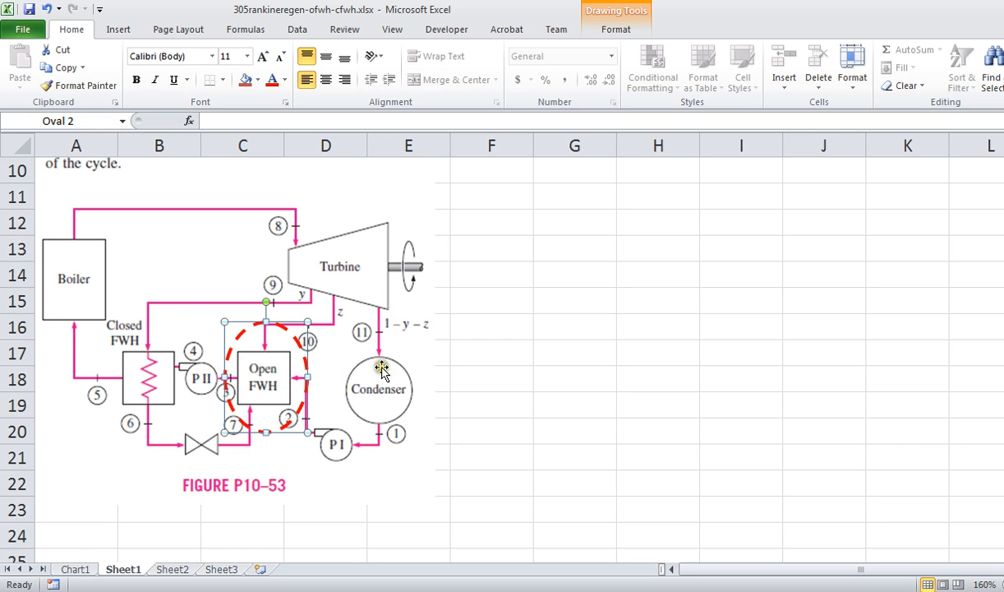
mouse_move(383, 402)
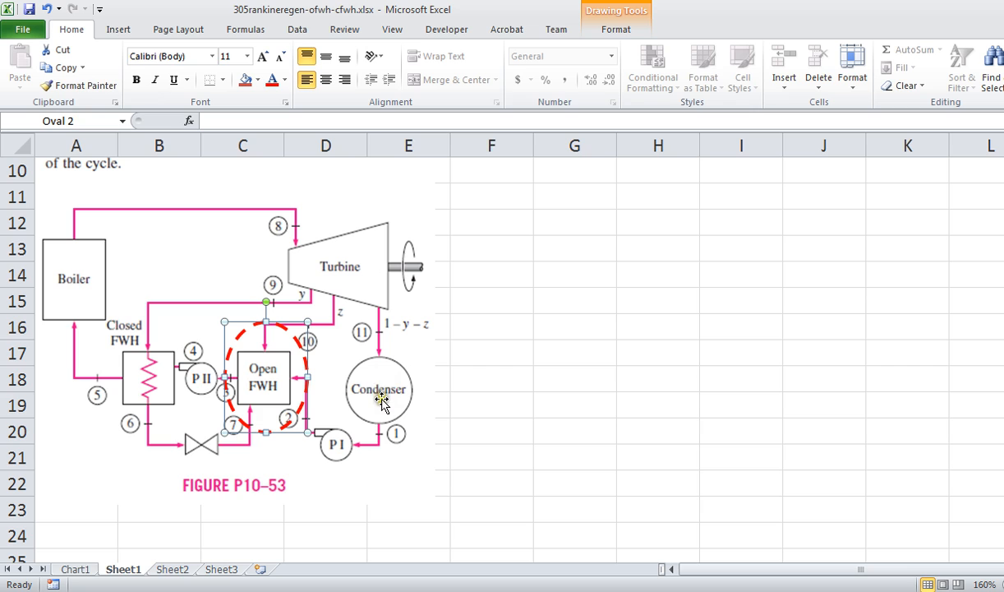
mouse_move(293, 232)
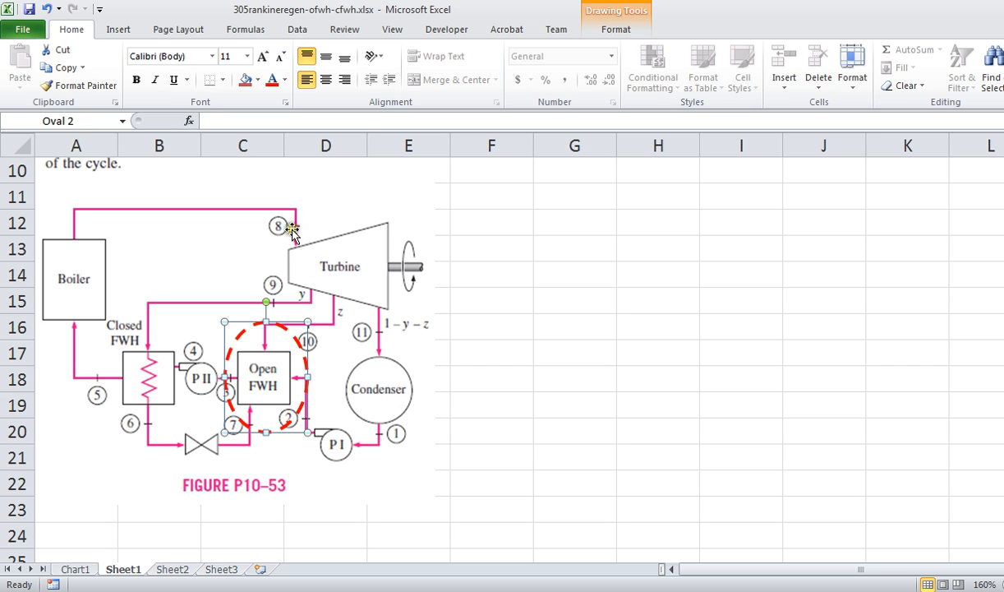
mouse_move(310, 264)
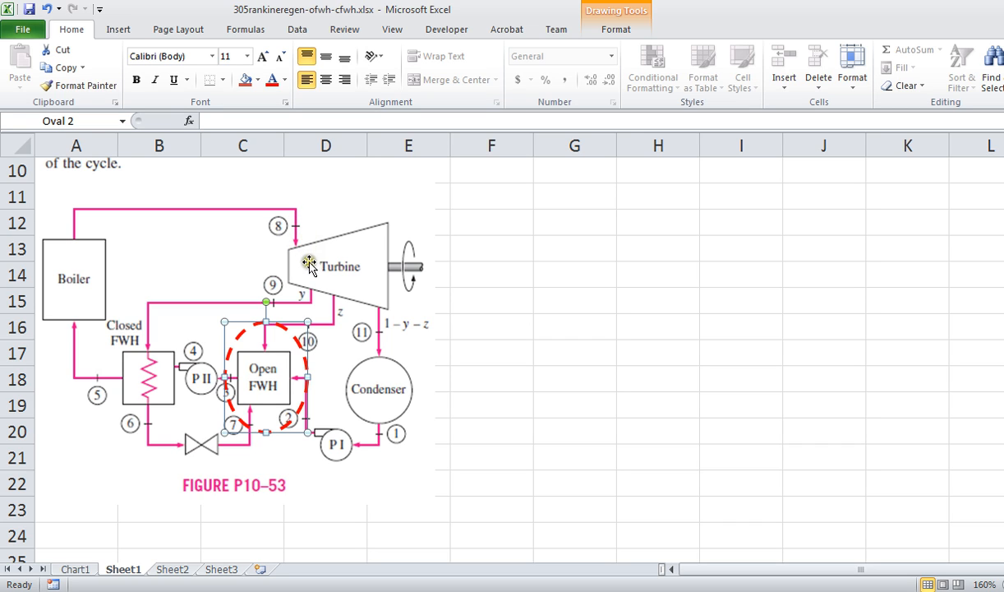
mouse_move(170, 293)
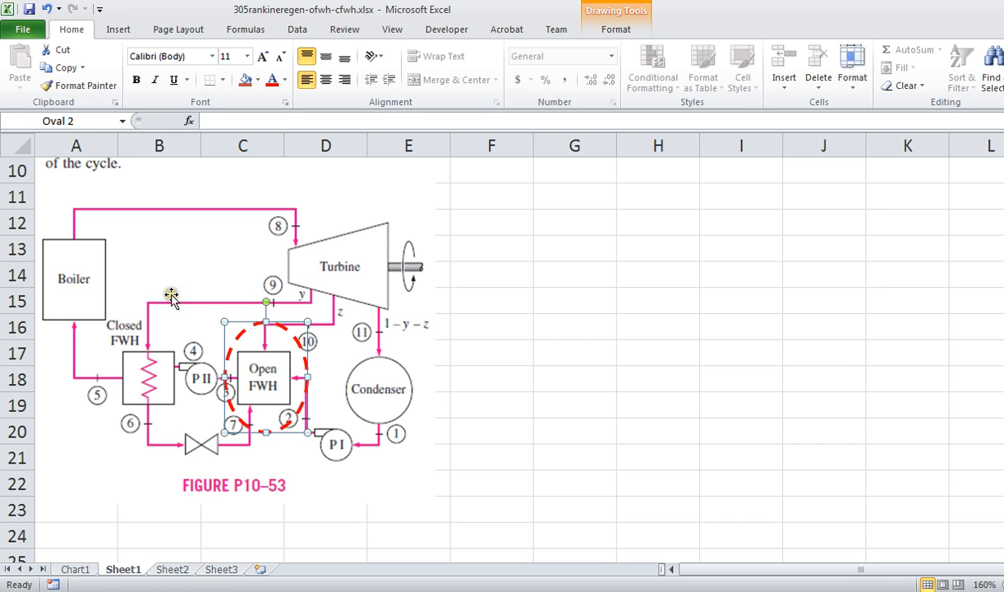
mouse_move(284, 323)
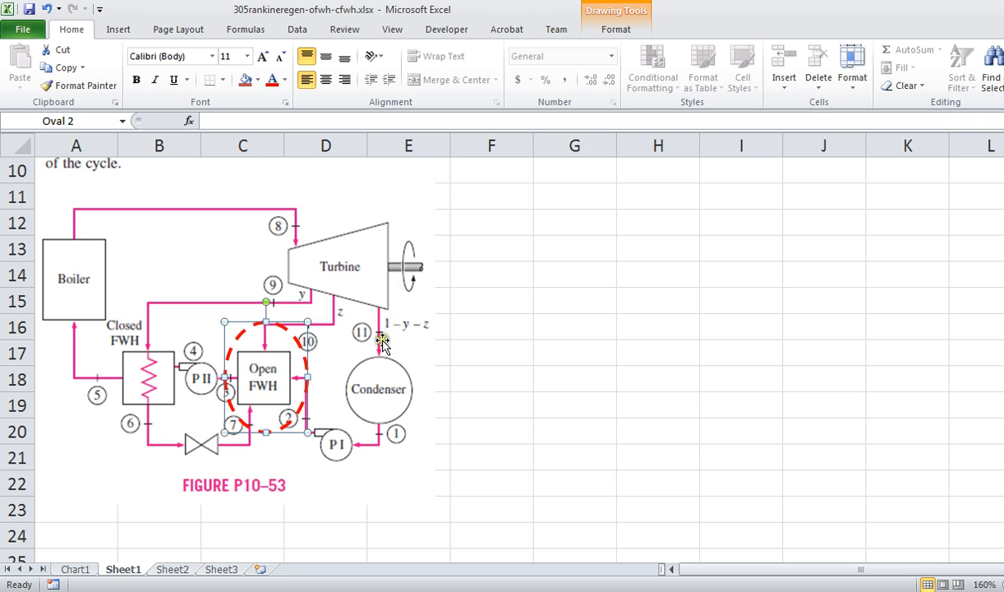
mouse_move(385, 411)
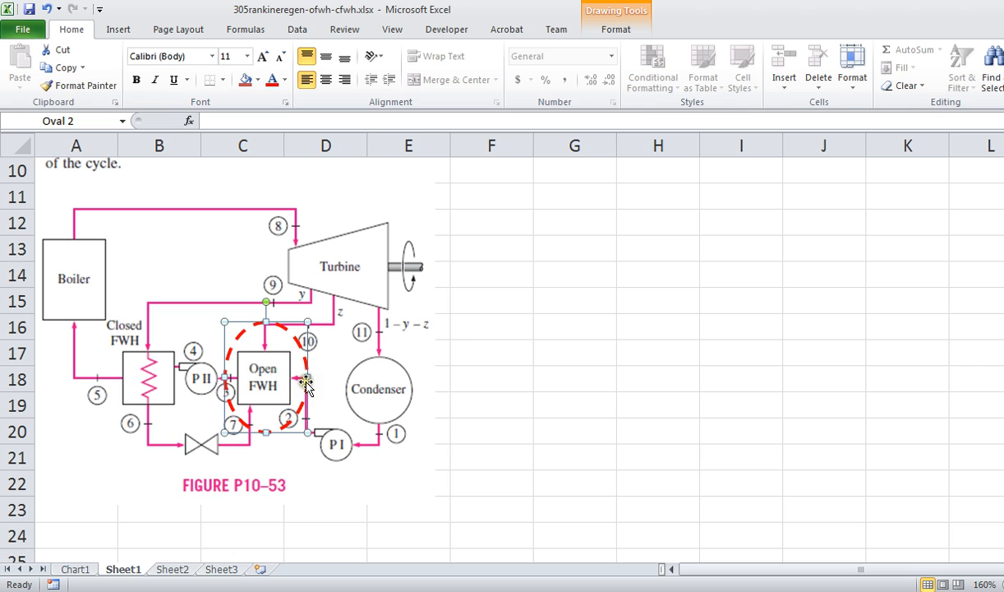
mouse_move(306, 423)
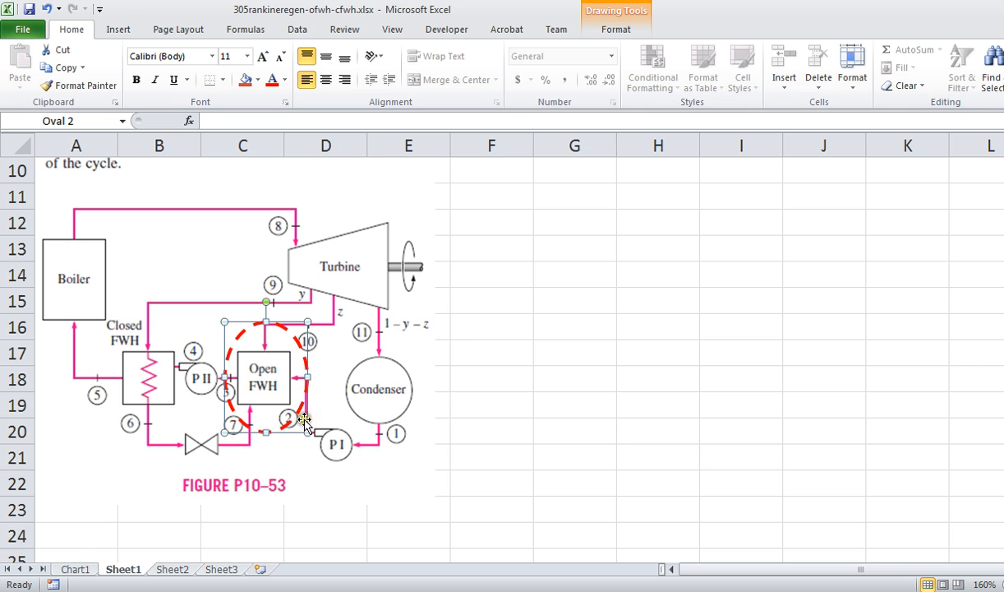
mouse_move(321, 331)
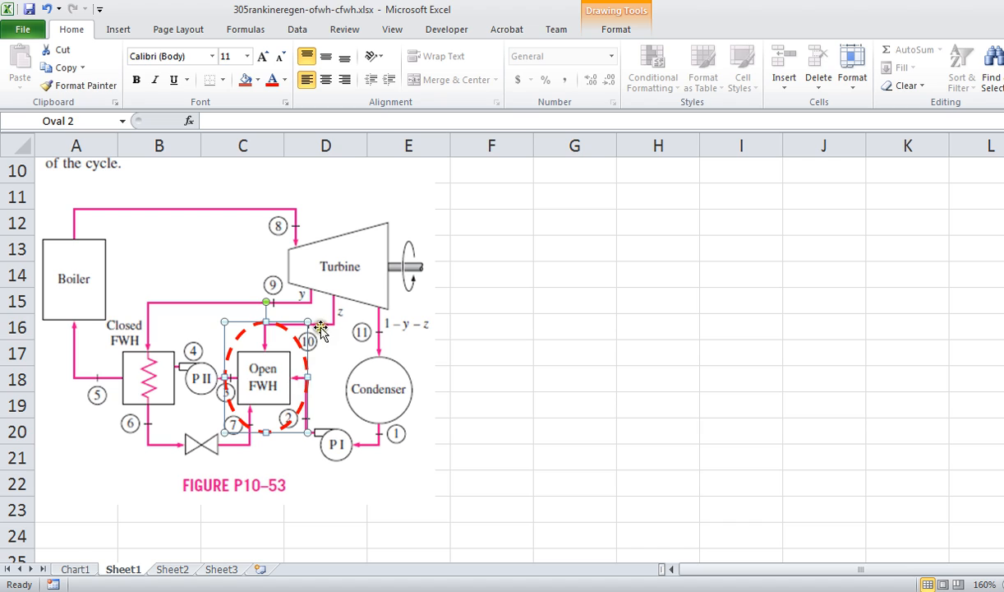
mouse_move(335, 285)
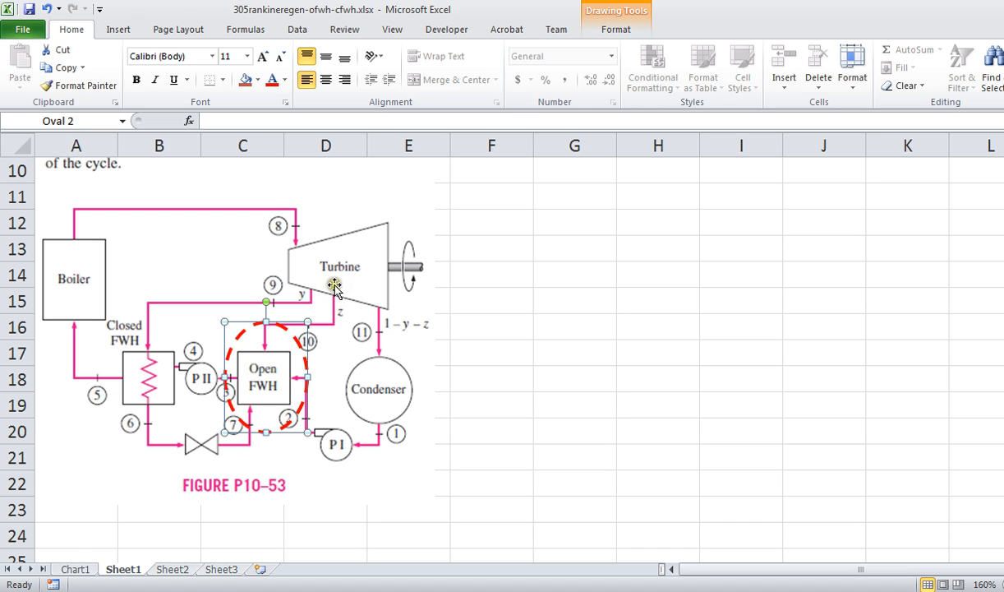
mouse_move(265, 350)
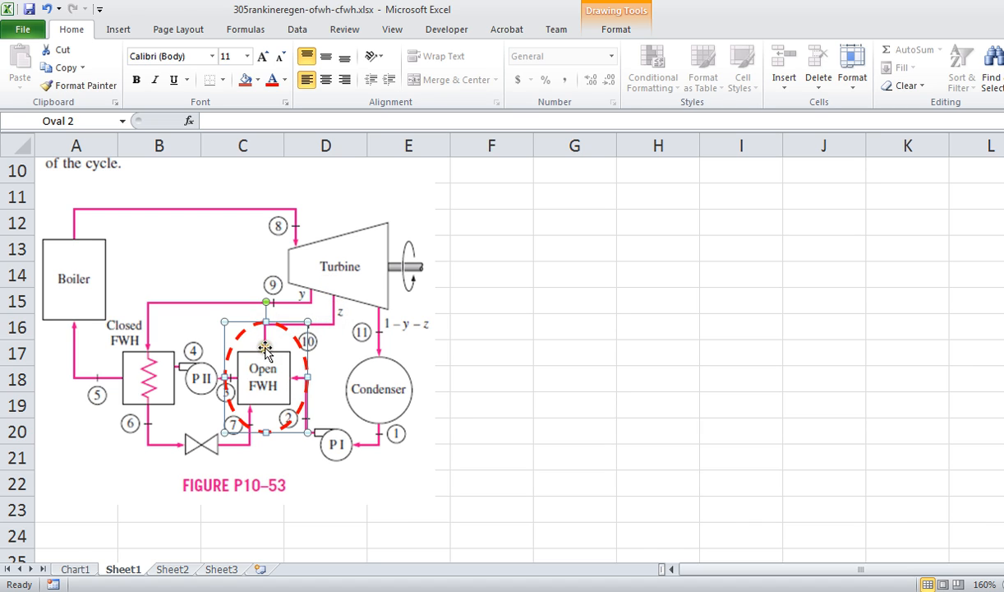
mouse_move(148, 396)
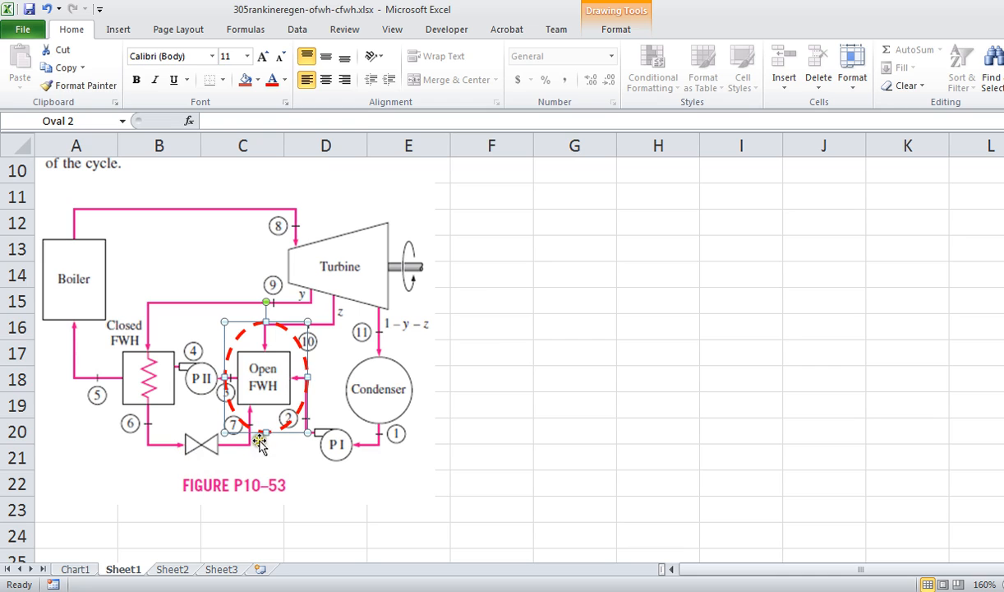
mouse_move(288, 289)
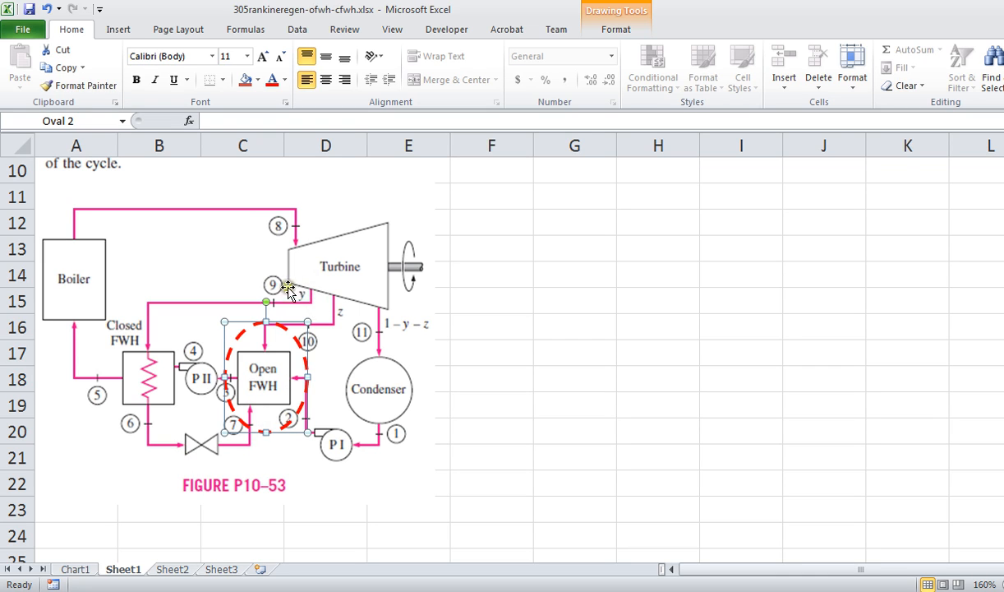
mouse_move(315, 301)
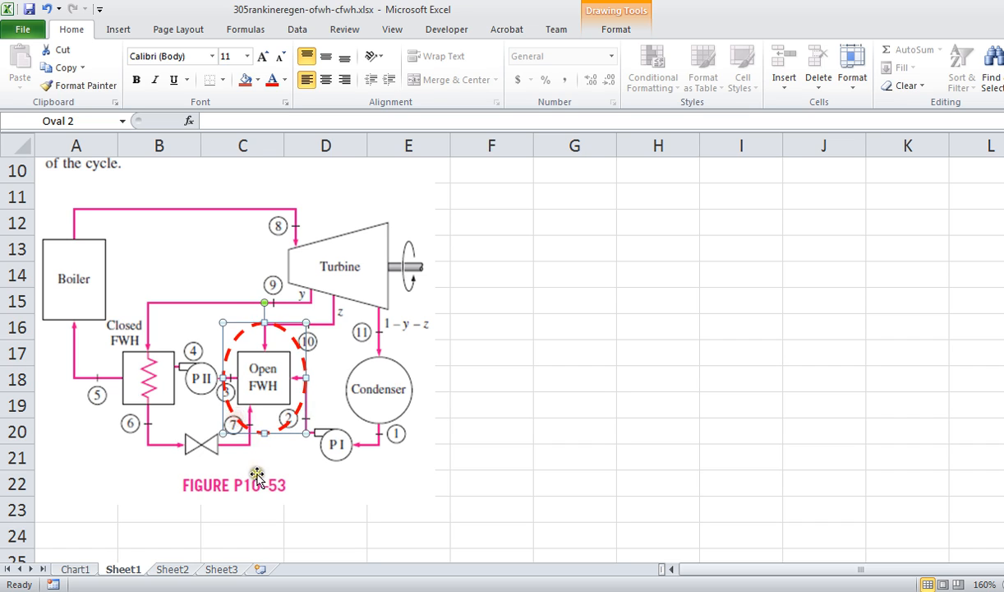
- On Sheet2, type the heading 'control volume on the OFWH' in cell A35
left_click(172, 569)
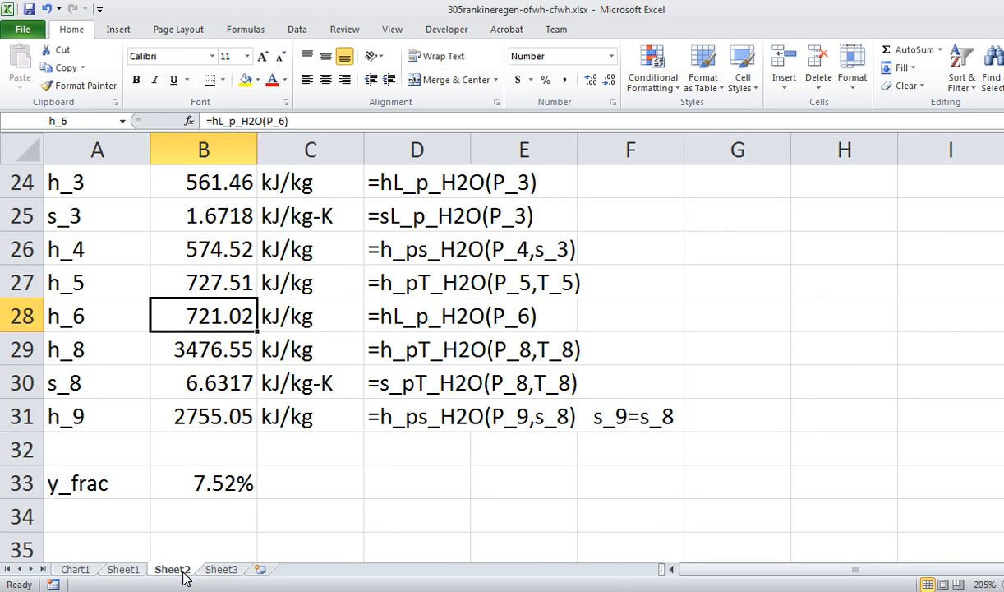
scroll("down", 3)
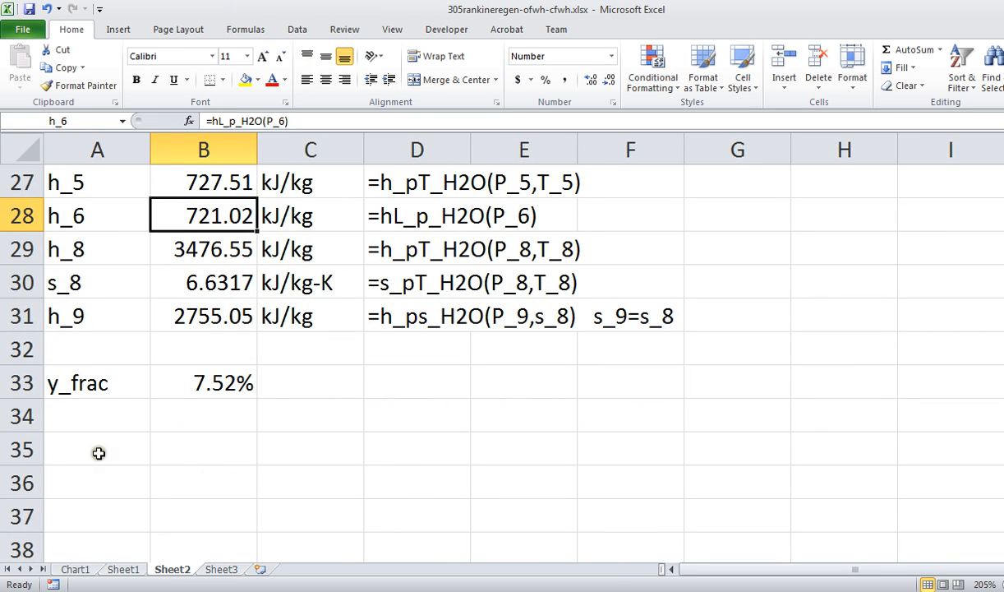
type("conto")
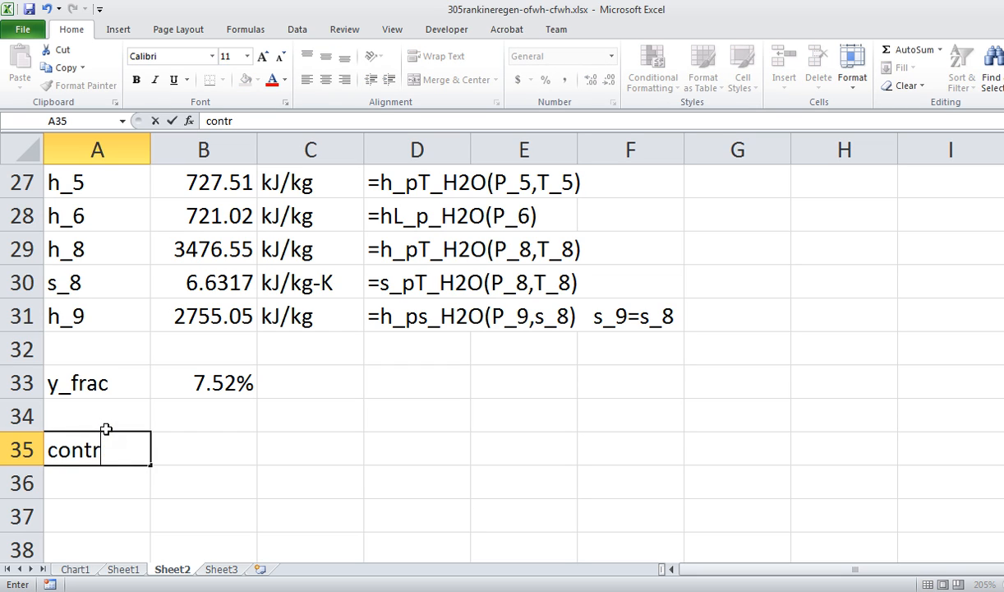
type("ol volum")
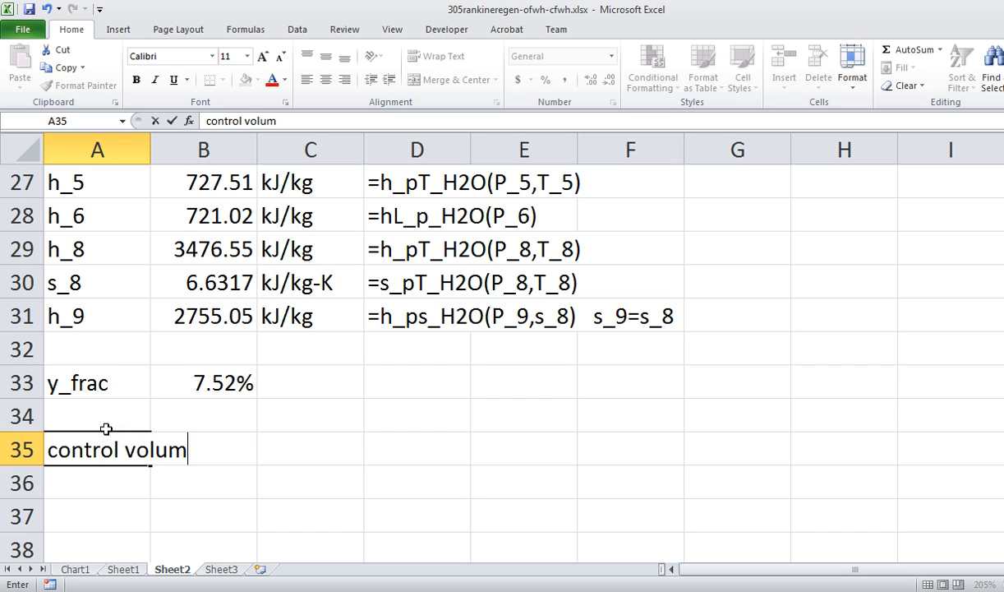
type("e on the")
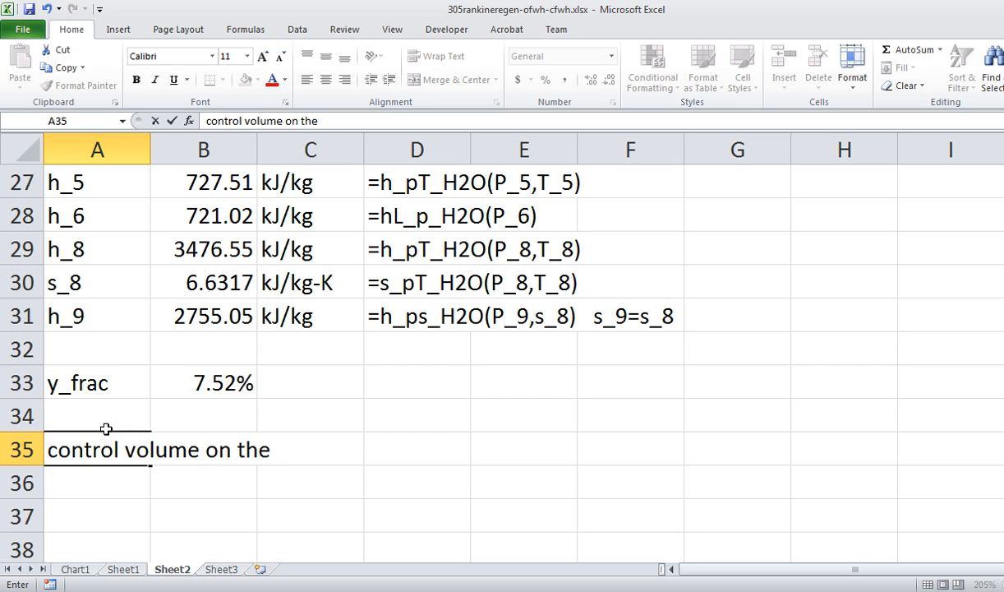
type("OFWH")
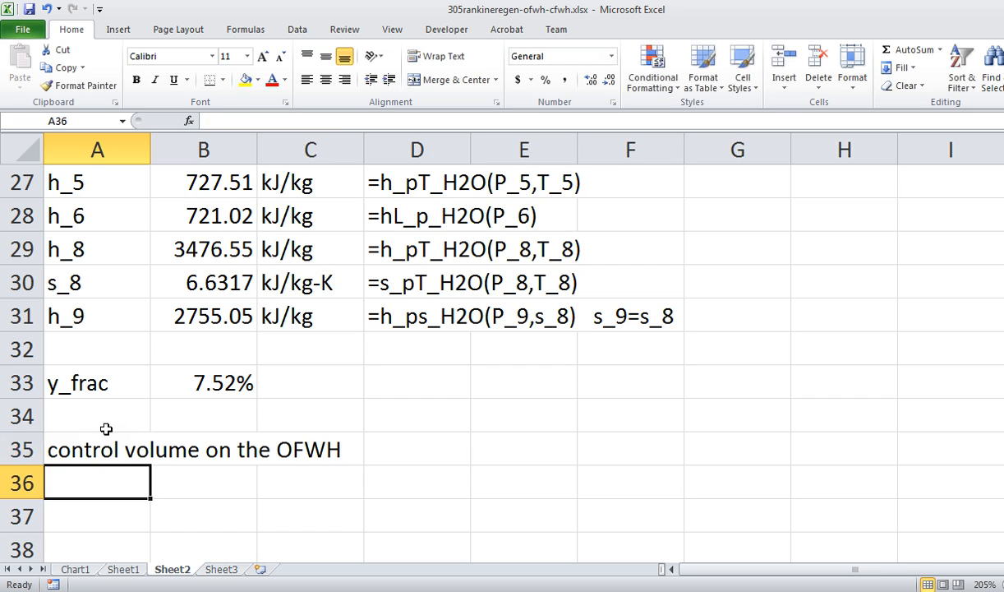
- Copy the closed FWH equation y(h9−h6)=1(h5−h4) and paste it below the OFWH heading
scroll("up", 3)
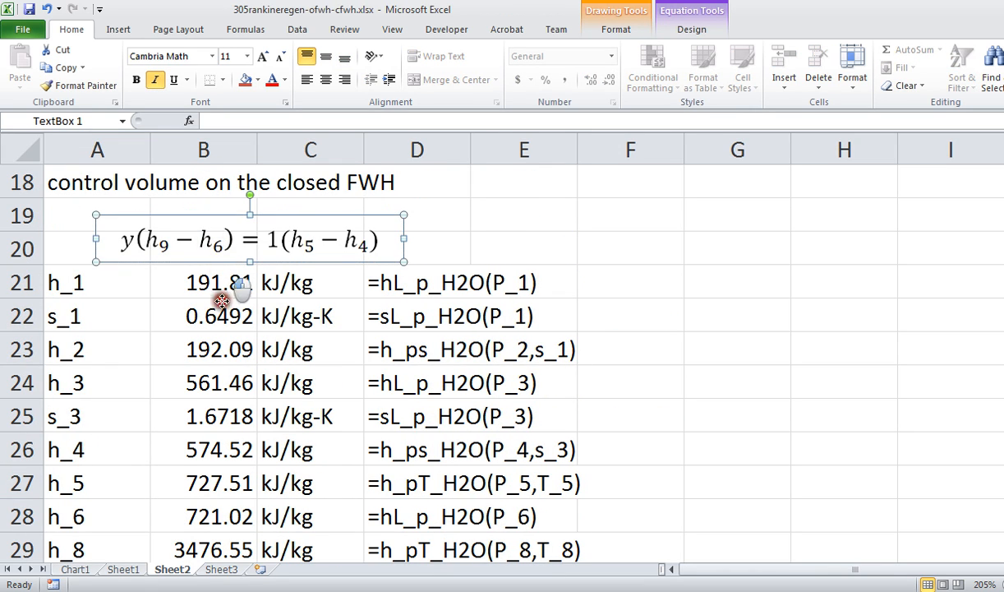
scroll("down", 3)
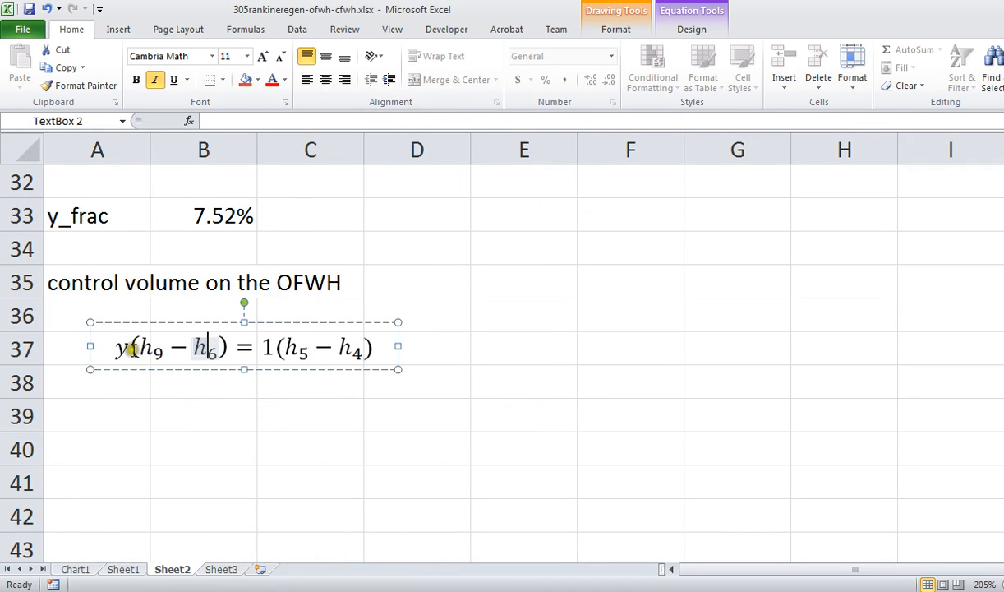
mouse_move(148, 556)
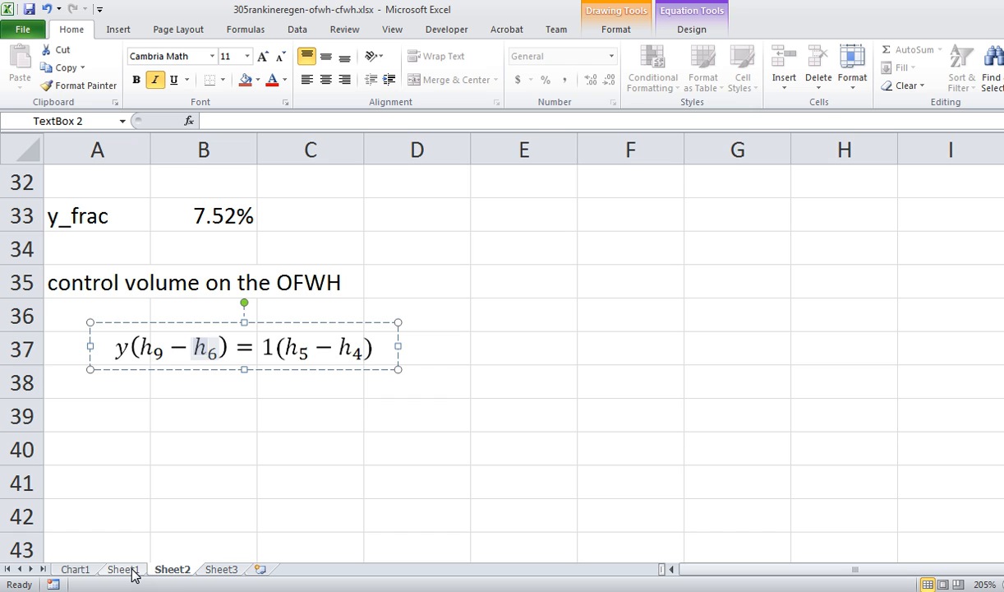
- View the Sheet1 cycle schematic with the open FWH circled
left_click(125, 565)
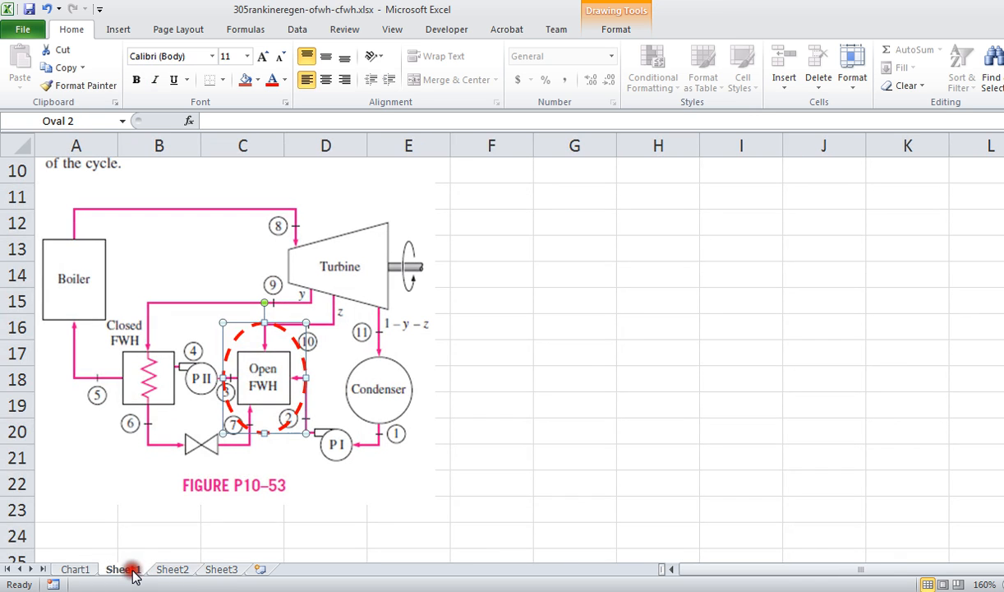
mouse_move(380, 381)
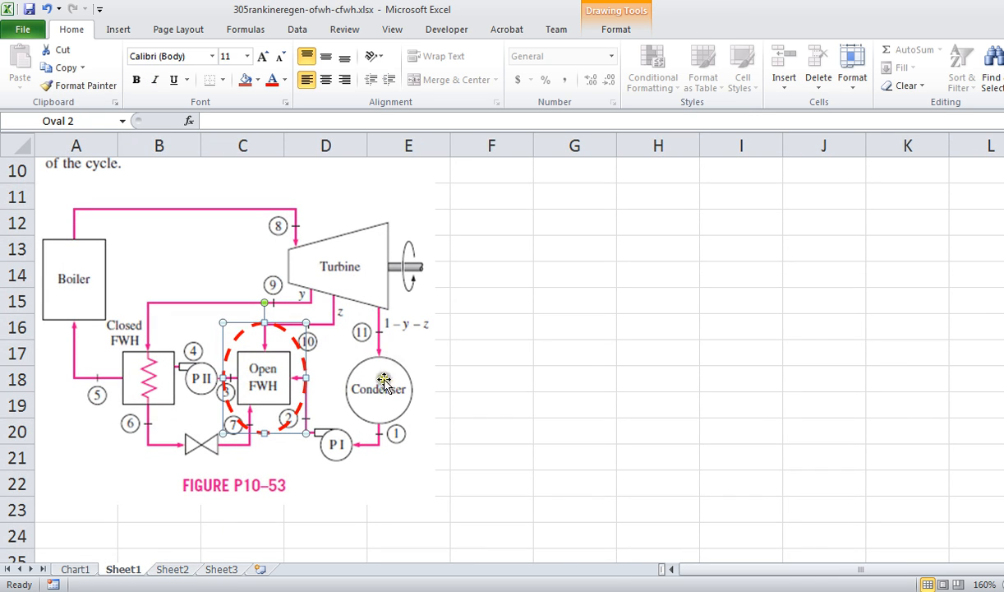
mouse_move(299, 379)
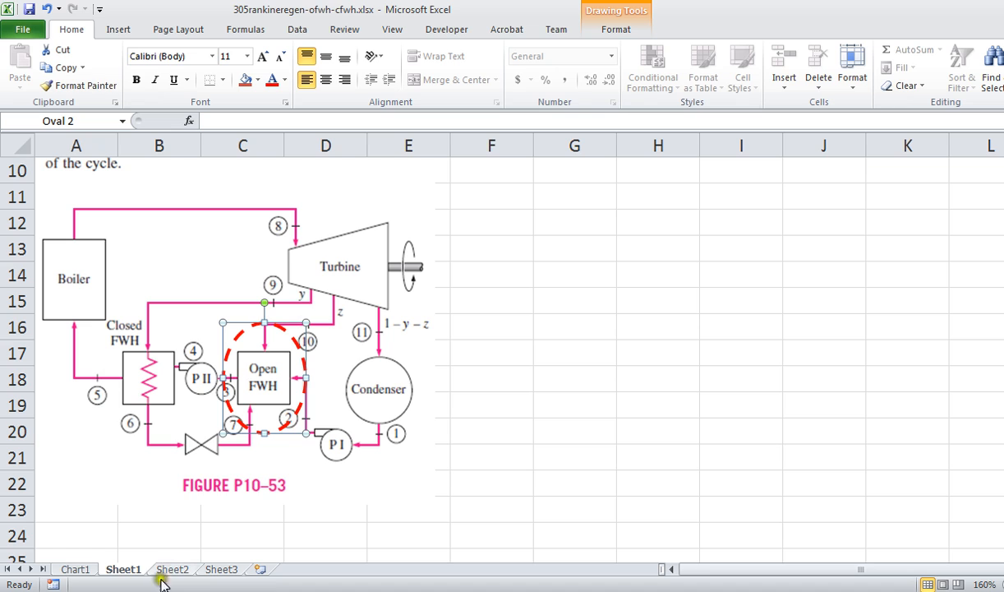
mouse_move(293, 431)
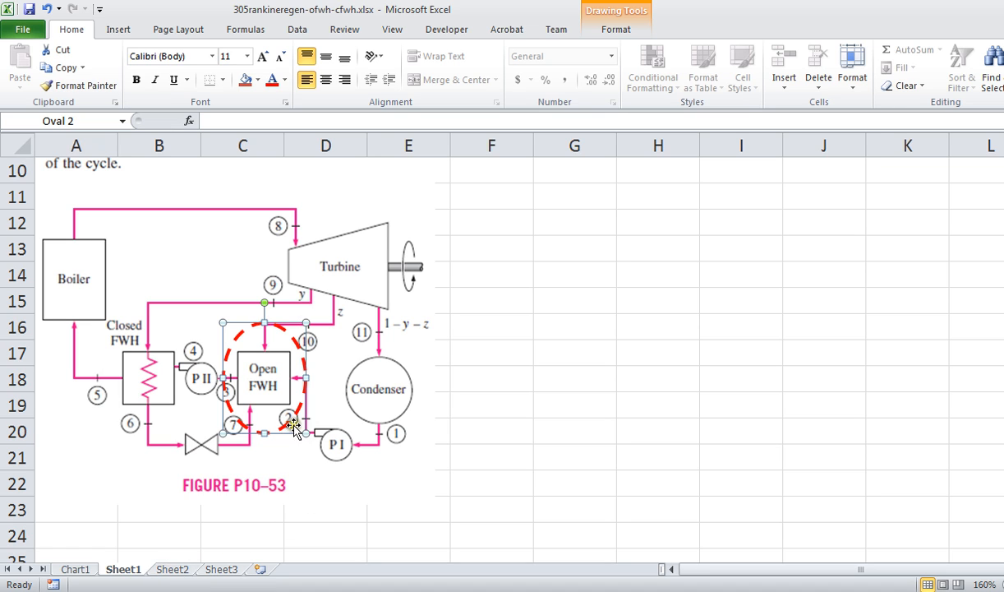
mouse_move(273, 430)
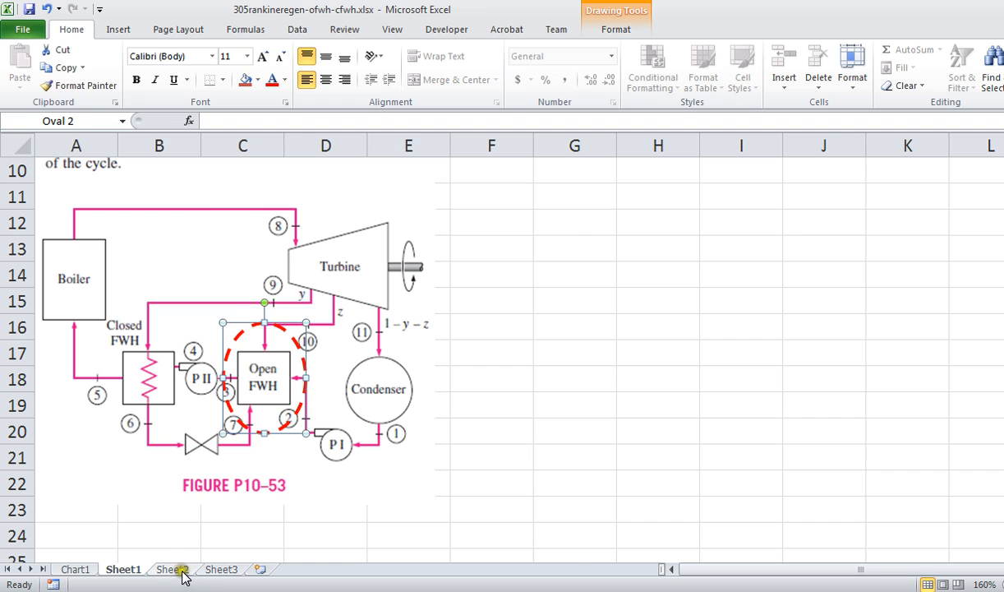
- Start the copied equation as (1−y−z)h₂ + and delete the old closed FWH terms
left_click(172, 570)
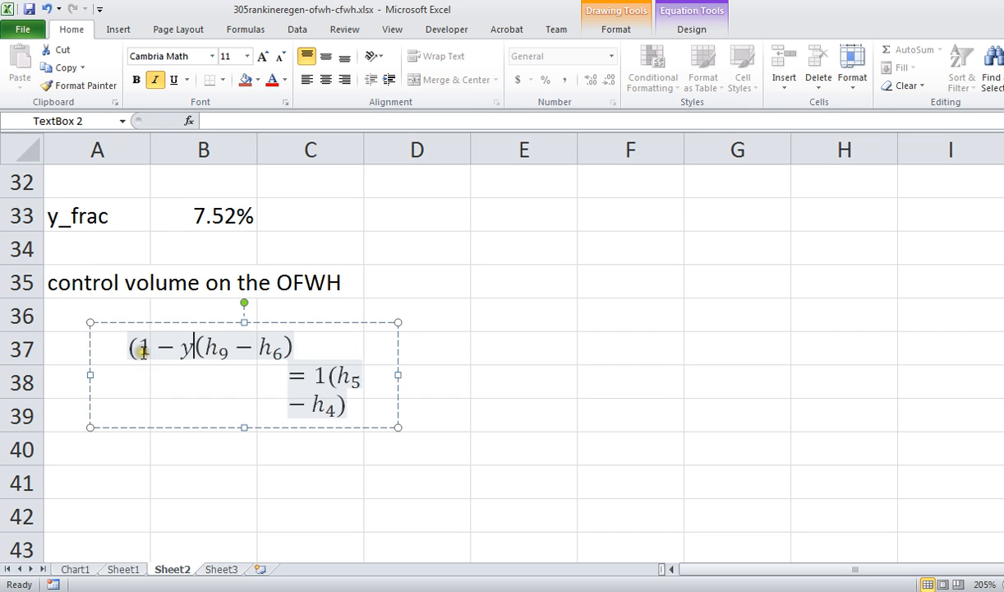
type("−")
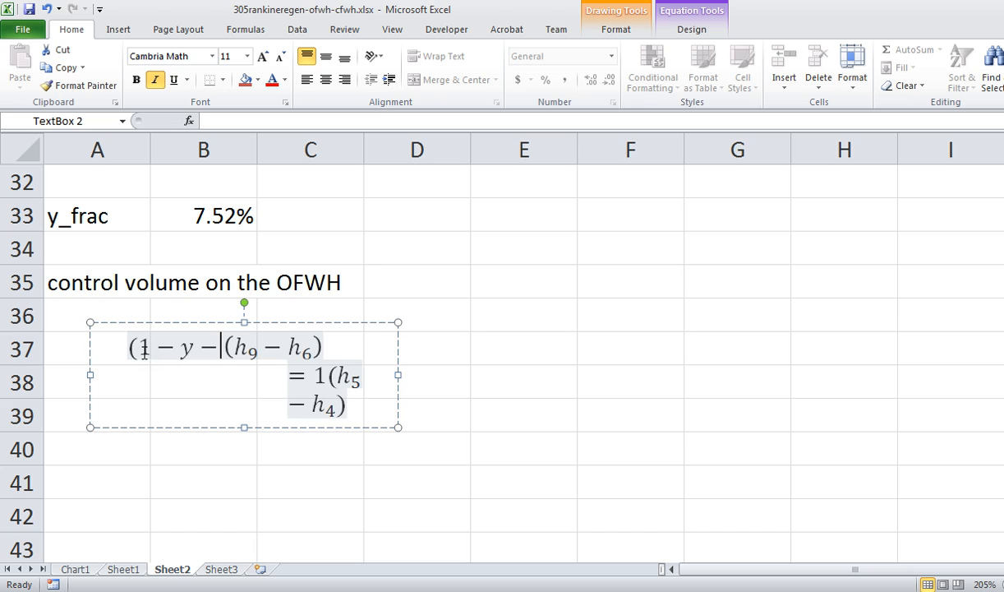
type("z)")
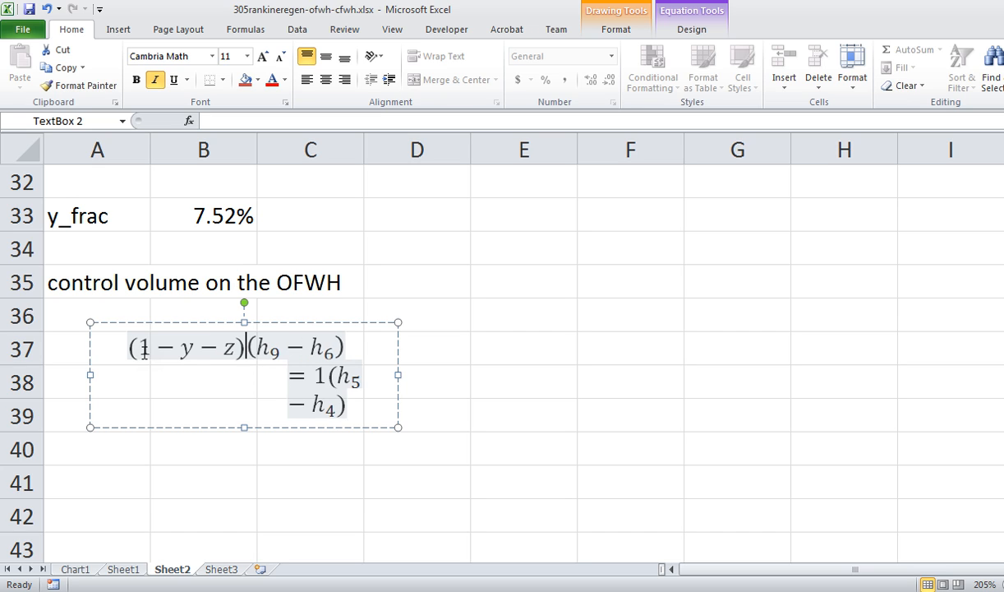
type("h")
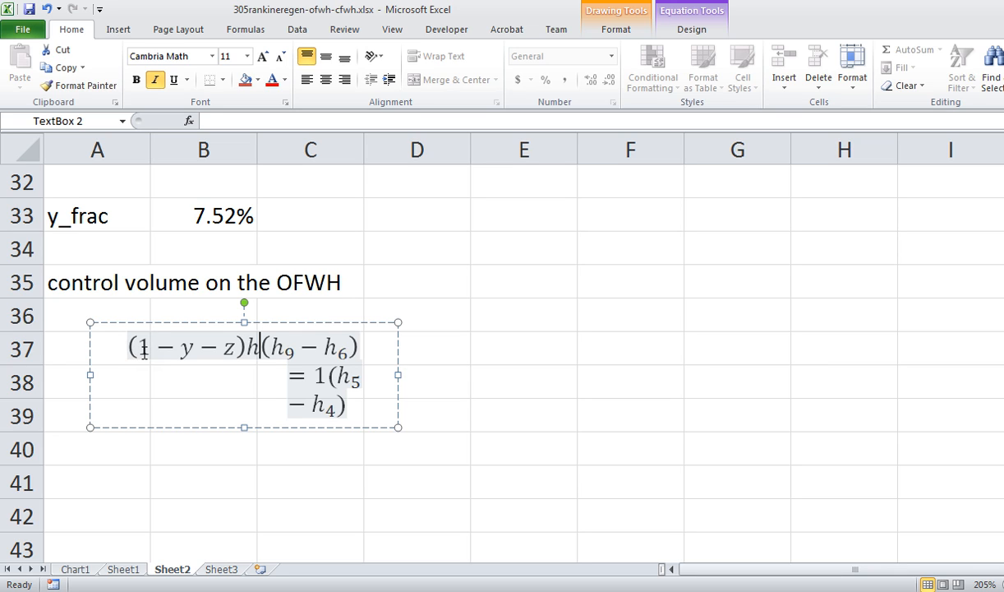
type("_2")
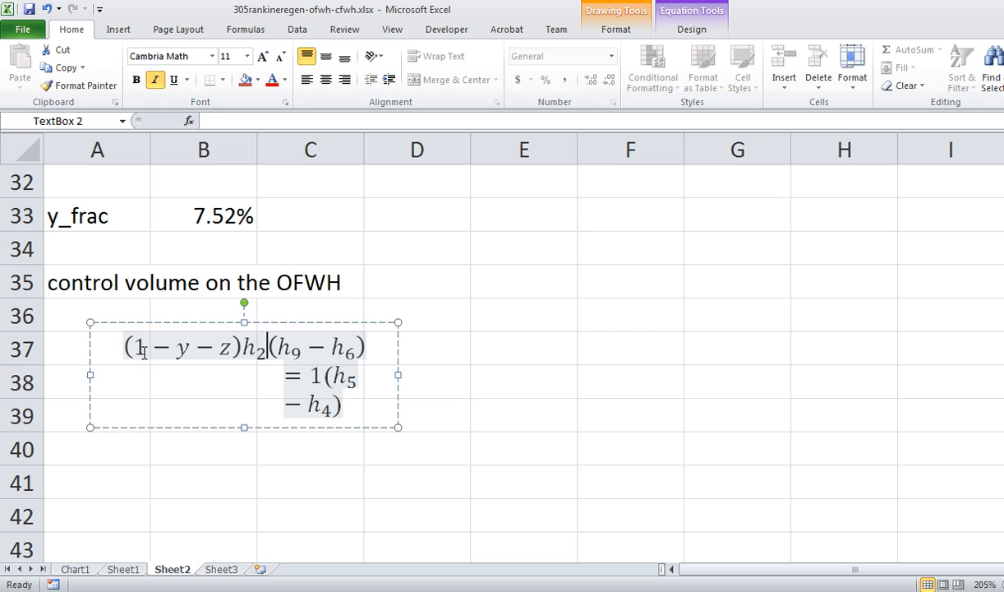
type("+")
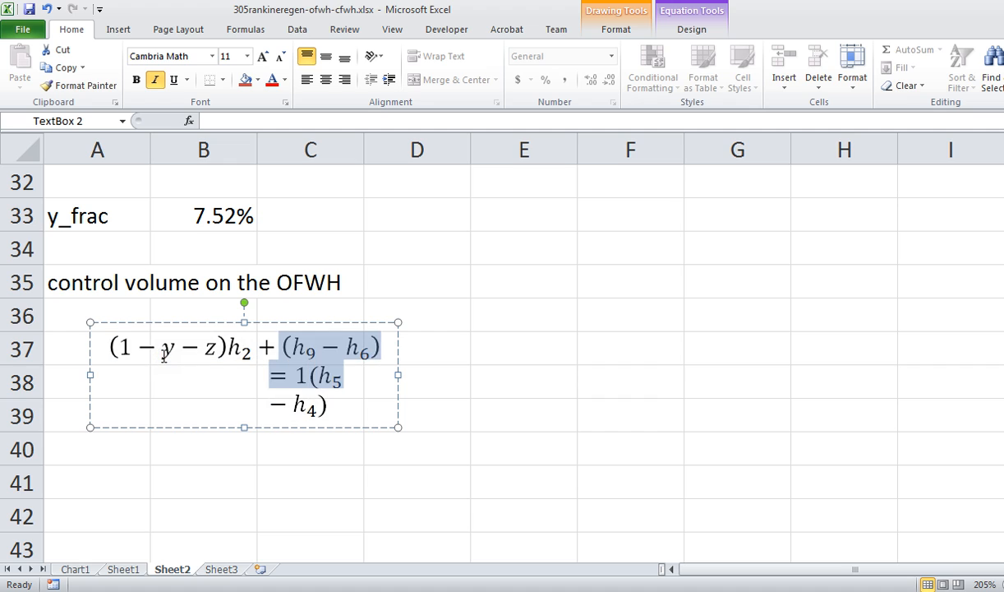
key("Delete")
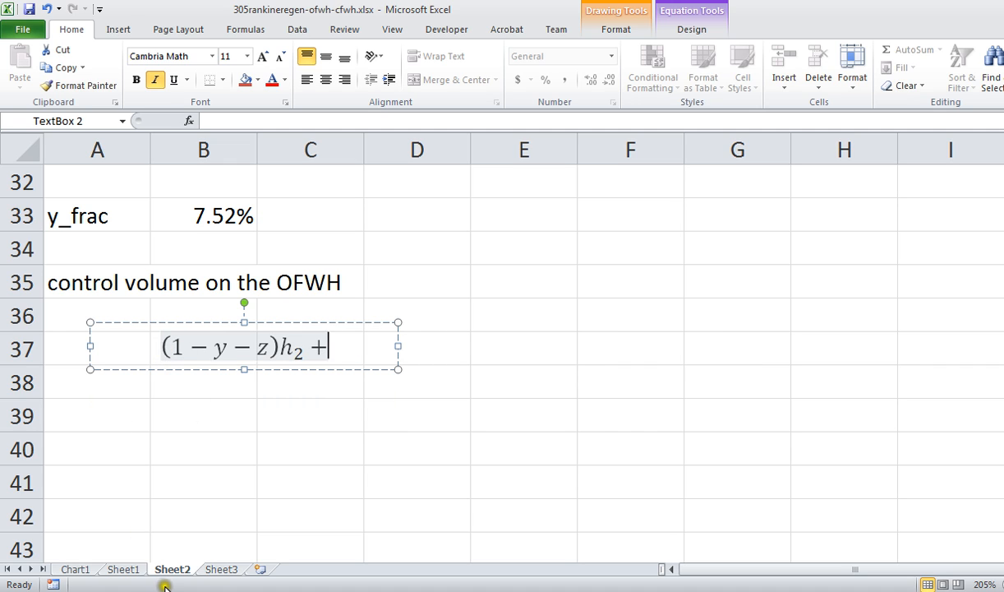
- Add the zh₁₀ + term to the OFWH balance after checking the schematic's streams
left_click(125, 569)
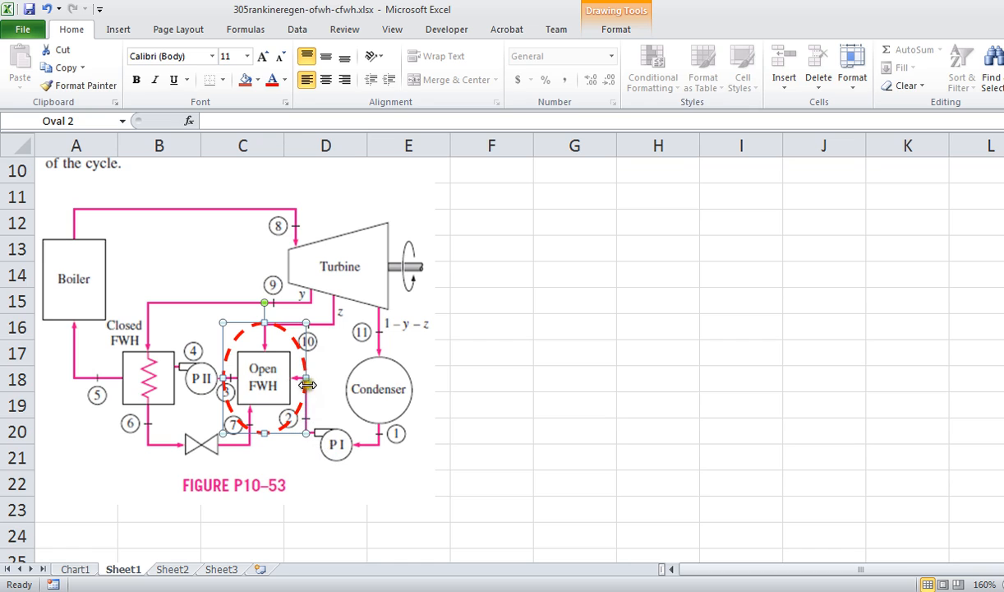
mouse_move(332, 311)
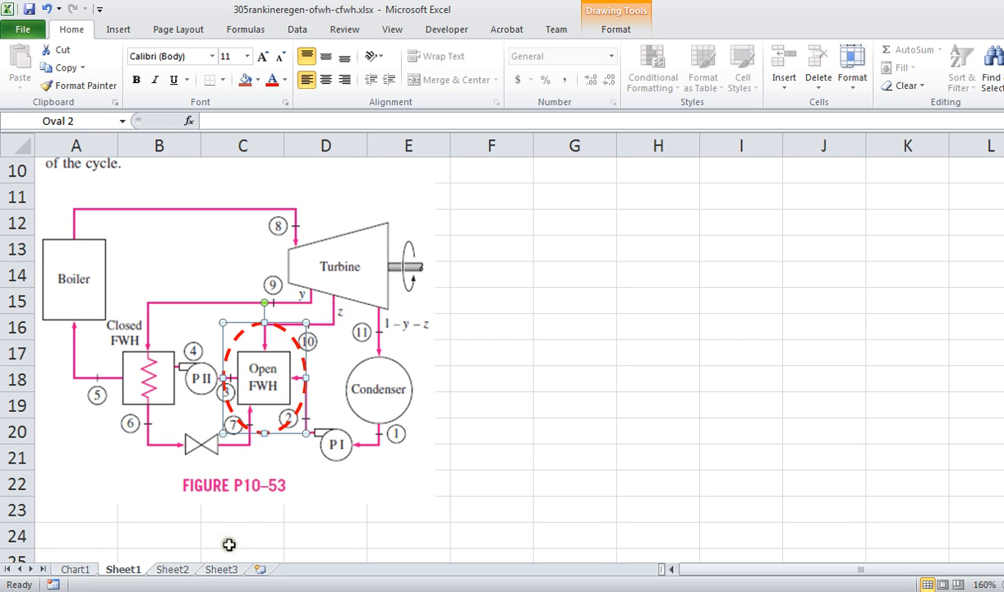
left_click(173, 569)
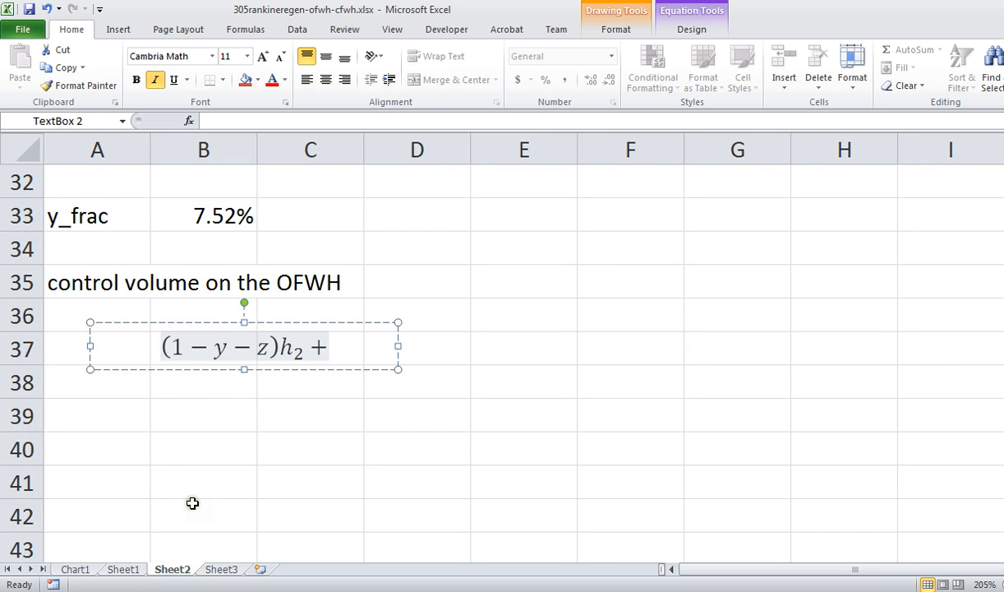
type("z")
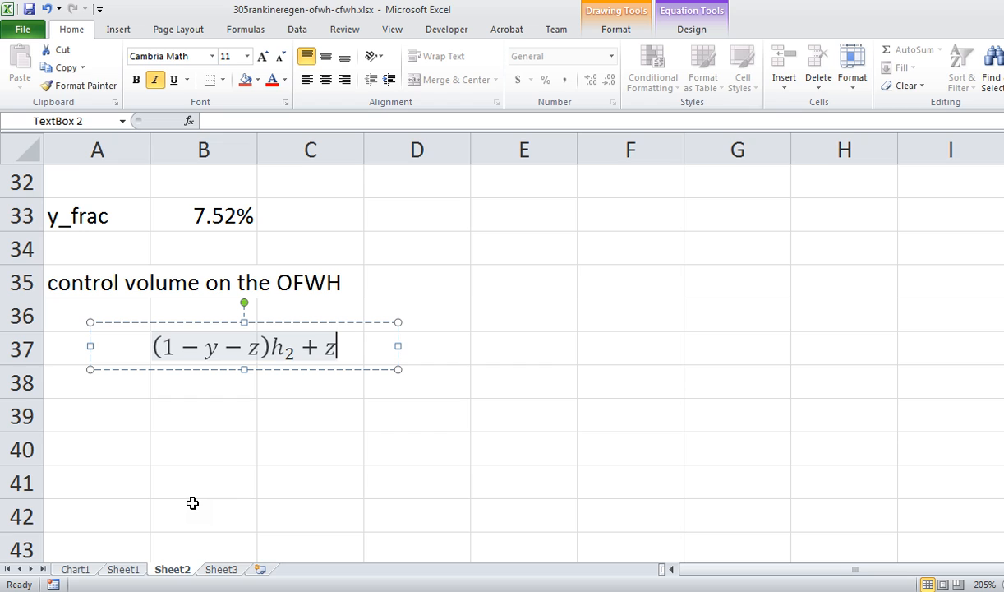
type("h_10")
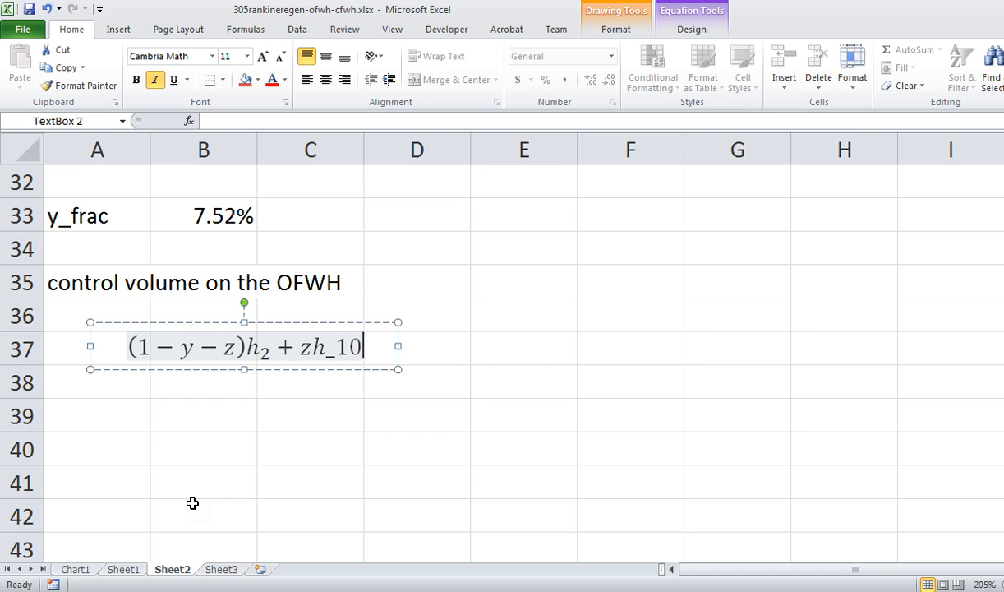
type("+")
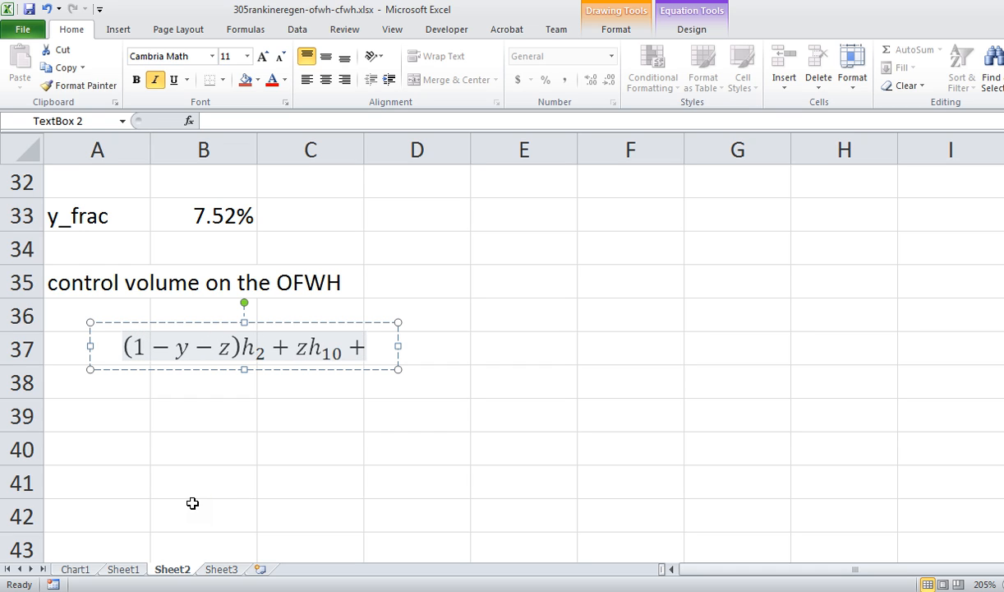
- Add the yh₇ term and finish the balance with = h₃
left_click(122, 568)
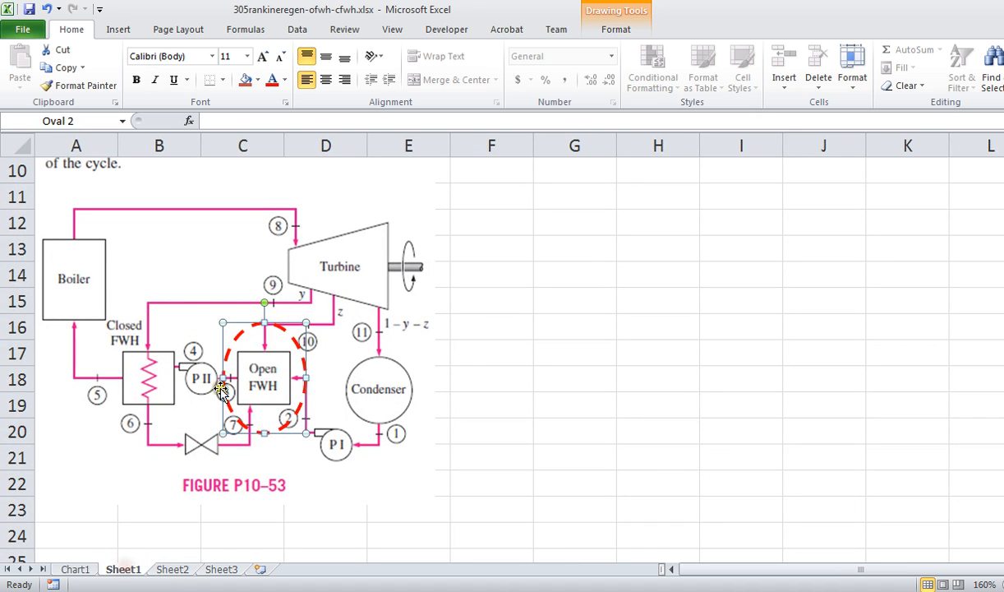
mouse_move(168, 301)
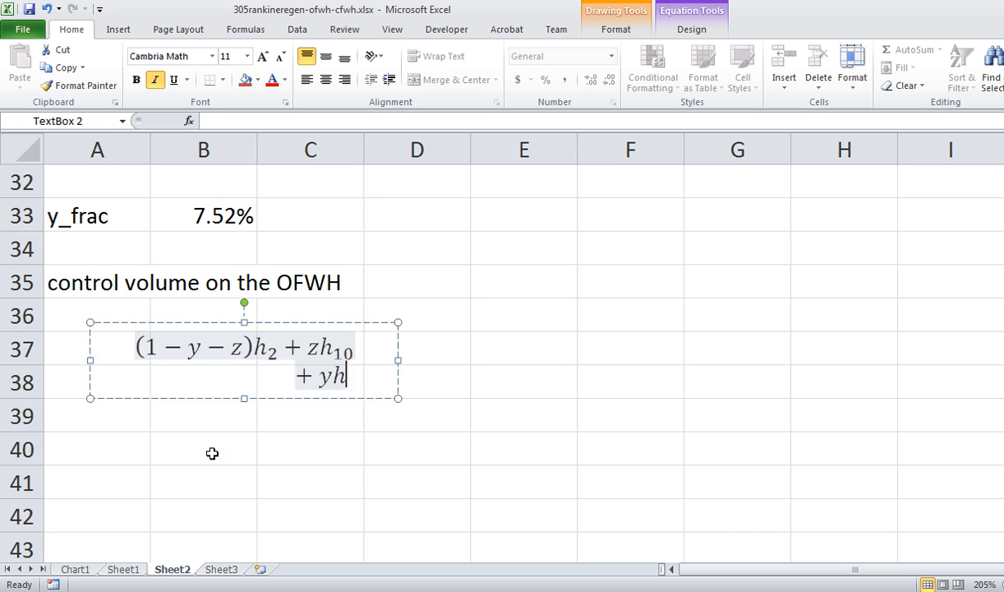
type("_7")
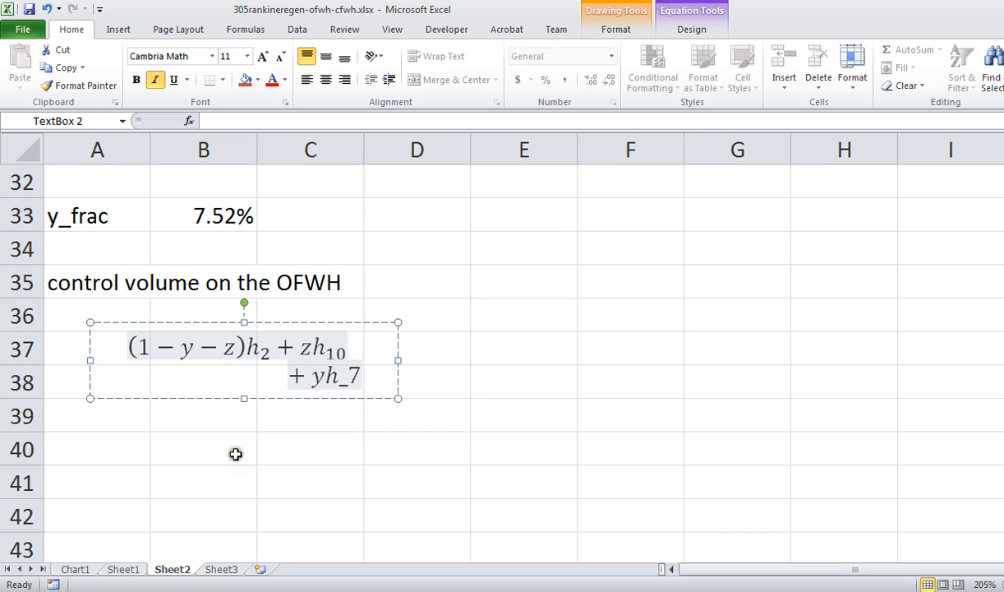
type("=")
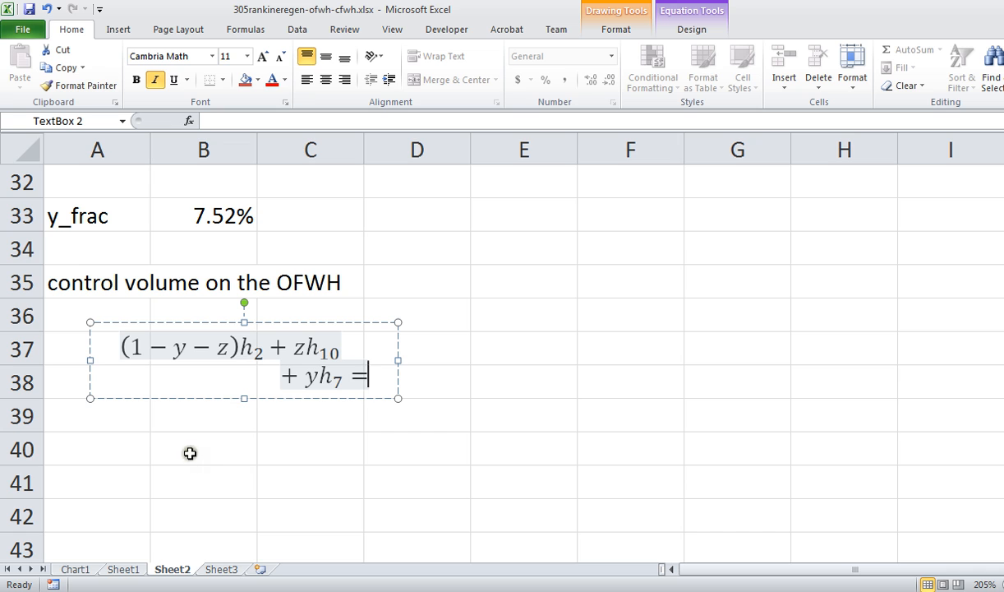
left_click(130, 569)
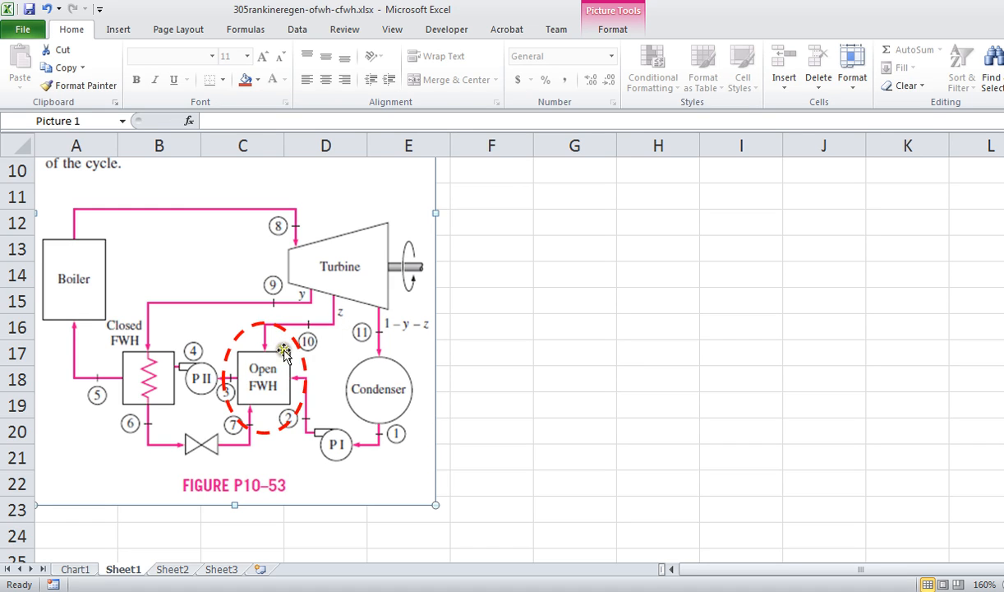
mouse_move(201, 395)
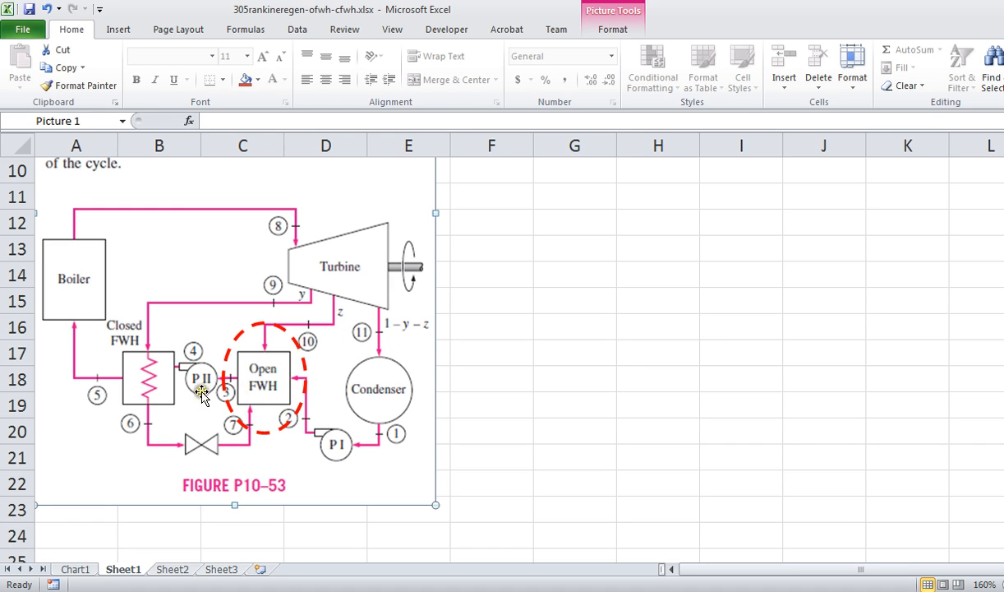
mouse_move(191, 436)
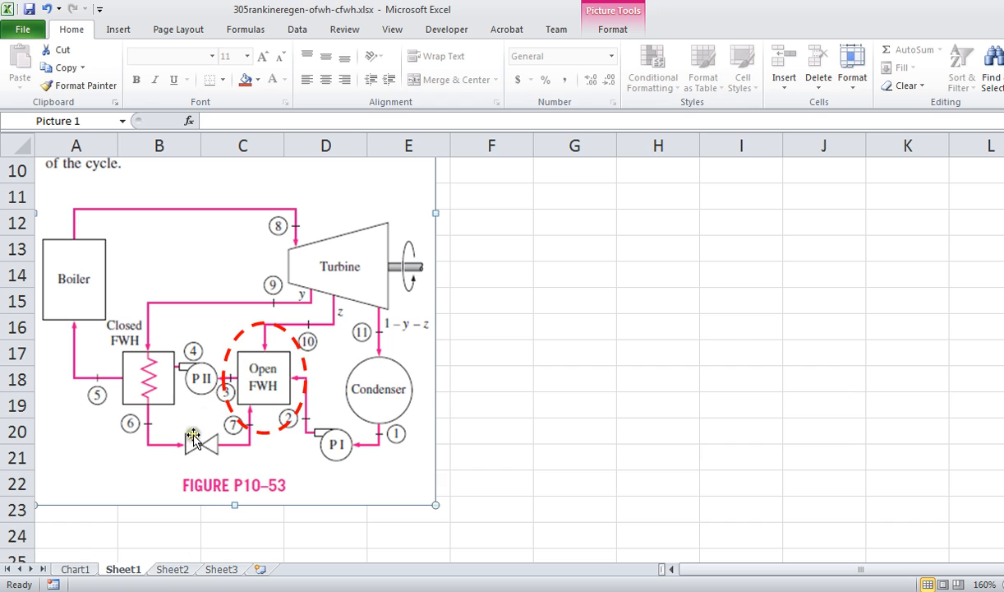
left_click(168, 568)
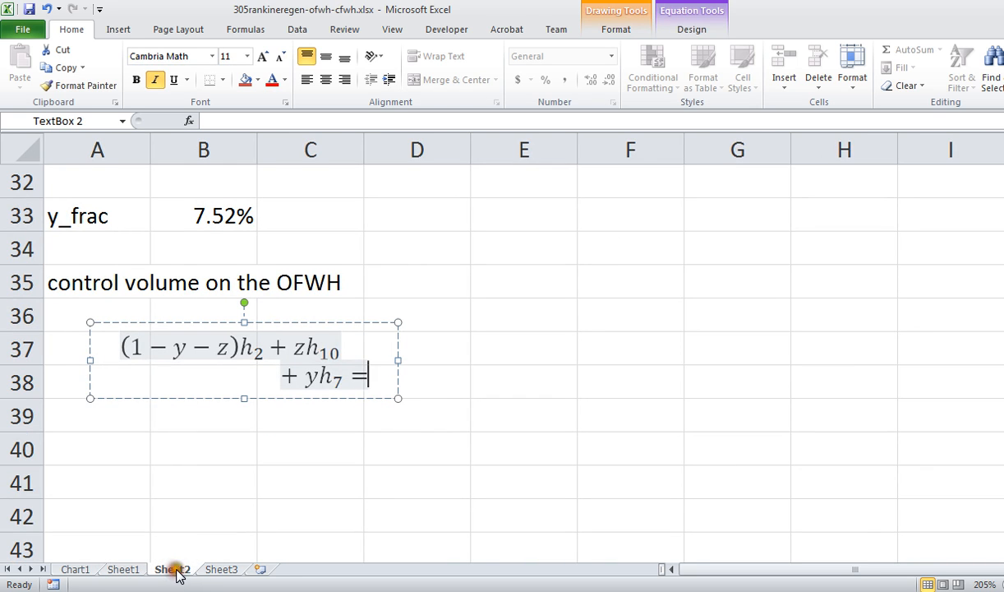
type("= h_")
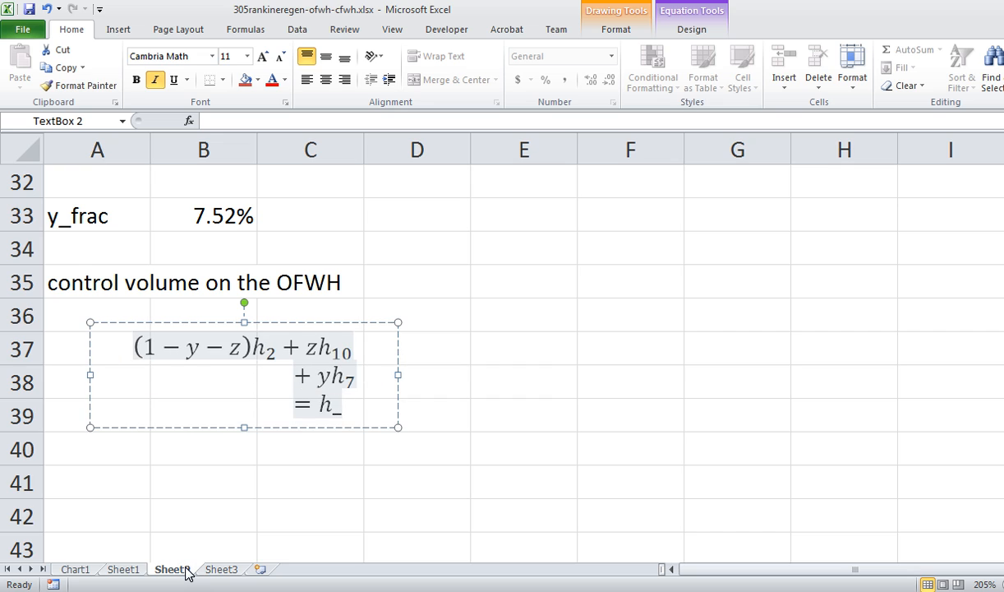
type("3")
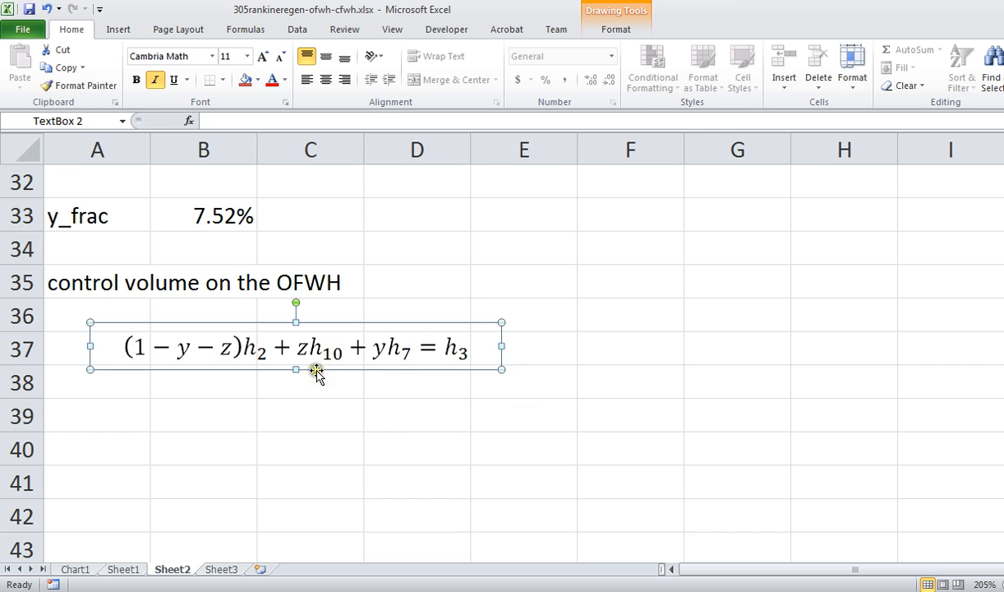
mouse_move(248, 354)
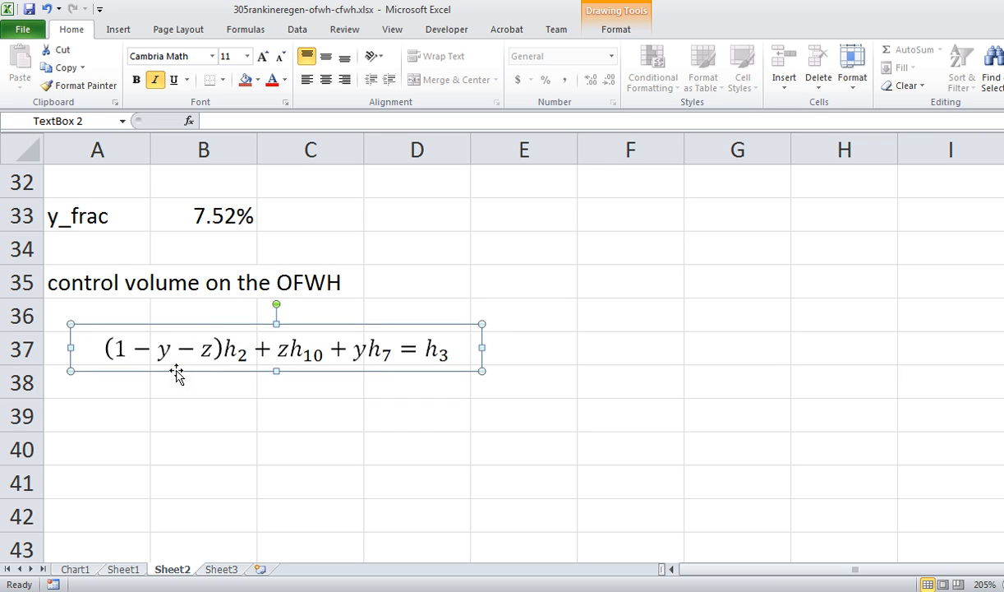
mouse_move(234, 375)
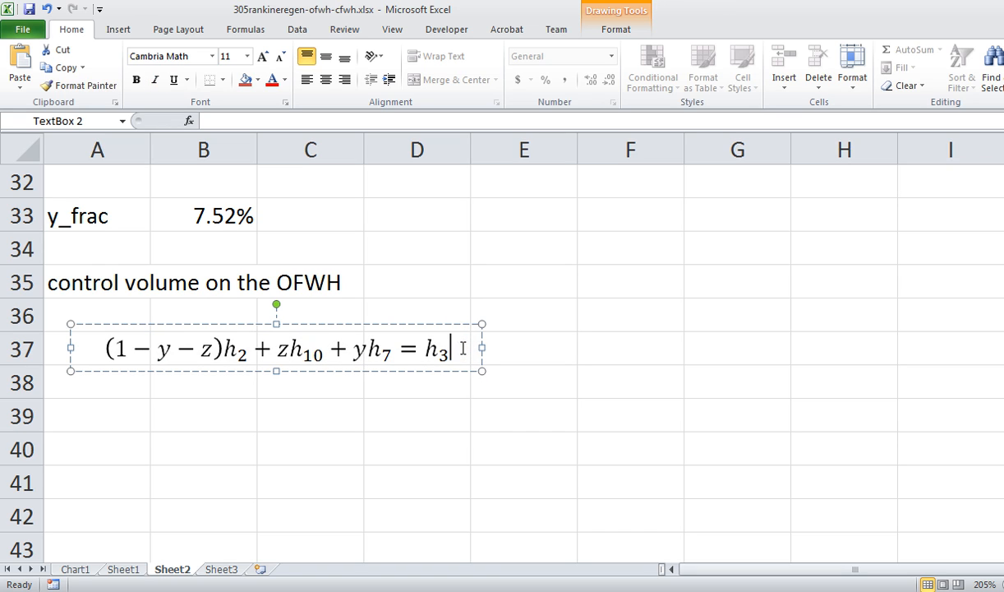
- Paste a second equation line and move yh₇ to the right side after h₃
key("ctrl+v")
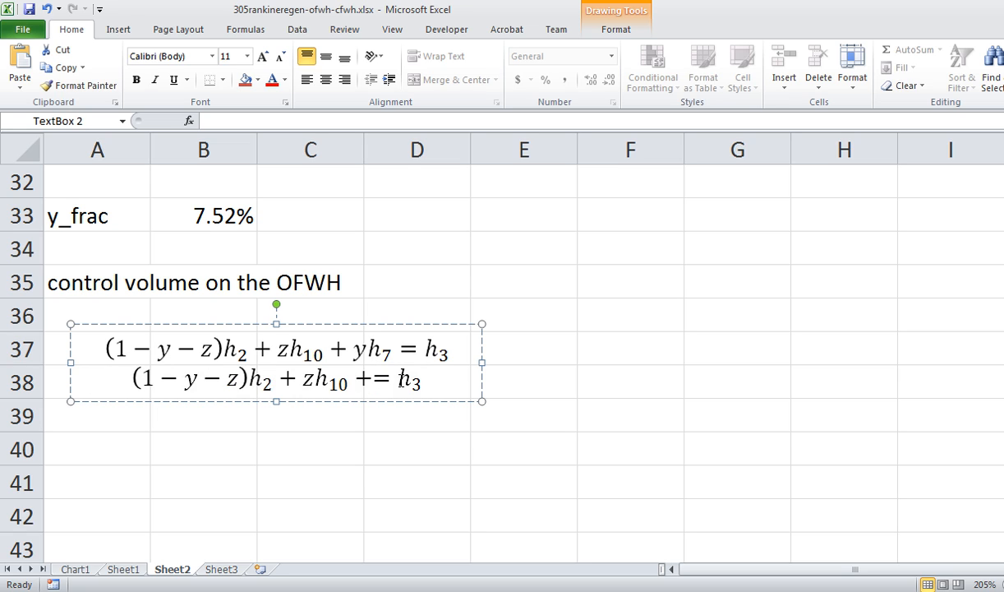
left_click(419, 380)
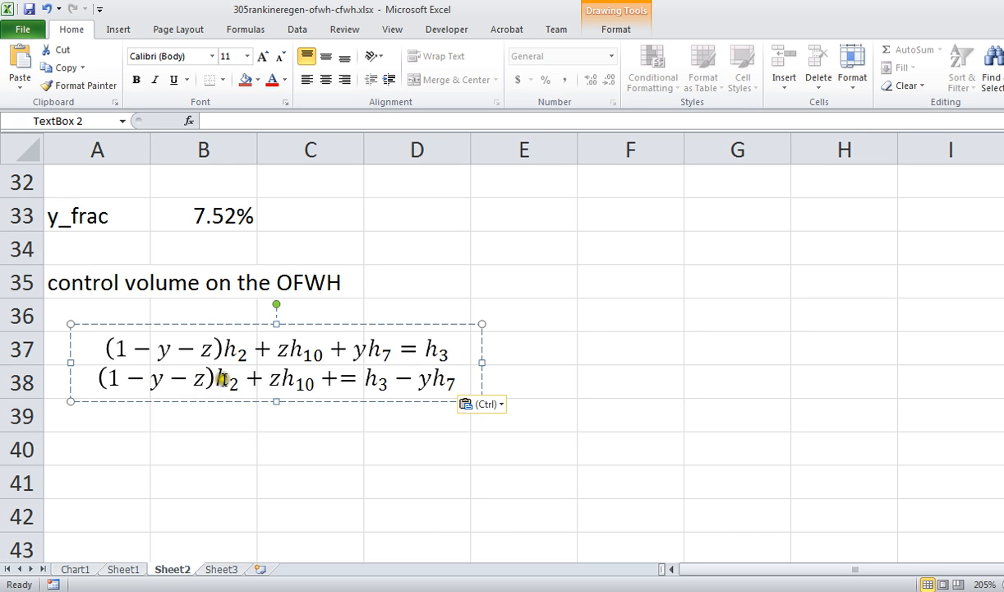
left_click(444, 378)
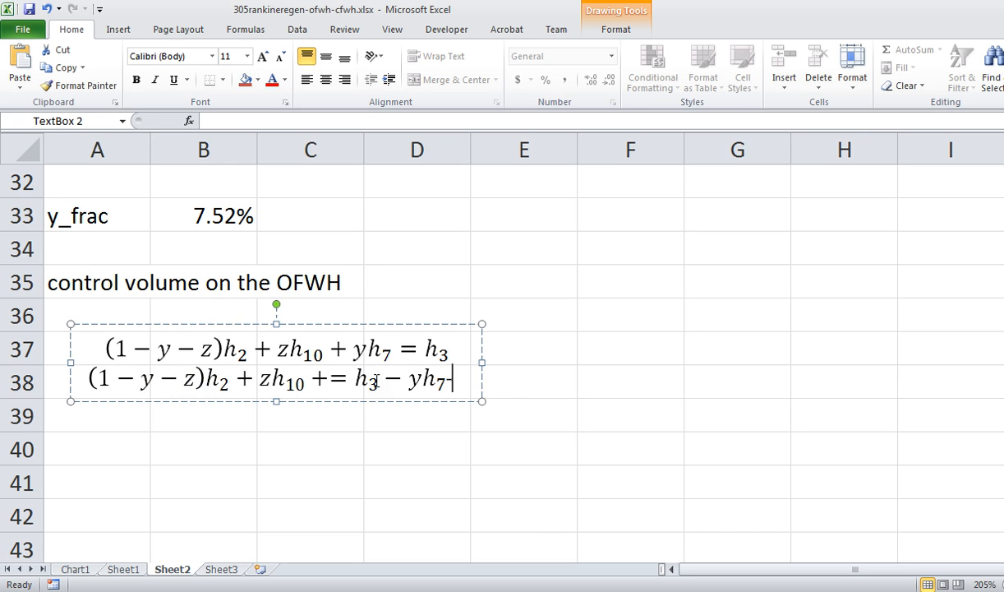
type("(1-y")
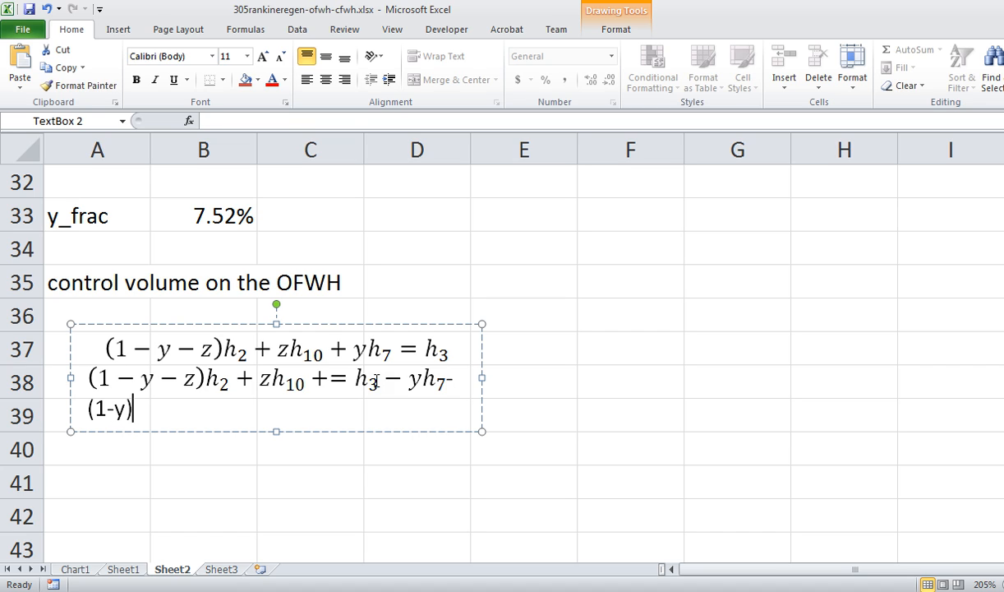
type("h_2")
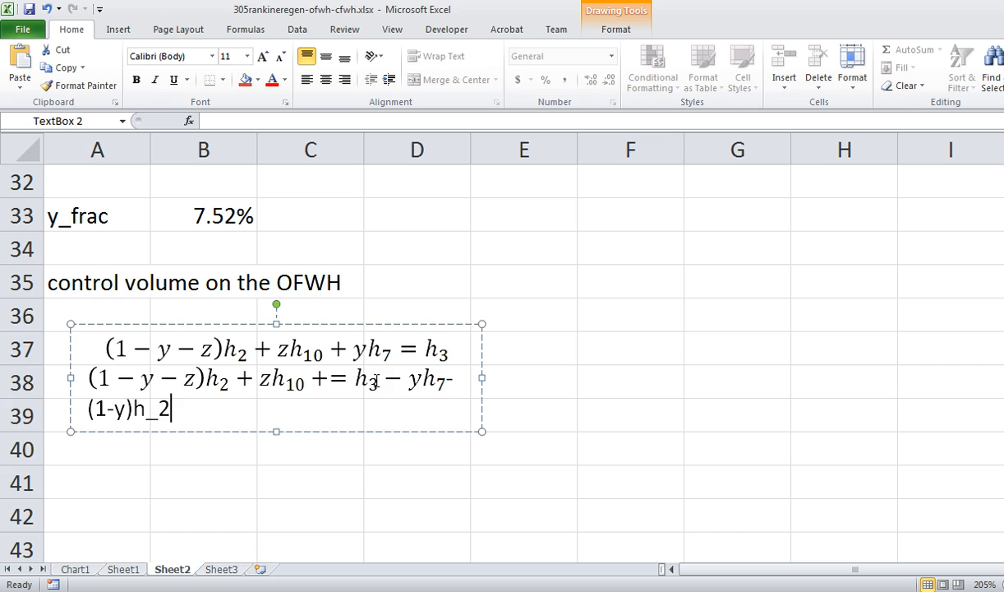
key("Backspace")
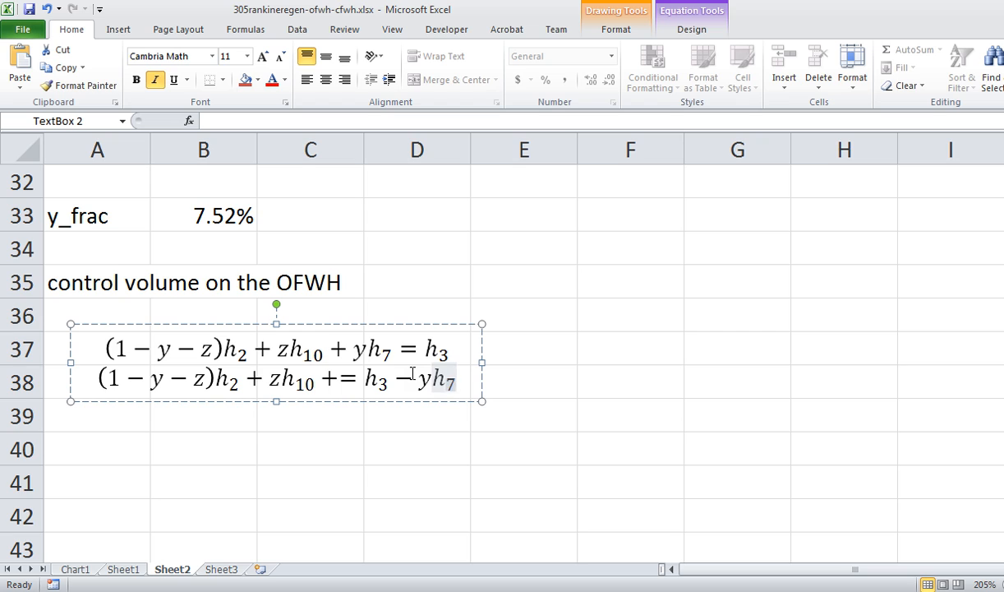
- Append − (1 − y)h₂ to line two's right side and remove its (1 − y − z) factor
type("−")
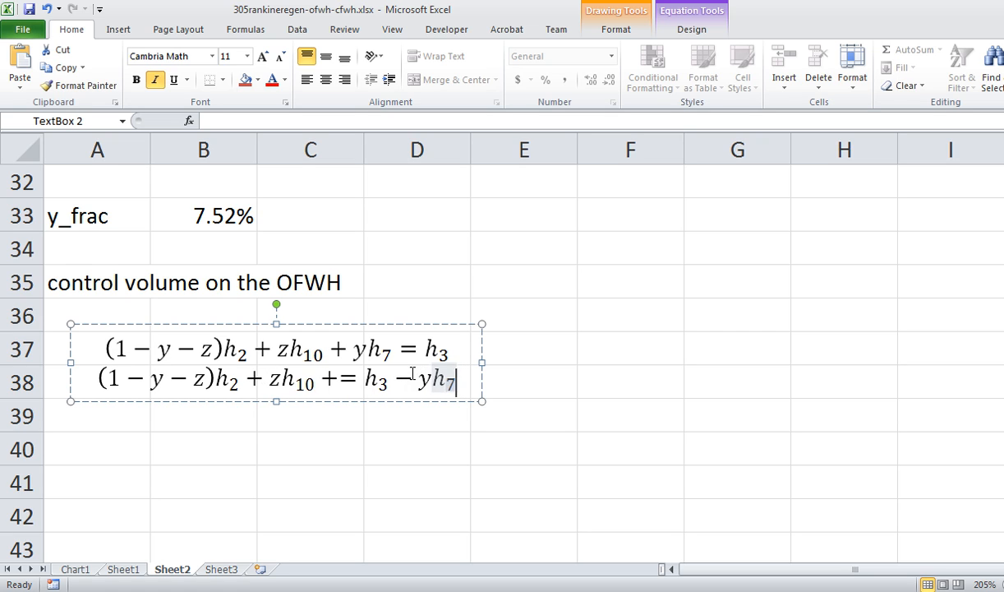
key("Backspace")
type(" −")
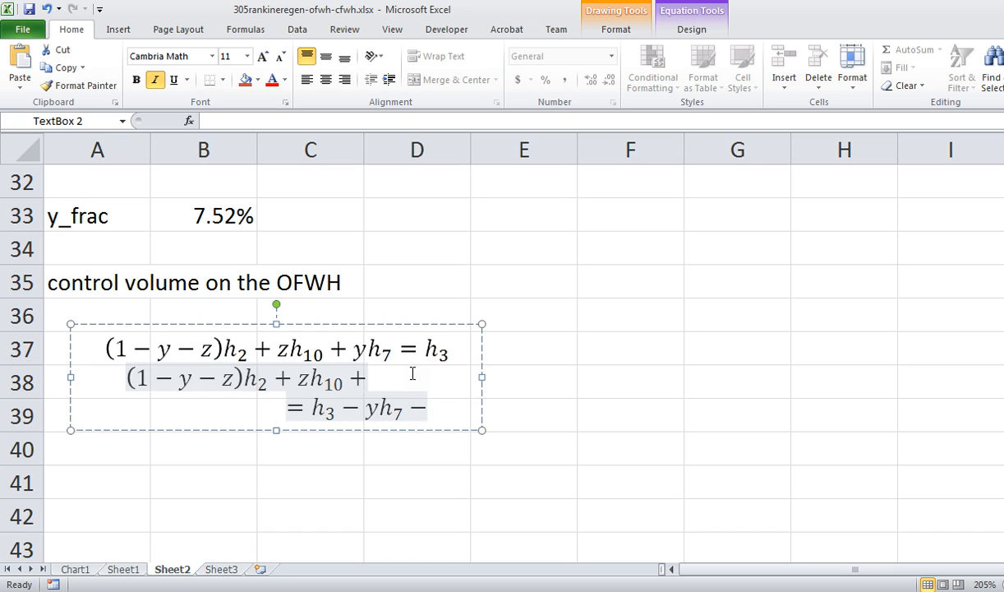
type("(1 -")
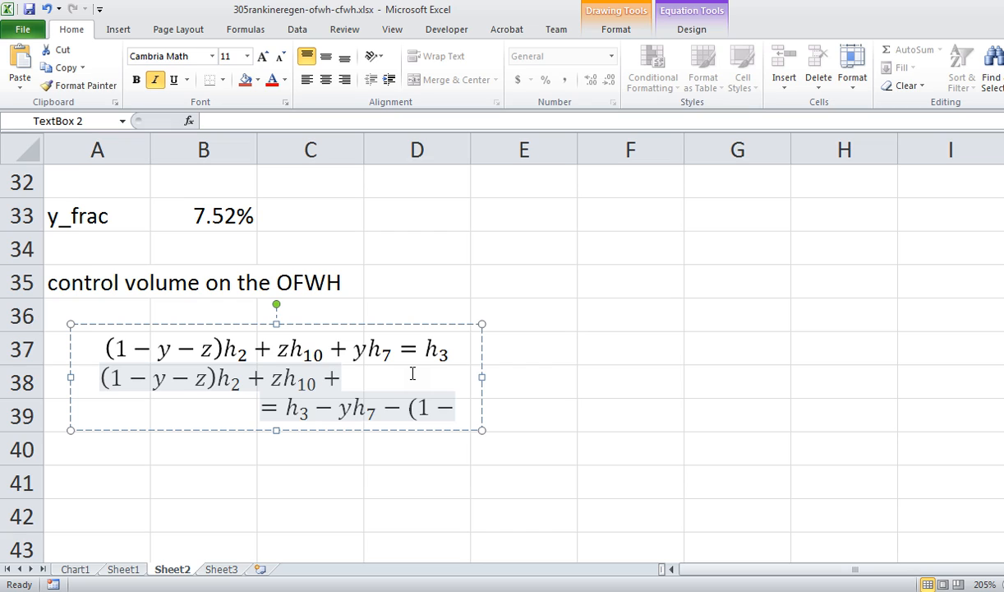
type("− y)h")
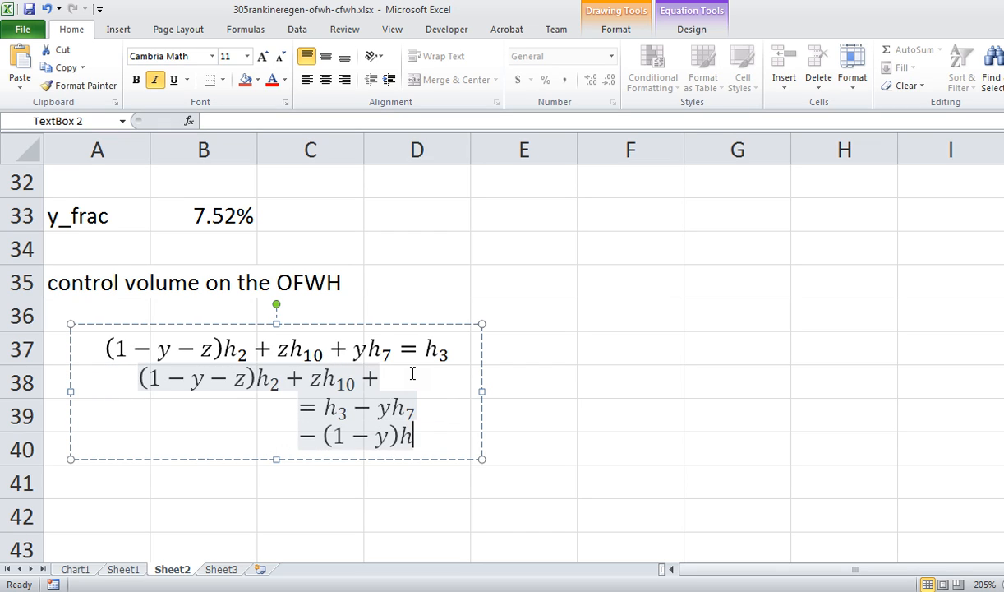
type("_2")
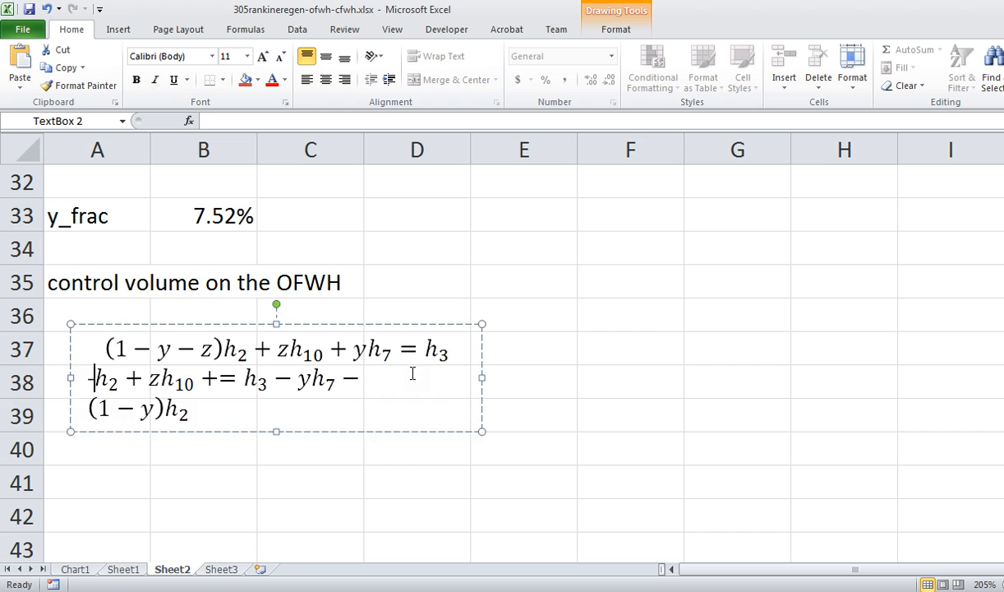
- Rewrite line two's left side as z(h₁₀ − h₂), removing the leftover plus sign
type("-")
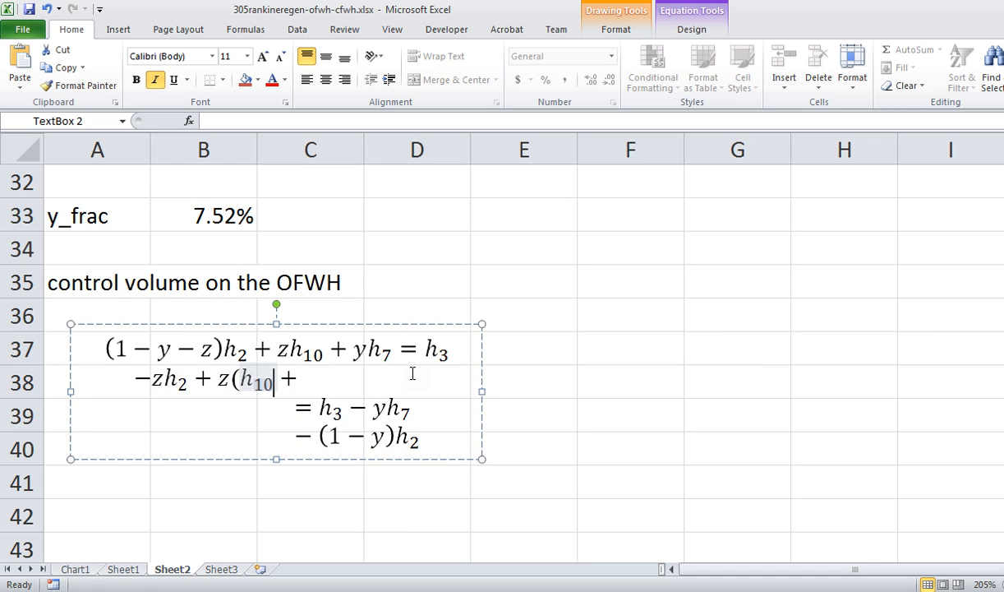
type("-")
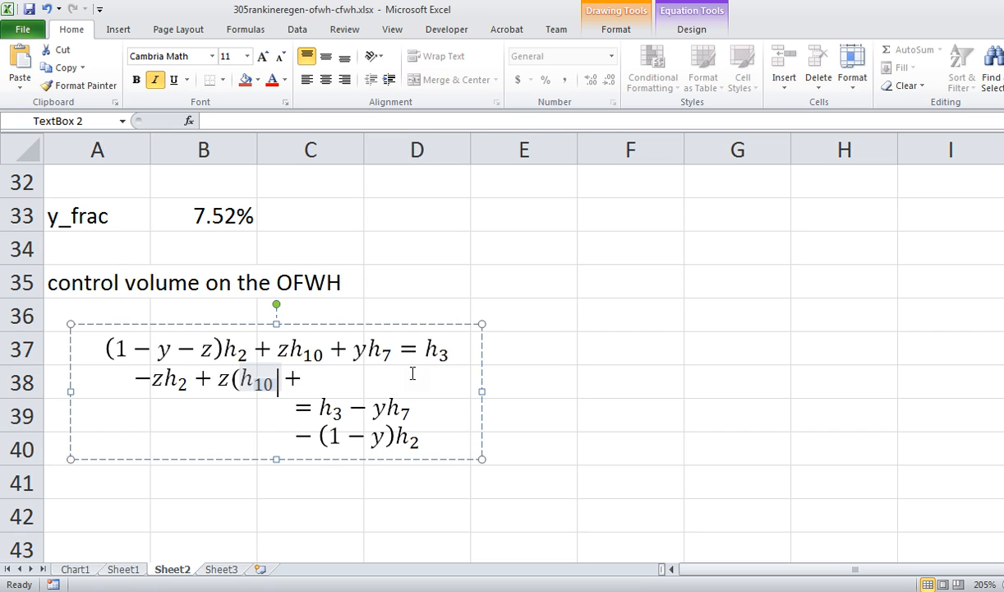
type("-")
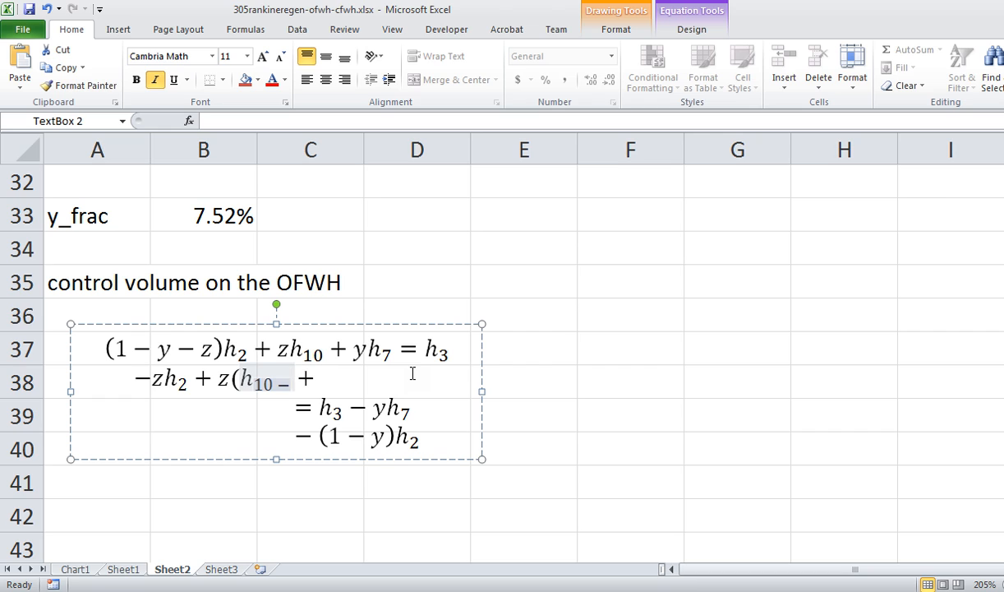
type("h3")
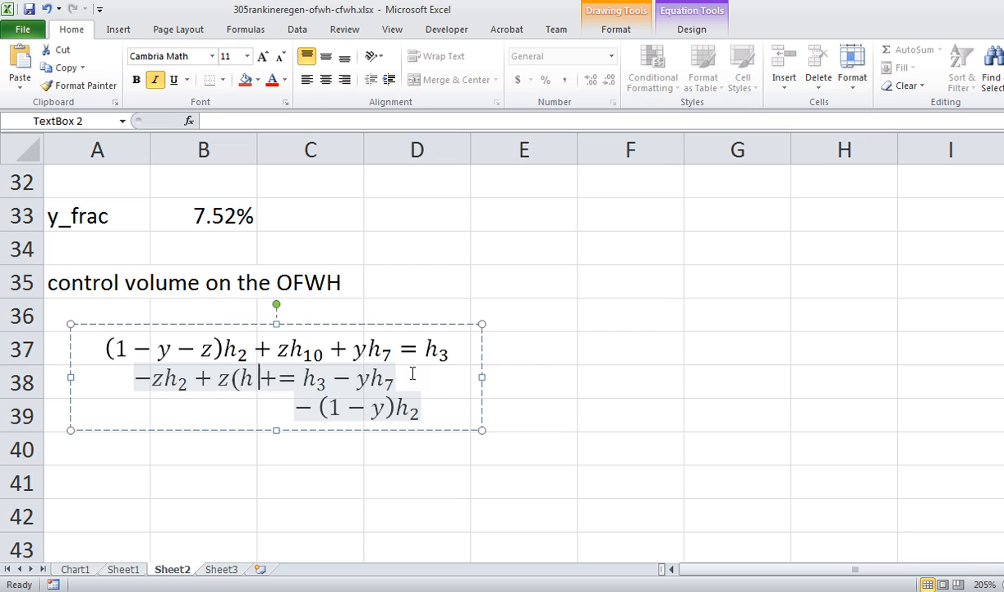
type("_10")
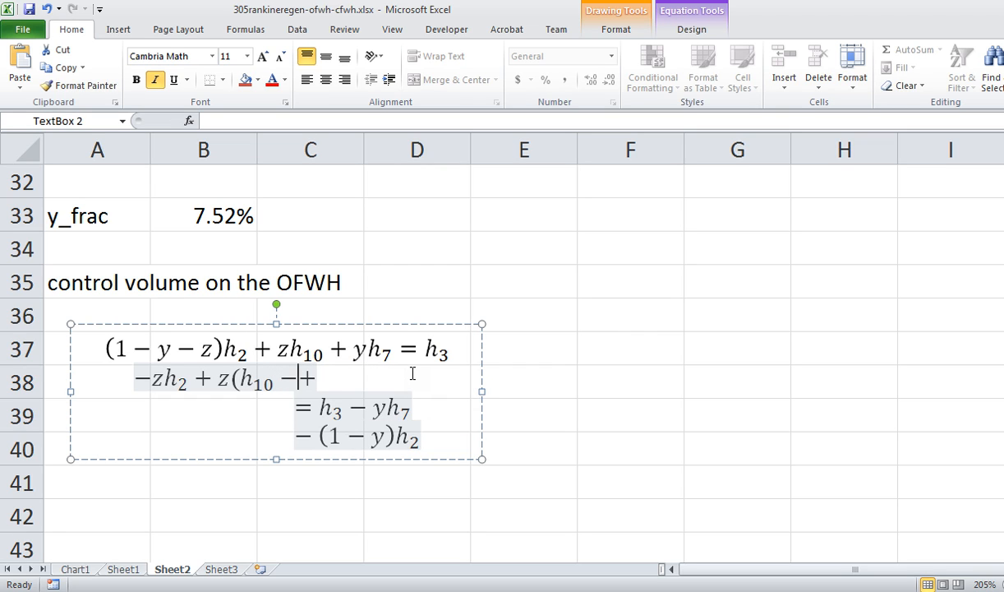
type("h_2)")
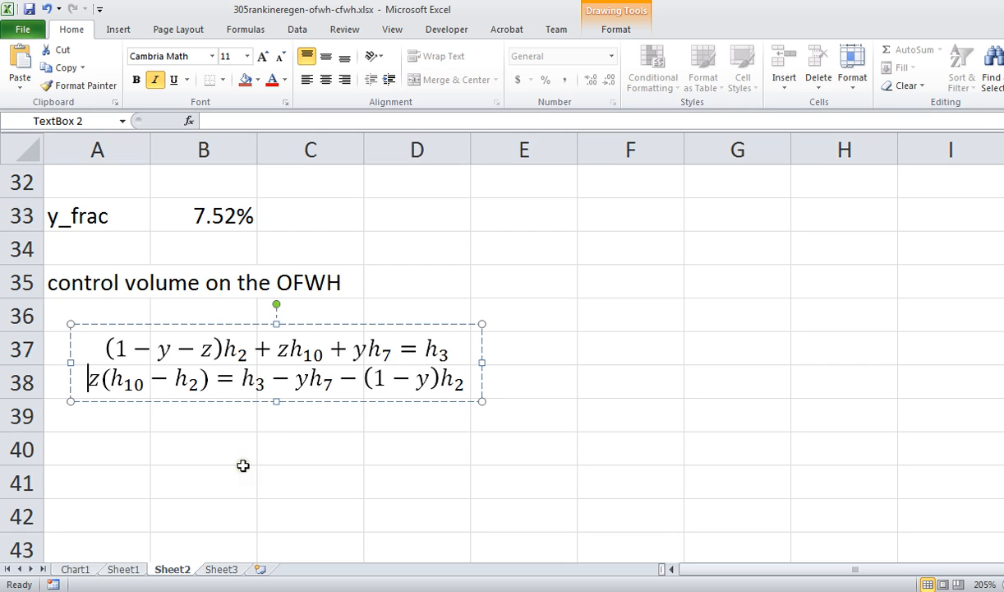
mouse_move(166, 420)
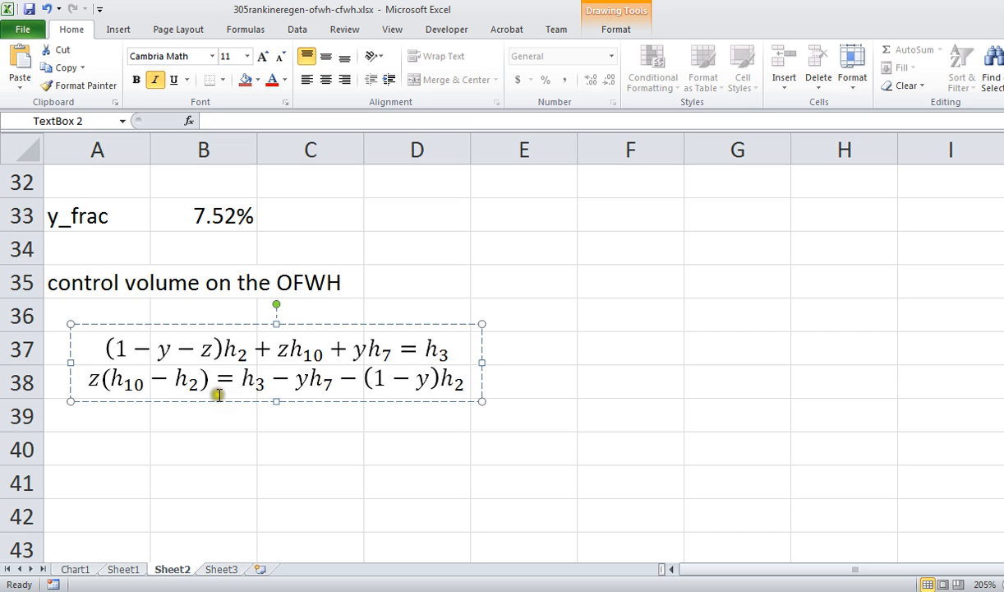
mouse_move(313, 391)
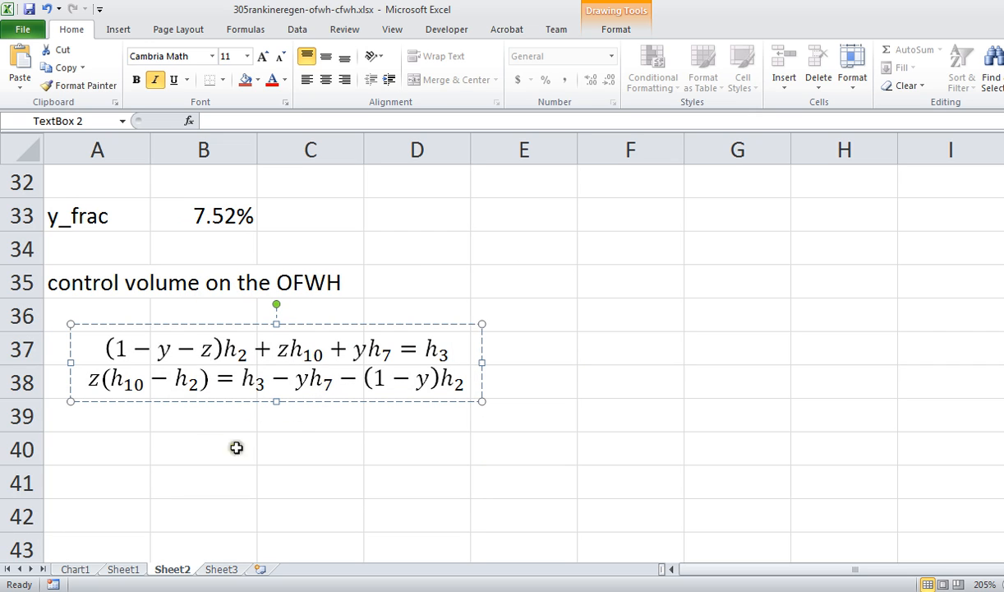
- Close the equation box, leaving the finished two-line OFWH derivation on the sheet
left_click(96, 449)
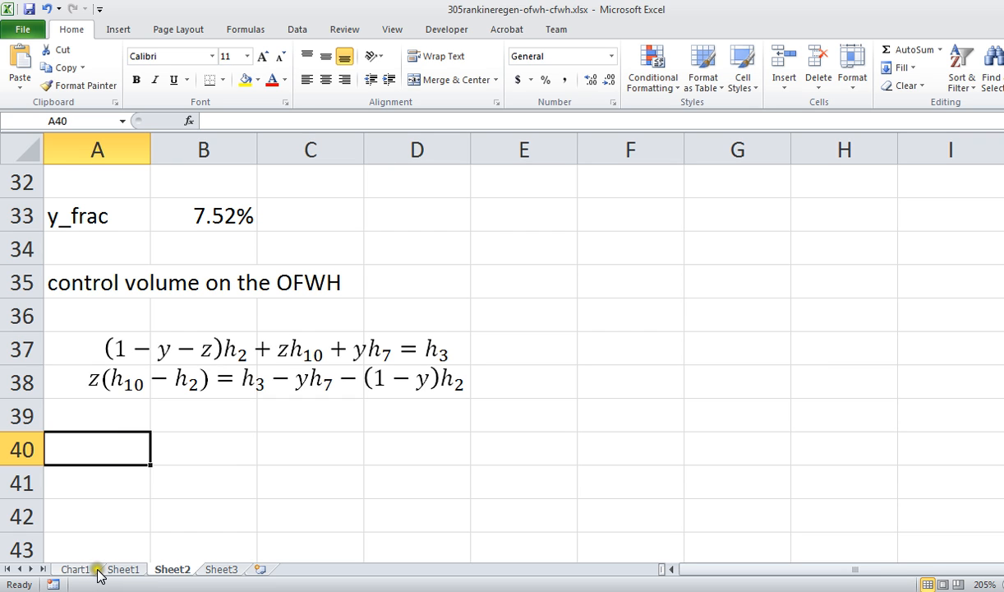
left_click(75, 569)
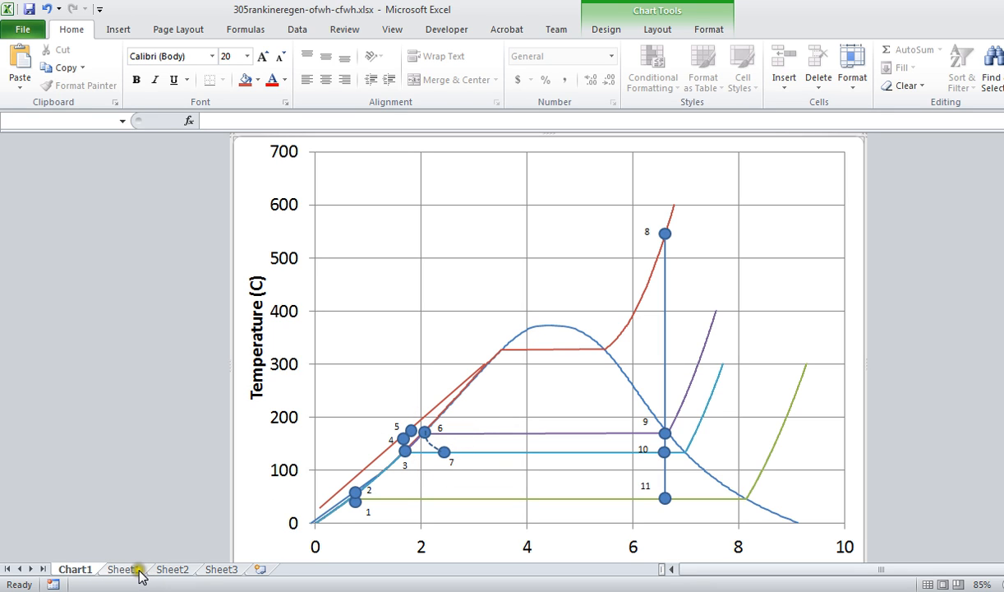
left_click(127, 569)
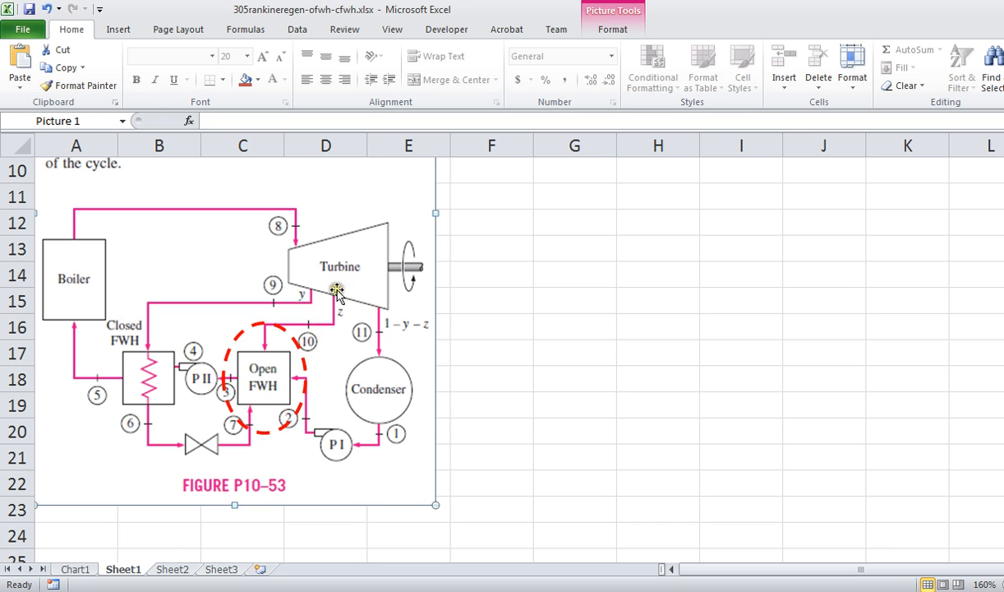
mouse_move(276, 327)
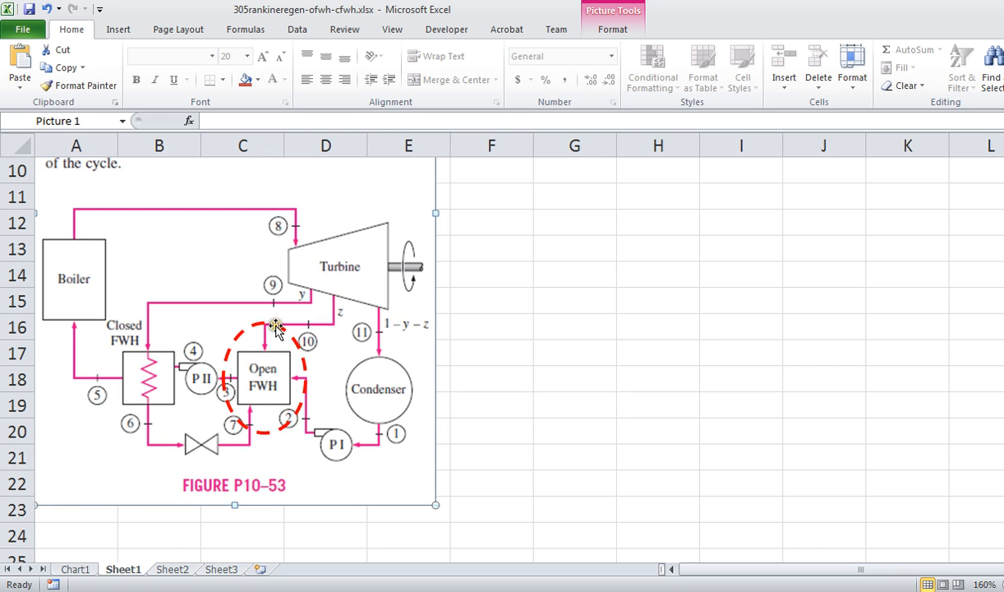
mouse_move(282, 251)
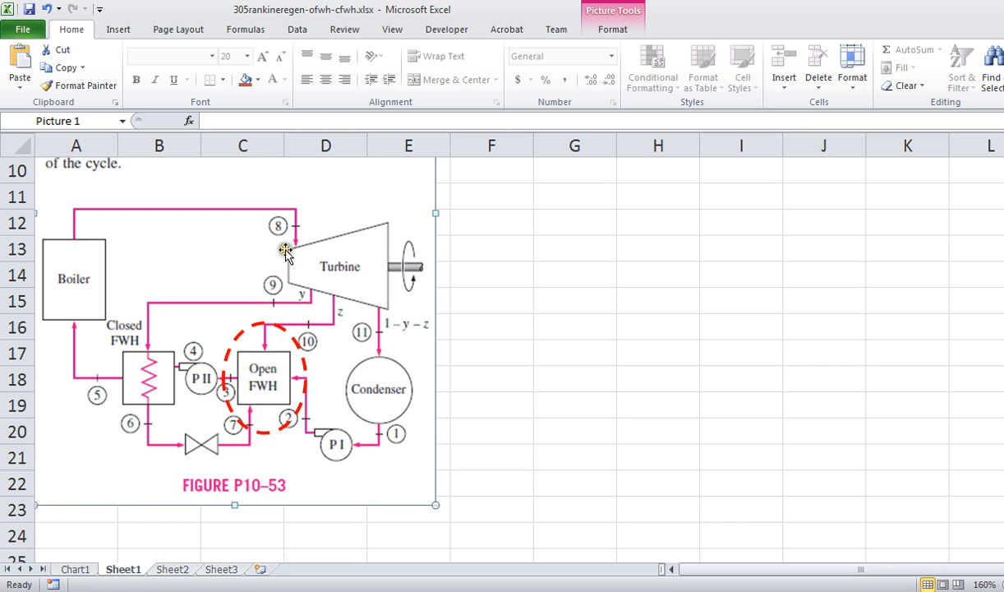
mouse_move(321, 329)
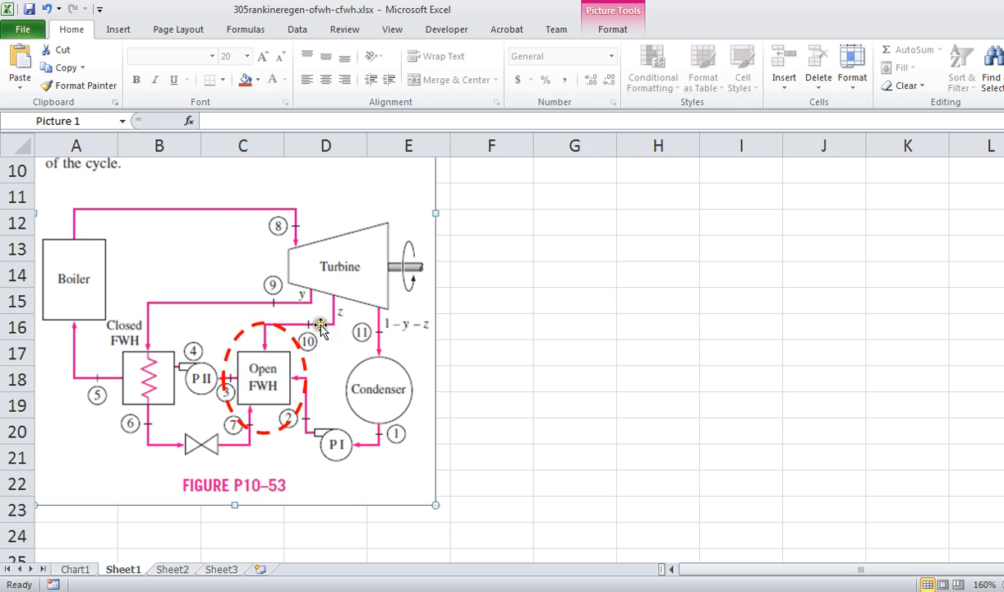
mouse_move(286, 331)
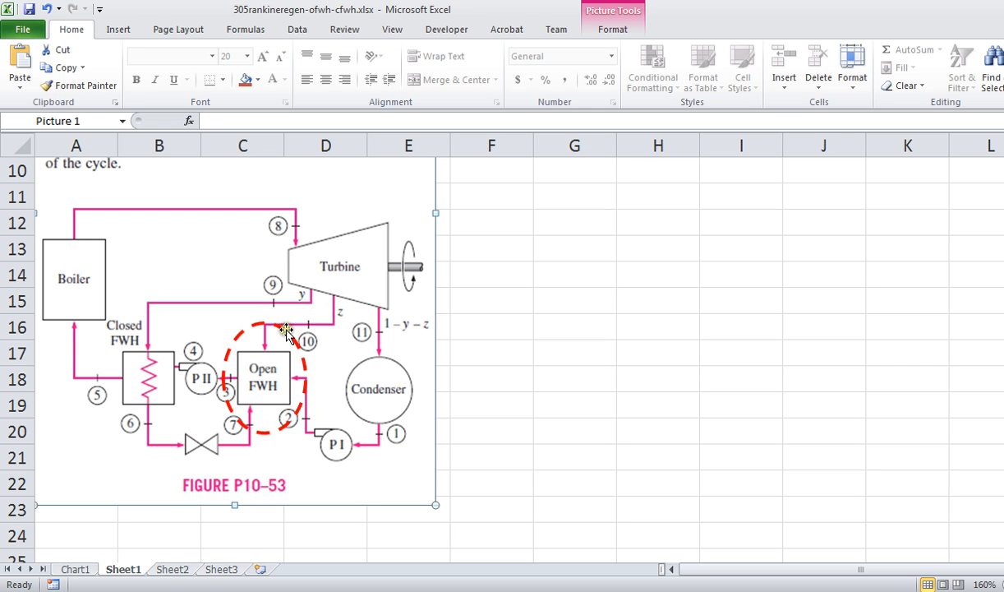
mouse_move(278, 205)
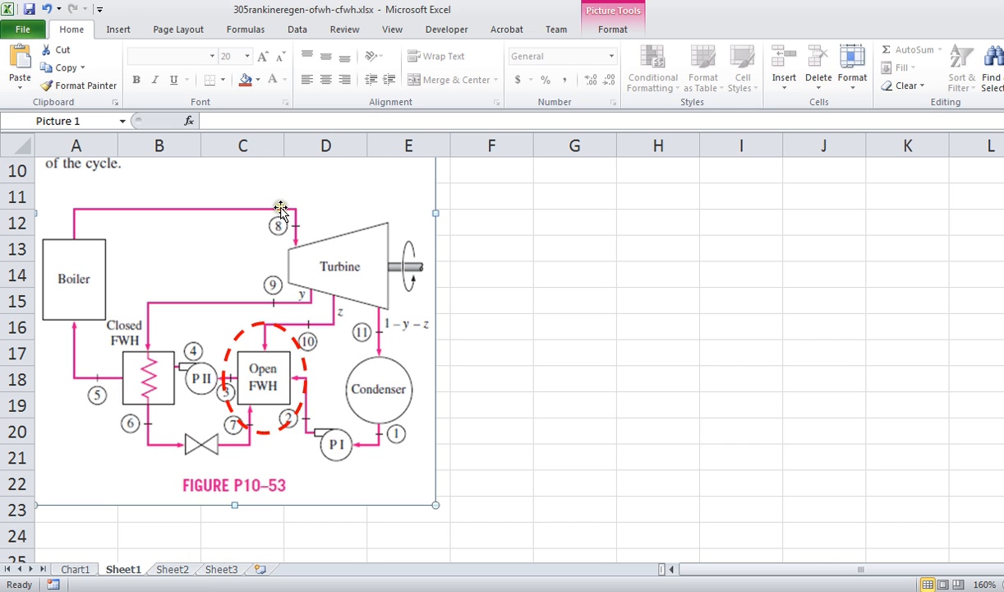
mouse_move(288, 227)
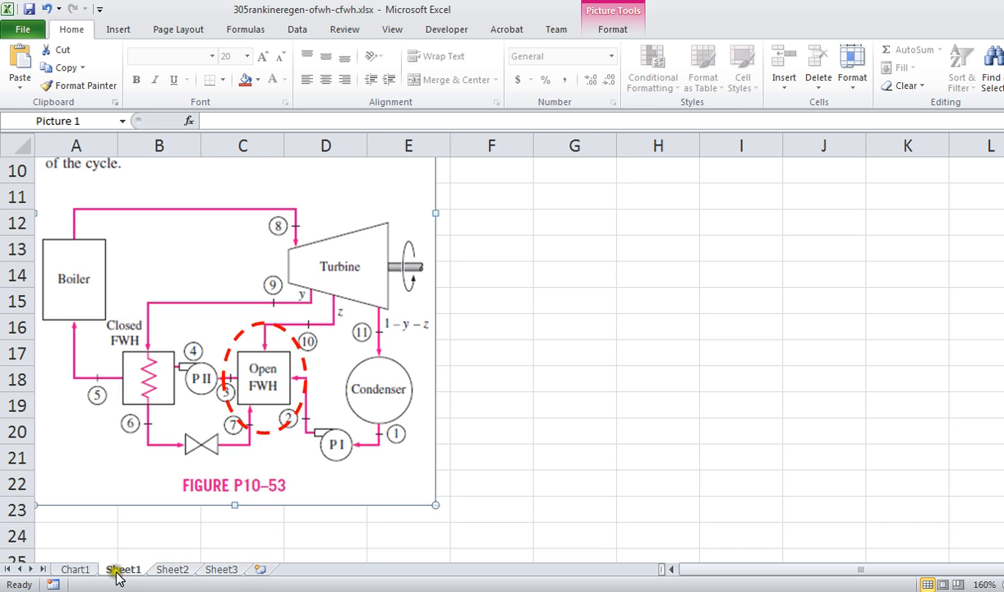
mouse_move(185, 571)
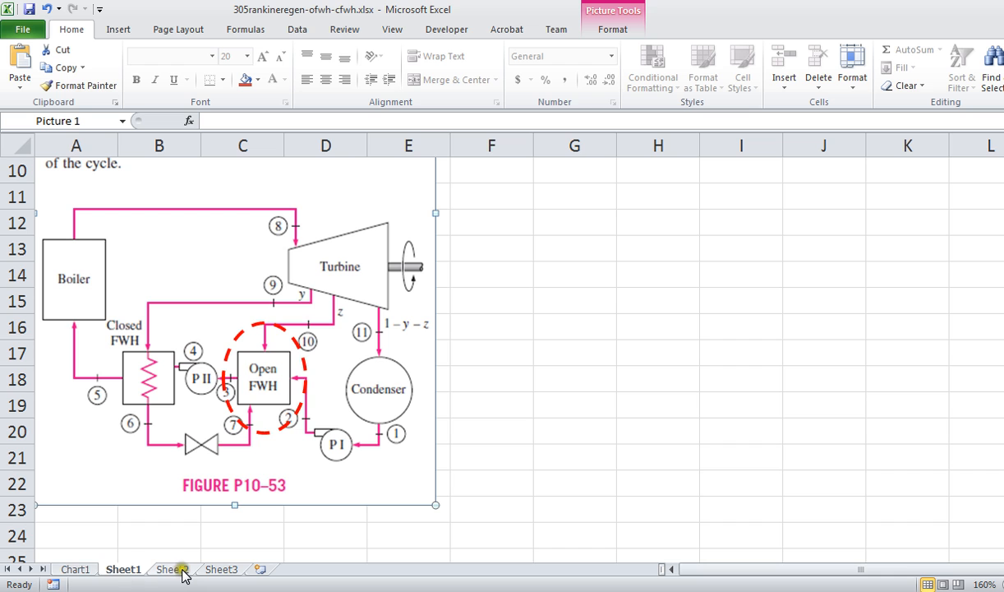
- On Sheet2, add an h_7 row set to =h_6, giving 721.0178
left_click(171, 569)
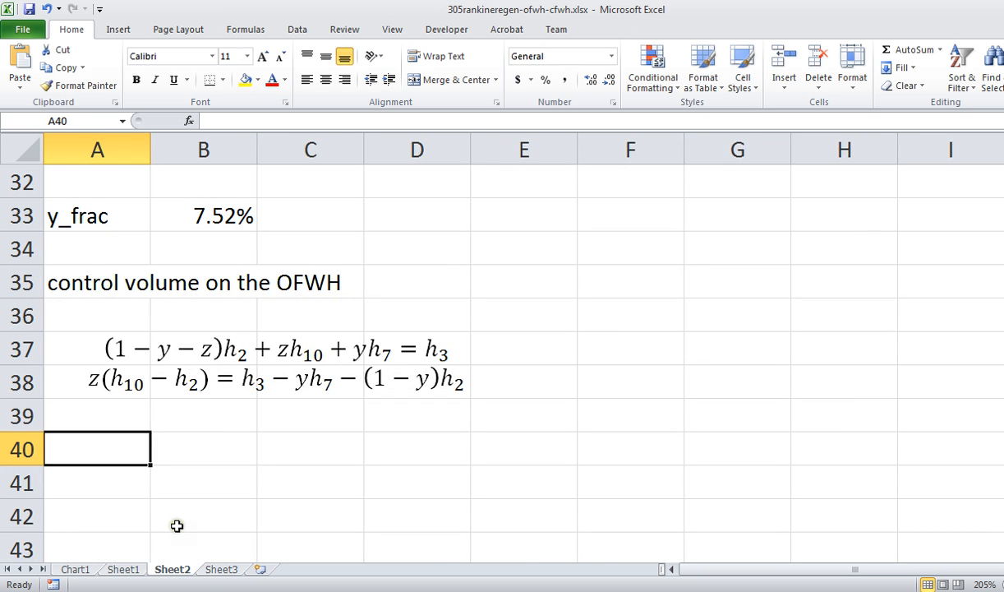
type("h_7")
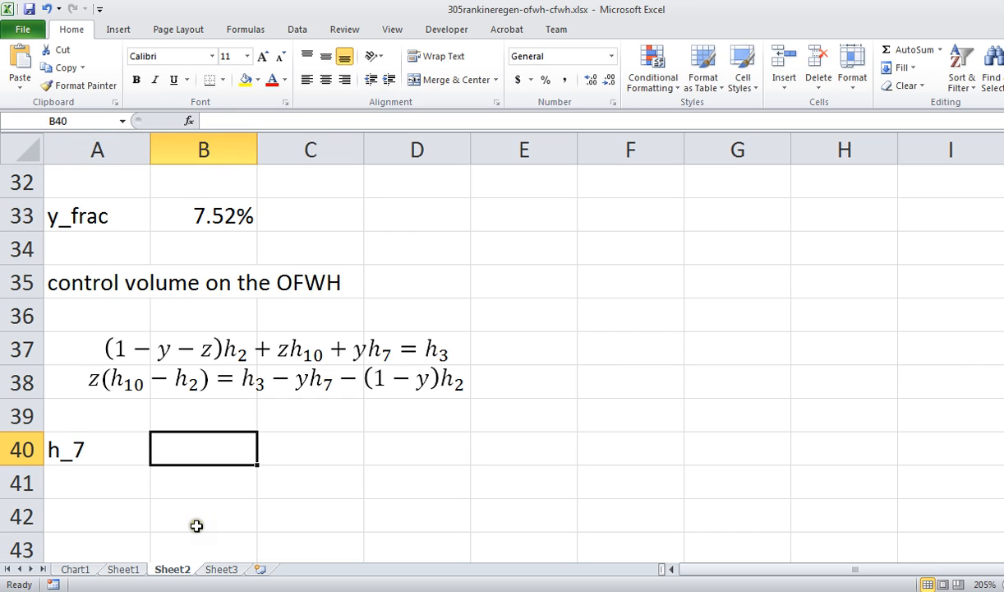
type("=h")
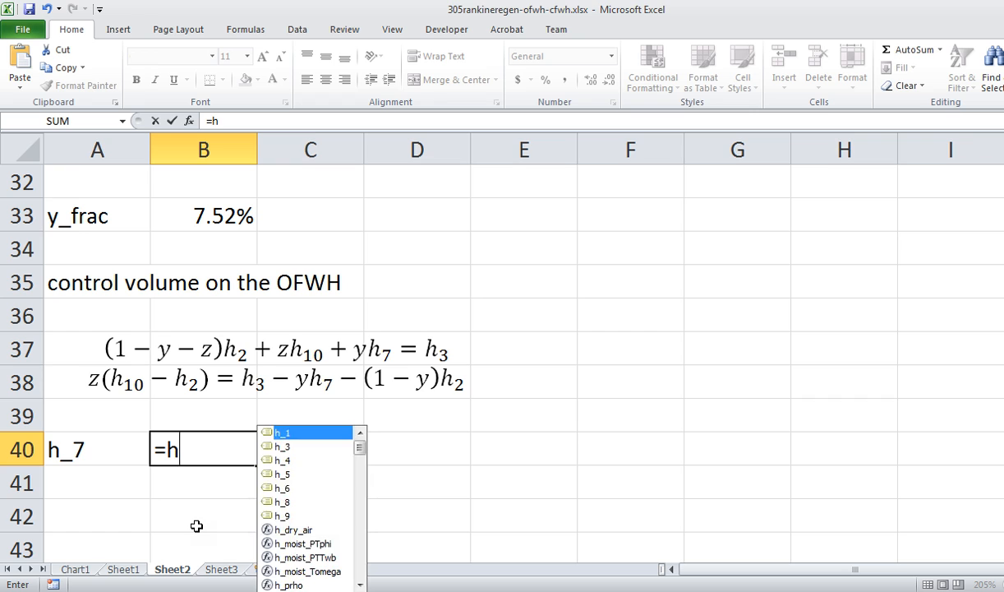
type("_6")
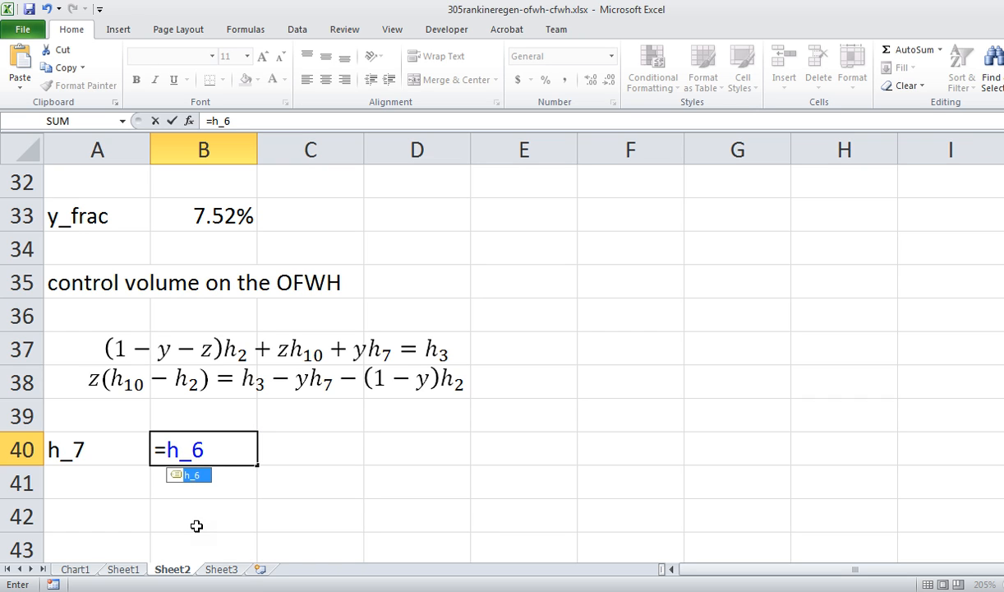
key("Enter")
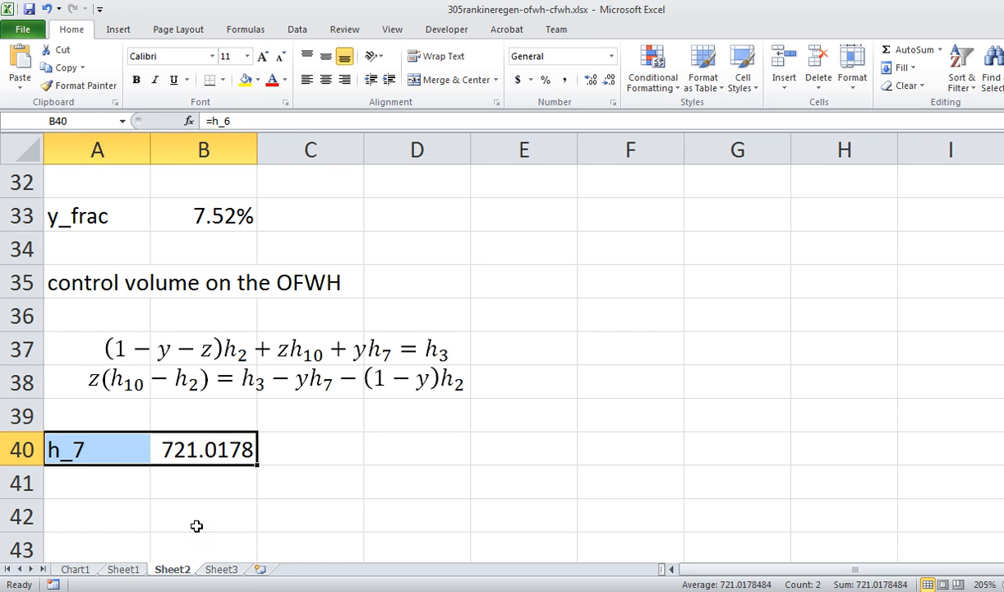
- Note the formula text '=h_6 in D40 beside h_7
double_click(203, 450)
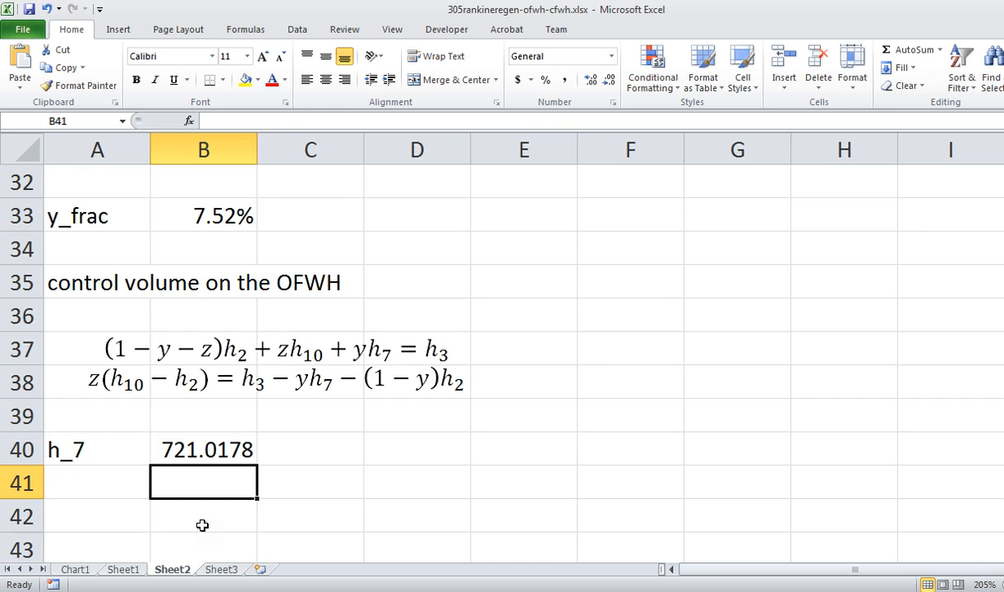
left_click(310, 448)
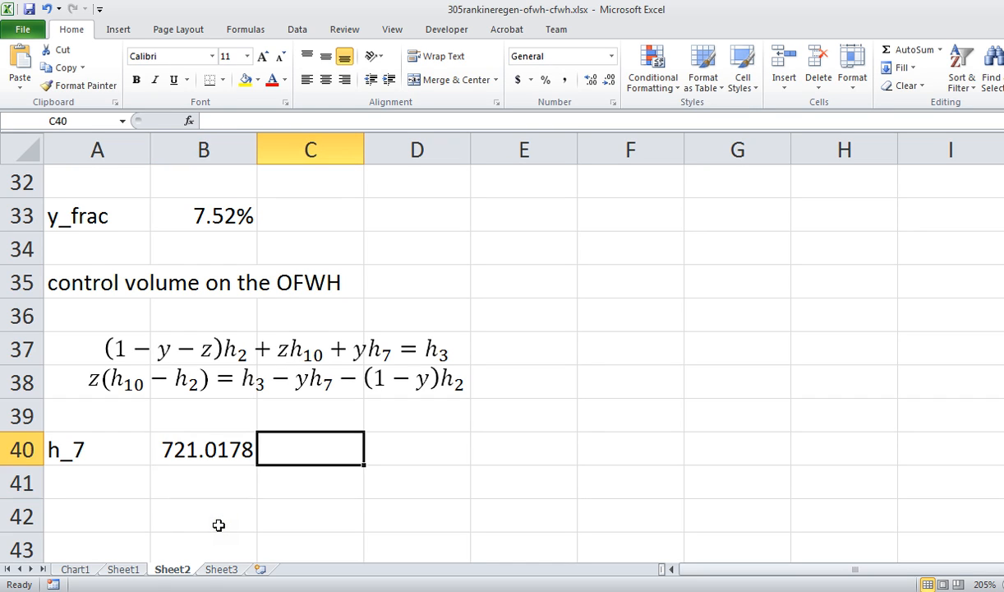
type("'=h_6")
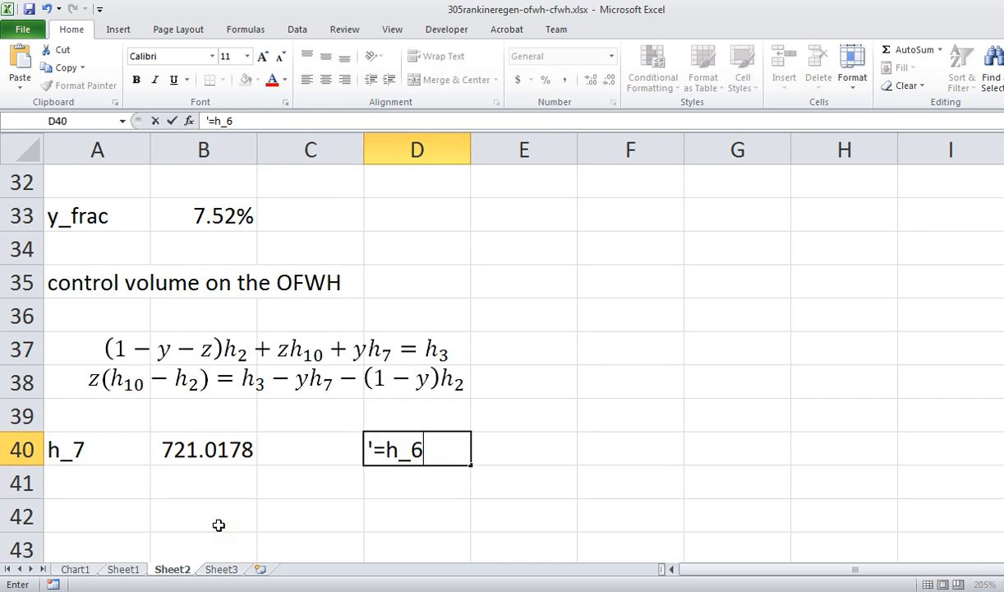
key("Enter")
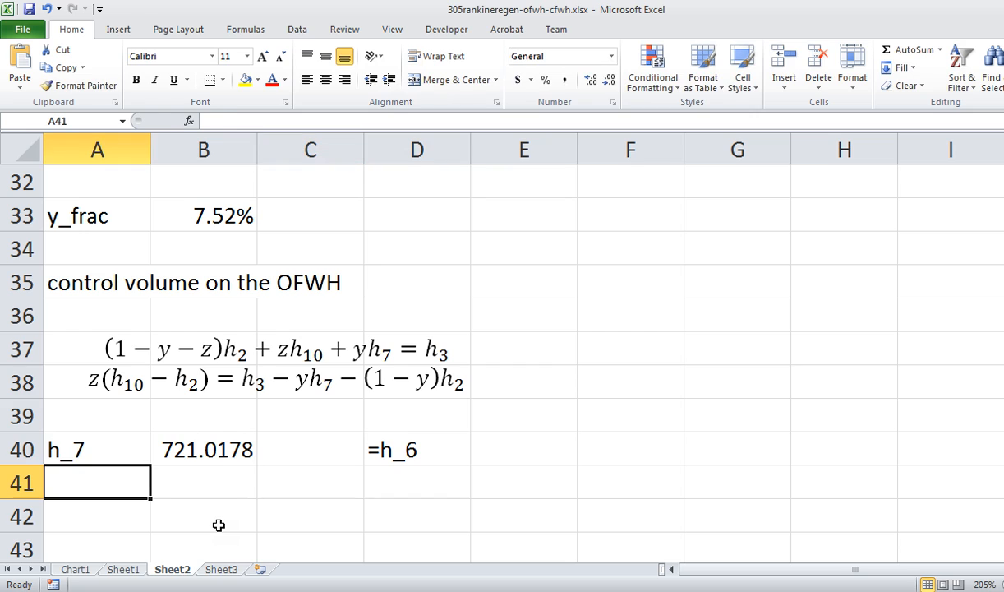
- Compute h_10 as =h_ps_H2O(P_10,s_8), giving 2578.53, and note its formula text
type("h_10")
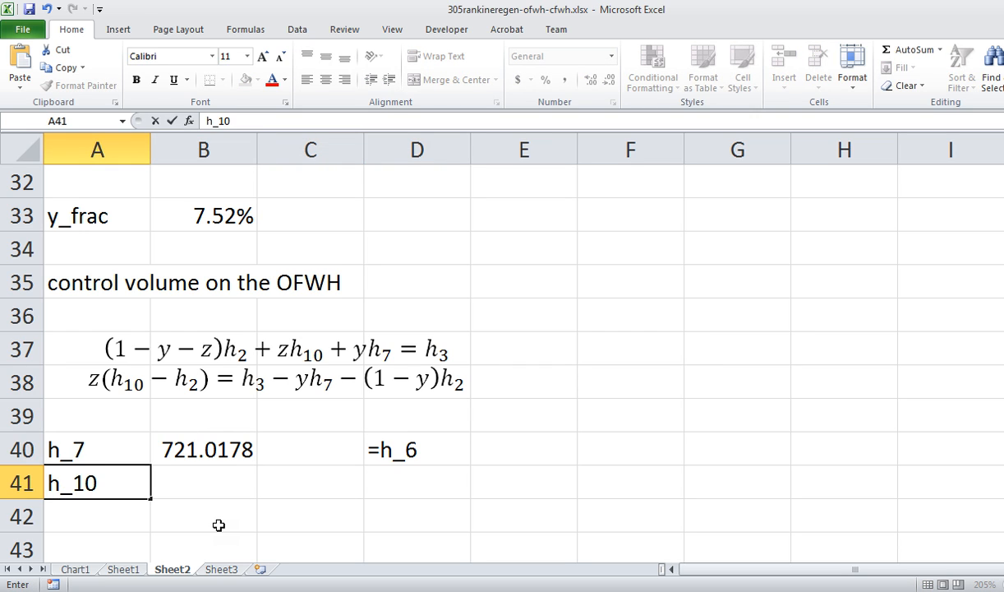
type("=h")
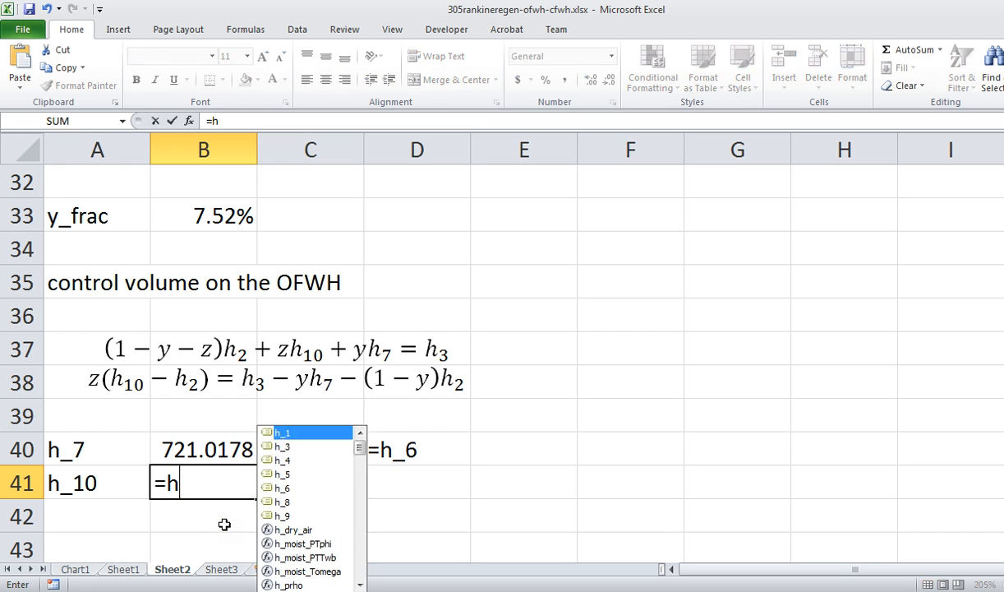
type("_ps_H2O((P_10")
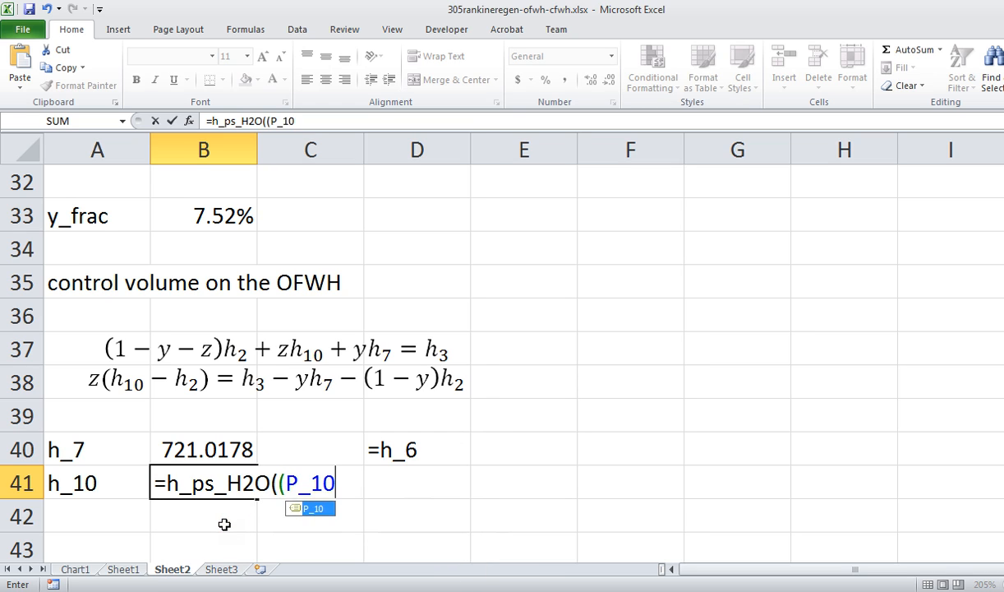
type(",s_8)")
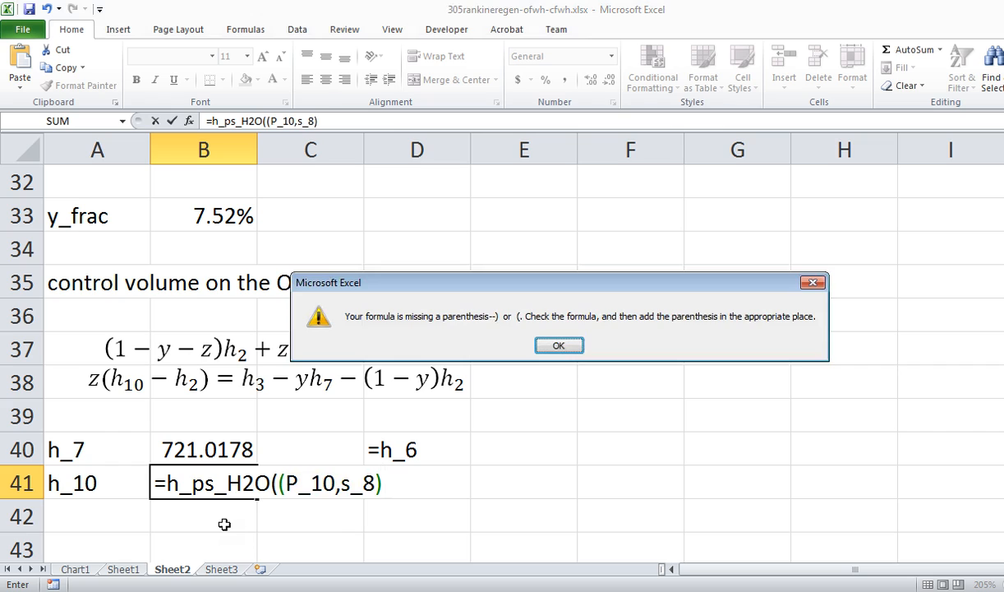
mouse_move(399, 451)
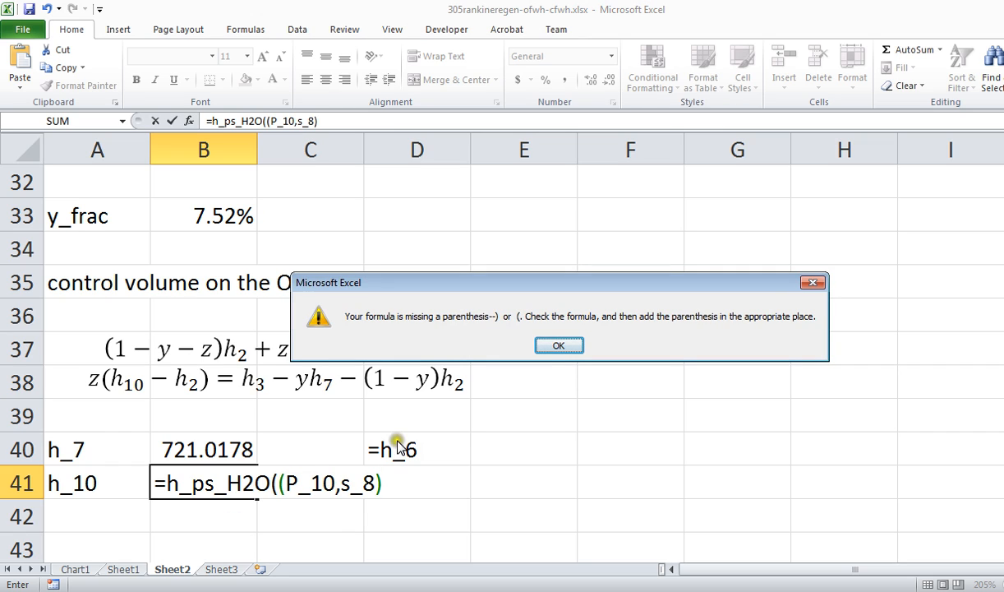
left_click(559, 345)
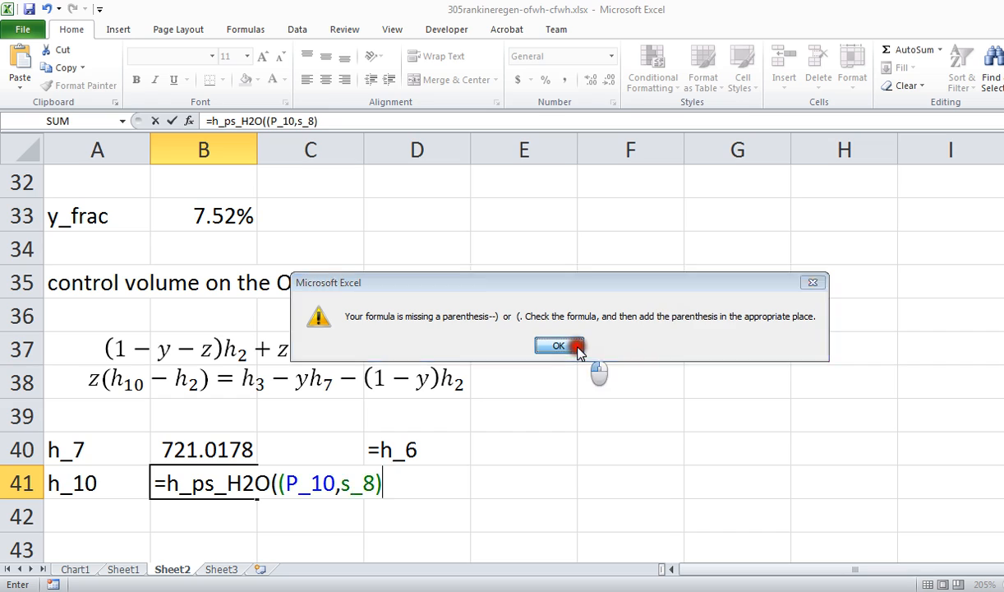
left_click(559, 345)
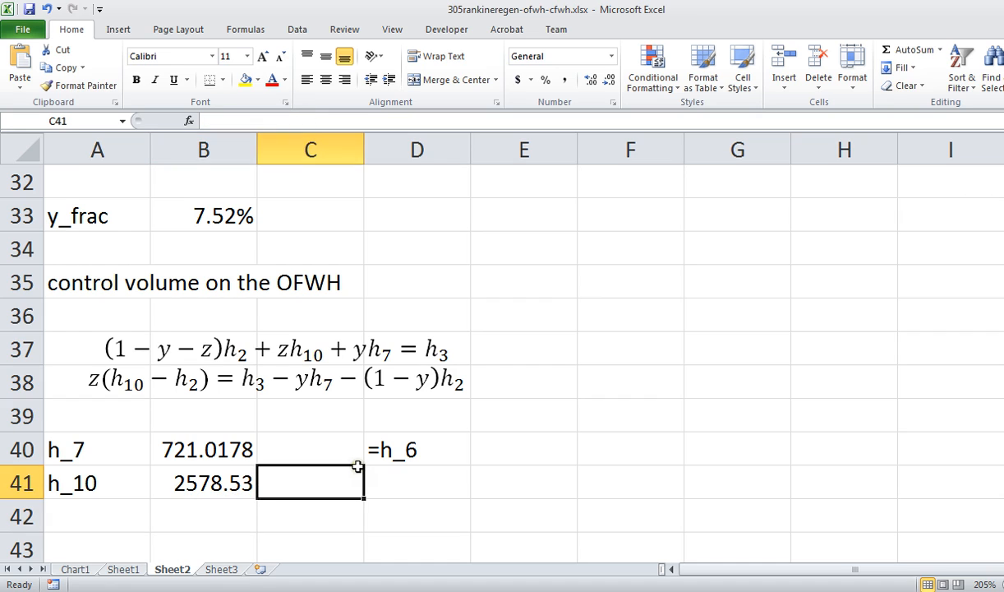
type("=h_ps_H2O(P_10,s_8)")
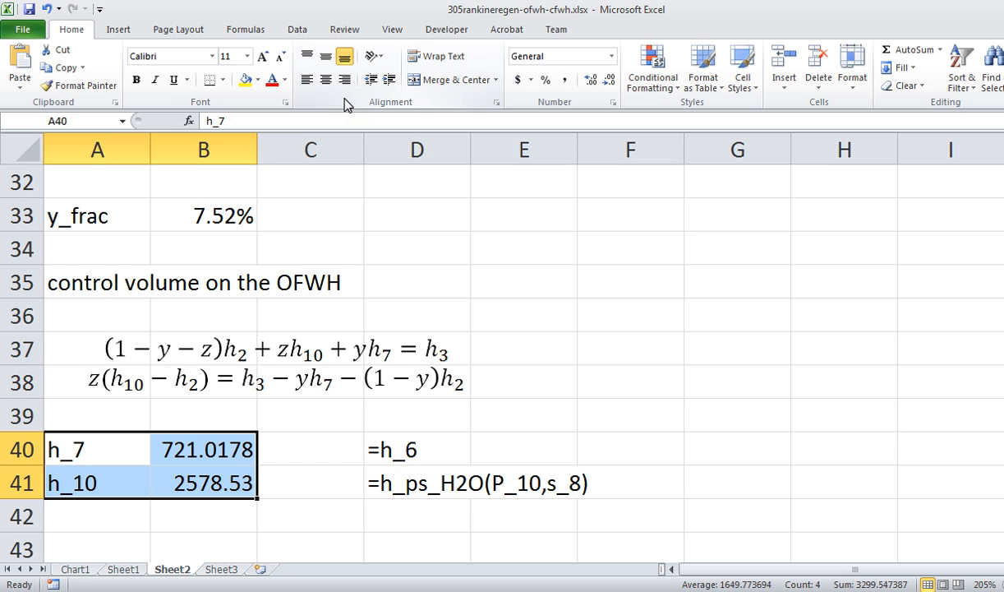
mouse_move(382, 80)
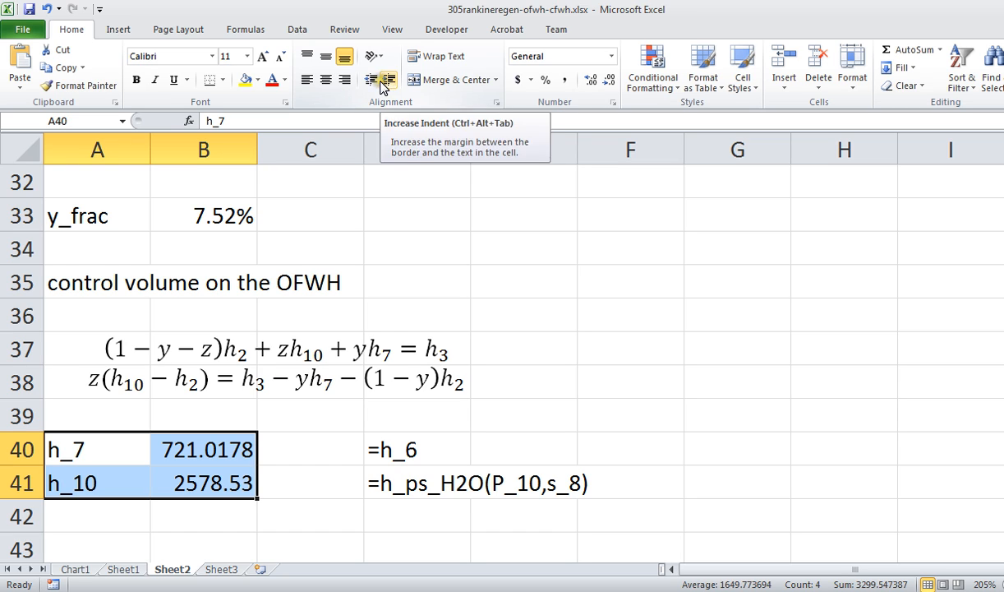
mouse_move(265, 93)
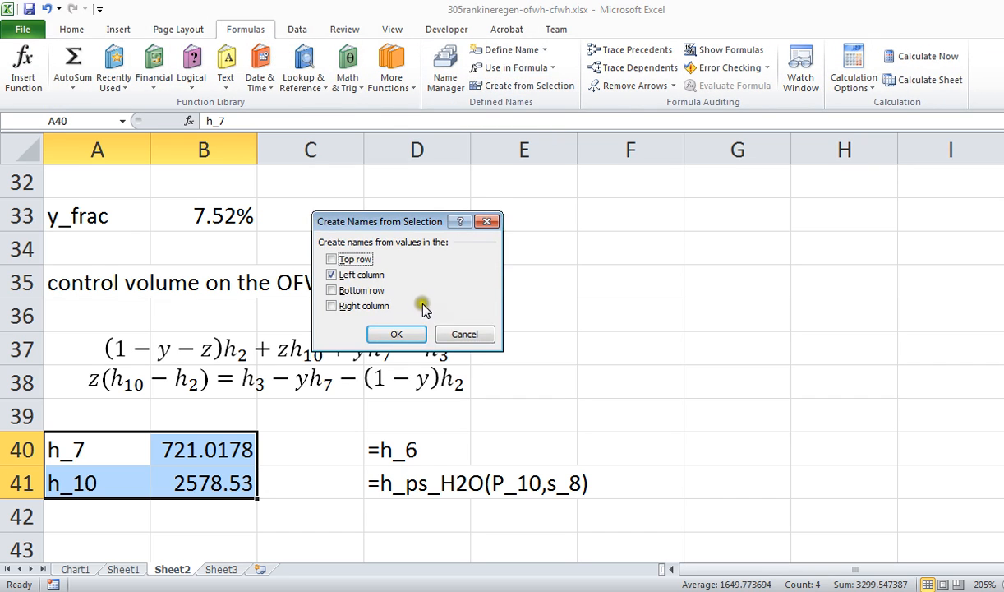
- Create names h_7 and h_10 from the left-column labels of A40:B41
left_click(396, 334)
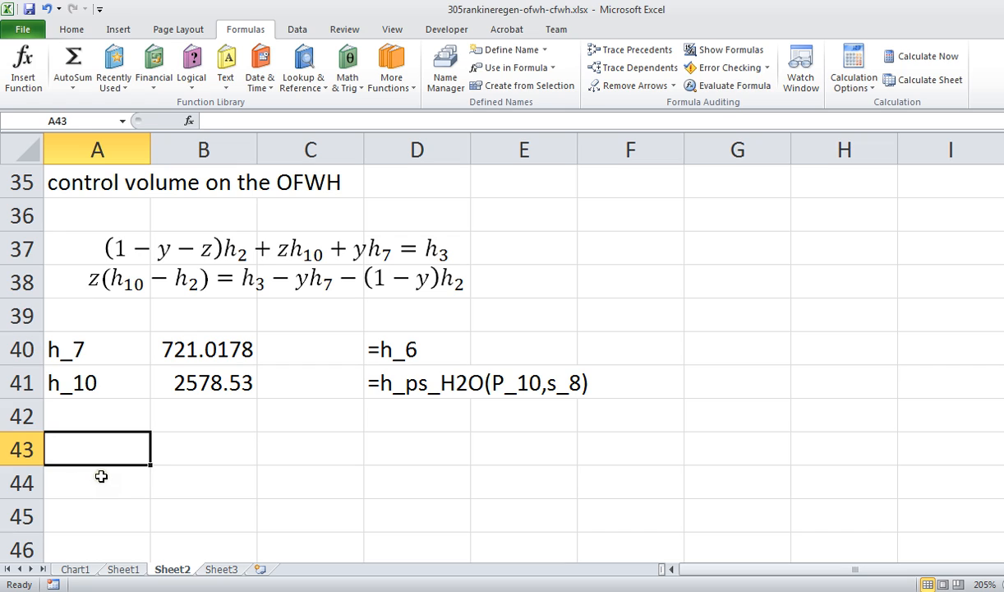
- Enter z_frac as =(h_3-y_frac*h_7-(1-y_frac)*h_2)/(h_10-h_2), giving 0.138107
type("z_frac")
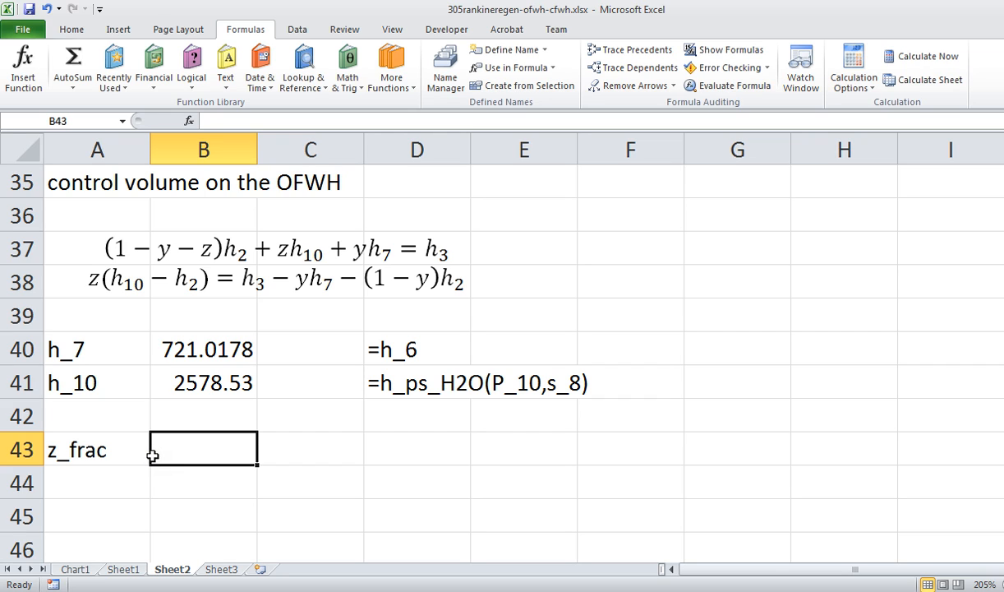
type("=")
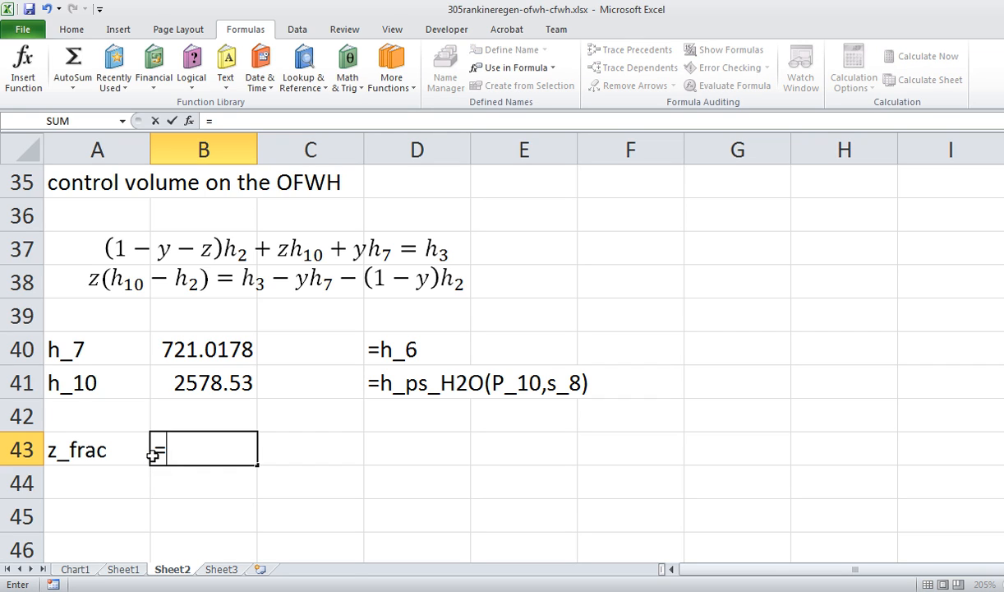
type("=(h_")
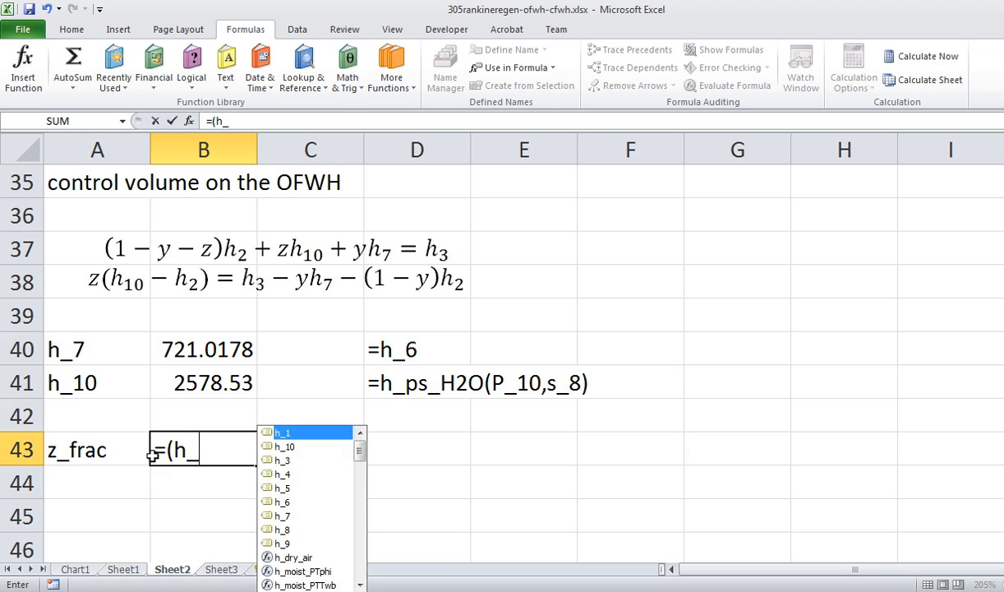
type("3-y_frac")
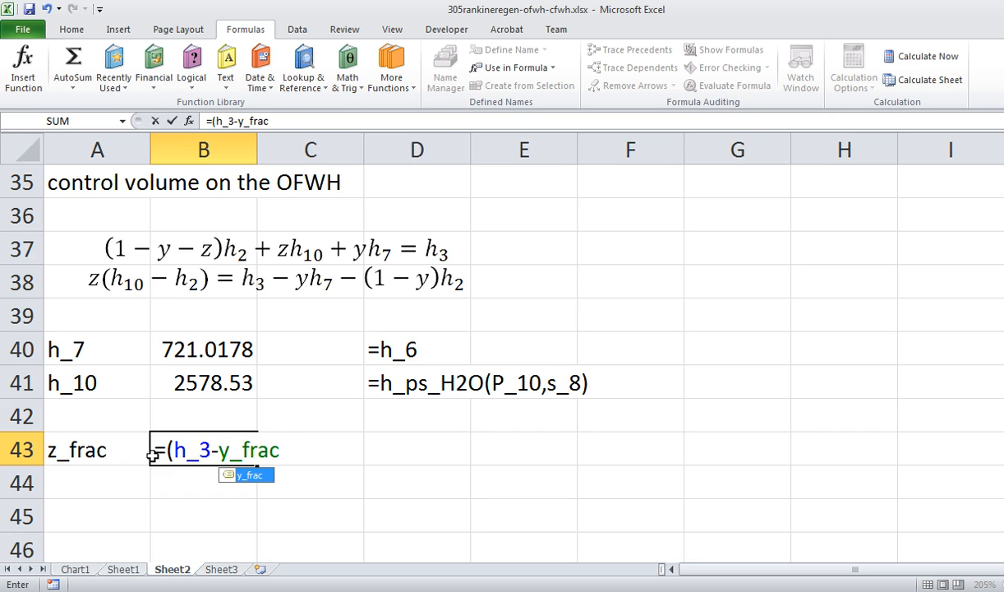
type("*h_7")
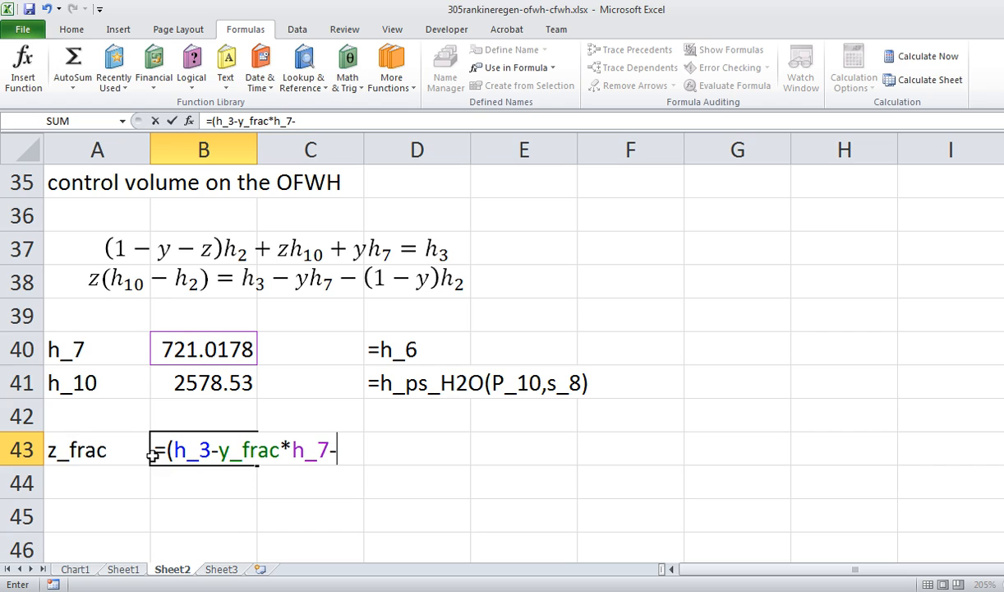
type("-(1-y_frac")
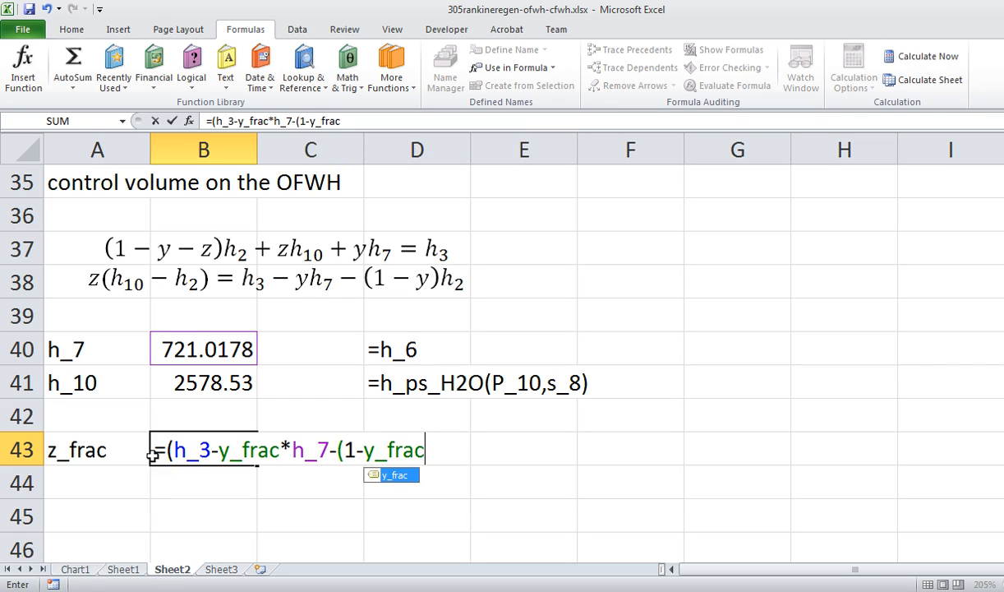
type(")")
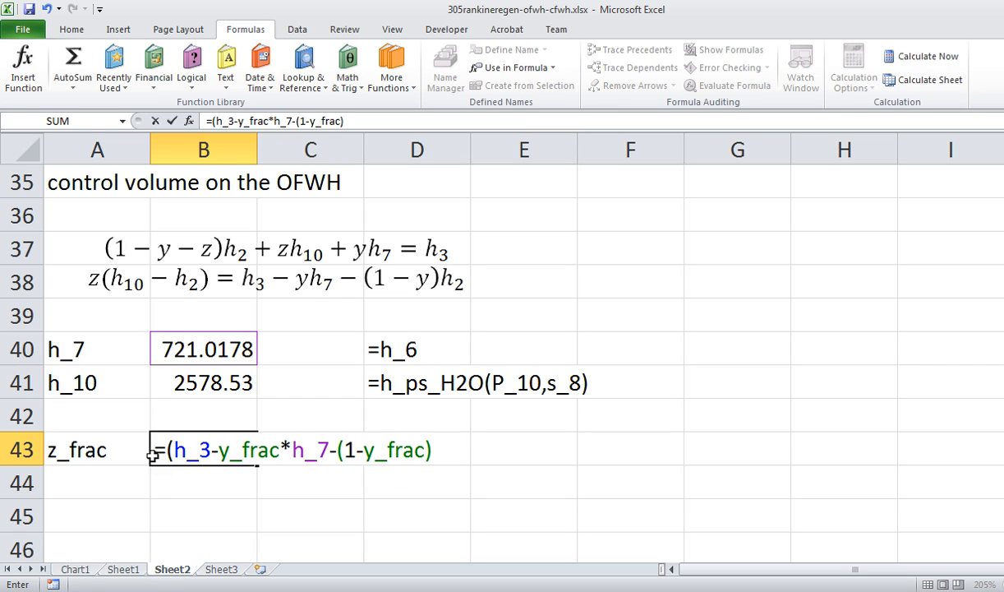
type("*h_2")
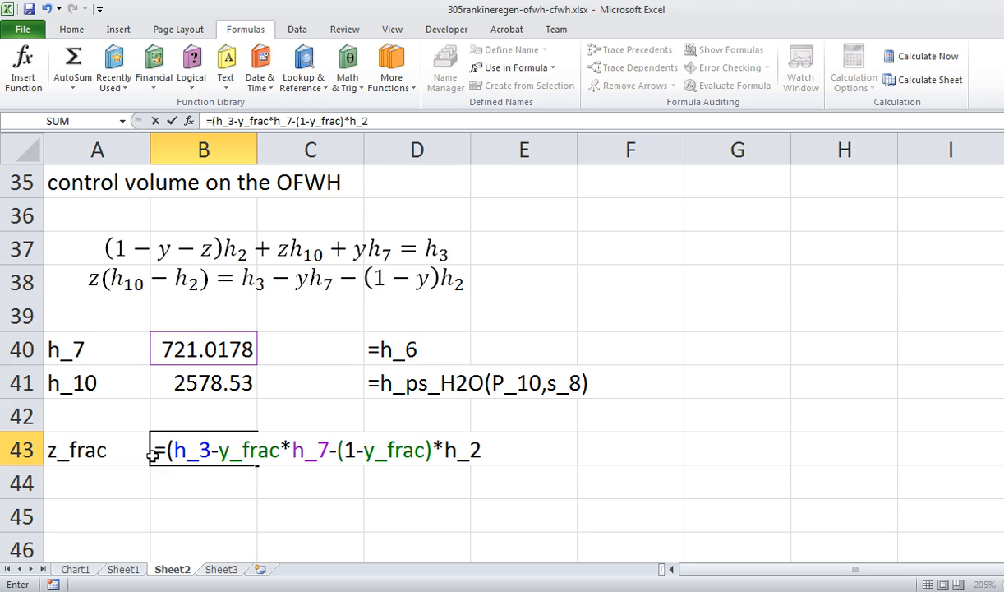
type(")")
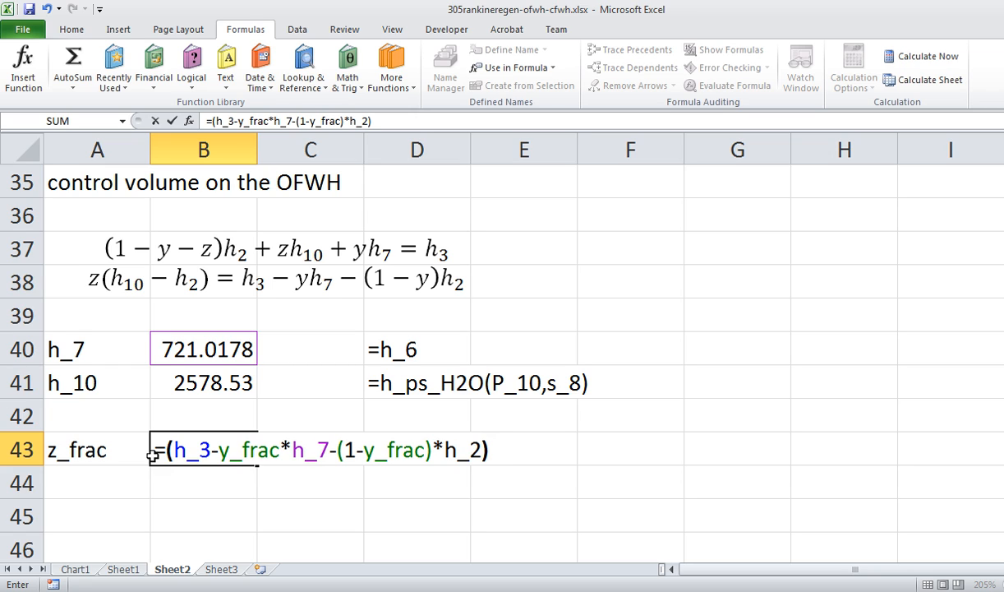
type("/(h_10-")
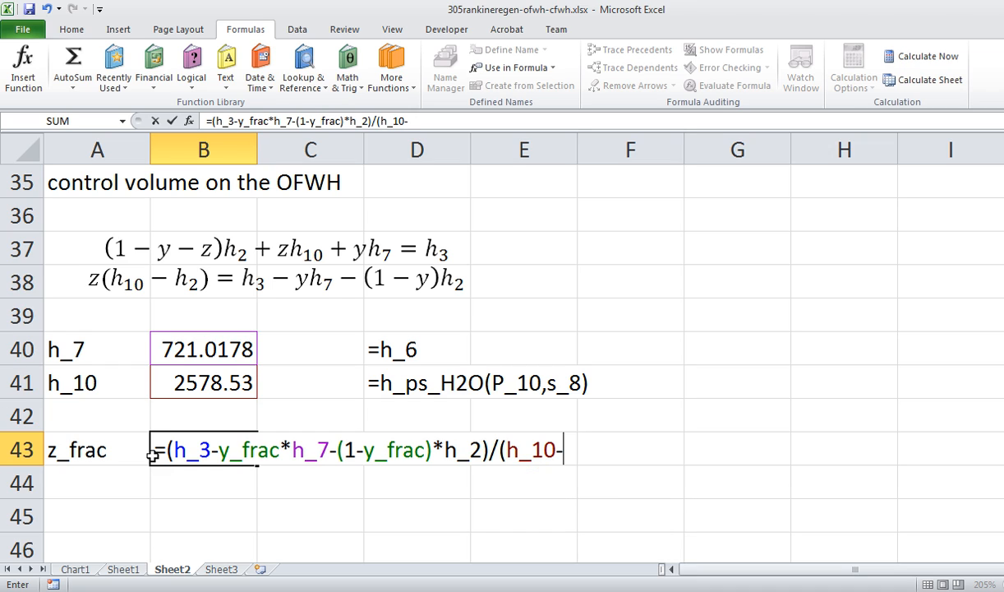
type("h_2)")
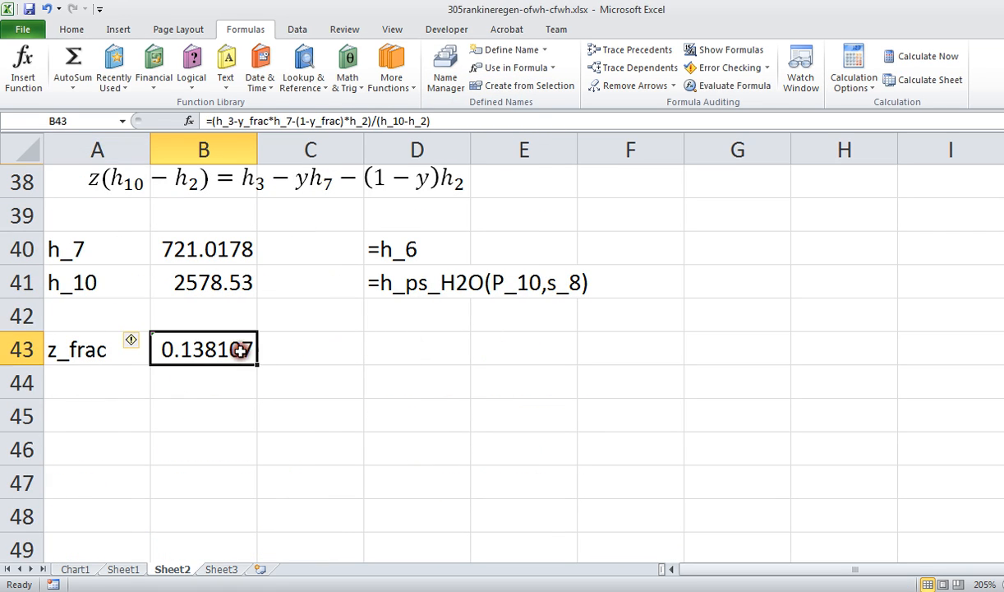
- Write the z_frac formula from B43 as a text note in D43
double_click(204, 348)
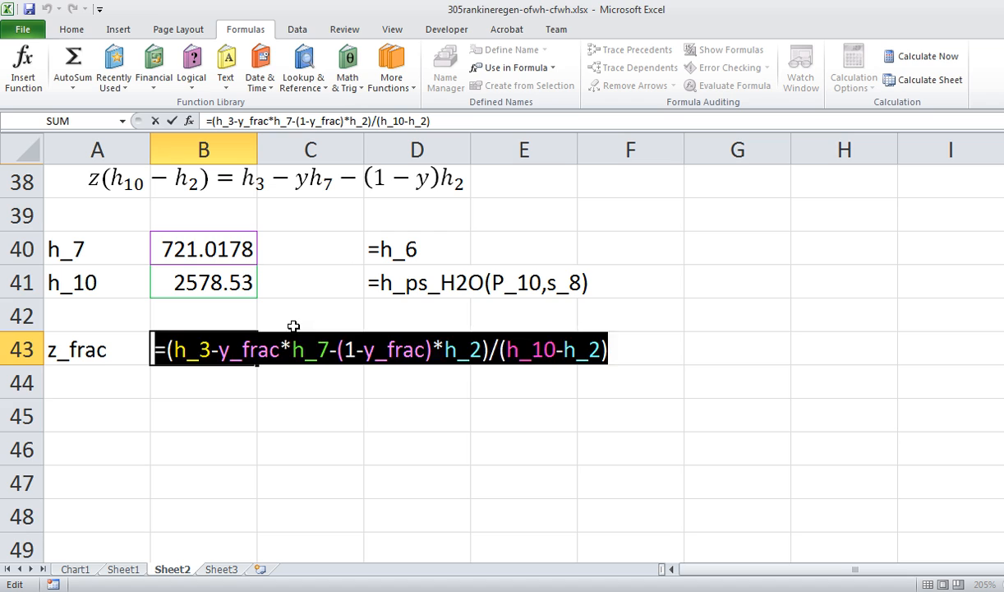
key("Enter")
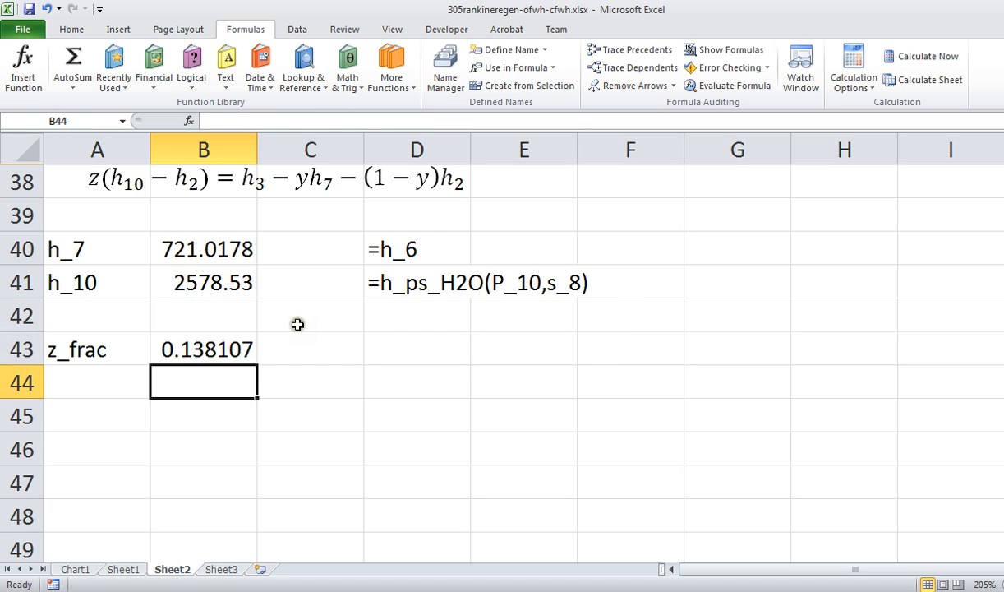
left_click(417, 349)
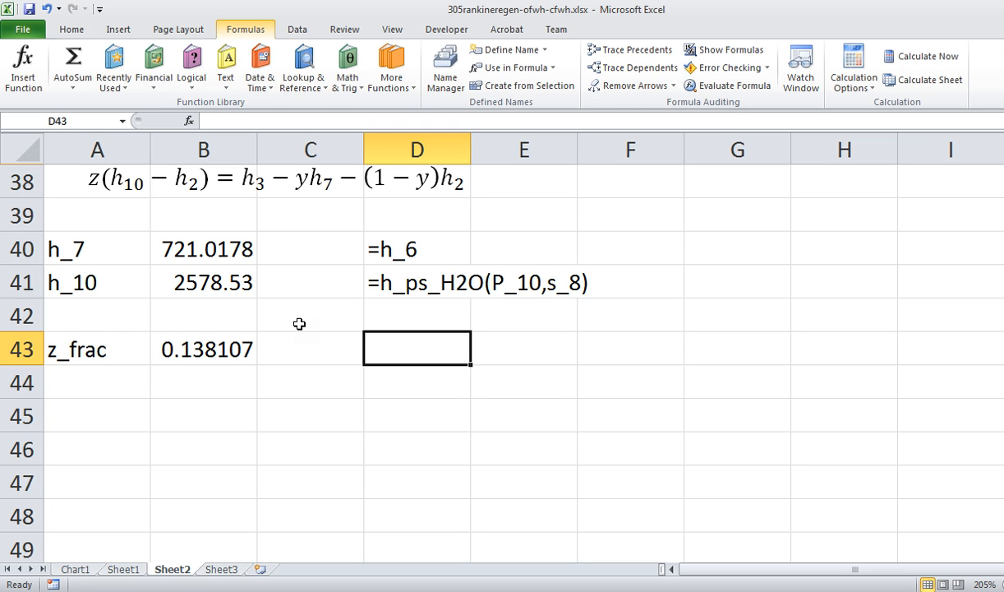
left_click(108, 29)
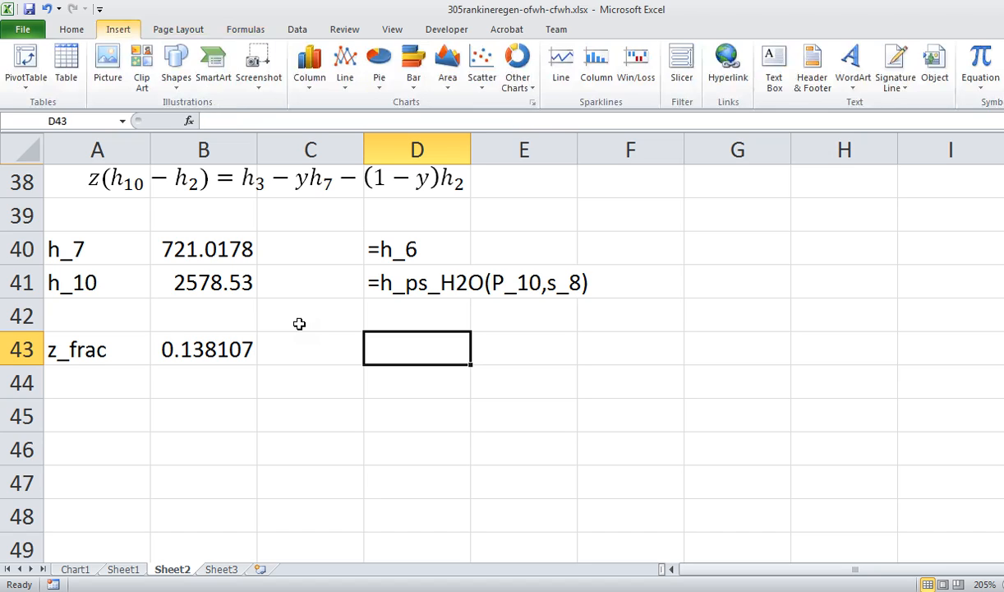
left_click(203, 349)
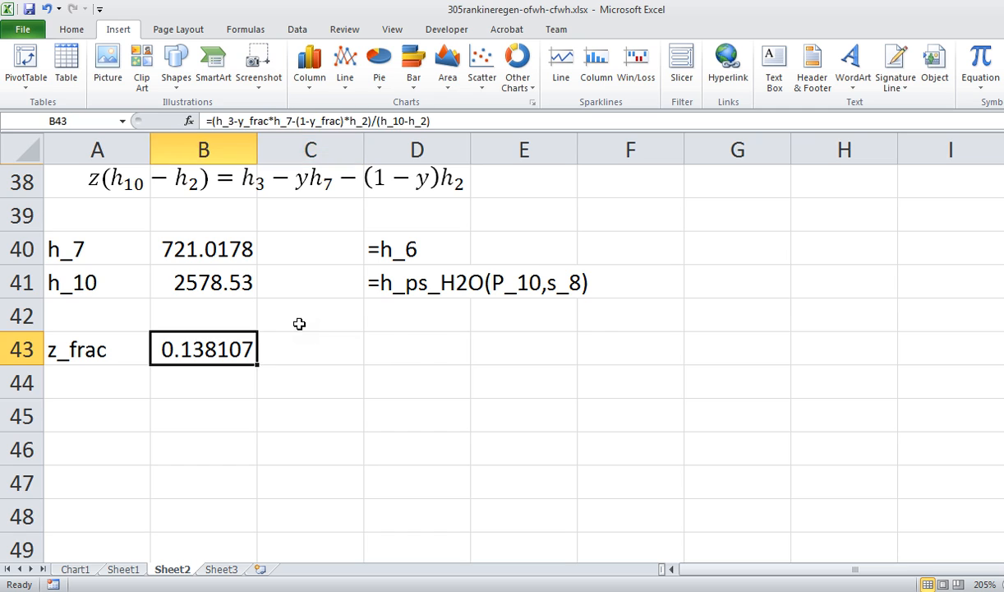
double_click(203, 349)
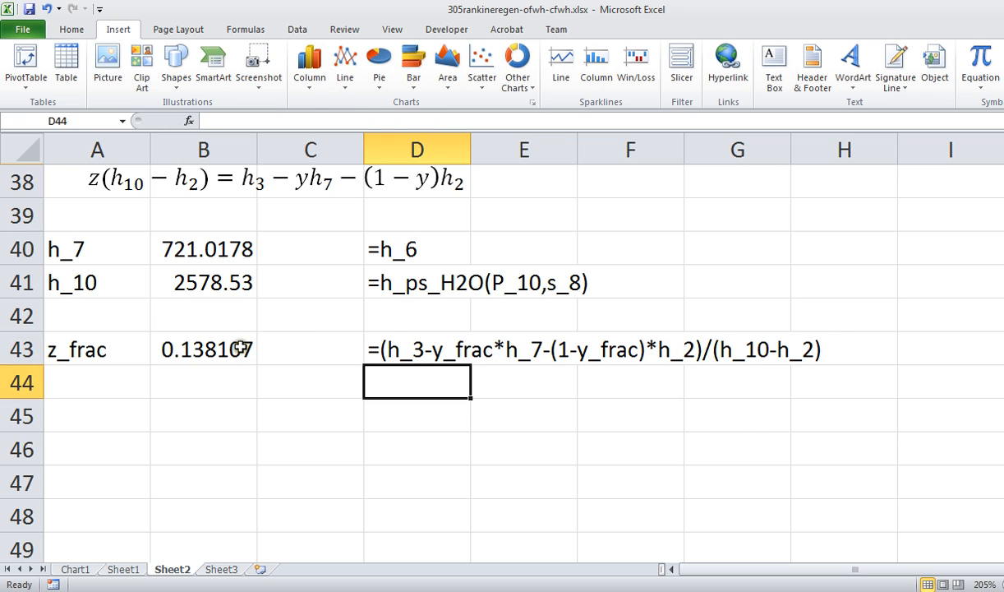
- Format the z_frac value in B43 as a percentage with one decimal, 13.8%
left_click(203, 350)
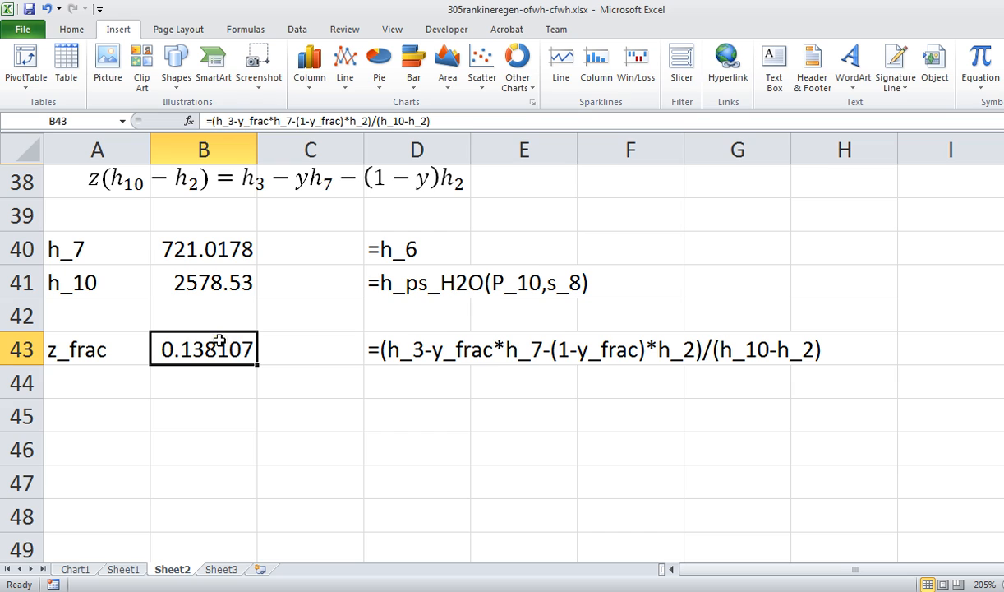
left_click(70, 28)
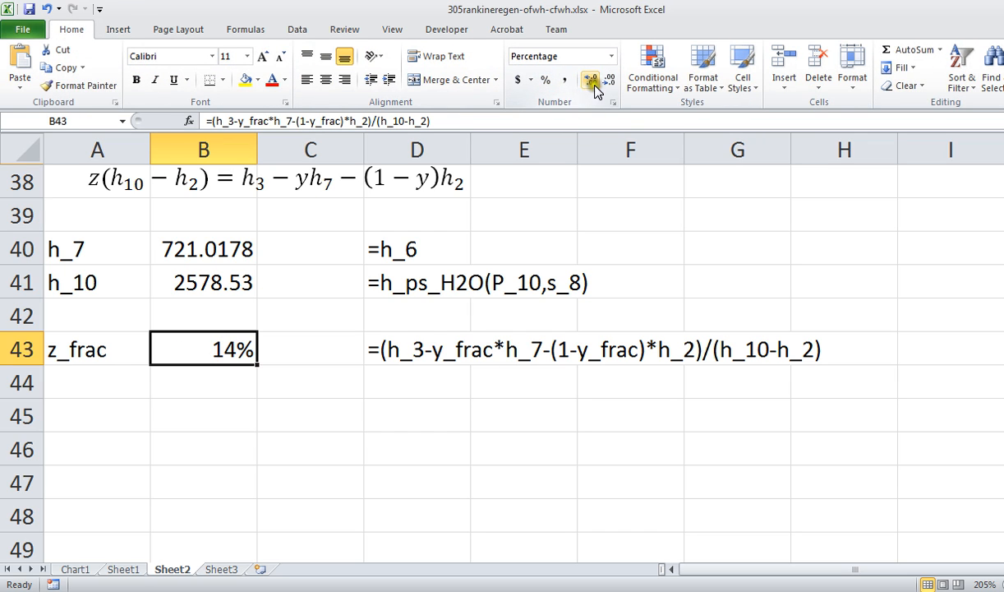
left_click(590, 79)
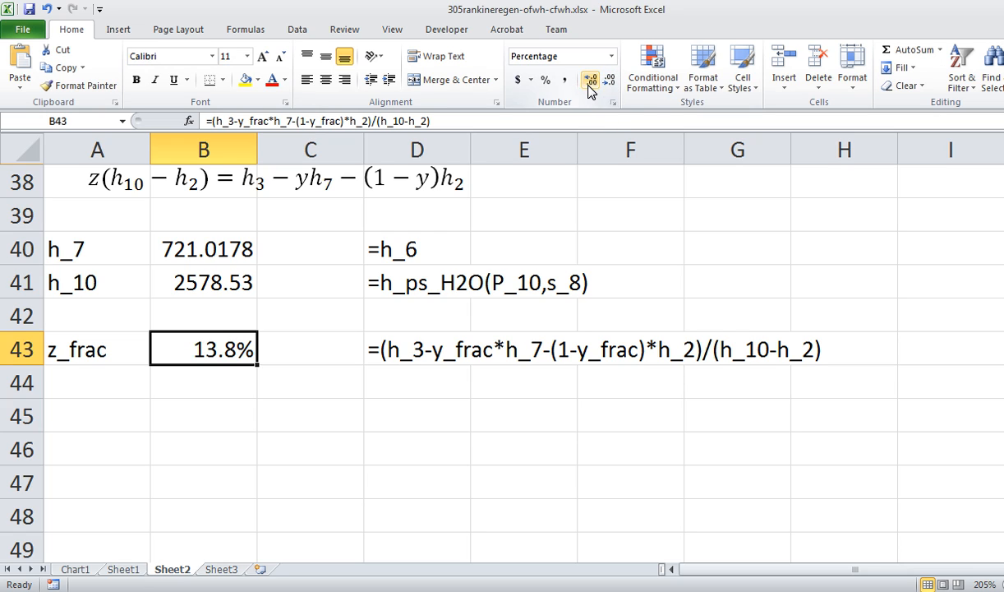
- Keep z_frac at one decimal place and name B43 z_frac from its row label
left_click(585, 80)
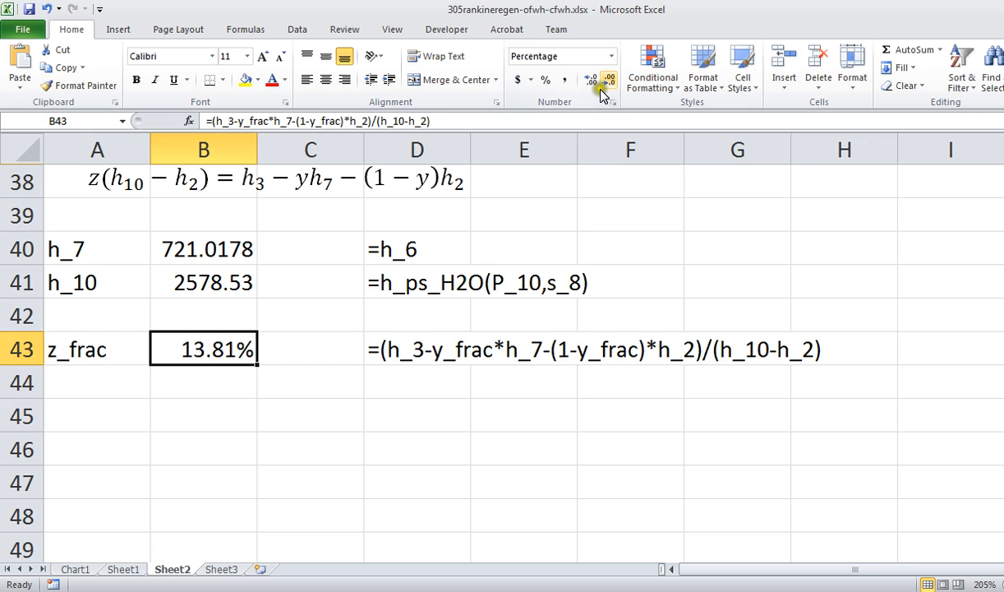
left_click(596, 81)
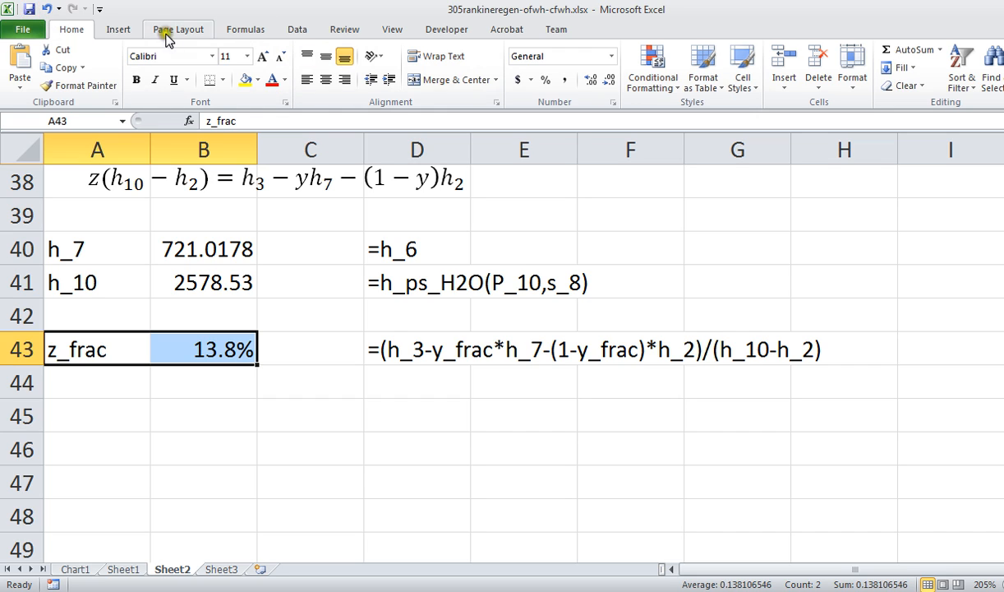
left_click(245, 28)
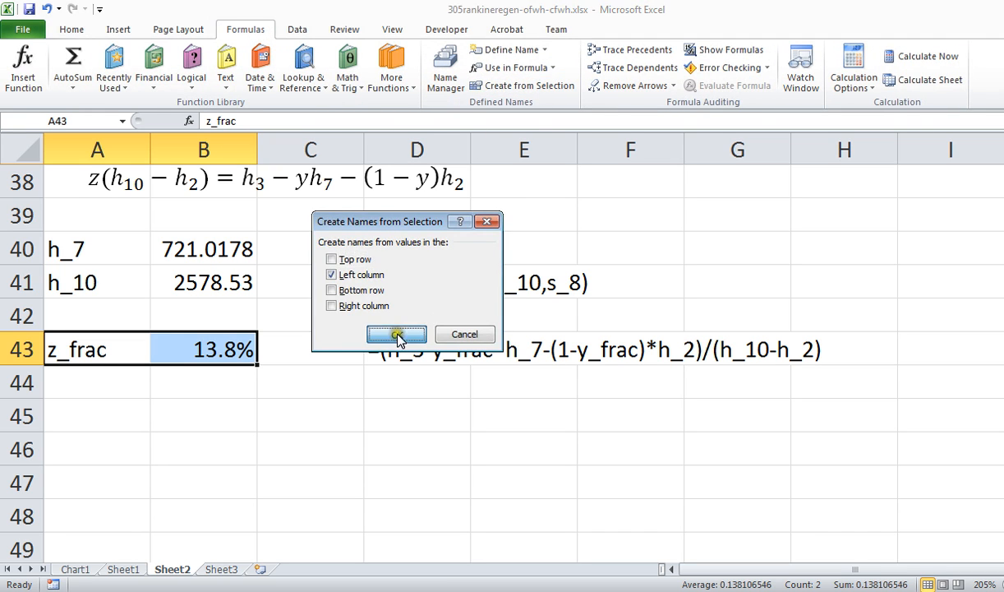
left_click(395, 335)
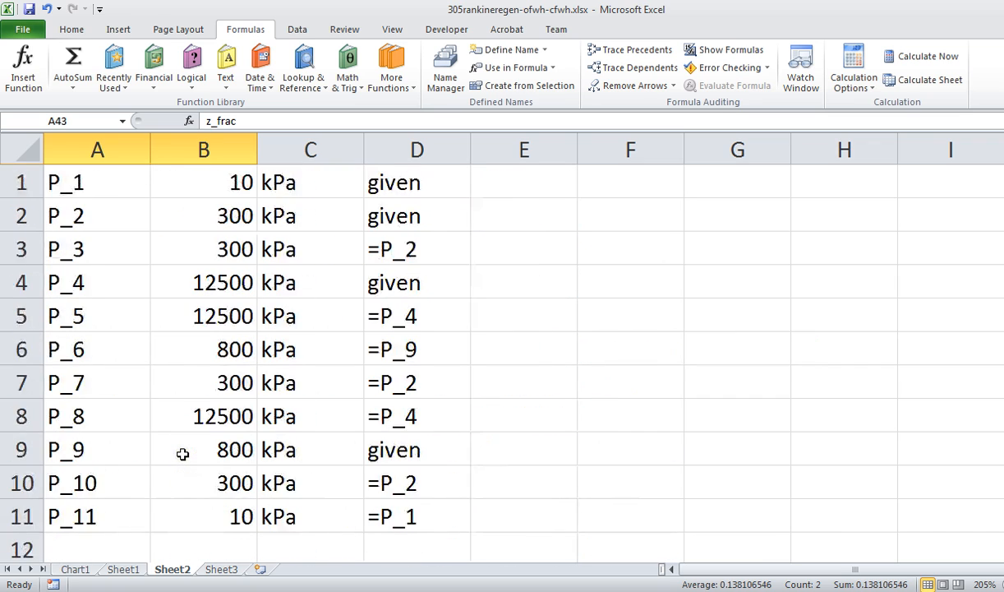
- Scroll Sheet1 from the problem statement down to the schematic with the circled open feedwater heater
scroll("down", 3)
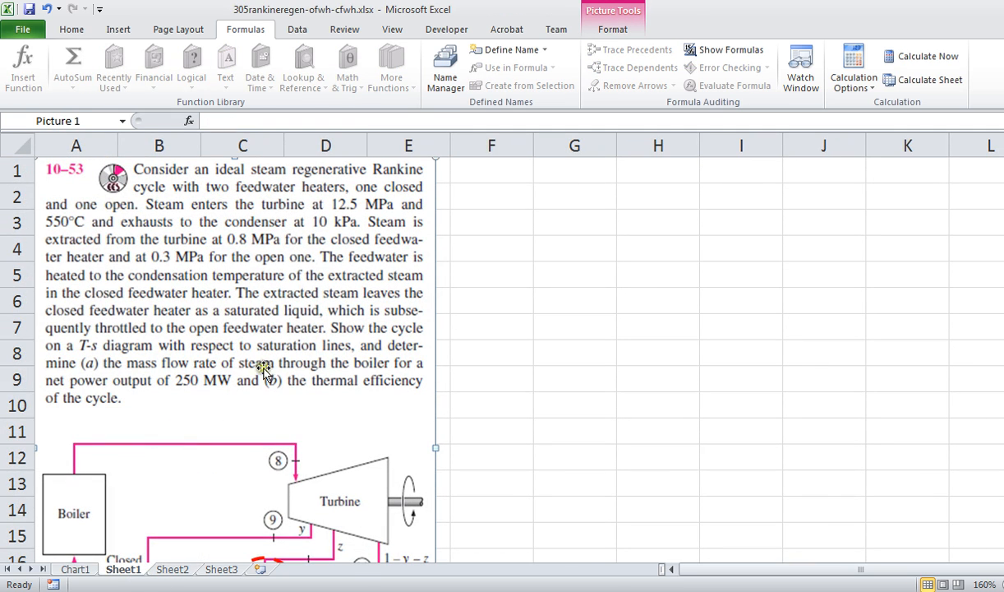
mouse_move(212, 383)
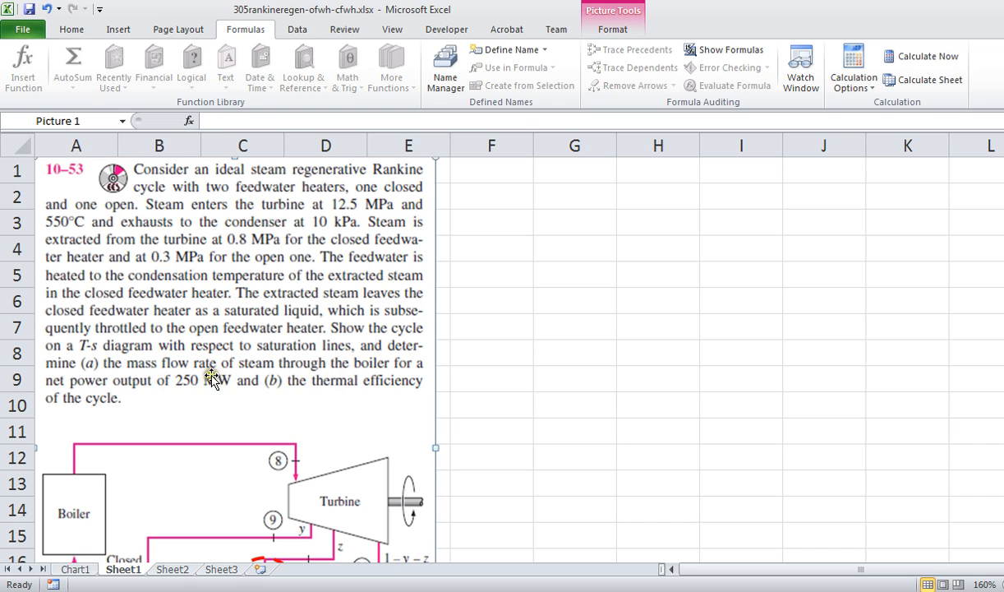
mouse_move(150, 386)
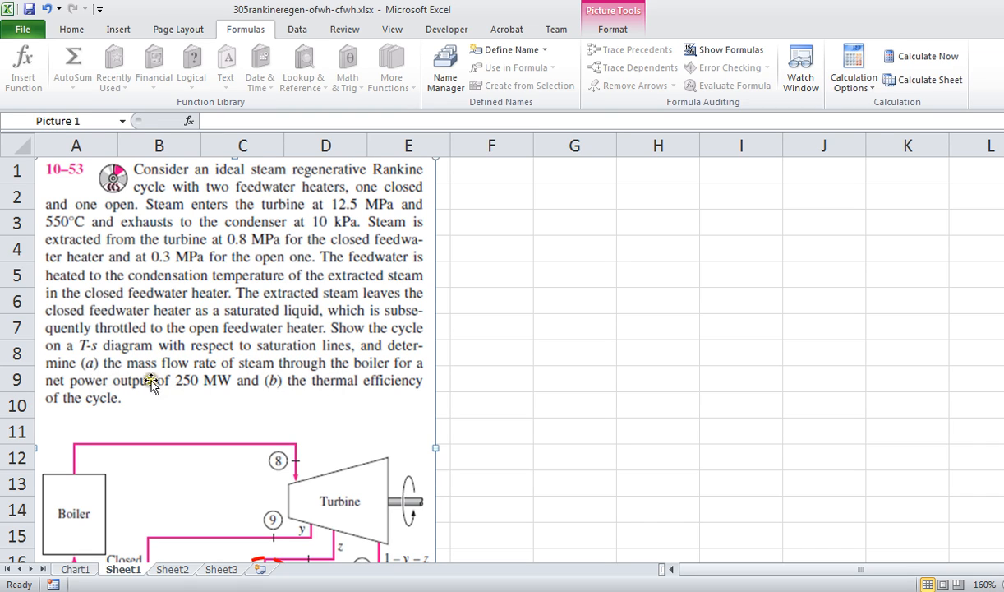
mouse_move(110, 383)
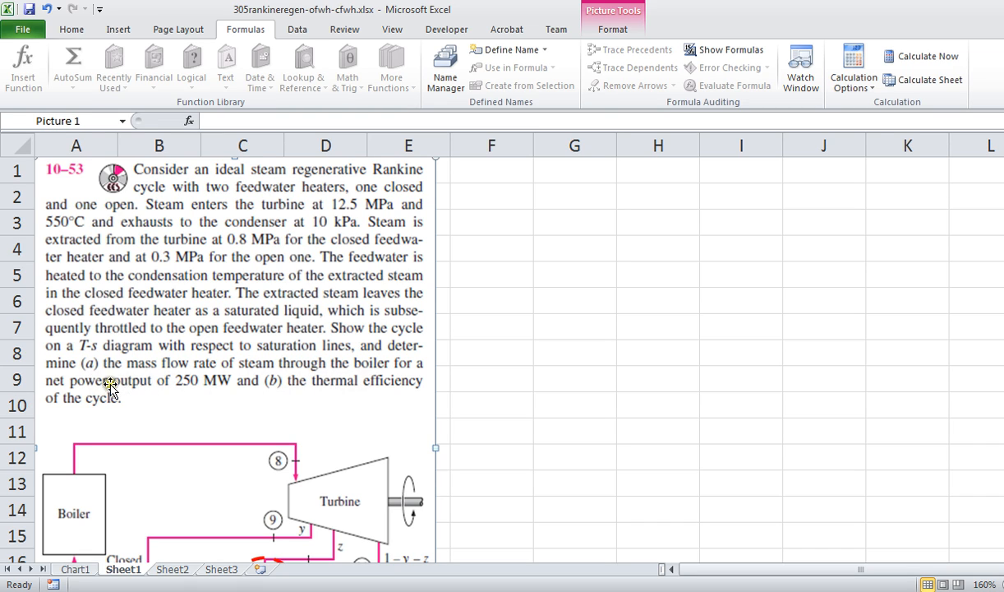
mouse_move(213, 393)
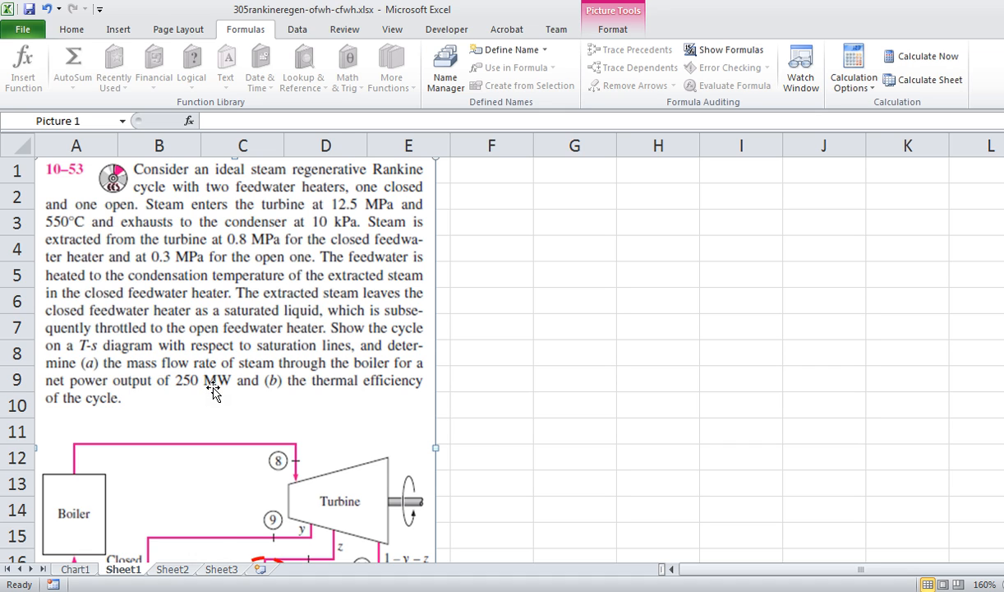
scroll("down", 3)
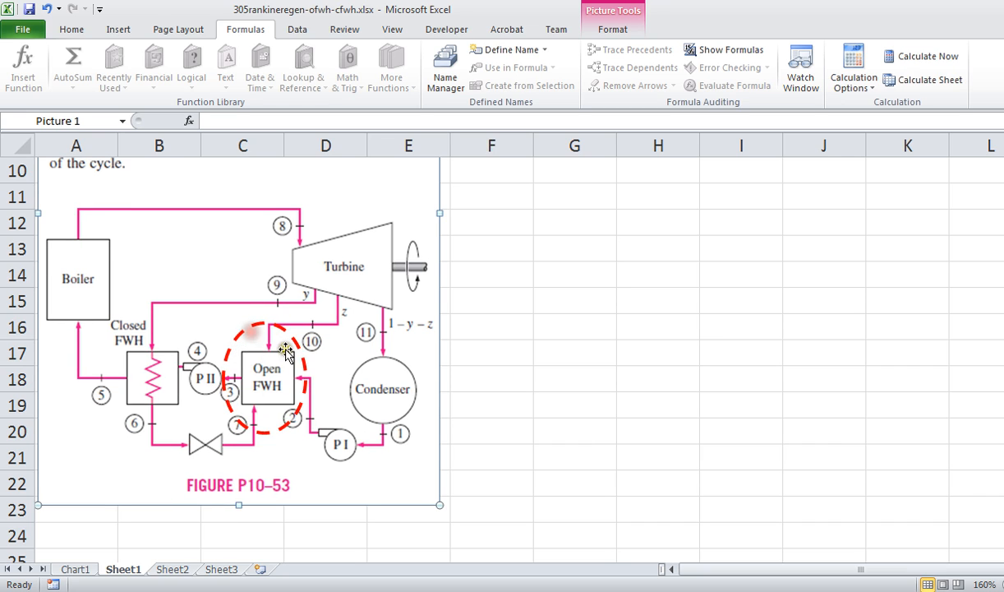
left_click(575, 378)
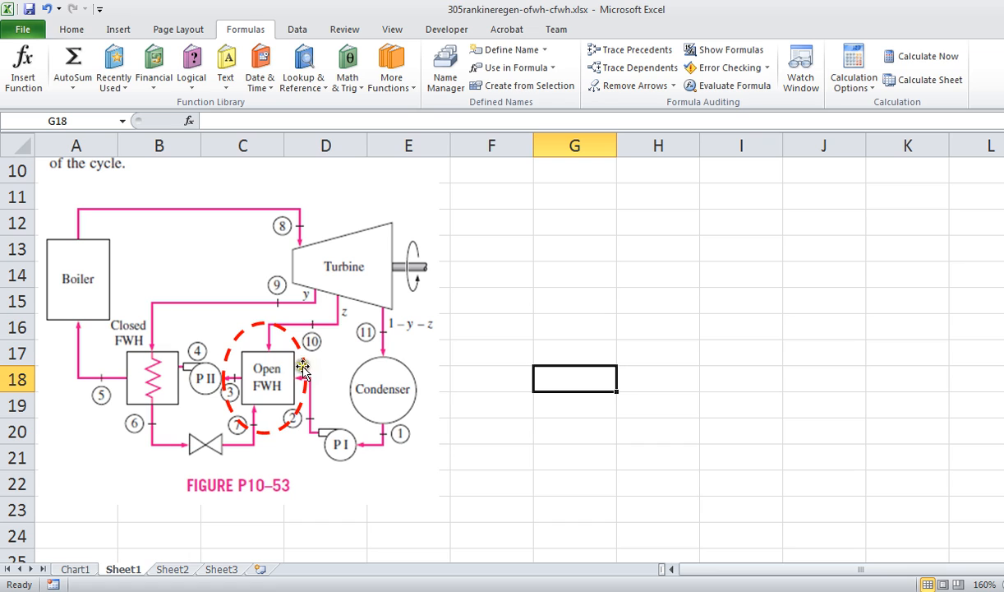
left_click(303, 363)
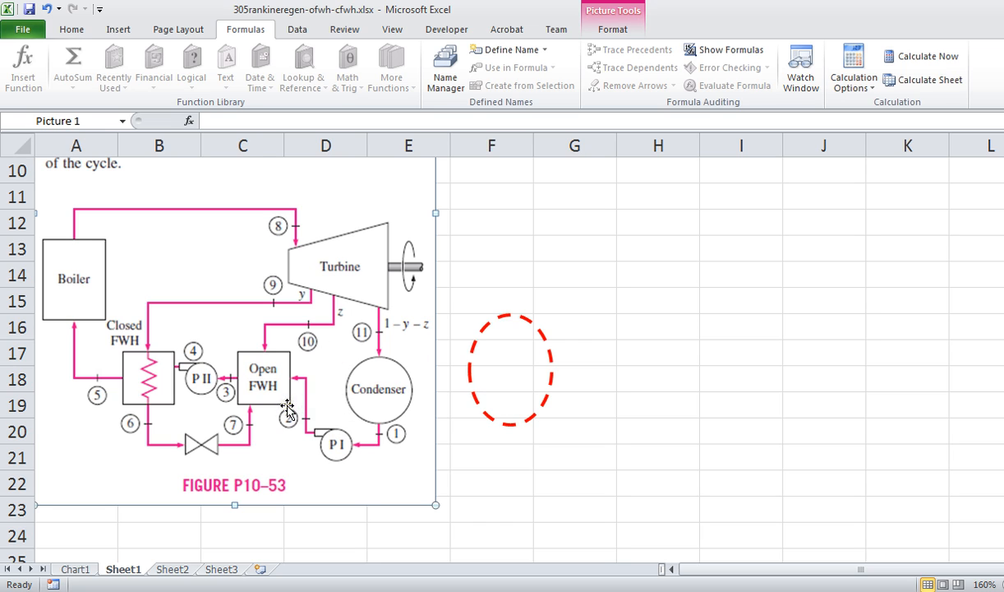
mouse_move(386, 276)
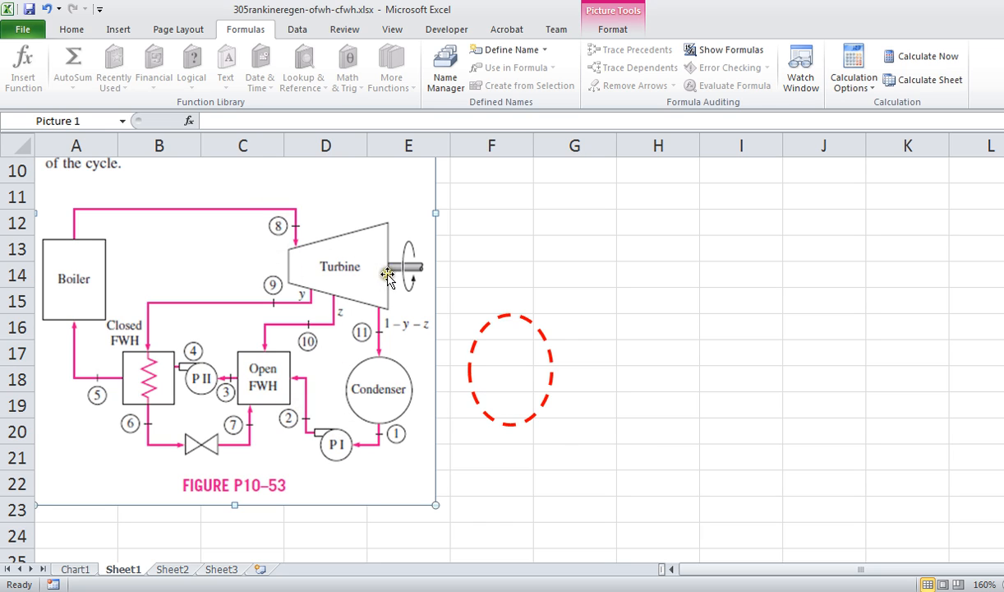
mouse_move(207, 211)
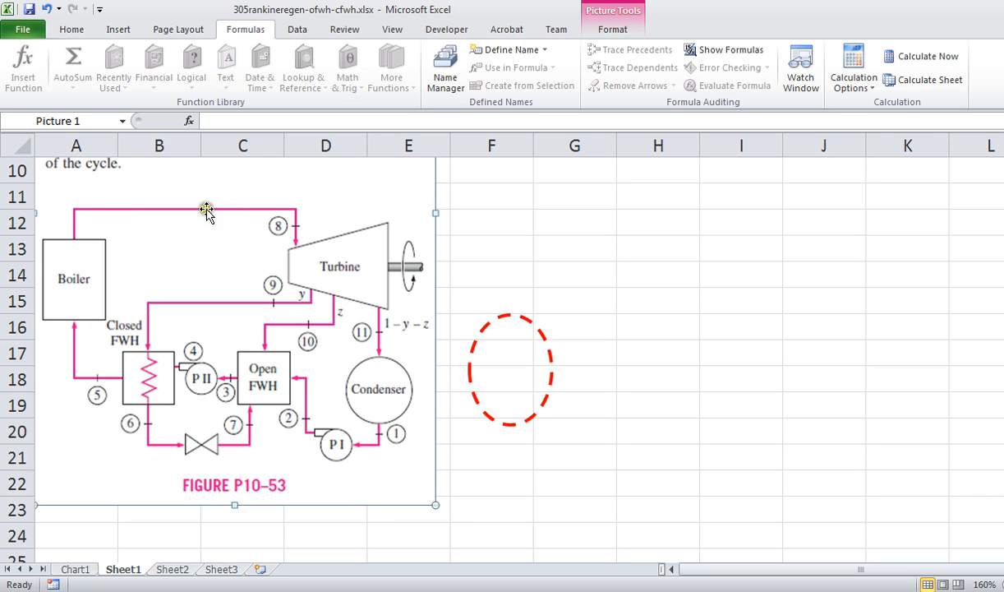
mouse_move(301, 270)
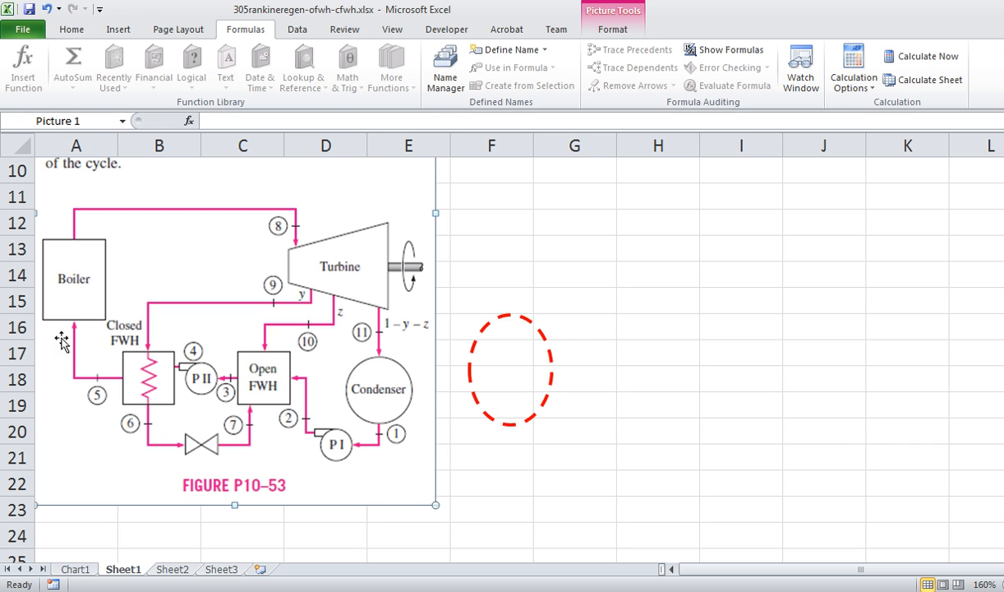
mouse_move(244, 426)
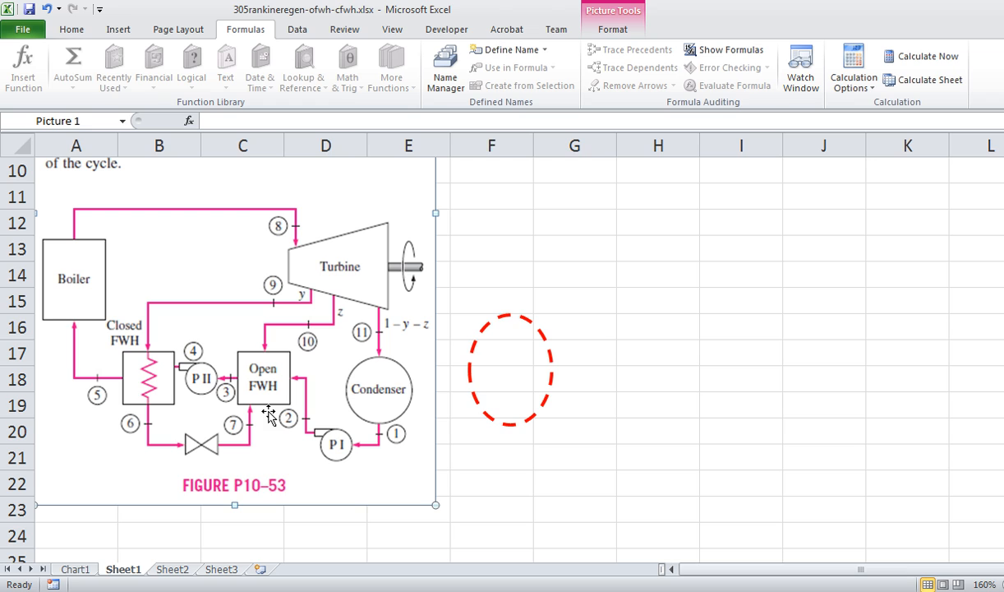
mouse_move(300, 446)
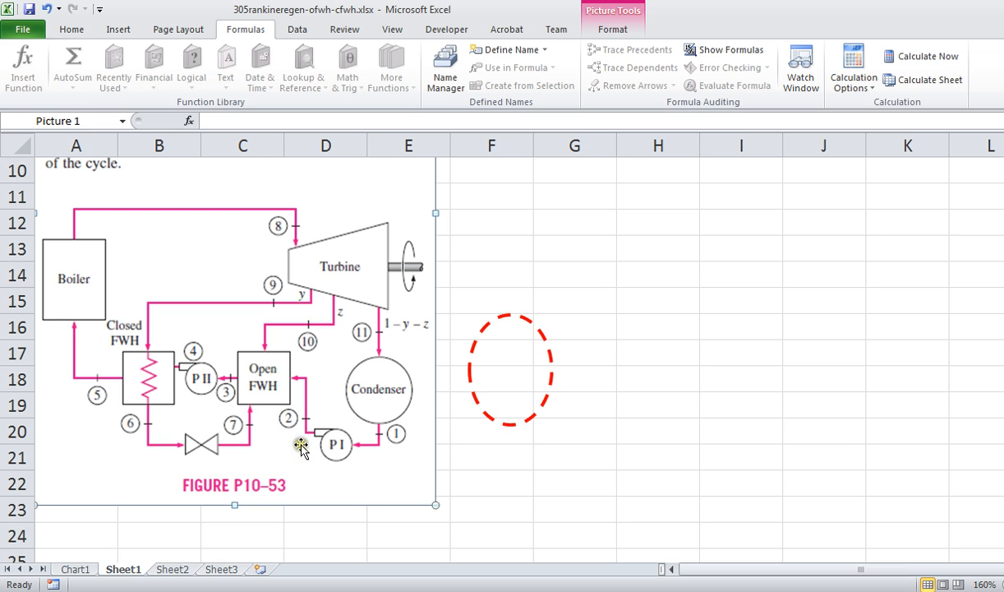
mouse_move(379, 366)
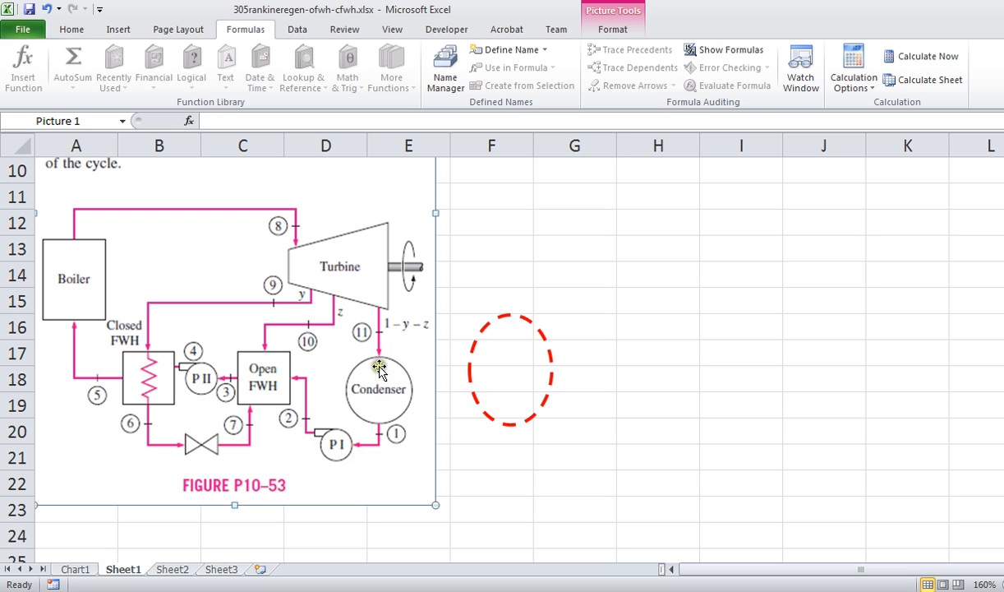
mouse_move(306, 429)
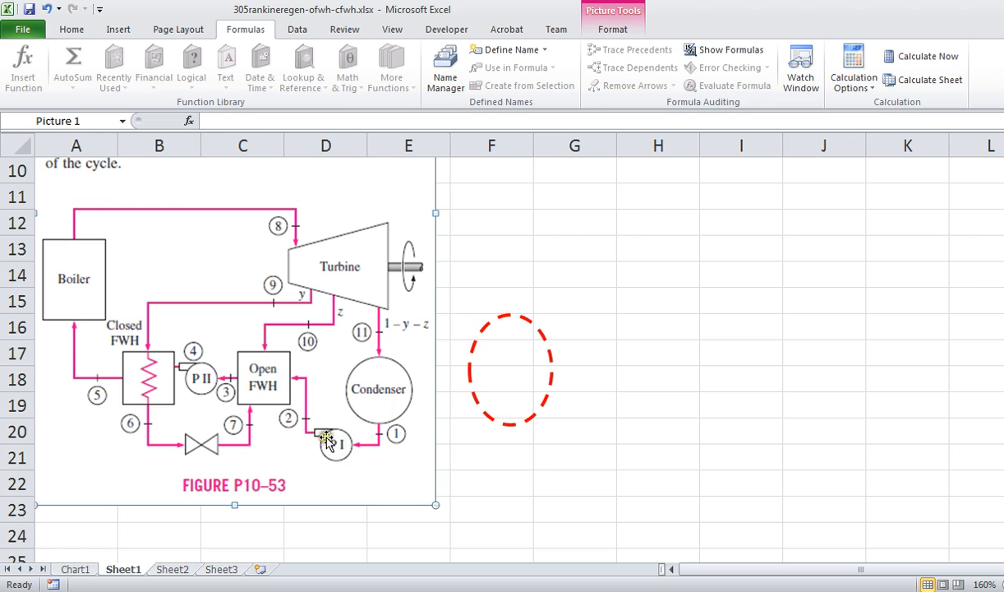
mouse_move(377, 422)
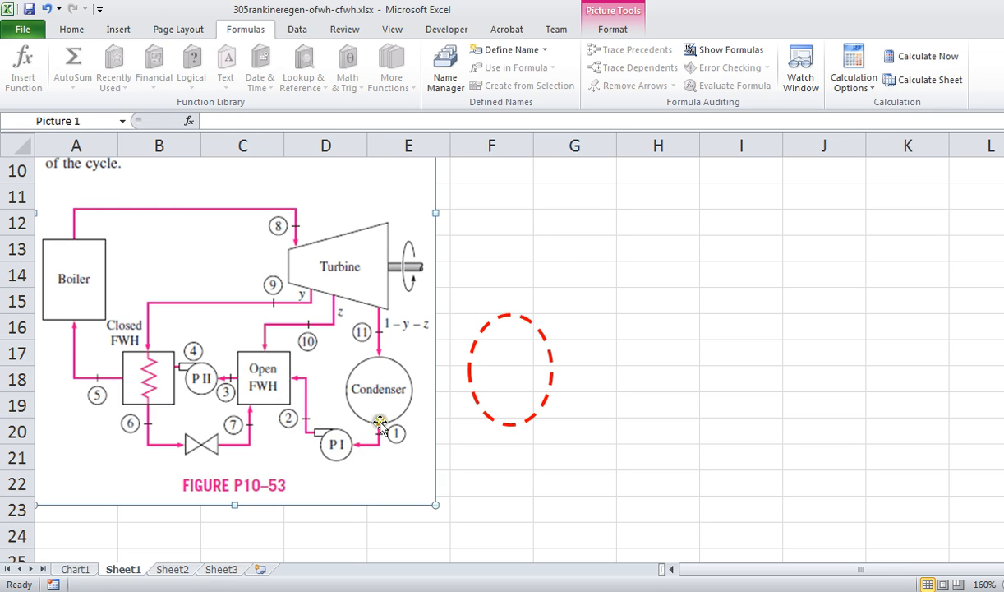
mouse_move(43, 296)
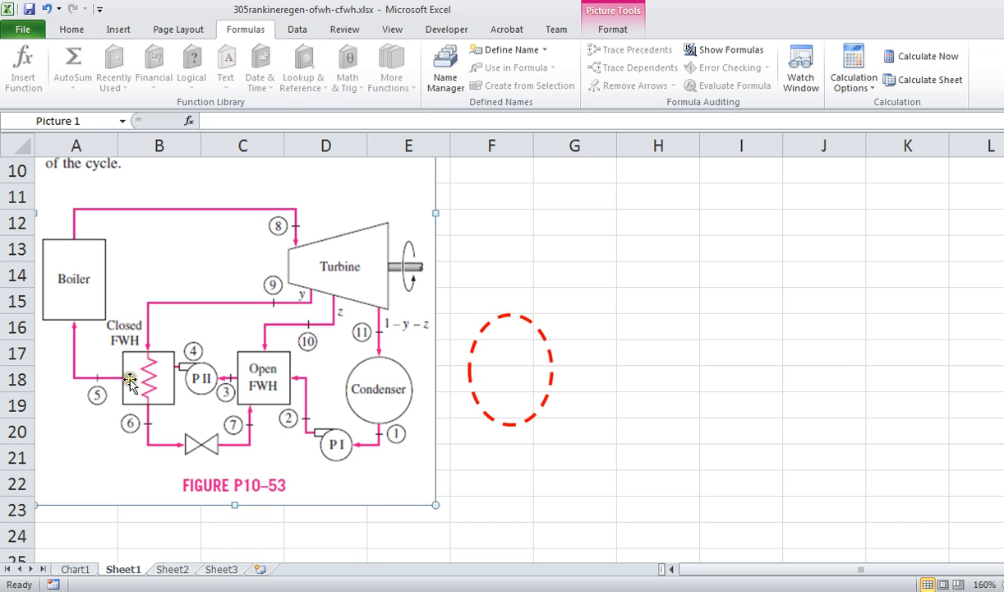
mouse_move(384, 331)
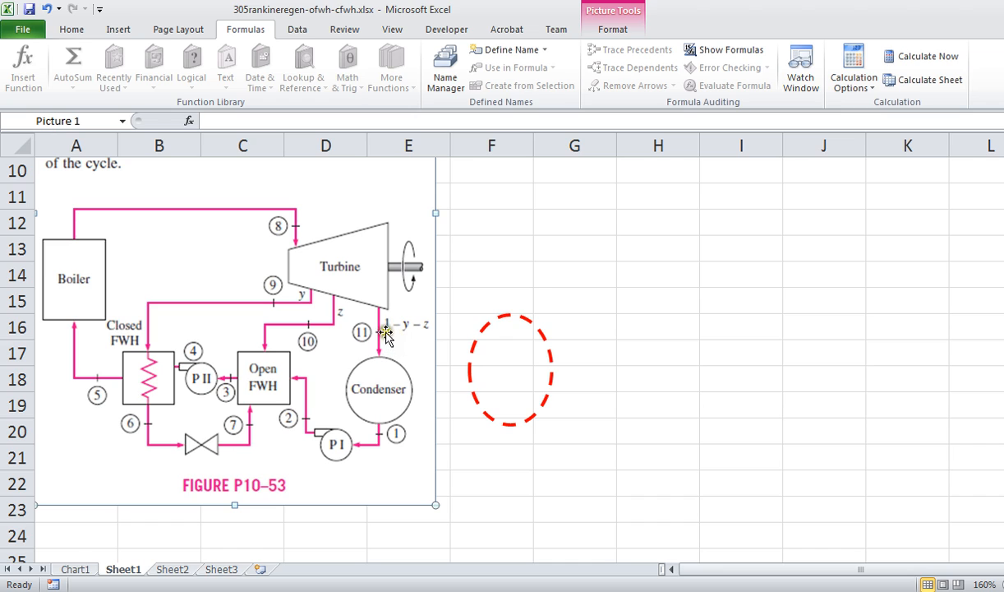
mouse_move(378, 391)
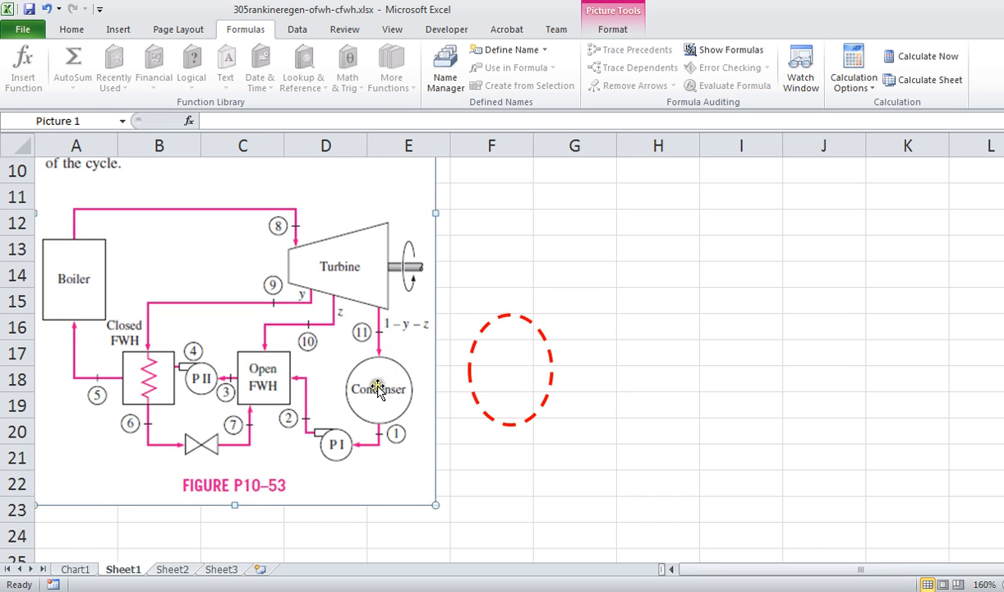
mouse_move(384, 345)
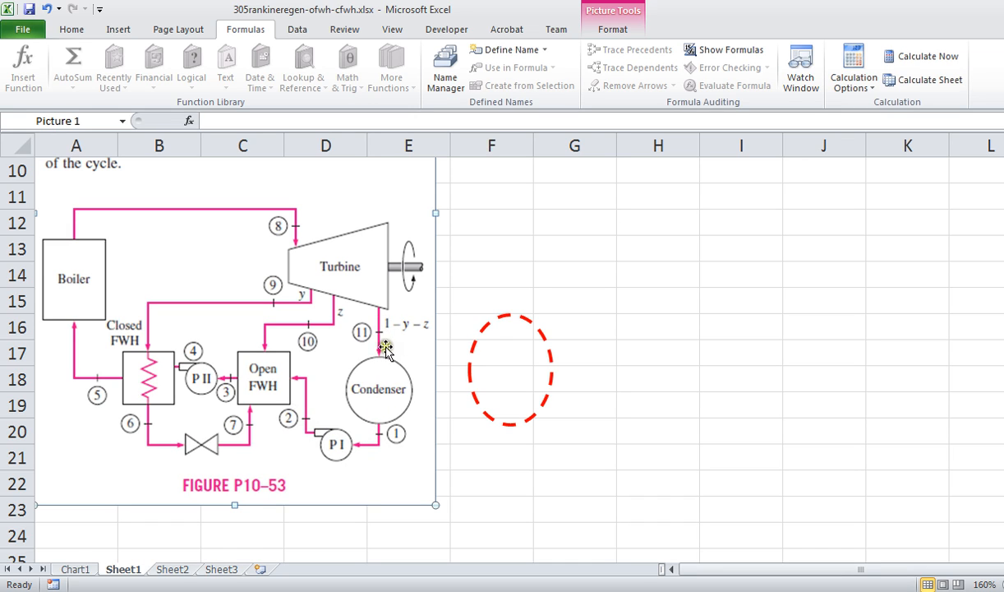
mouse_move(312, 439)
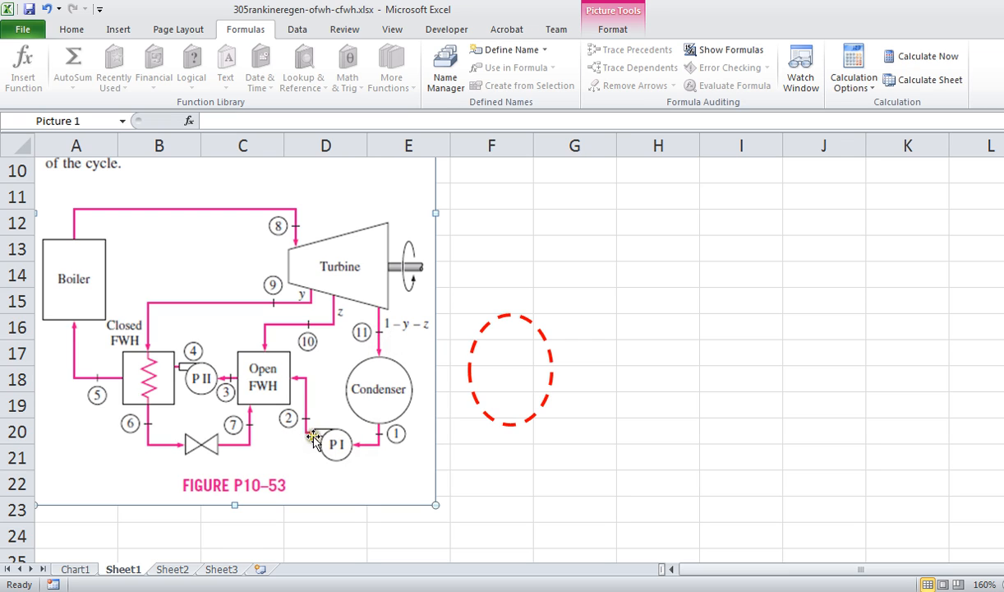
mouse_move(376, 344)
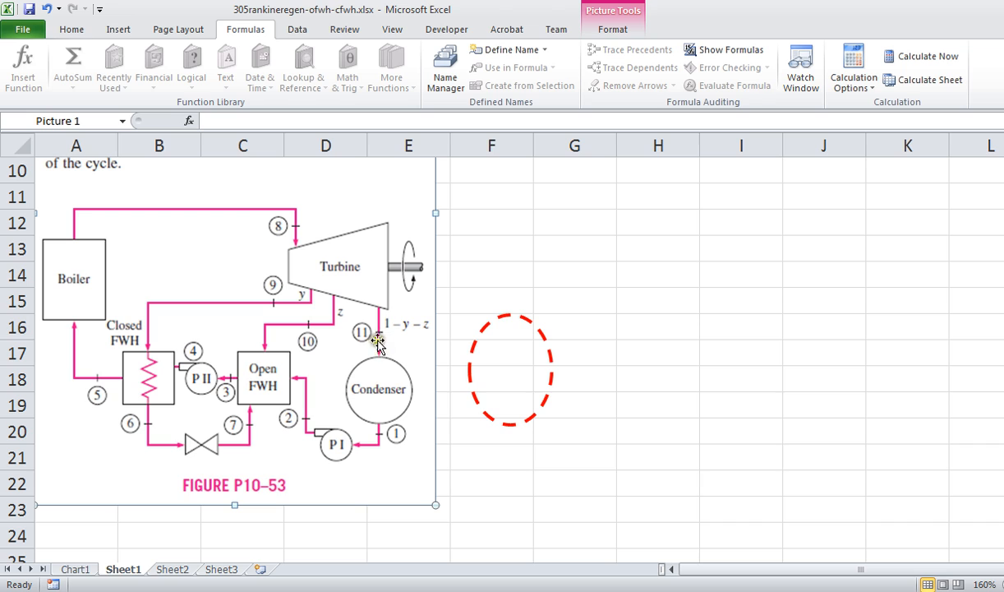
mouse_move(298, 428)
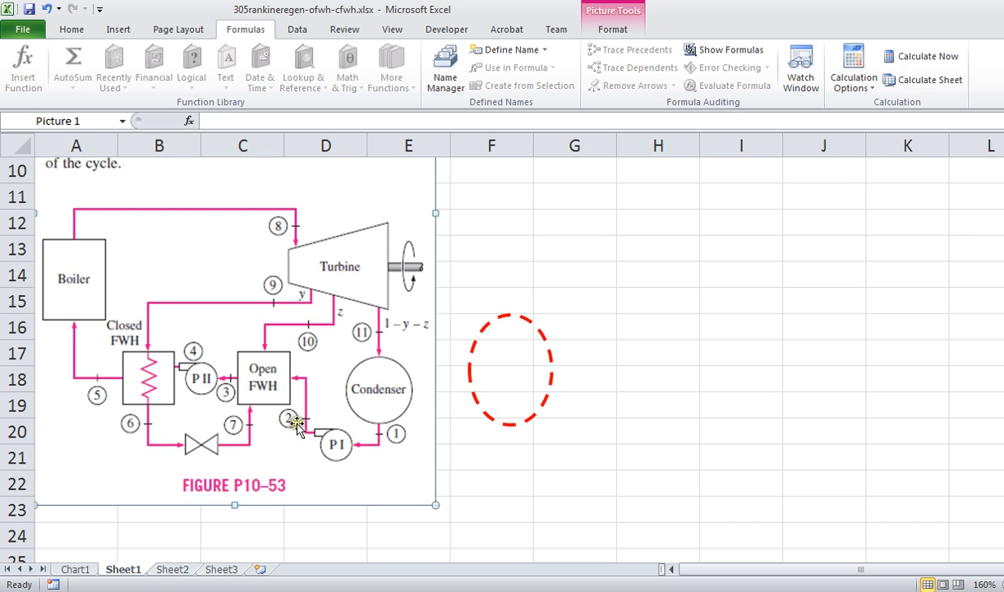
mouse_move(379, 457)
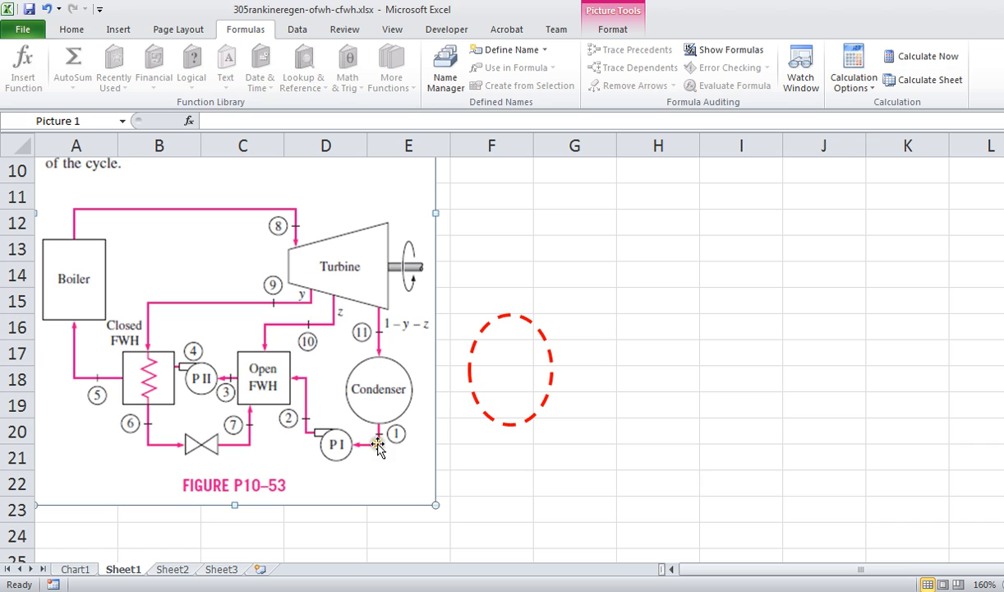
mouse_move(344, 456)
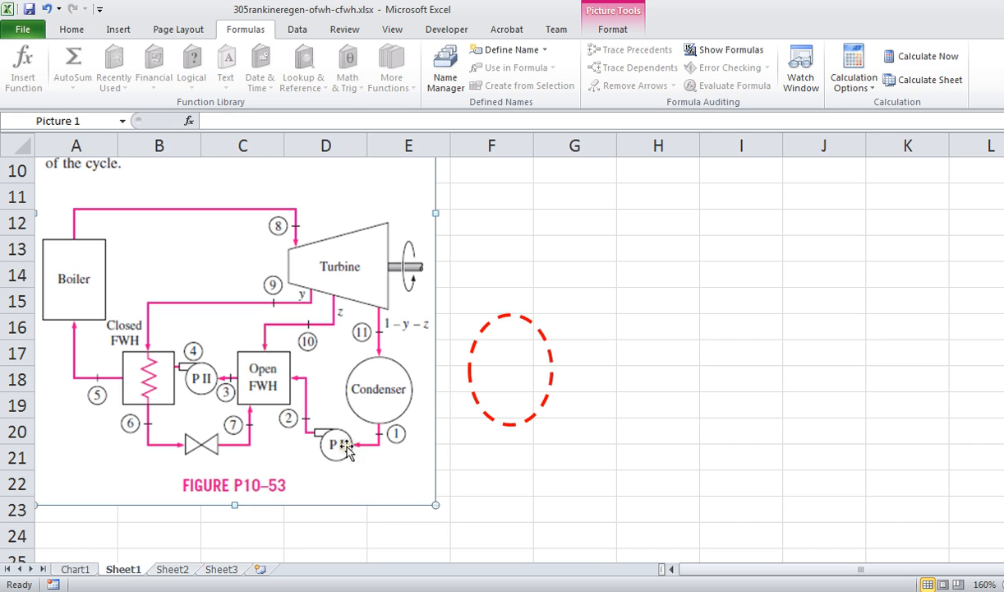
mouse_move(375, 446)
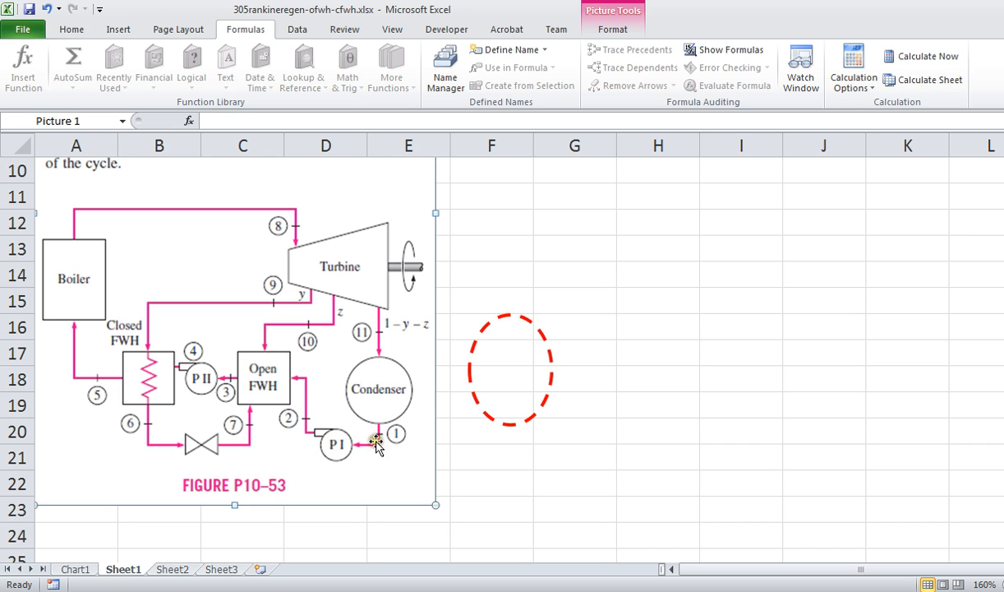
mouse_move(350, 433)
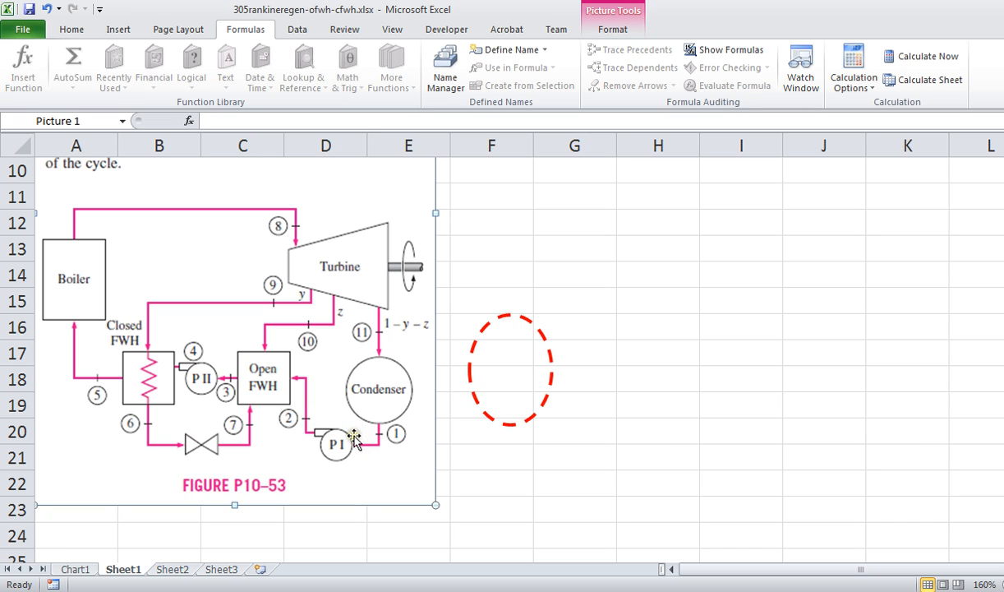
mouse_move(311, 435)
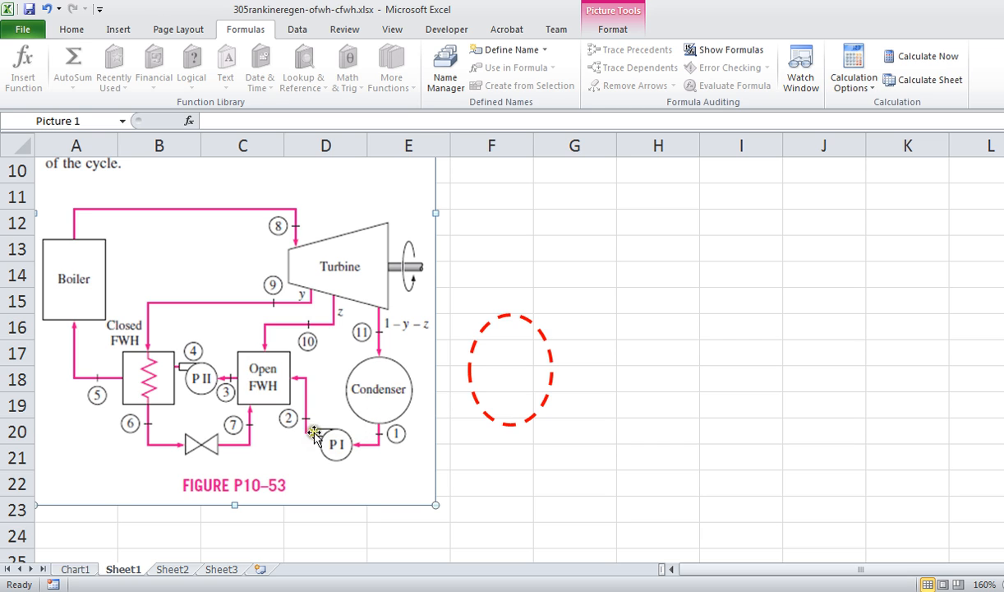
mouse_move(344, 446)
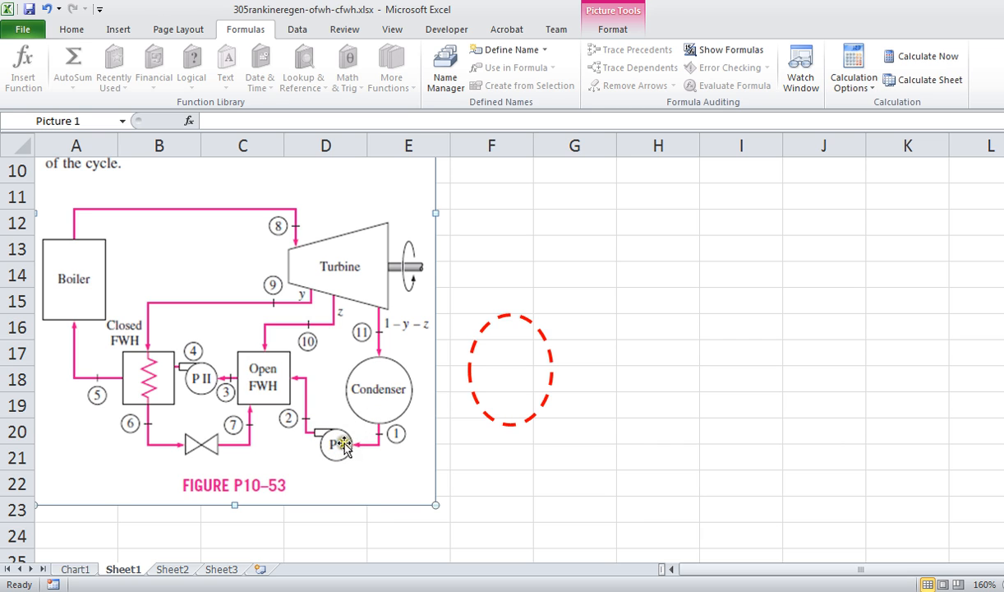
mouse_move(399, 335)
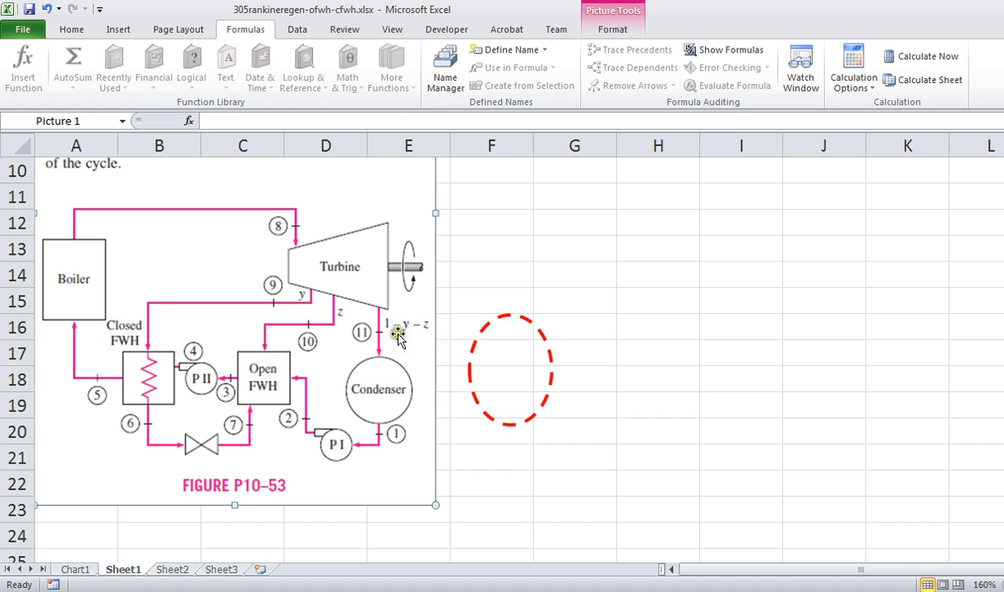
mouse_move(320, 351)
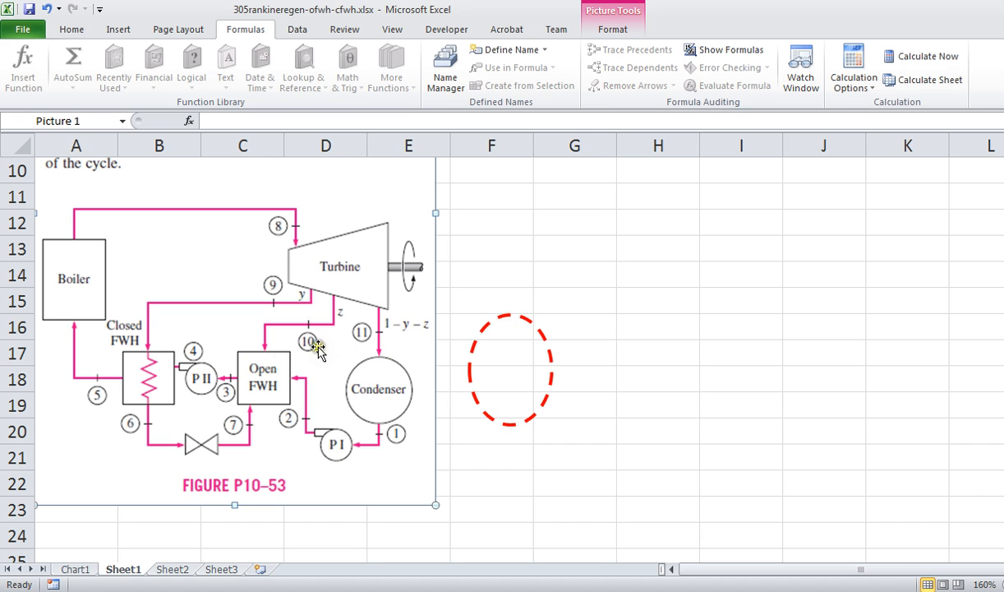
mouse_move(187, 367)
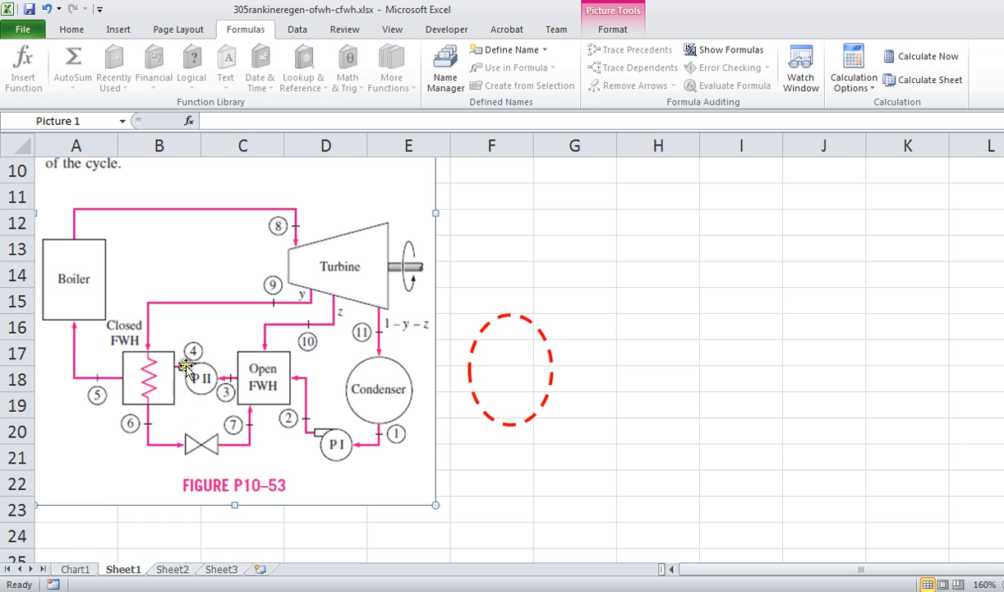
mouse_move(235, 388)
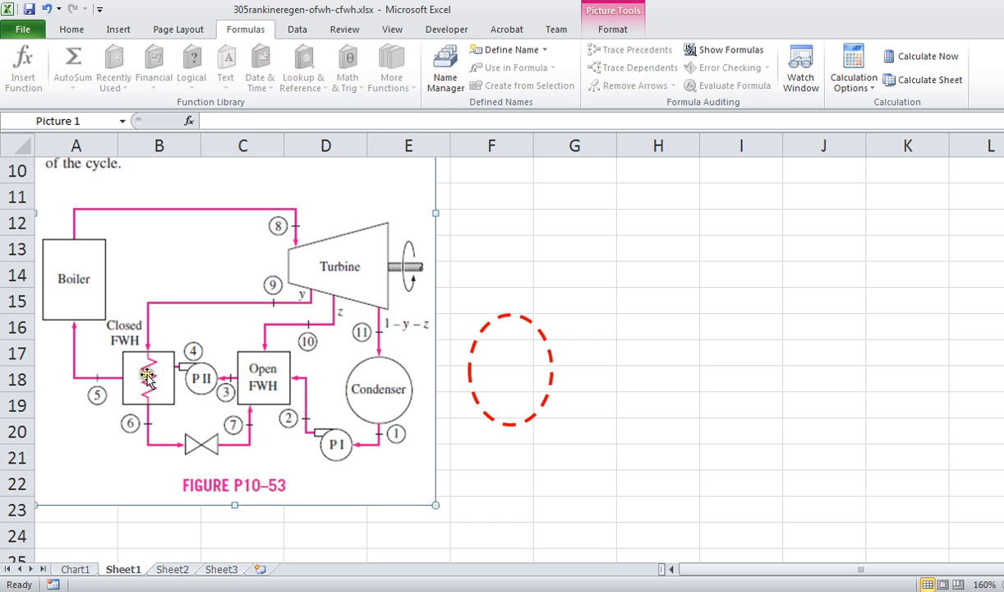
mouse_move(196, 208)
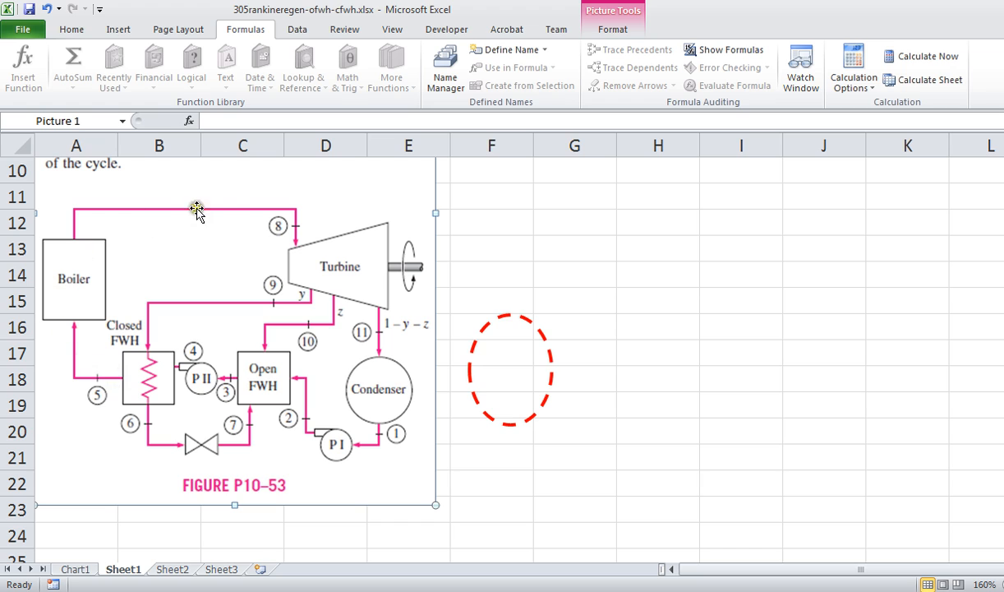
mouse_move(304, 306)
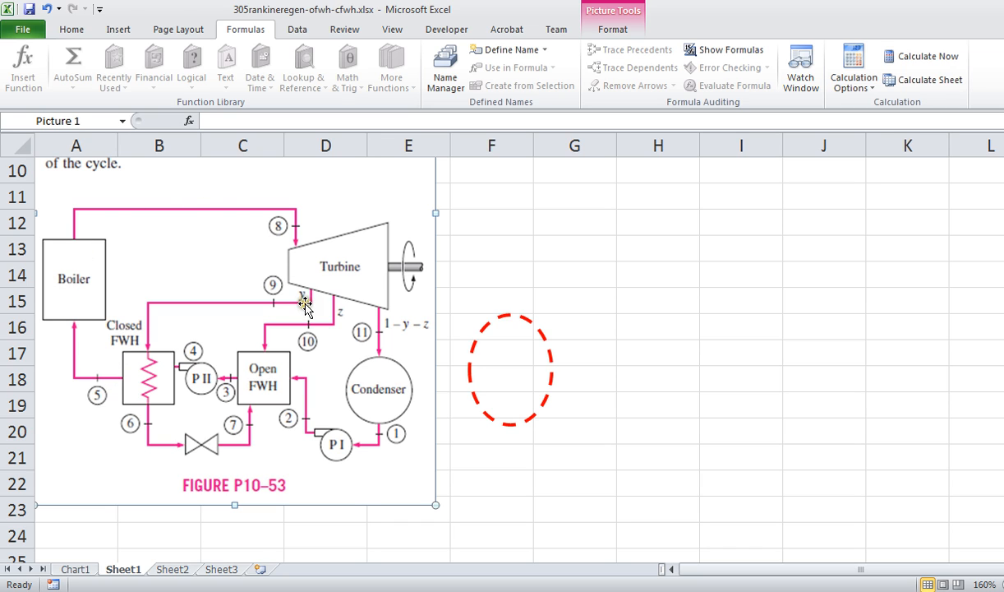
mouse_move(341, 296)
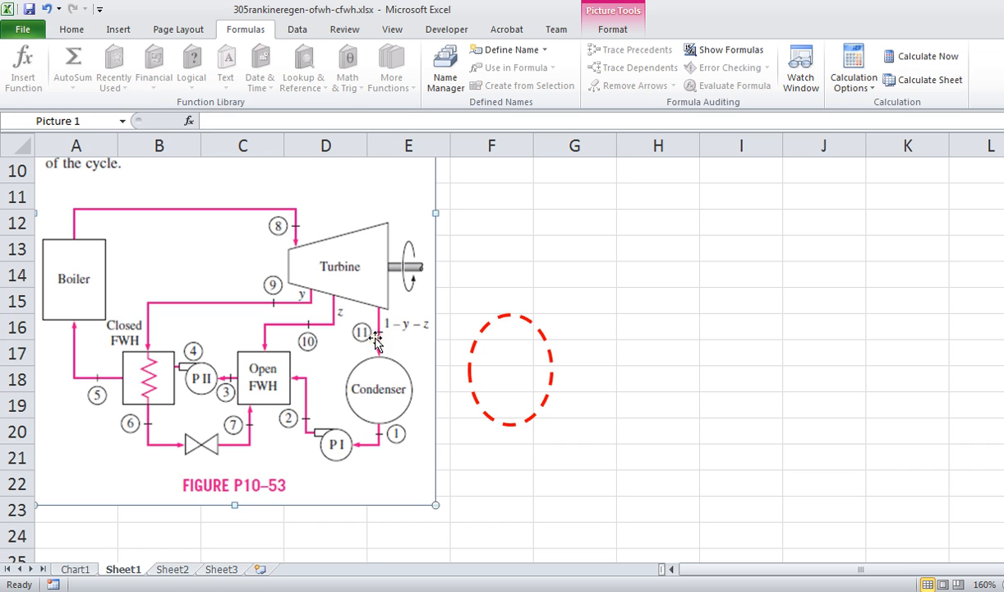
mouse_move(342, 317)
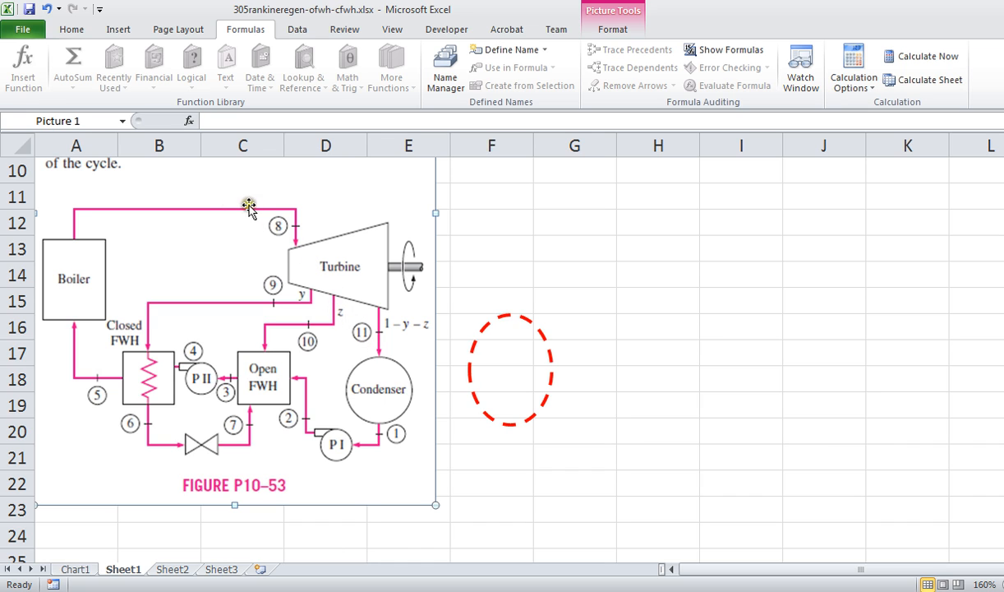
mouse_move(300, 261)
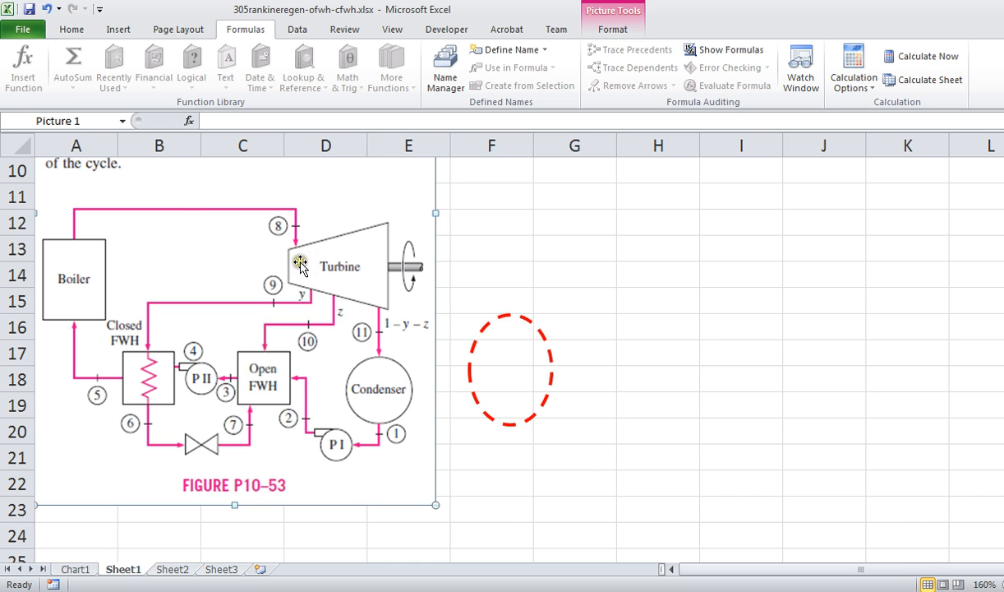
mouse_move(308, 288)
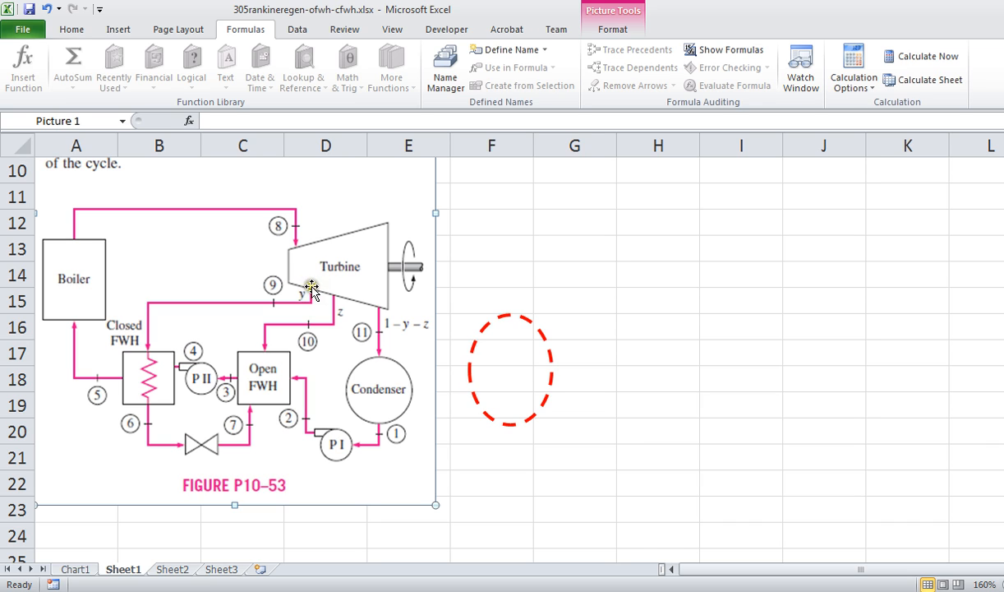
mouse_move(337, 300)
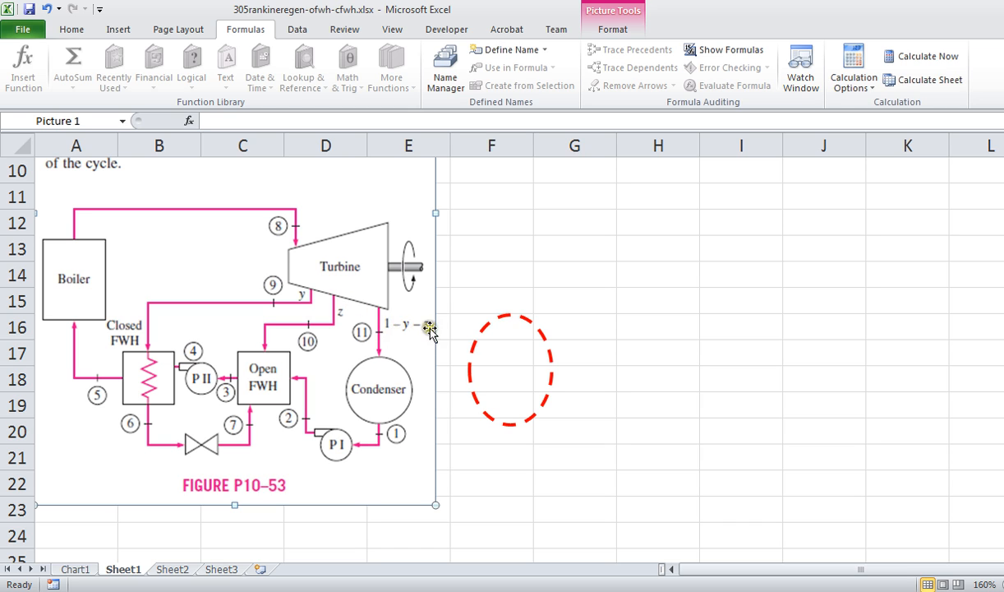
mouse_move(423, 335)
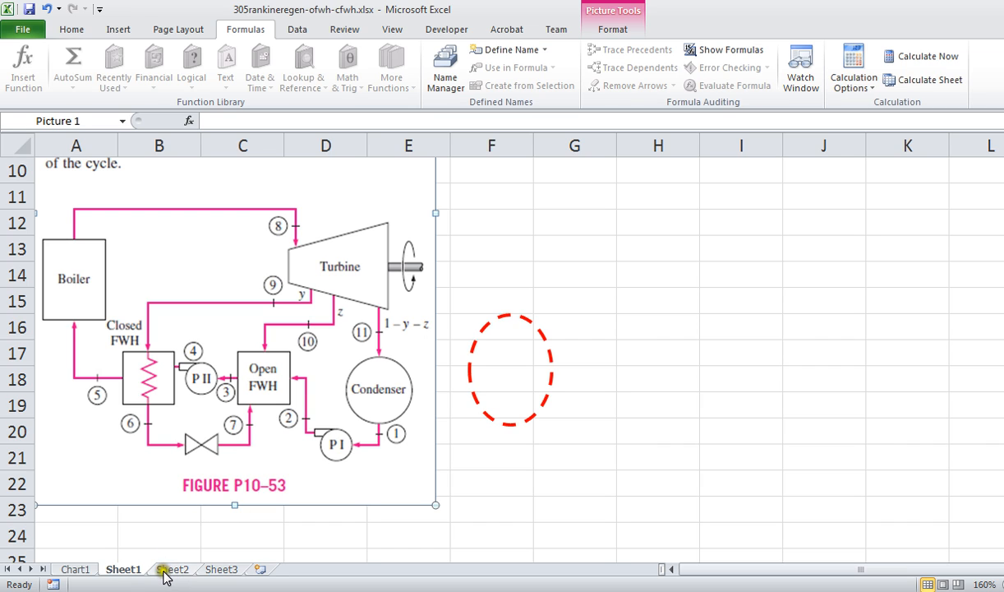
mouse_move(170, 576)
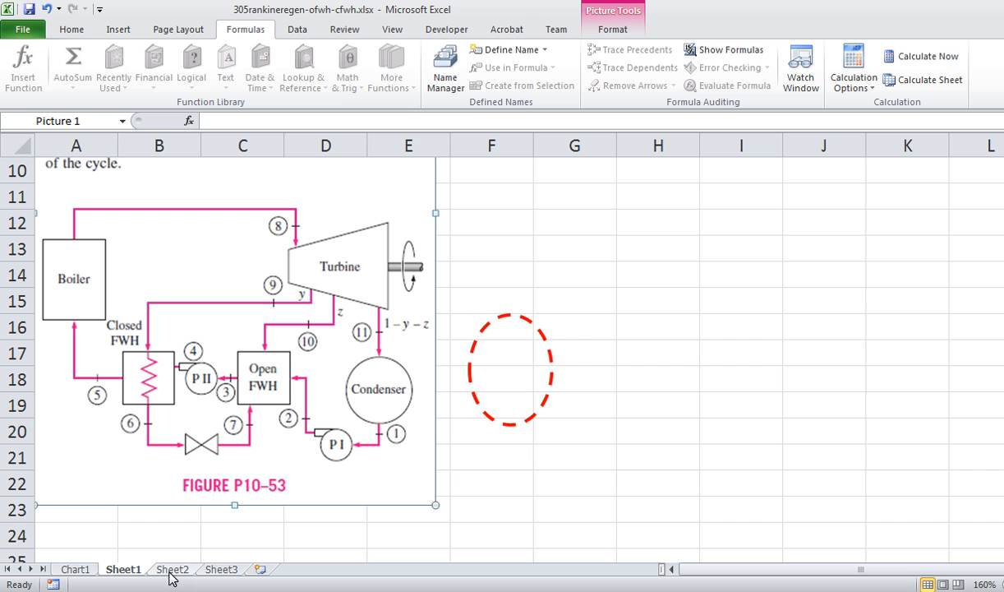
- On Sheet2, type 'find work for Pump 1 per unit mass in boiler' into A45
left_click(169, 569)
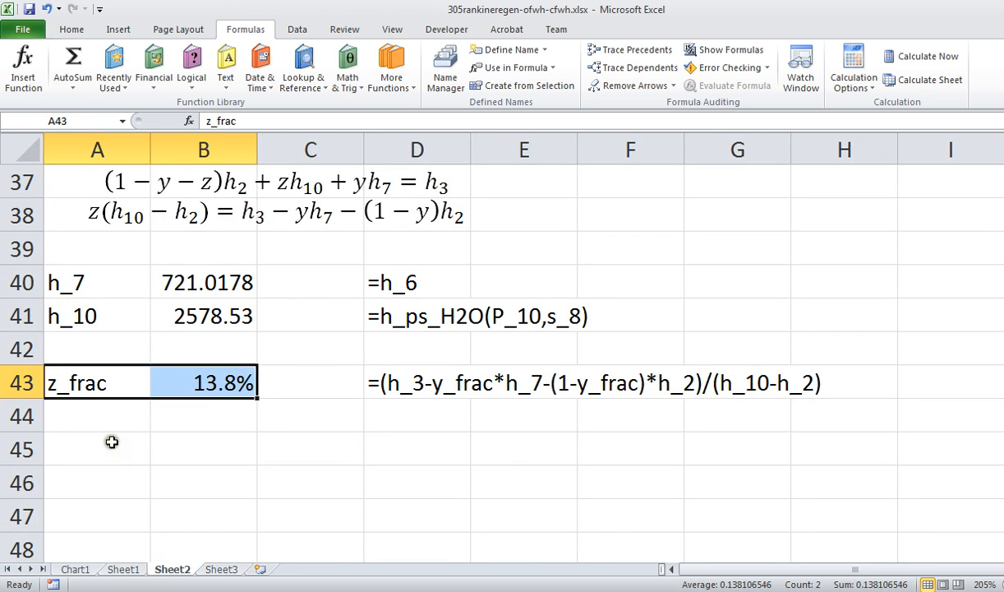
type("find")
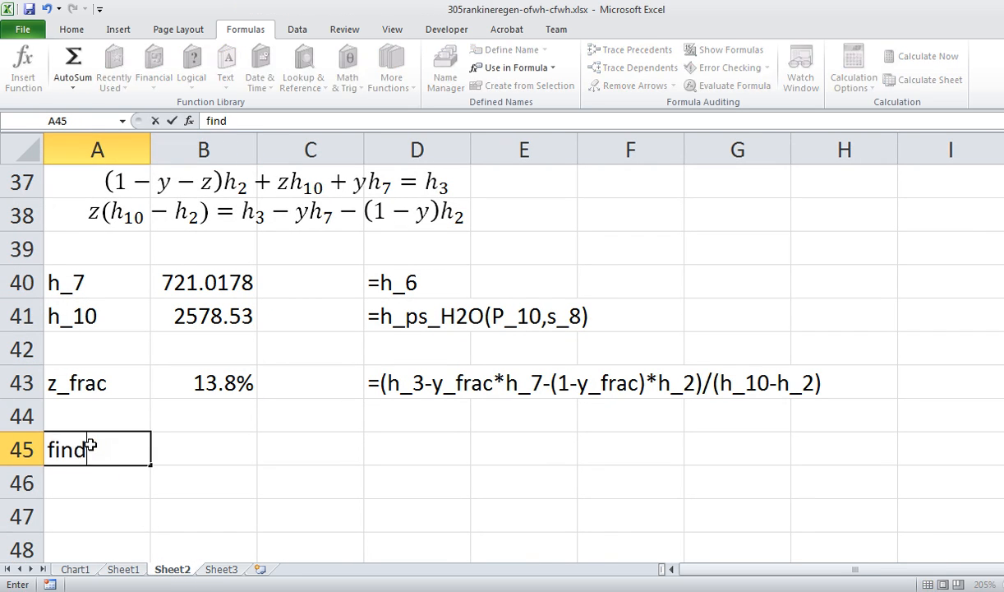
type("work for Pump")
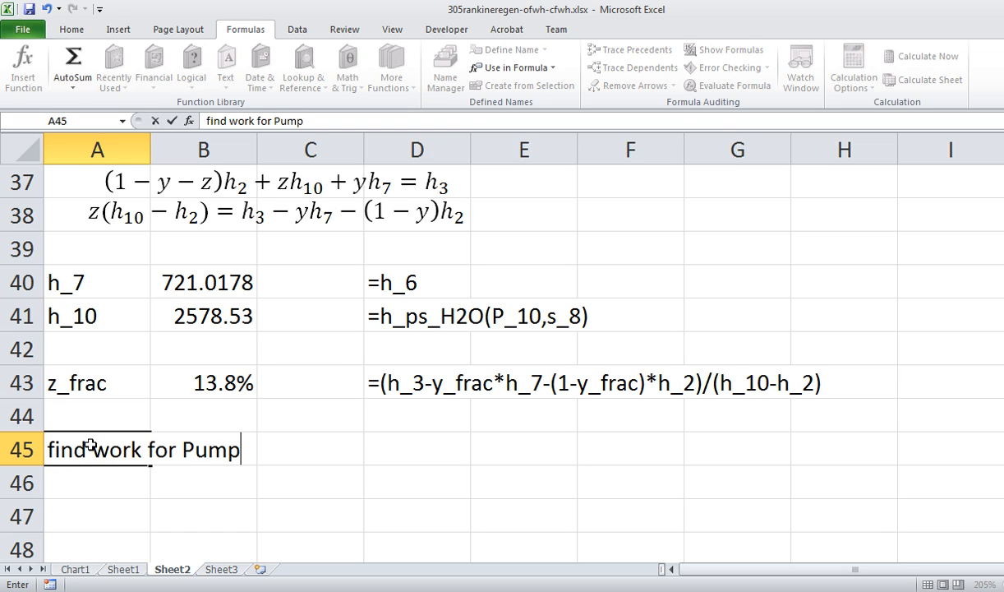
type("1 per unit mass in")
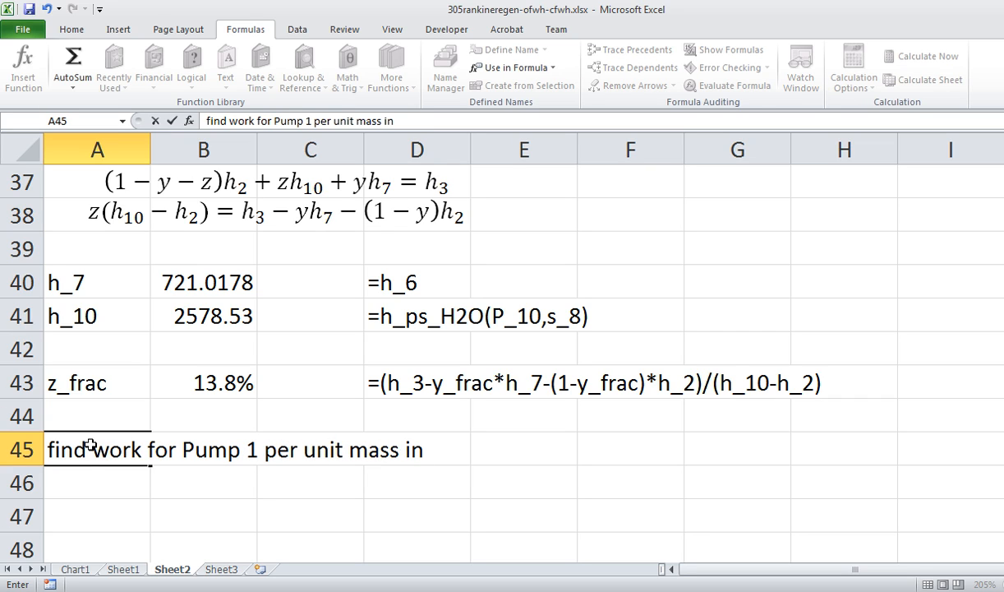
type("boiler")
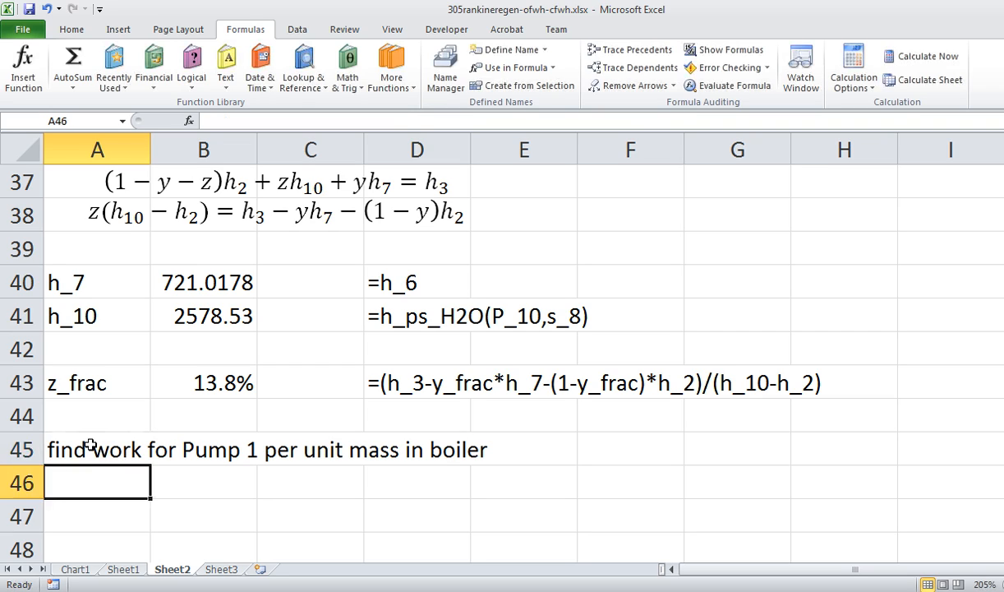
mouse_move(122, 552)
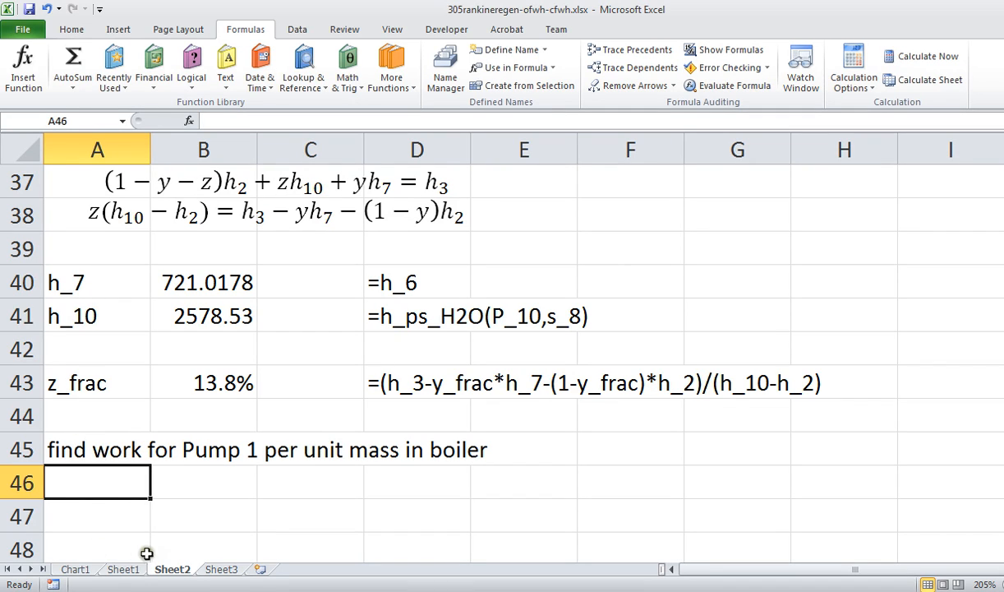
- Check the Sheet1 schematic, then label row 46 w_p1 on Sheet2
left_click(127, 570)
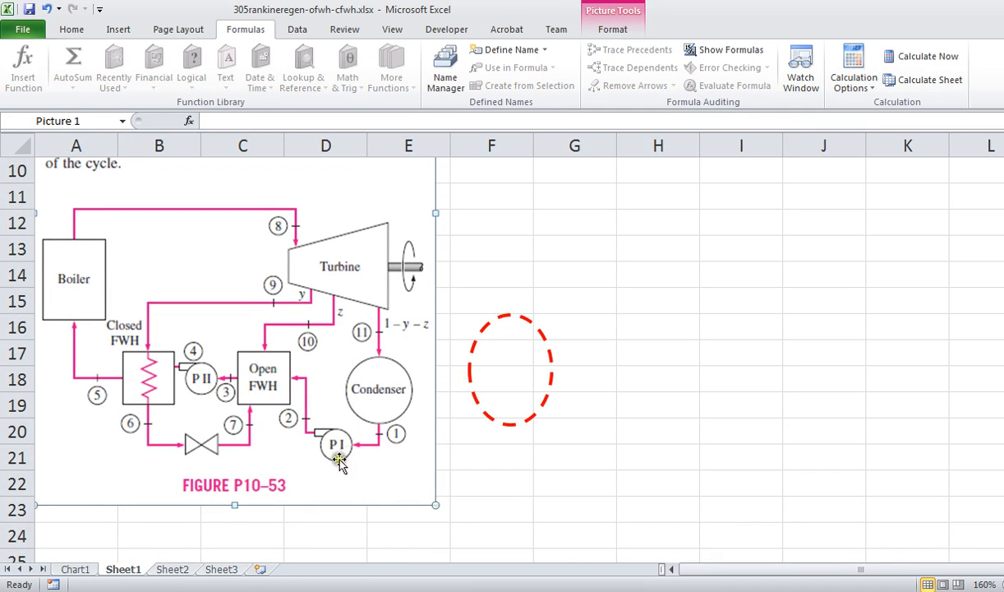
mouse_move(388, 431)
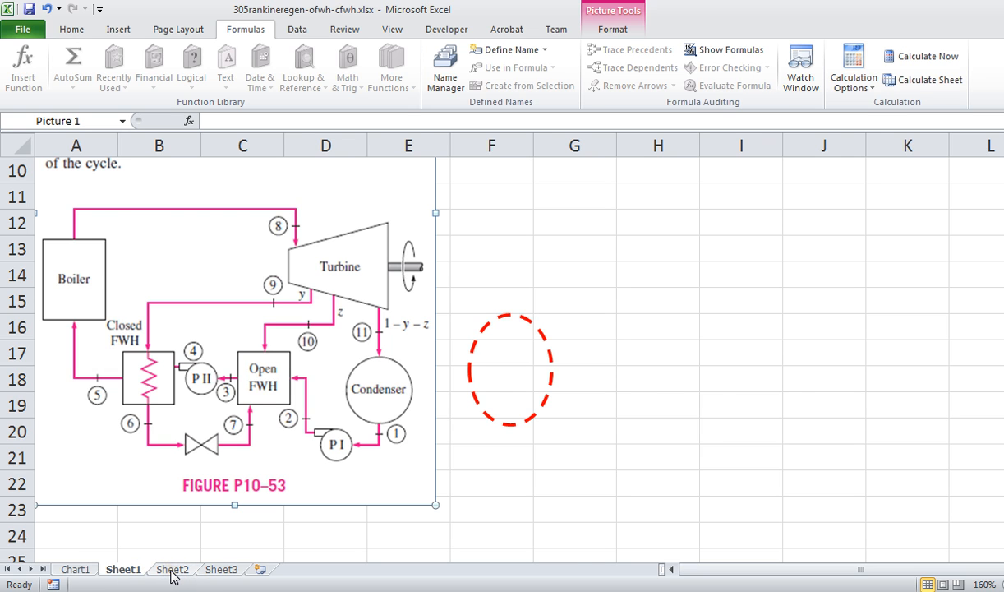
left_click(172, 569)
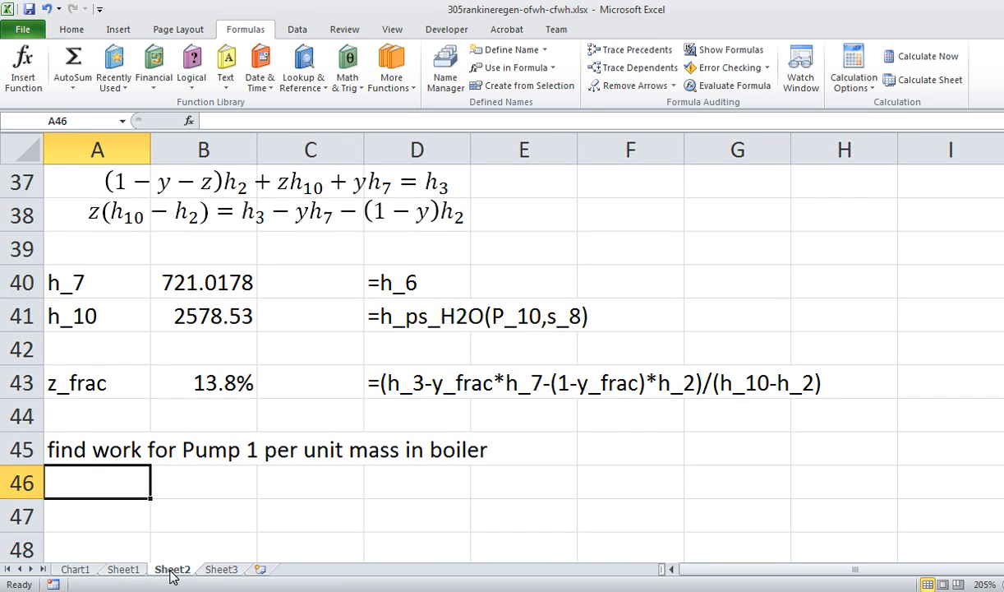
type("w_1_2")
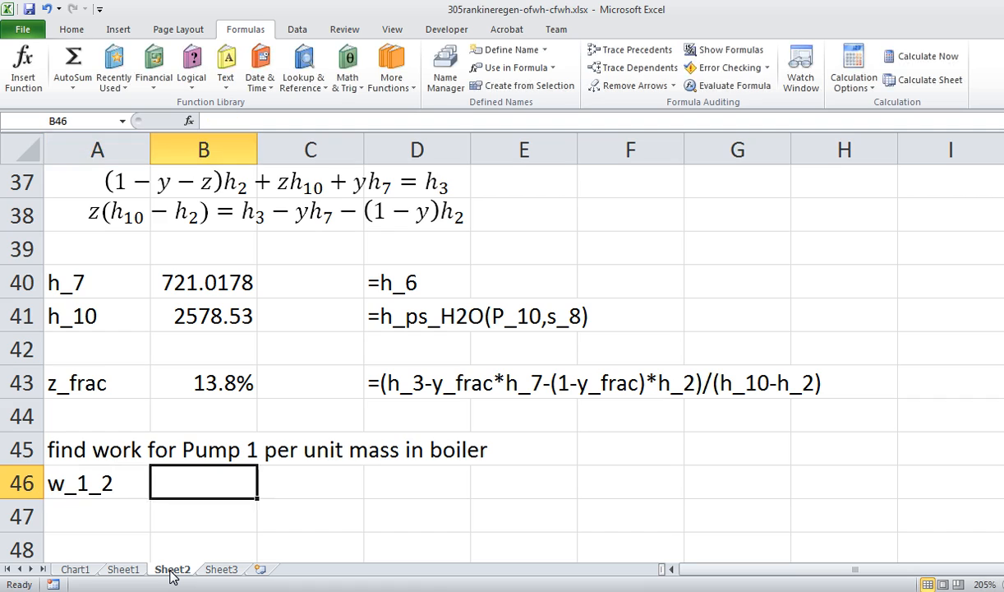
left_click(82, 484)
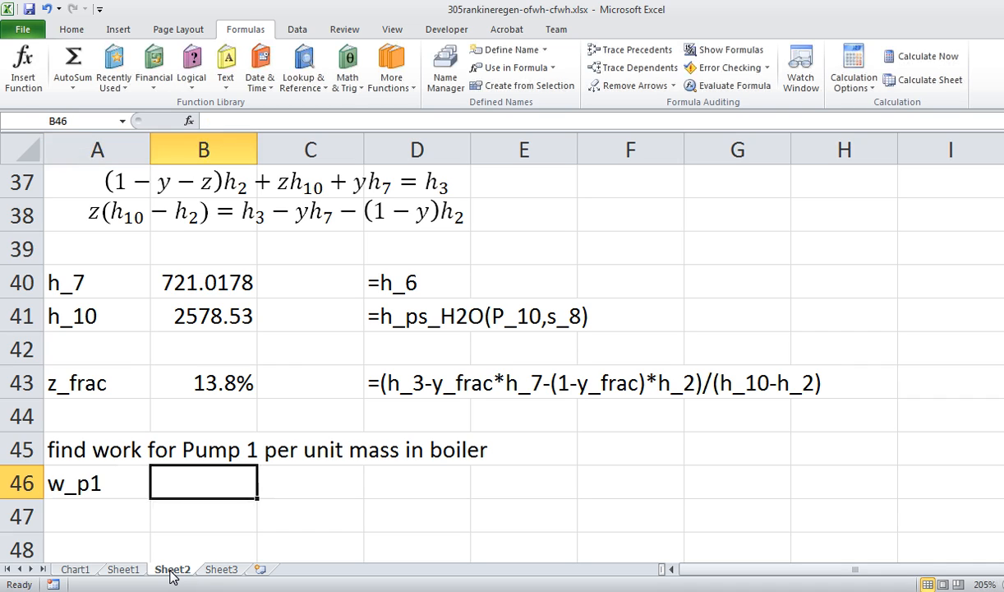
- Enter w_p1 in B46 as =(1-y_frac-z_frac)*(h_1-h_2), giving -0.21669
type("=")
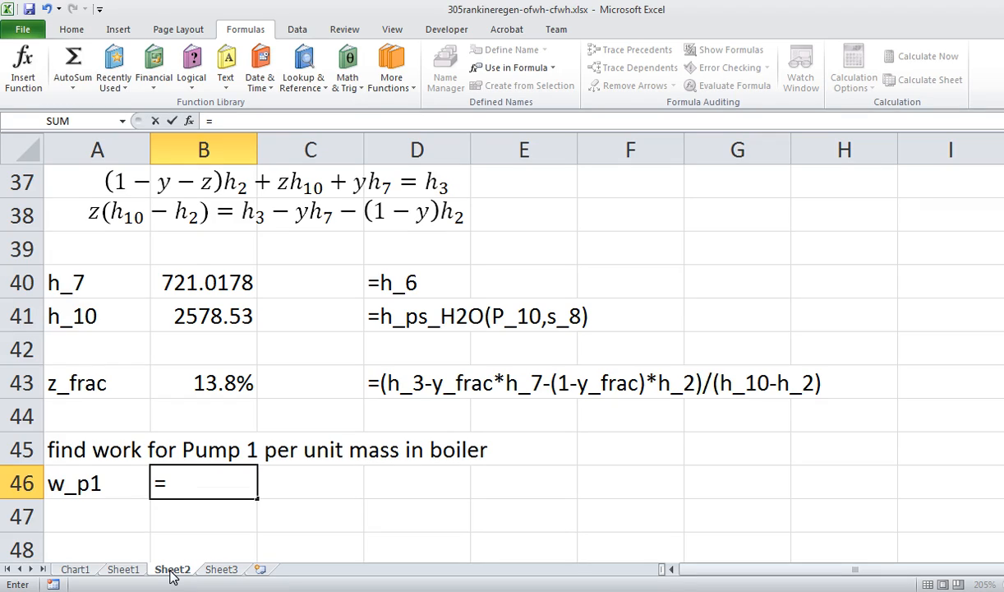
type("(1-y_frac")
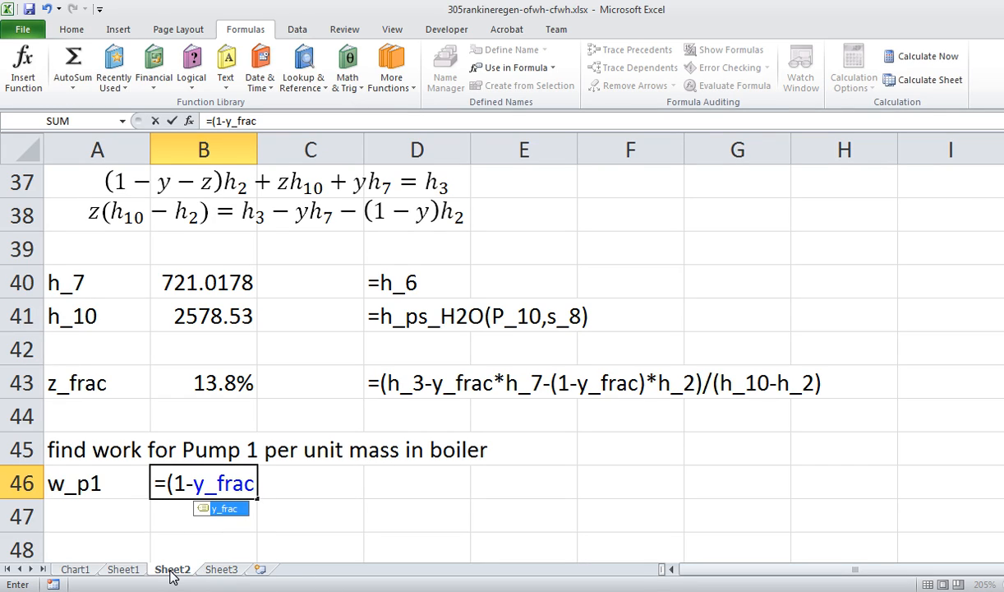
type("-z_fr")
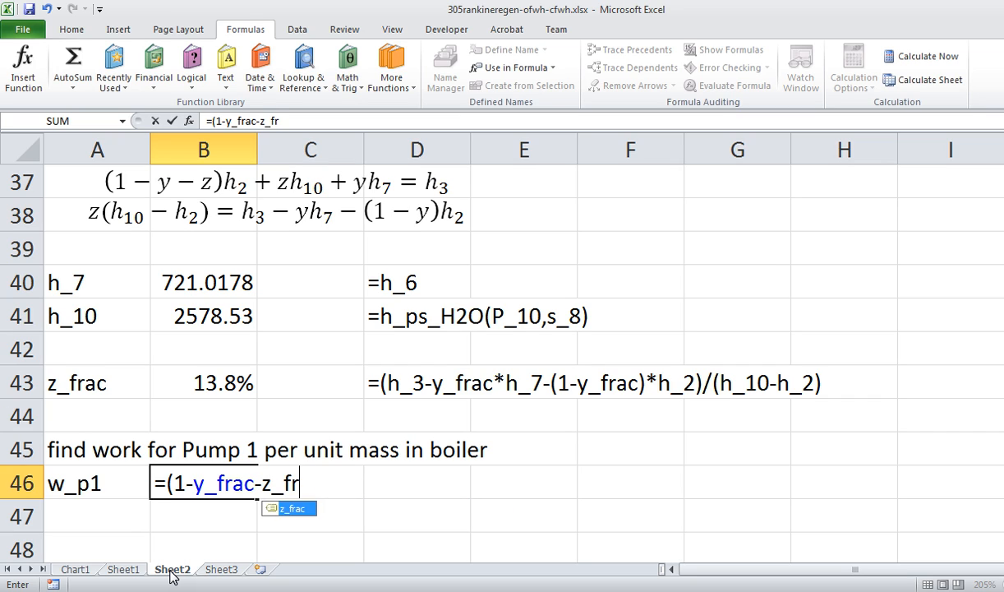
type("ac)(")
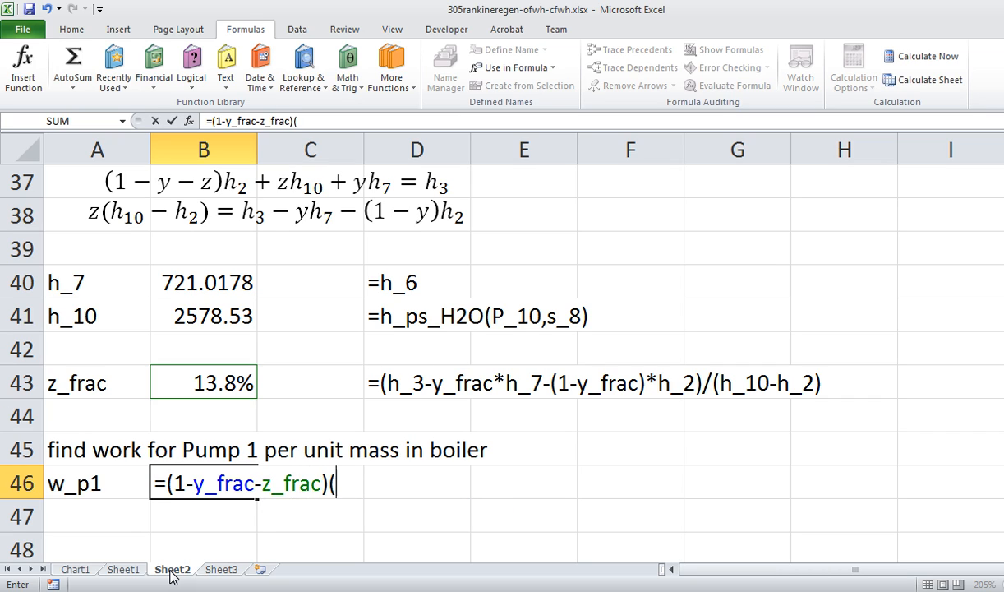
type("*")
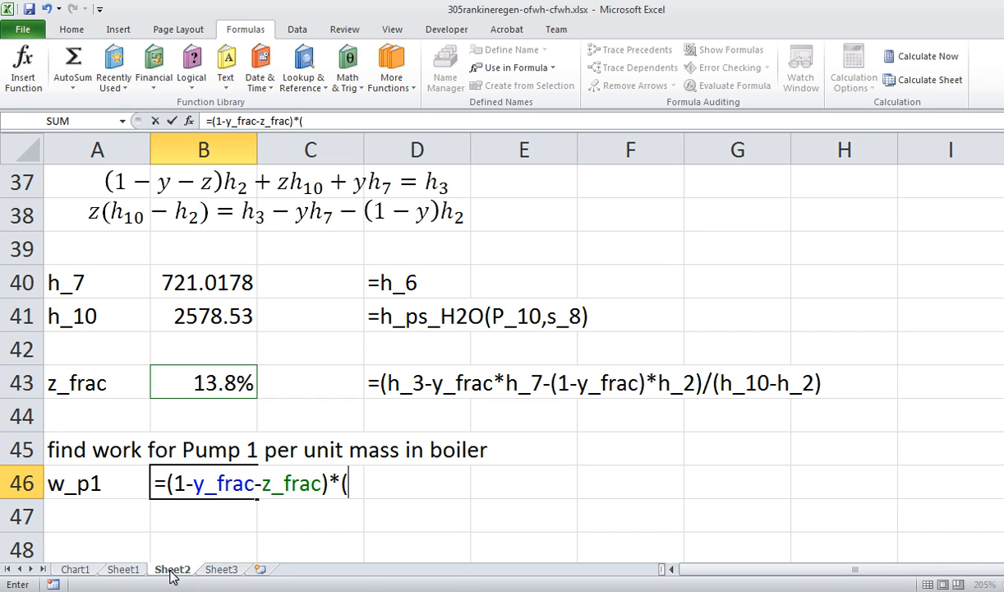
type("h_1")
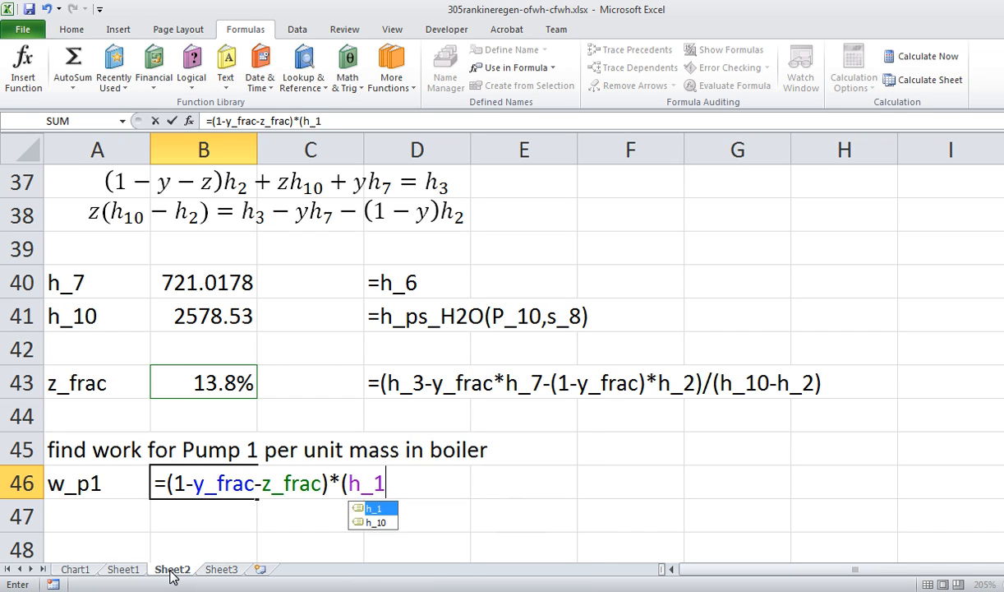
type("-h_2)")
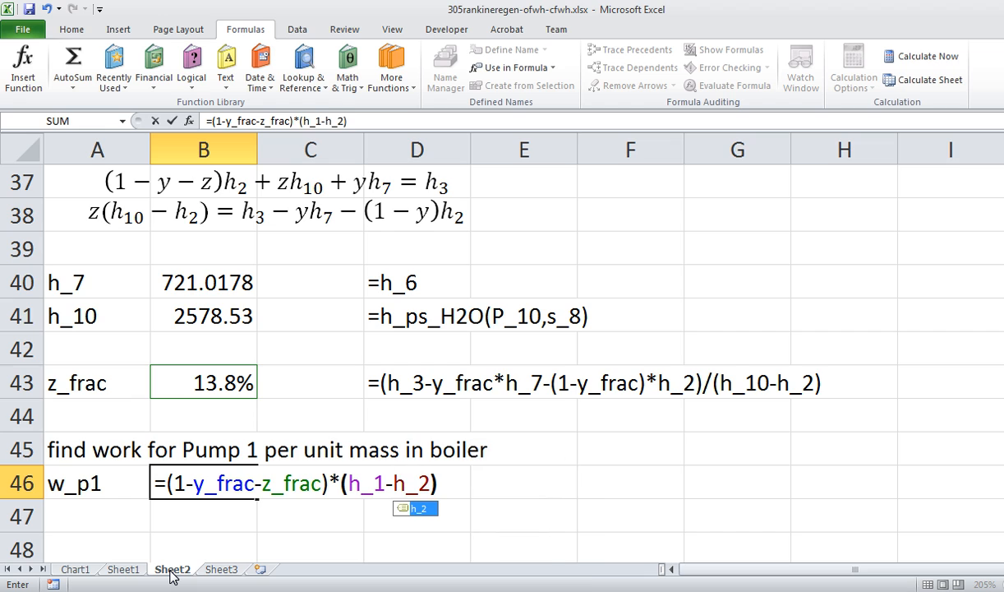
key("Enter")
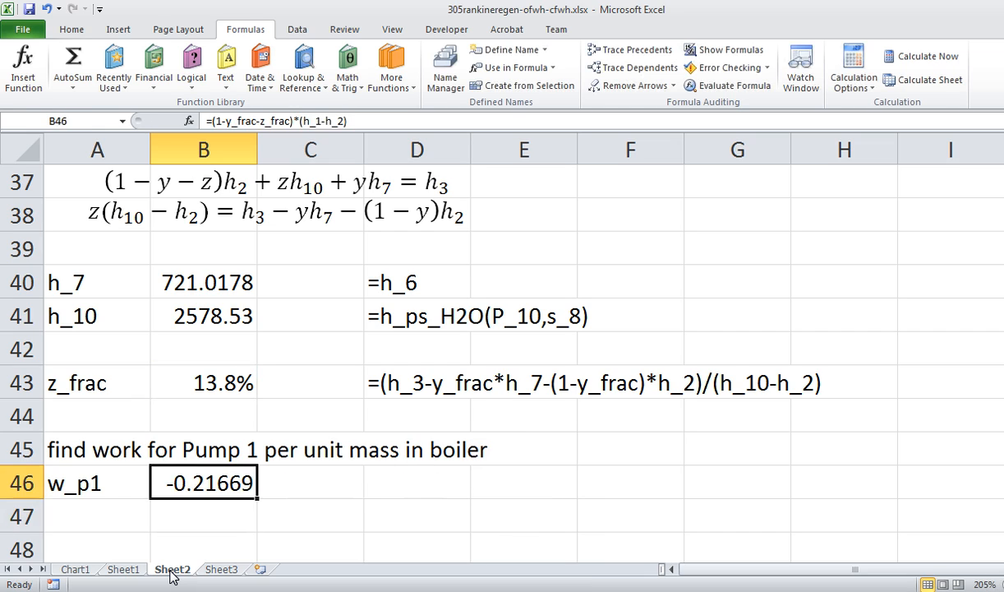
double_click(203, 482)
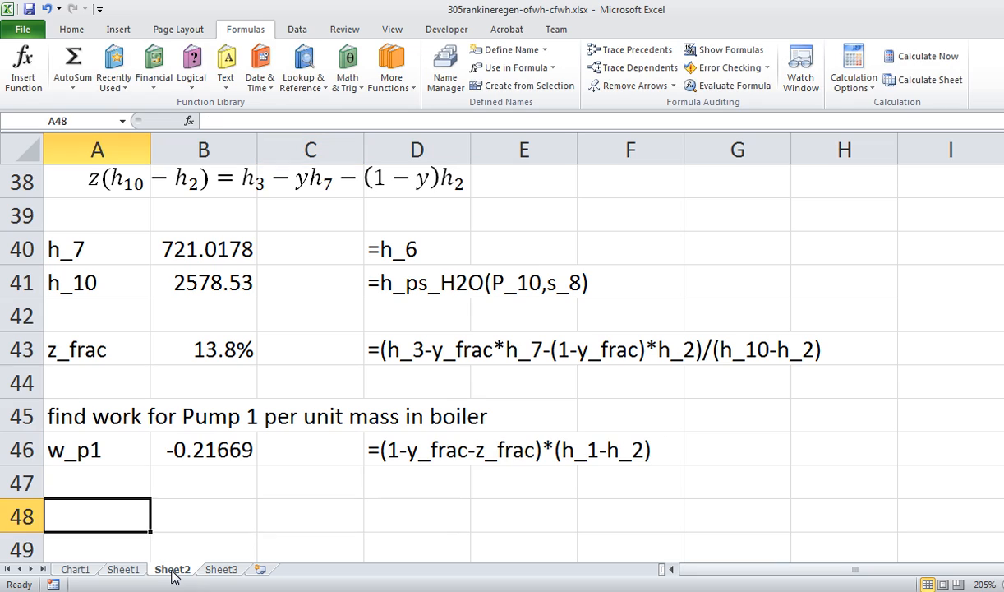
- Label row 47 w_p2 and enter =1*(h_3-h_4), giving -13.061
type("w_p1")
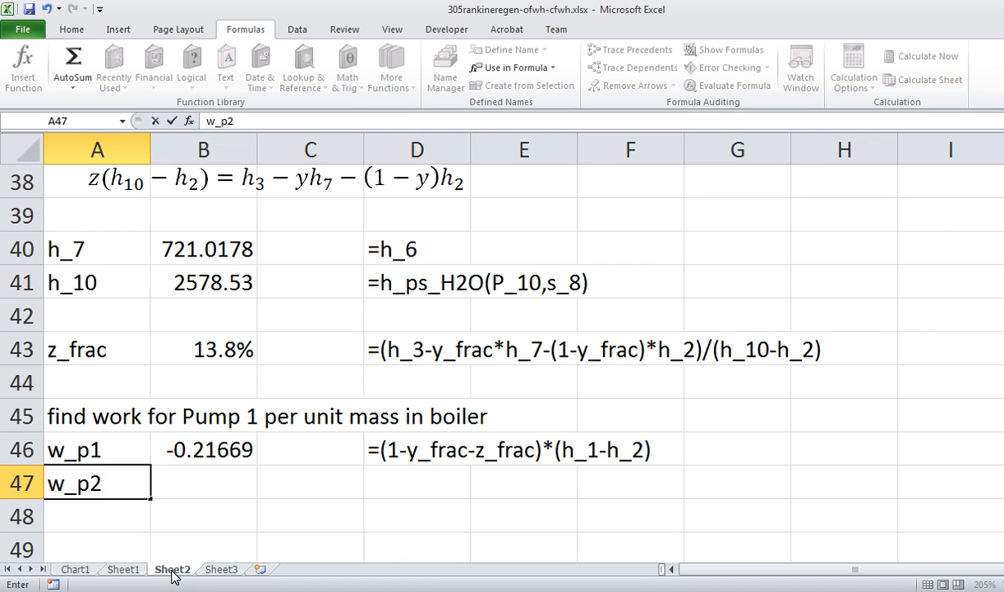
type("=1")
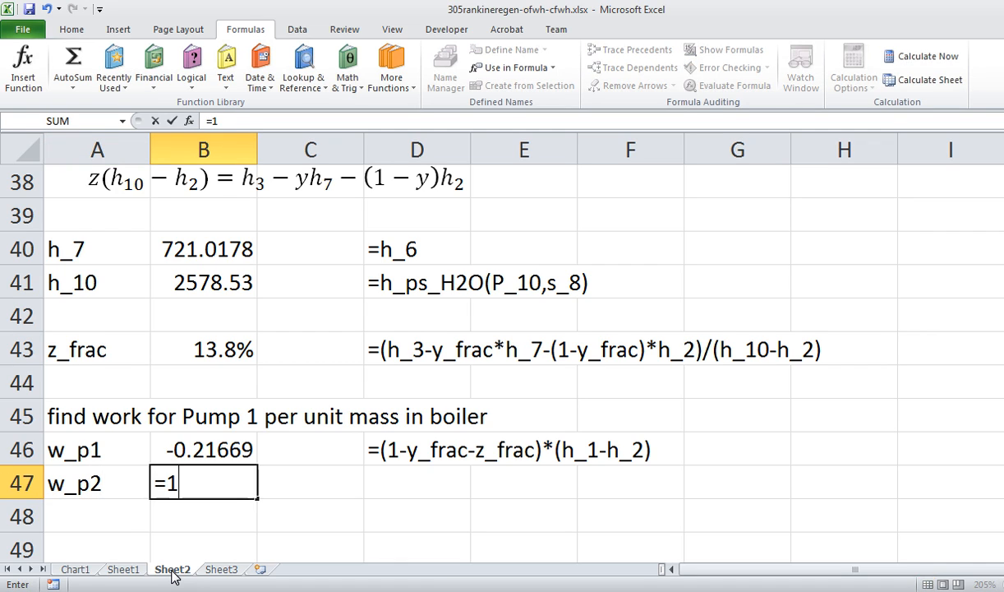
type("*(Sheet1!")
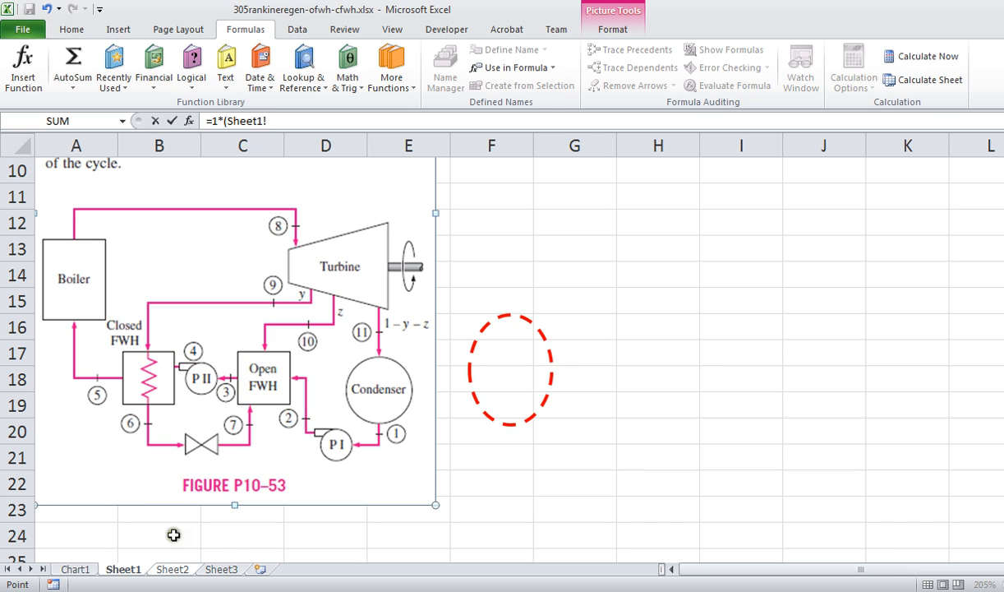
mouse_move(172, 572)
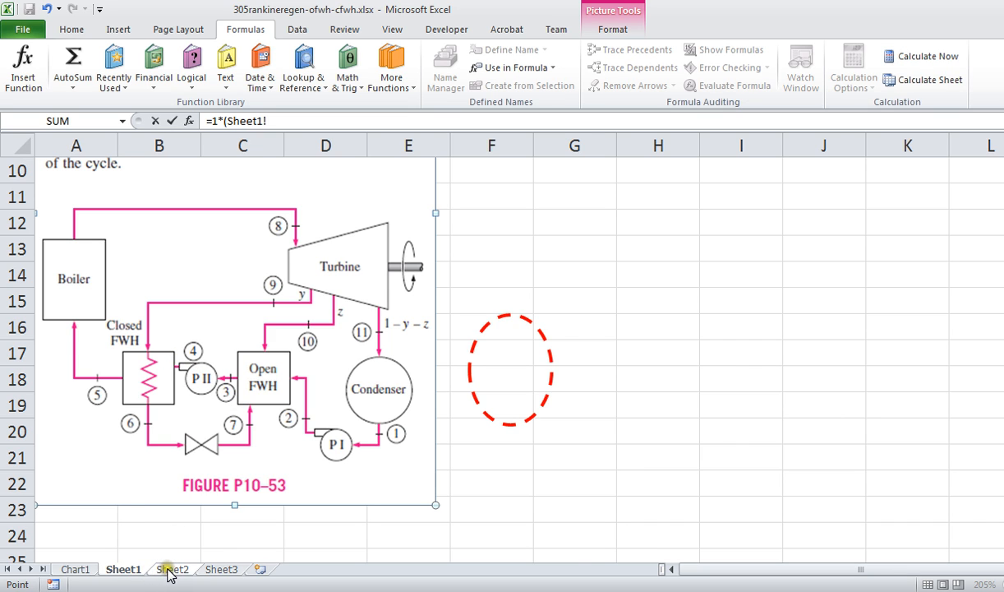
left_click(170, 569)
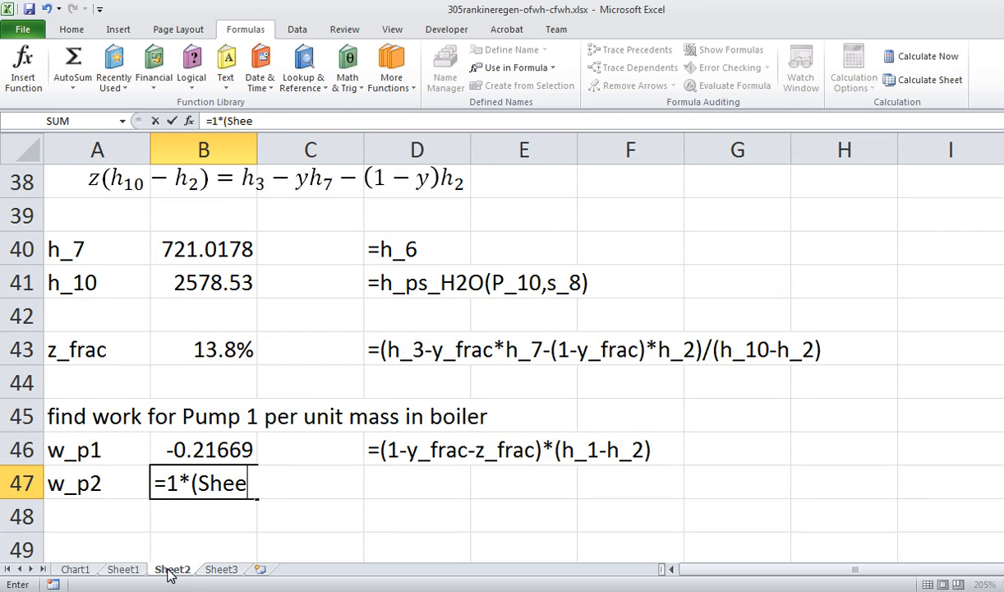
type("h")
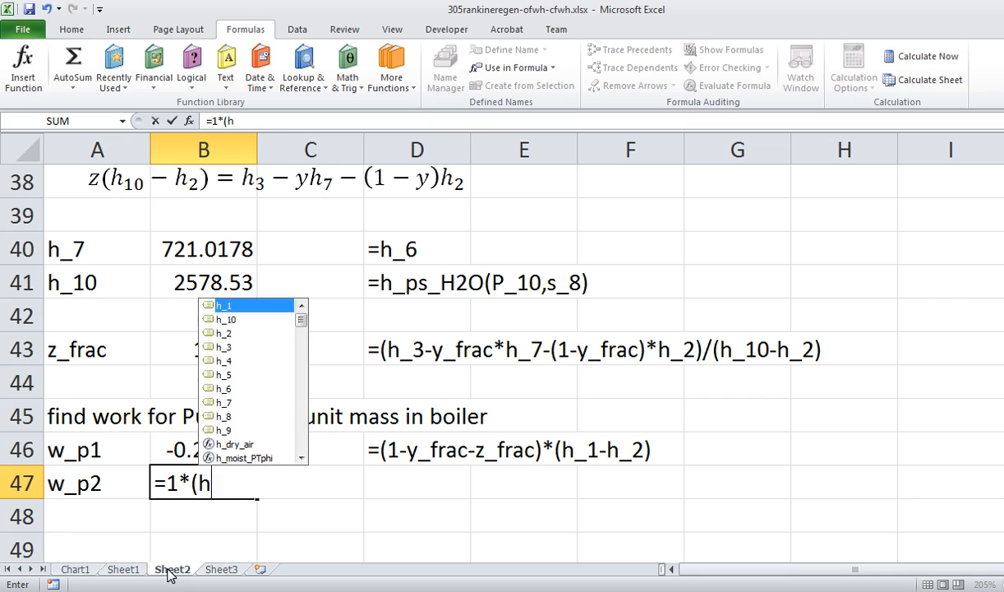
type("_3-h_4)")
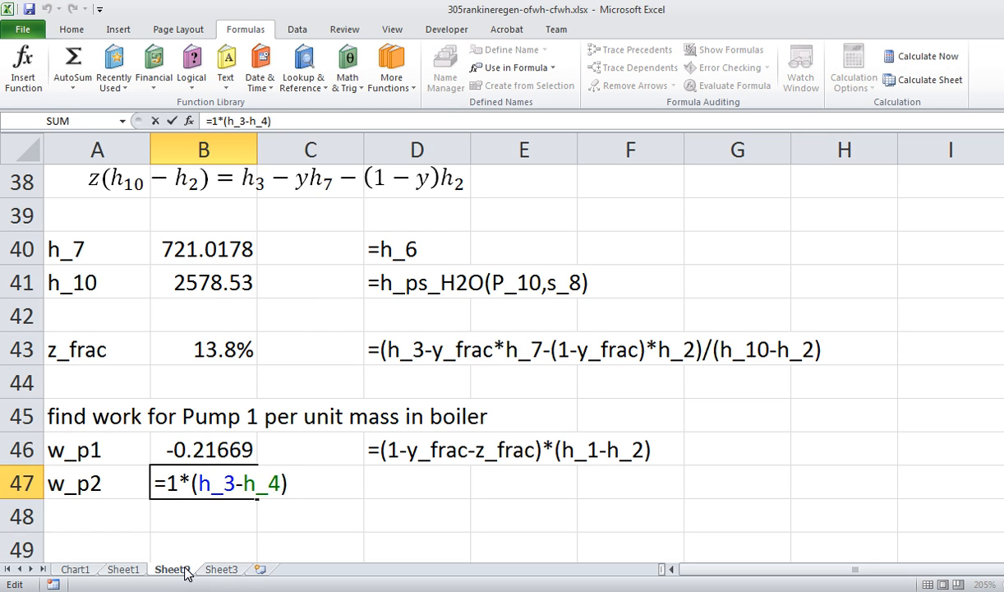
key("Enter")
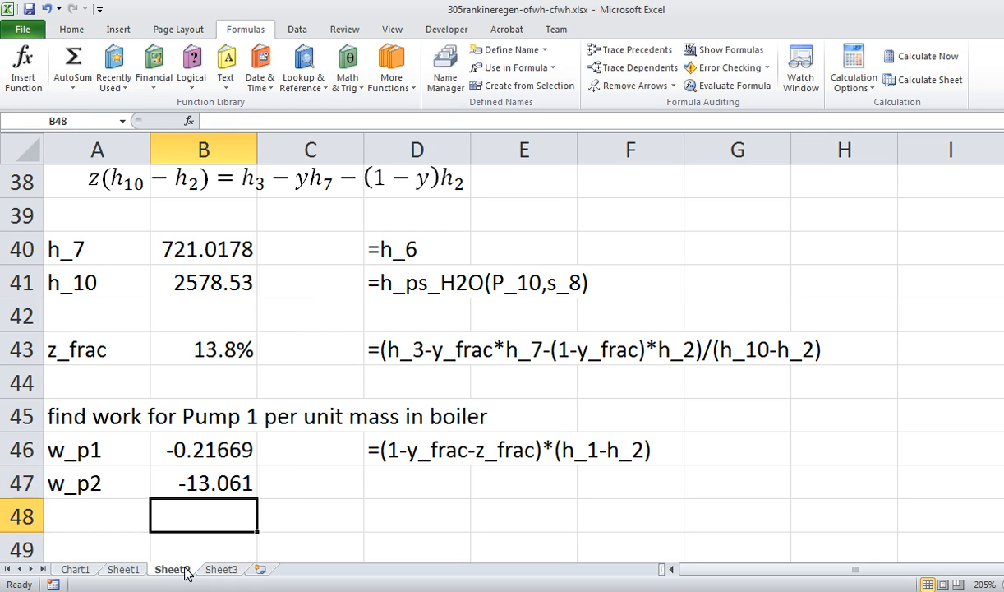
- Write the formula text '=1*(h_3-h_4)' beside the w_p2 value
left_click(413, 482)
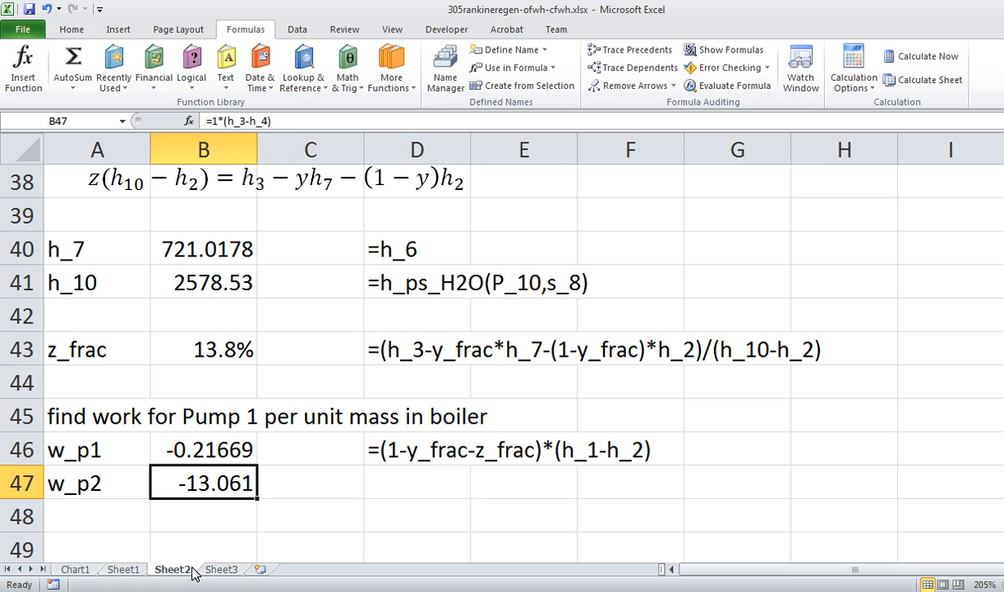
double_click(203, 482)
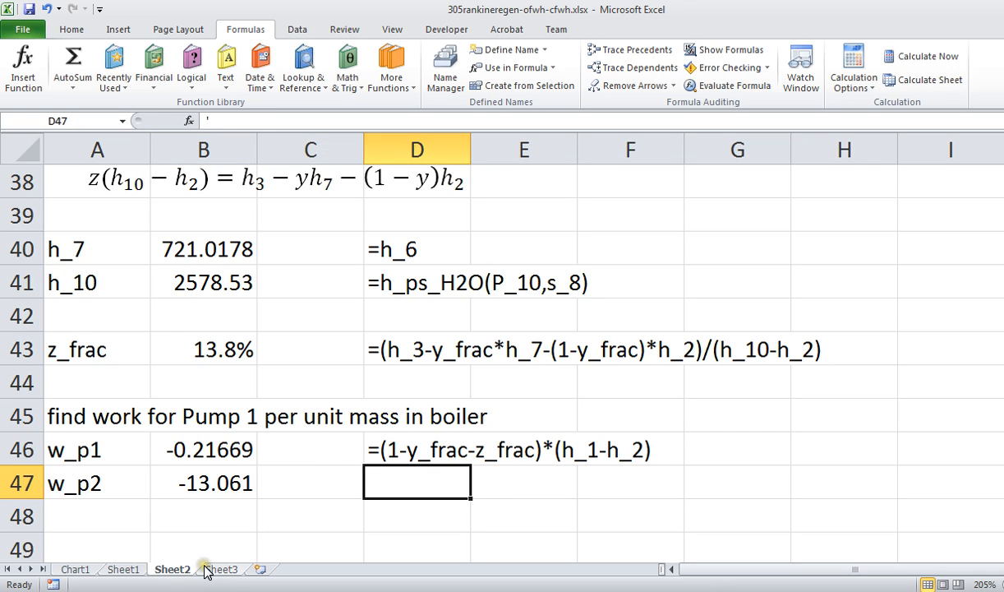
type("=1*(h_3-h_4)")
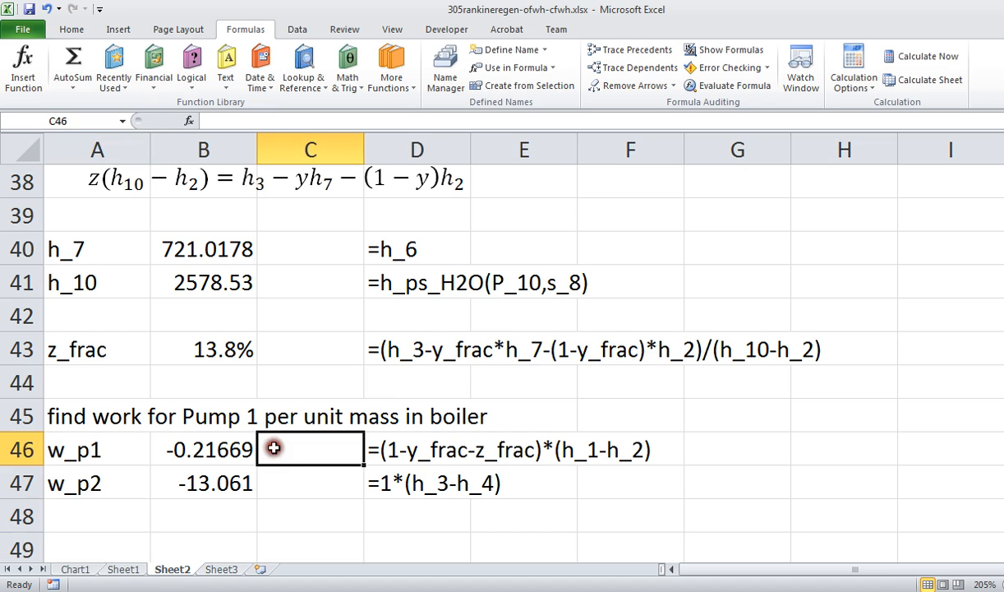
- Label the w_p2 unit kJ/kg-boiler and select column C to widen it
type("kJ/k")
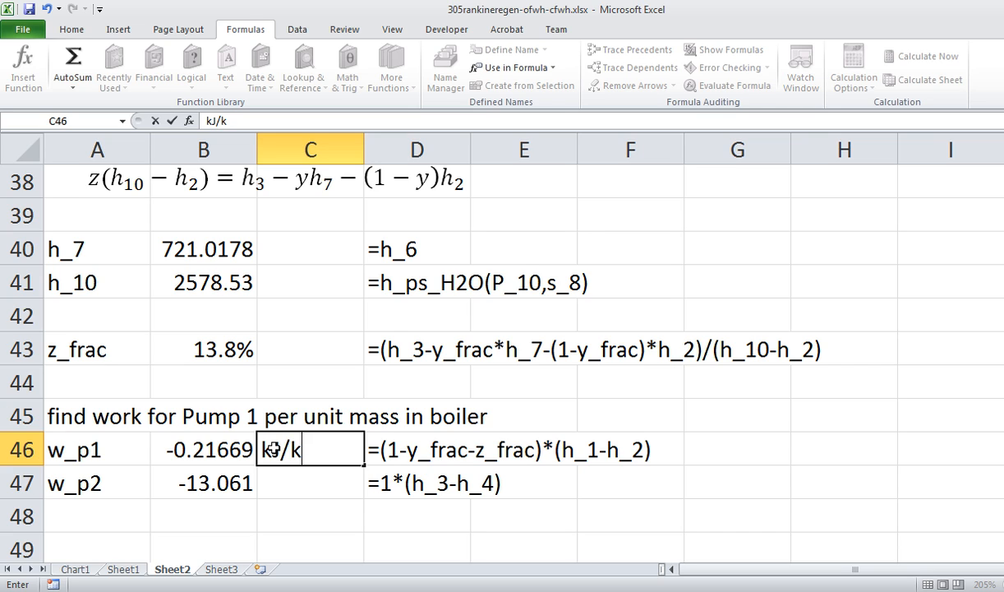
type("g")
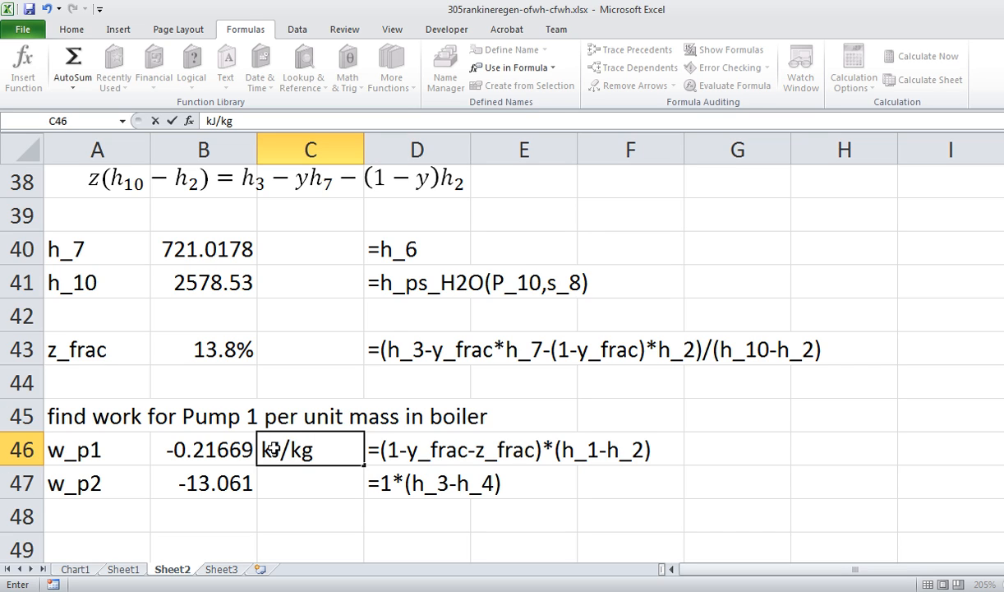
type("-boiler")
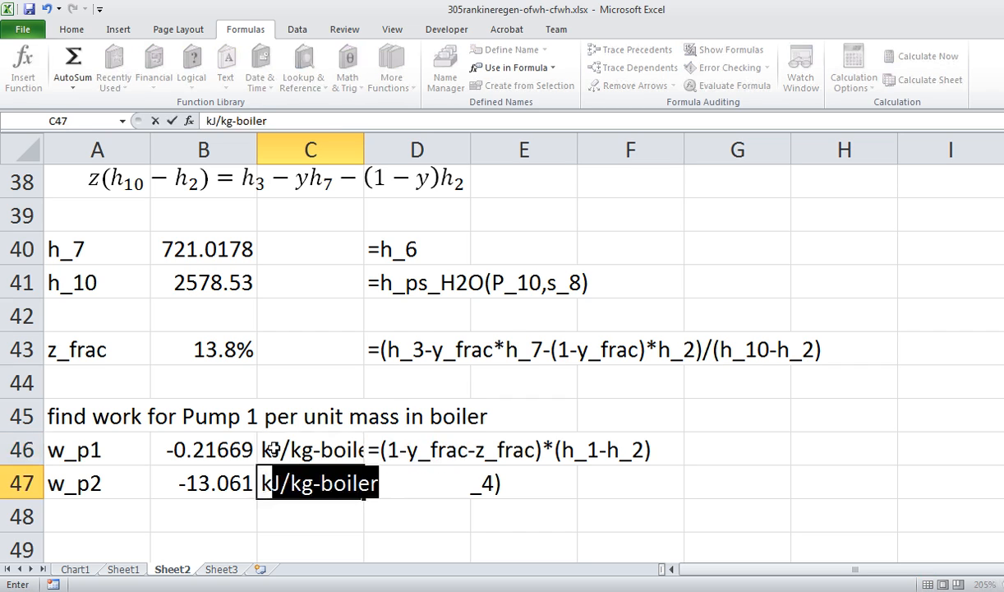
type("kJ-")
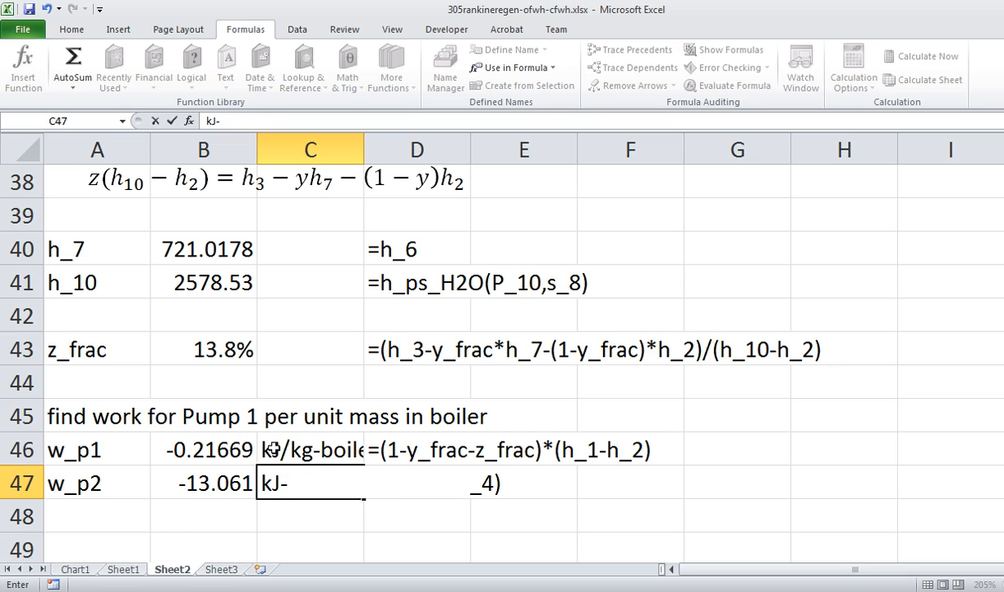
type("kg")
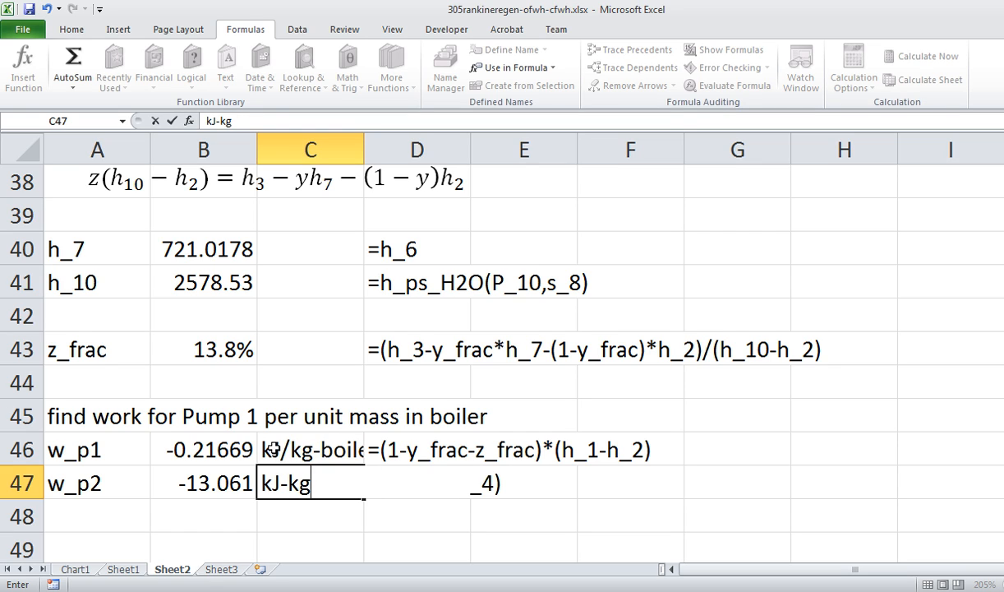
type("-boiler")
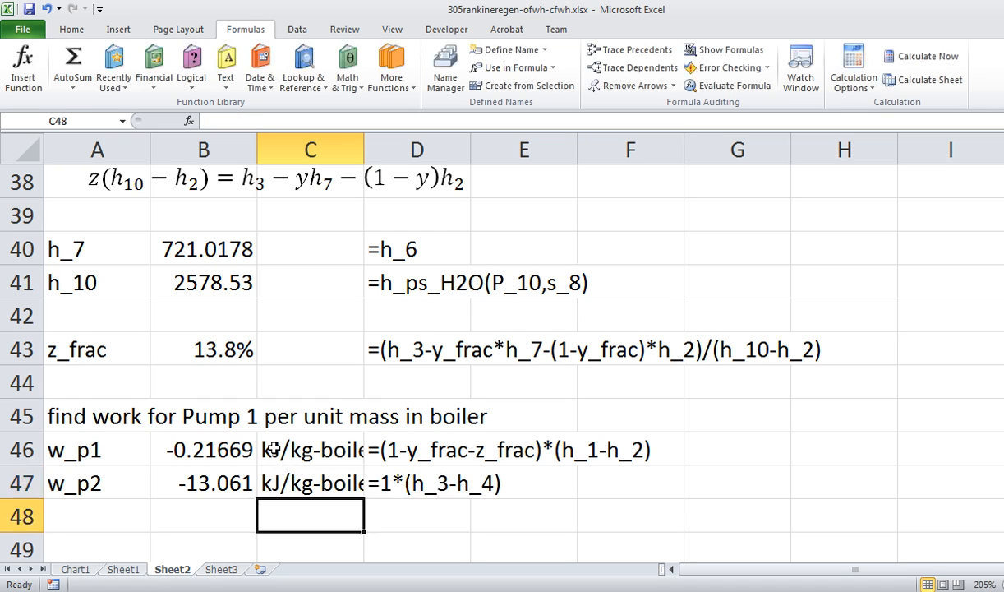
left_click(310, 149)
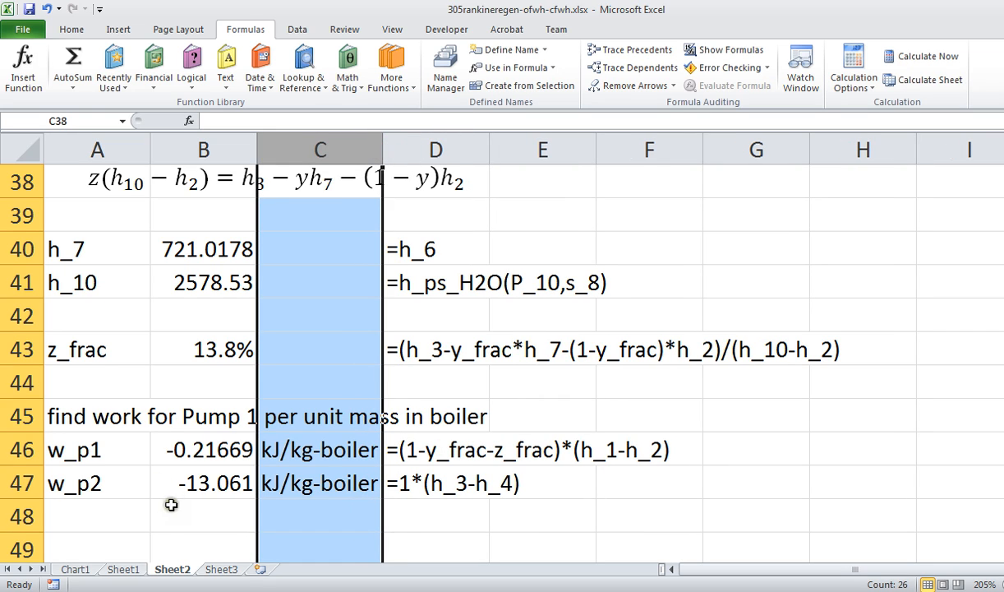
mouse_move(32, 9)
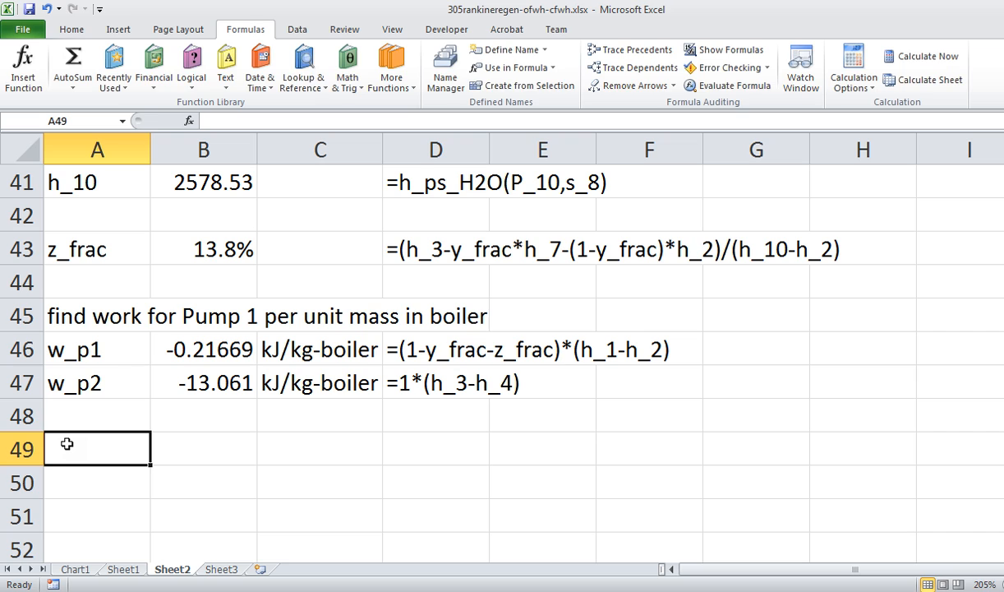
- Label row 49 w_t and begin its formula: 1*(h_8-h_9)+(1-y_frac)*(h_9-h_10)
type("w_t")
left_click(203, 449)
type("=")
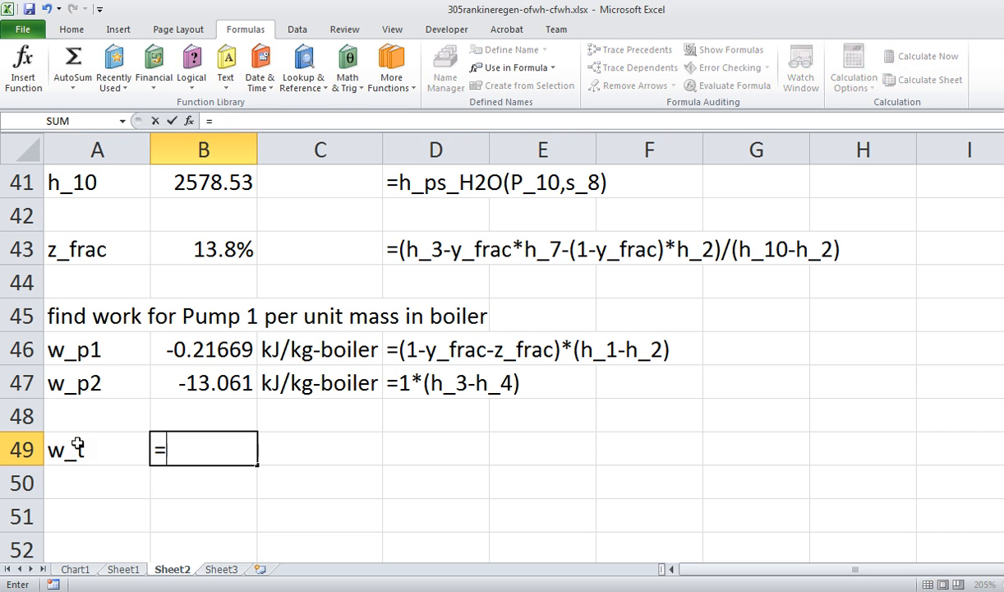
type("1(")
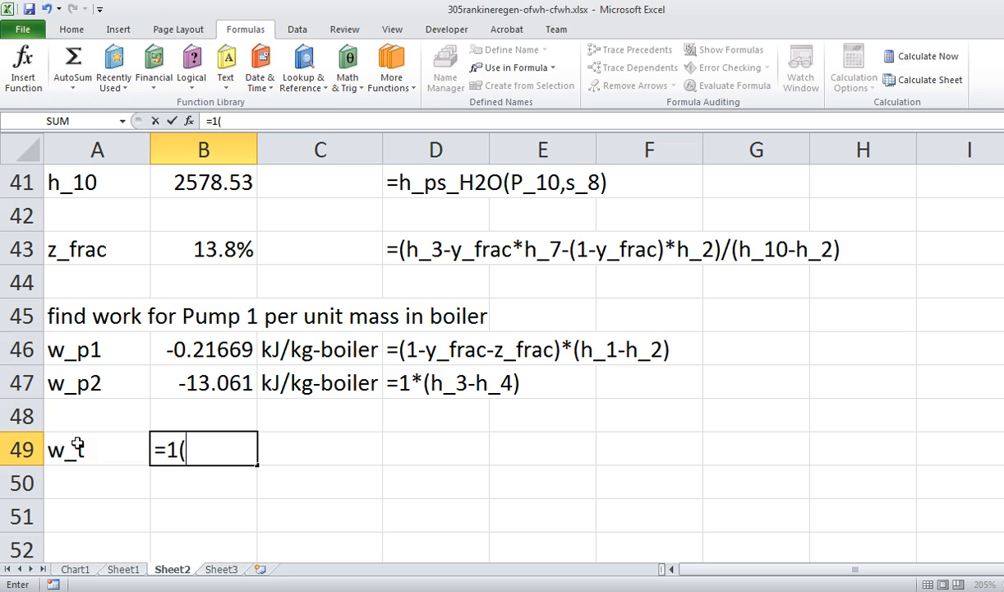
type("*")
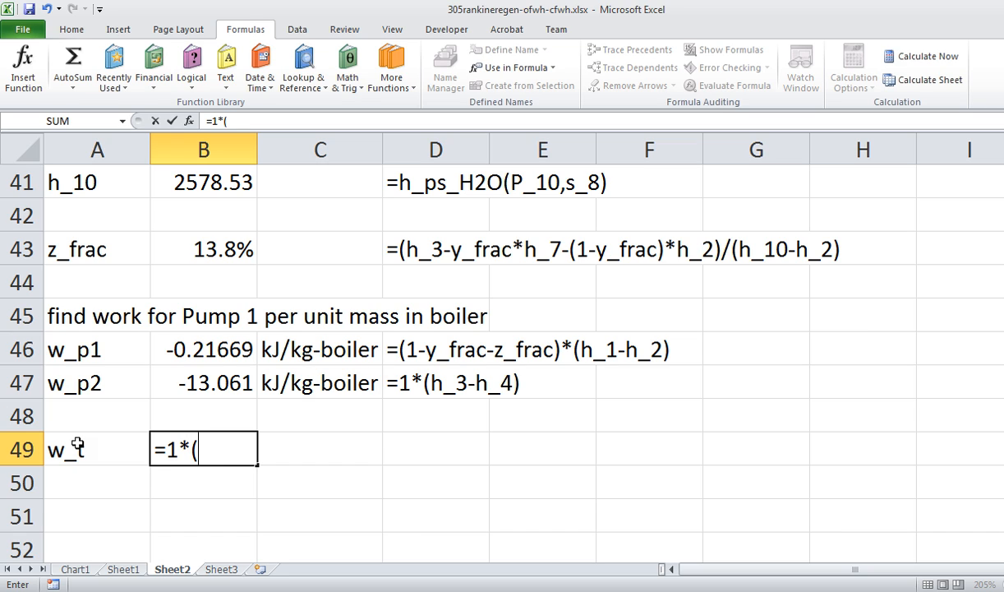
type("h_8")
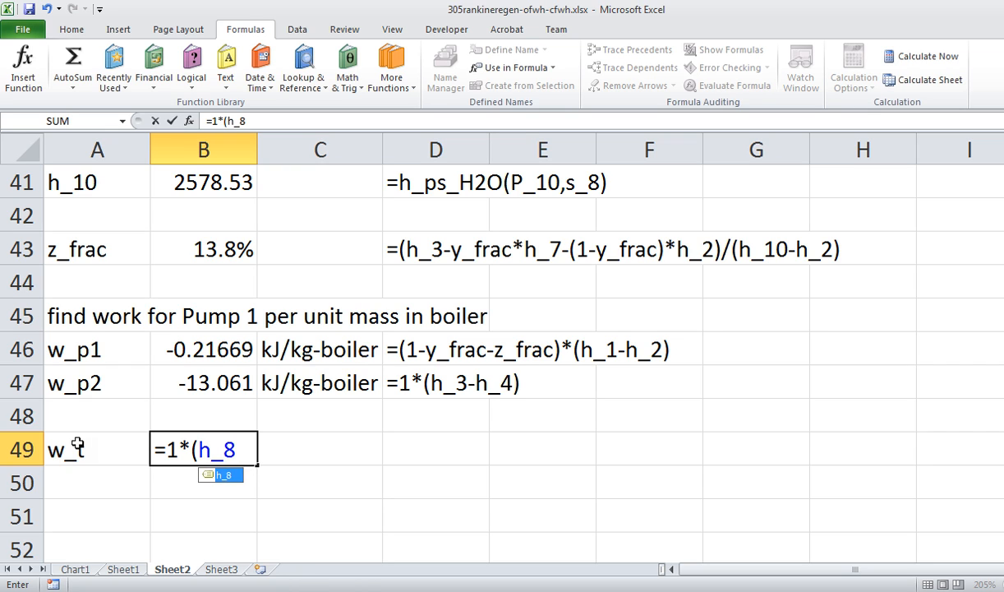
type("-h_9")
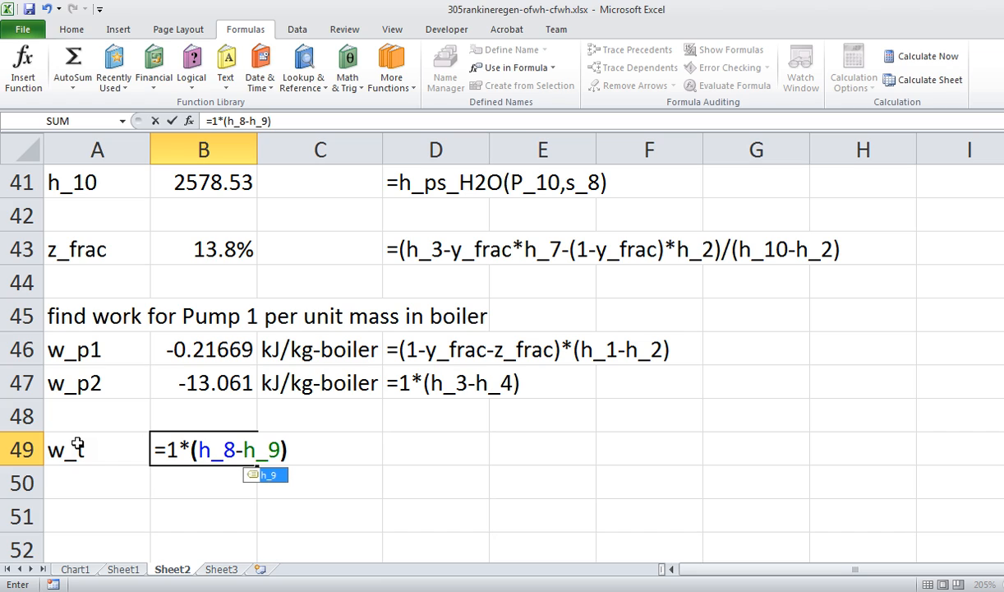
type("+")
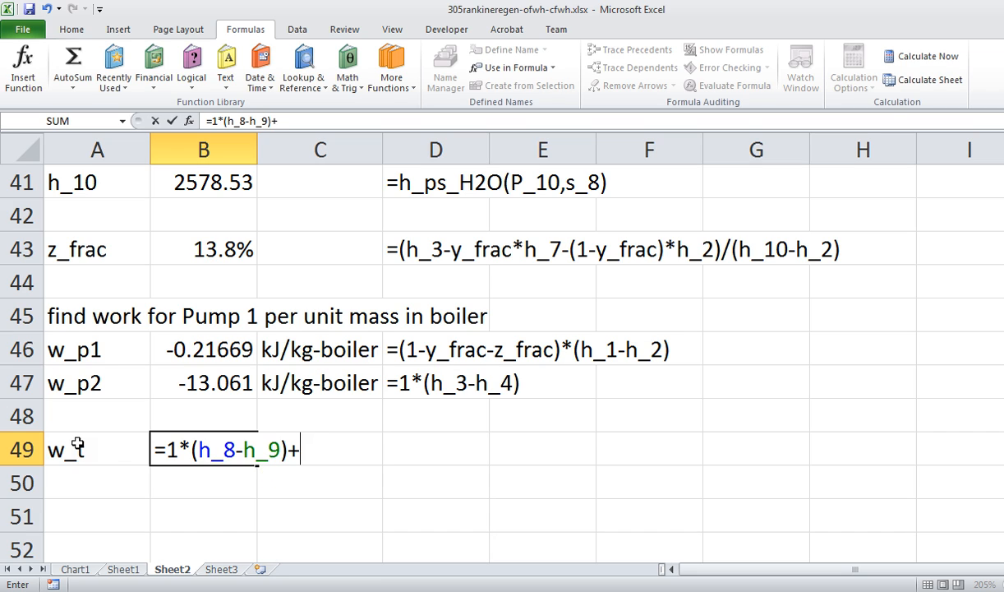
type("(1-")
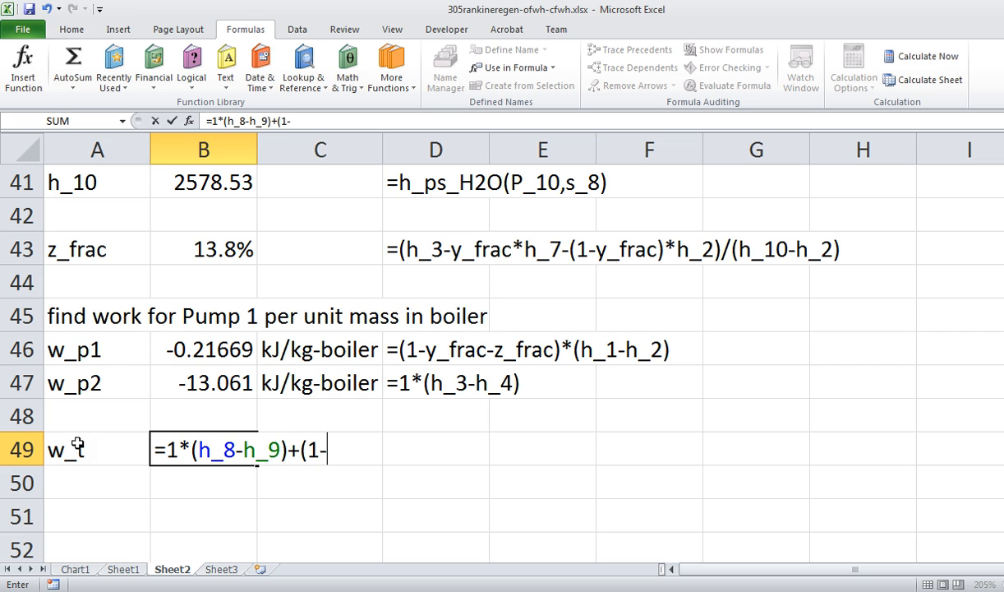
type("y_fra")
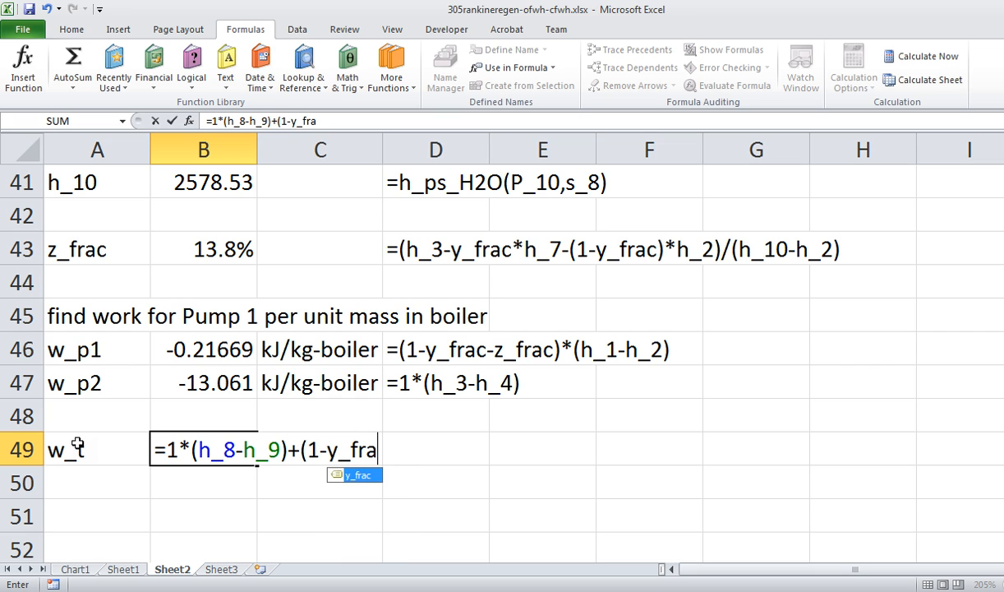
type("c)*")
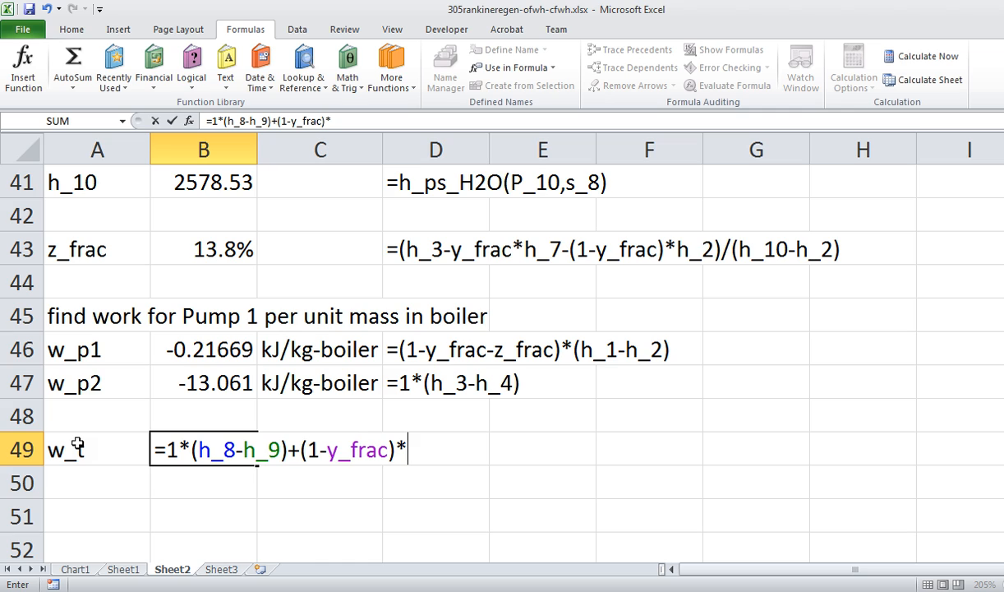
type("(h")
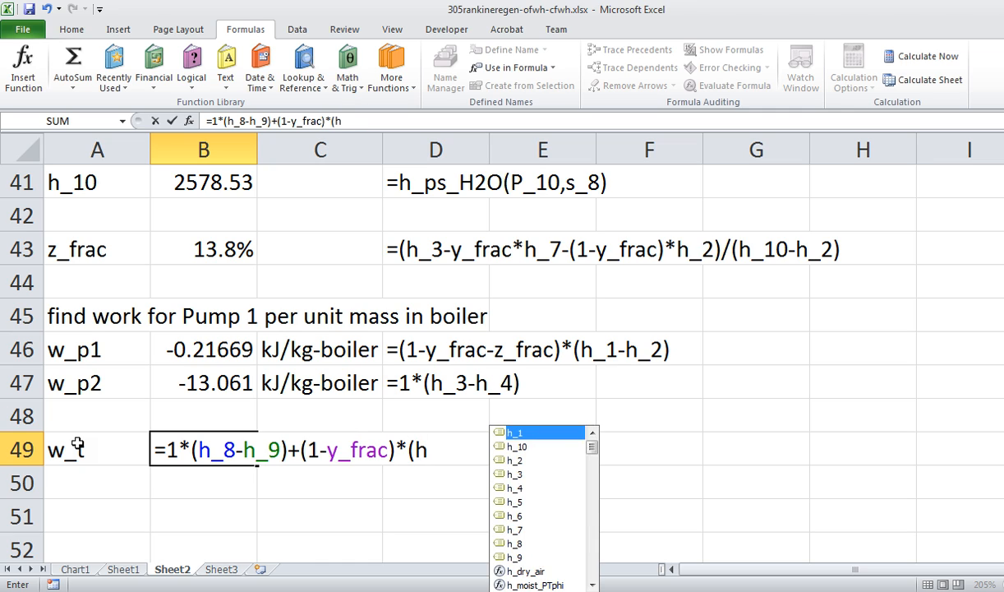
type("_9-h")
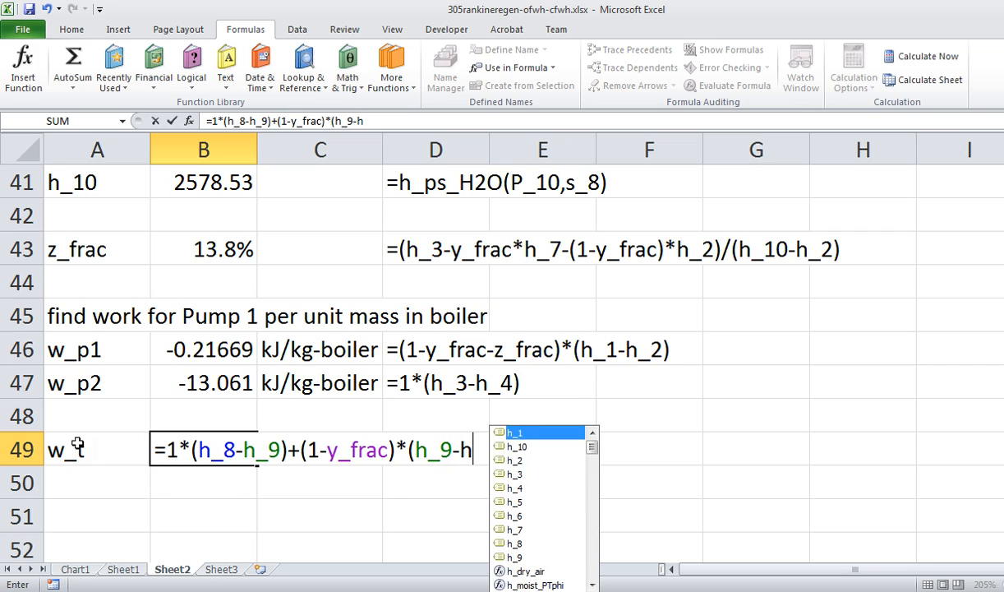
type("_8")
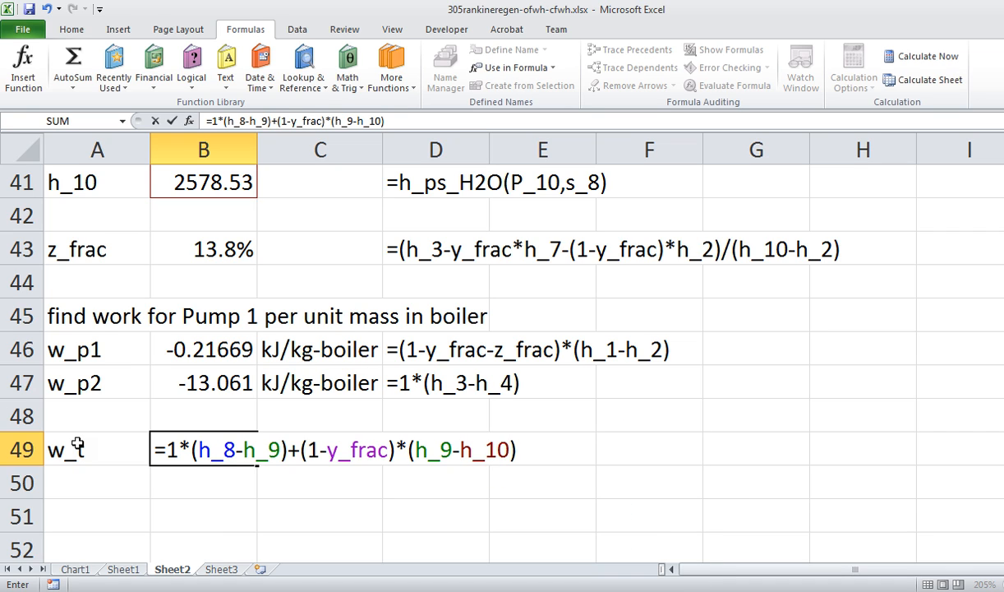
- Extend the w_t formula with +(1-y_frac-z_frac)*(h_10-h_11)
type("+")
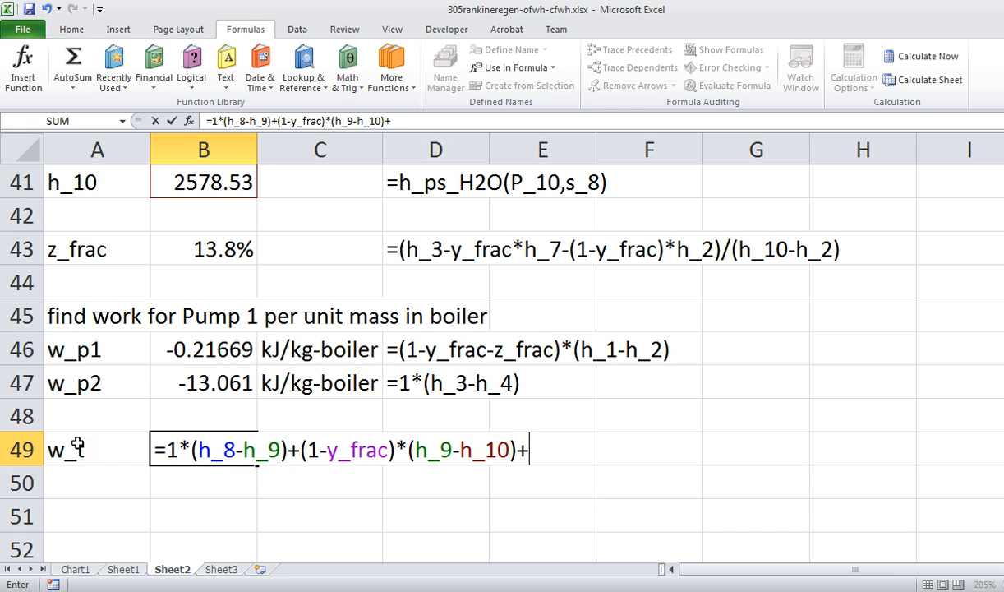
type("(1-")
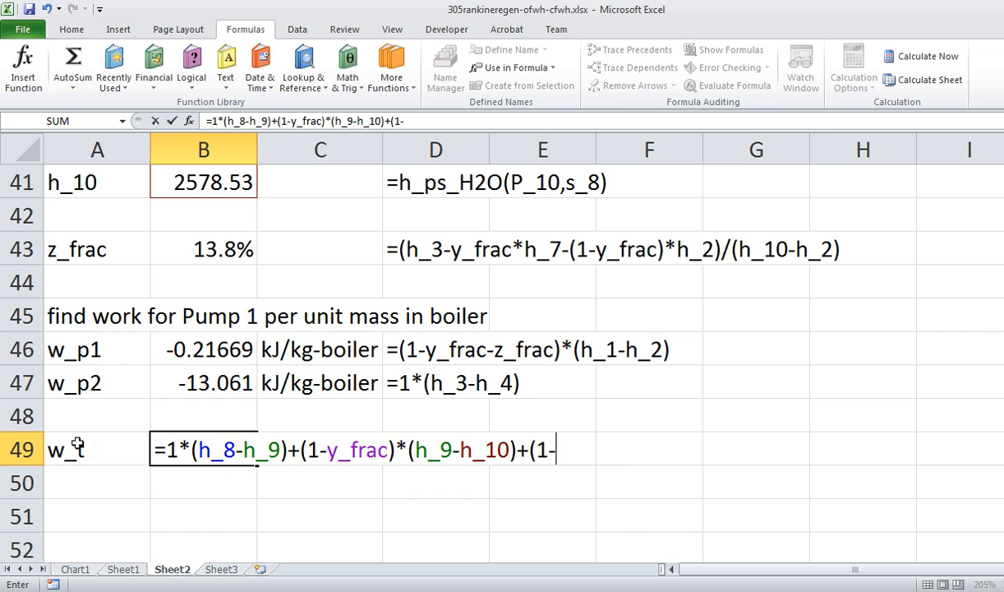
type("y_frac")
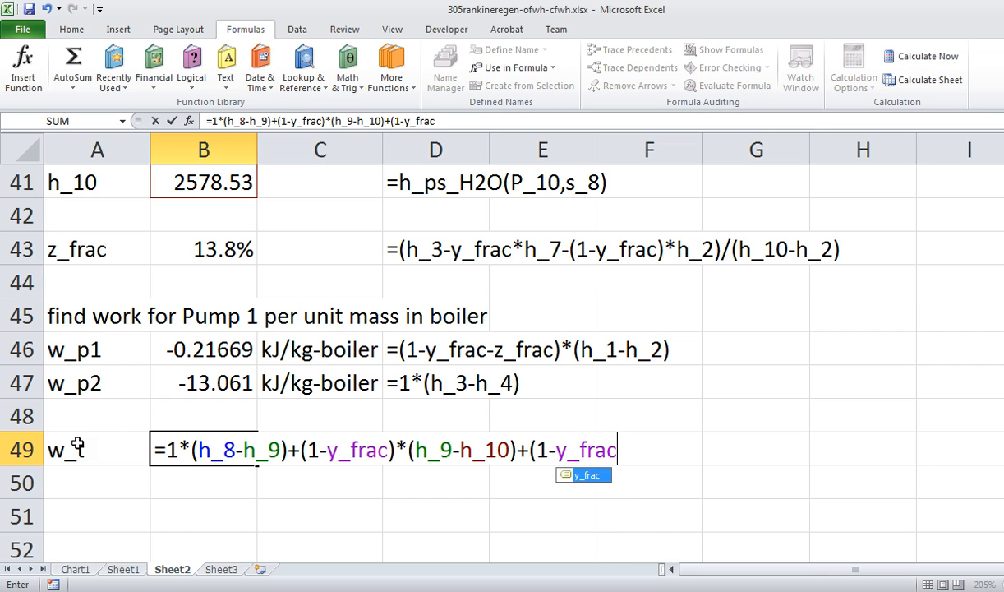
type("-z_fr")
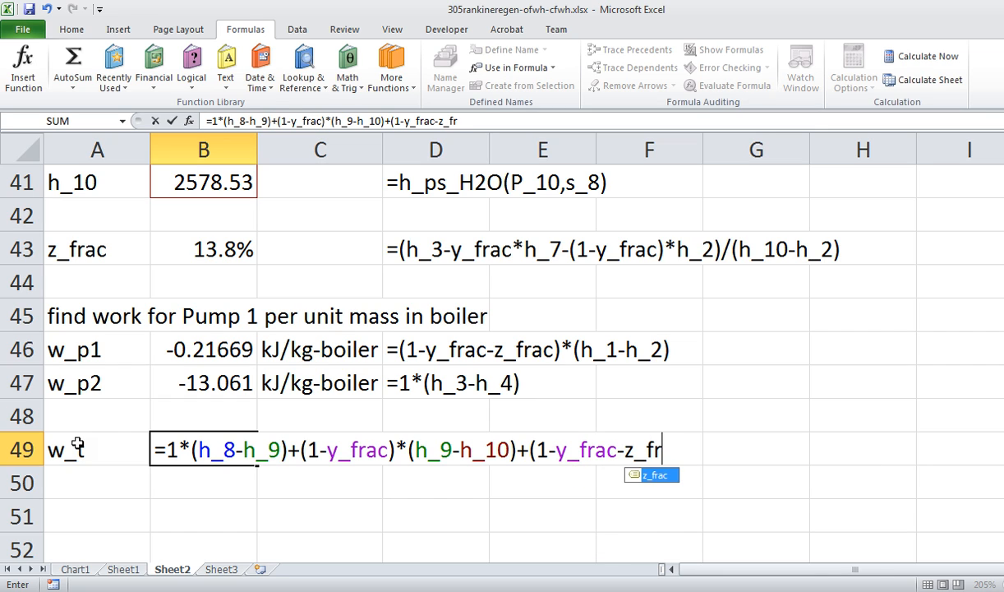
type("ac)*")
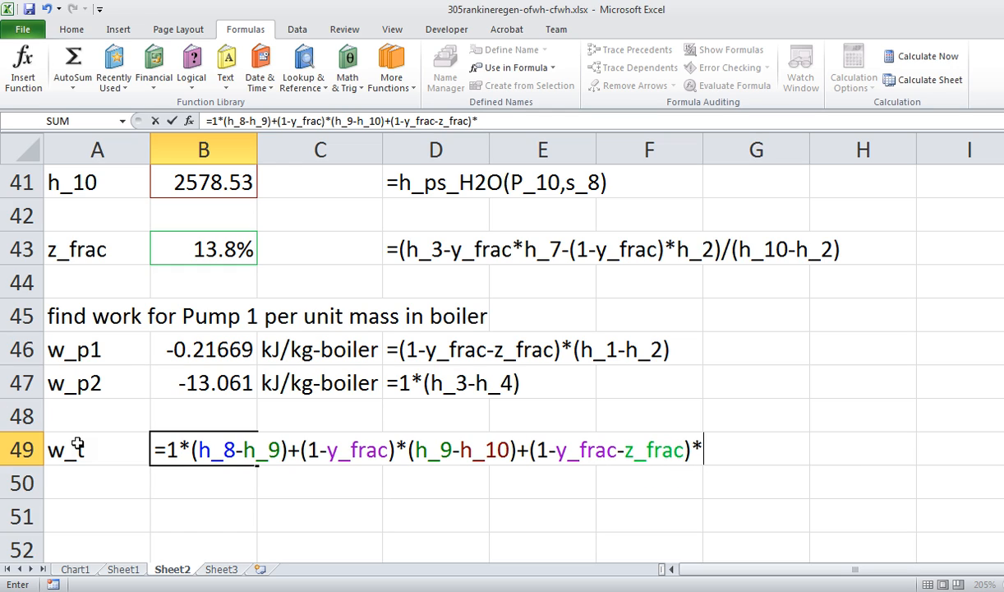
type("(")
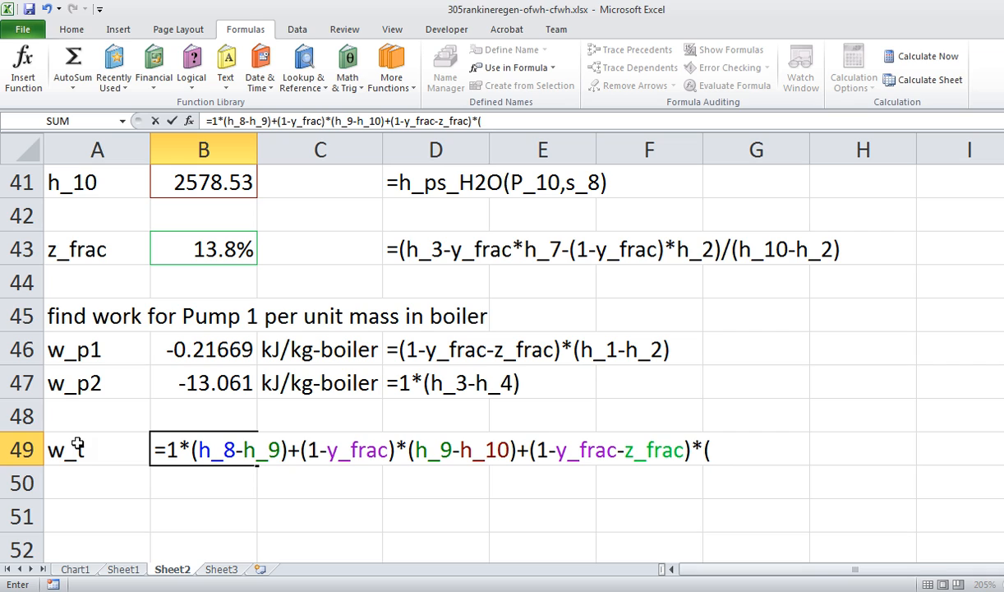
type("h_10")
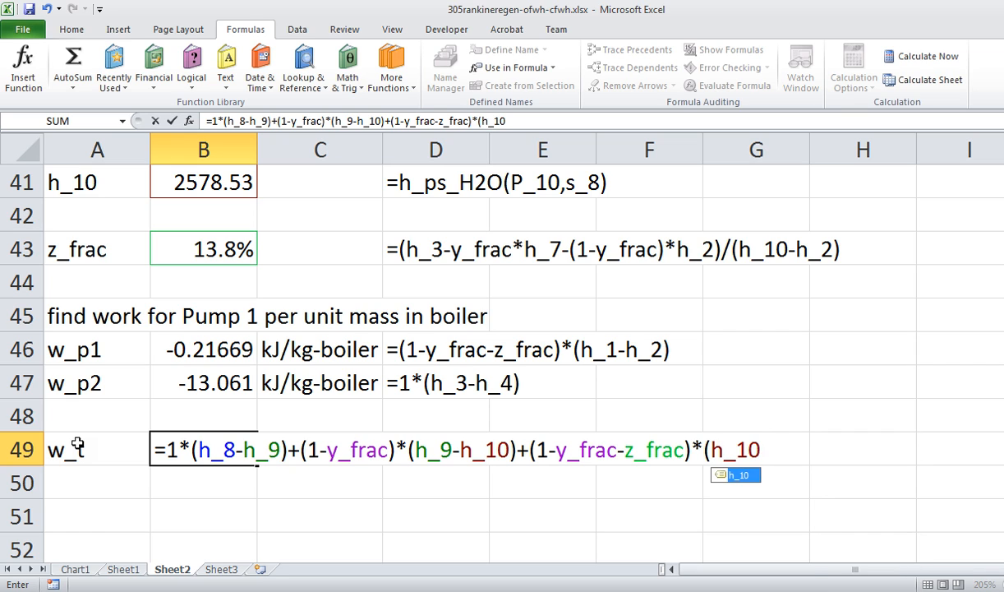
type("-h_")
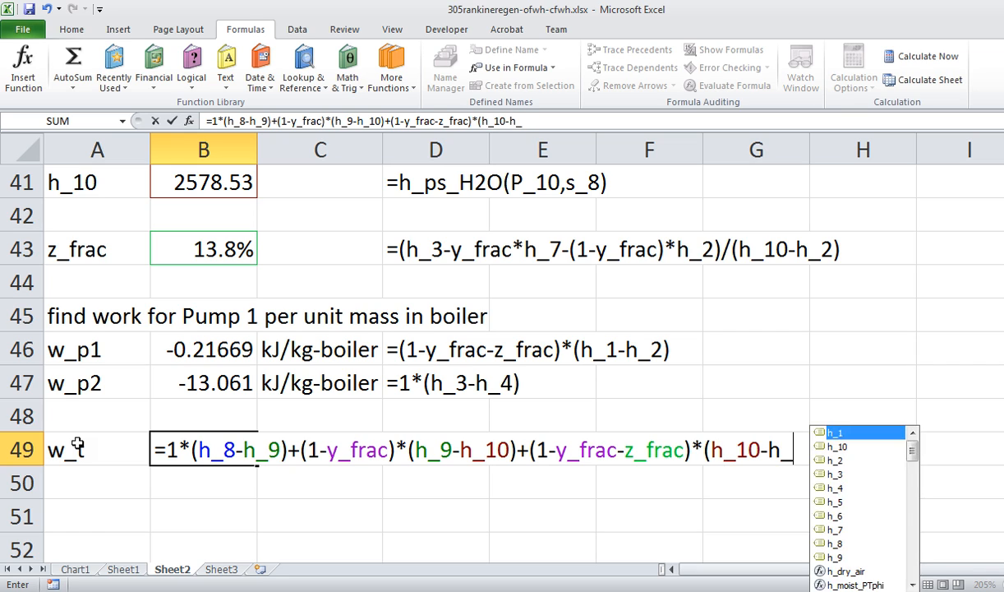
type("11)")
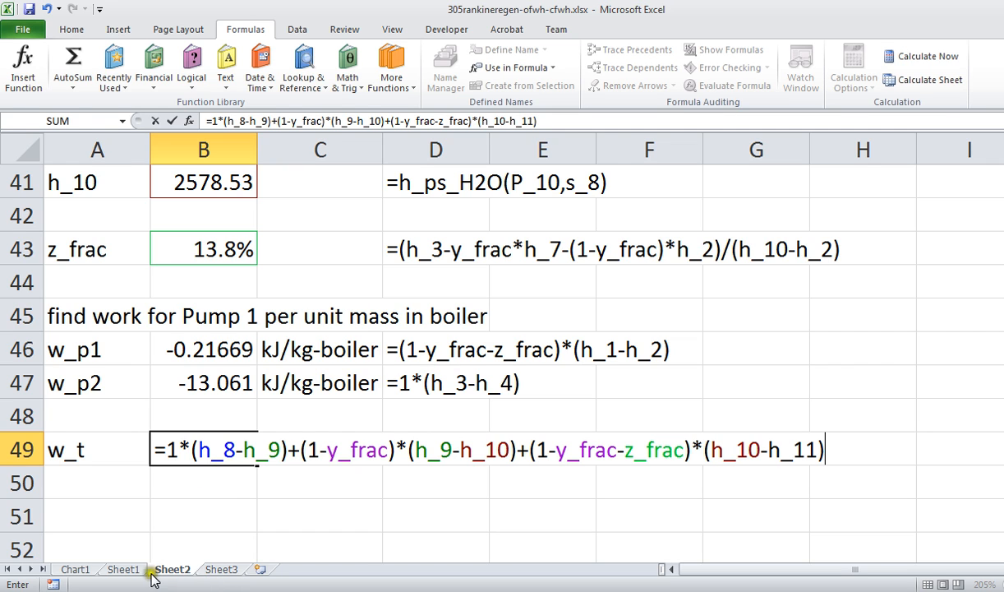
- View the Sheet1 schematic, then reopen the #NAME? w_t formula on Sheet2
left_click(125, 569)
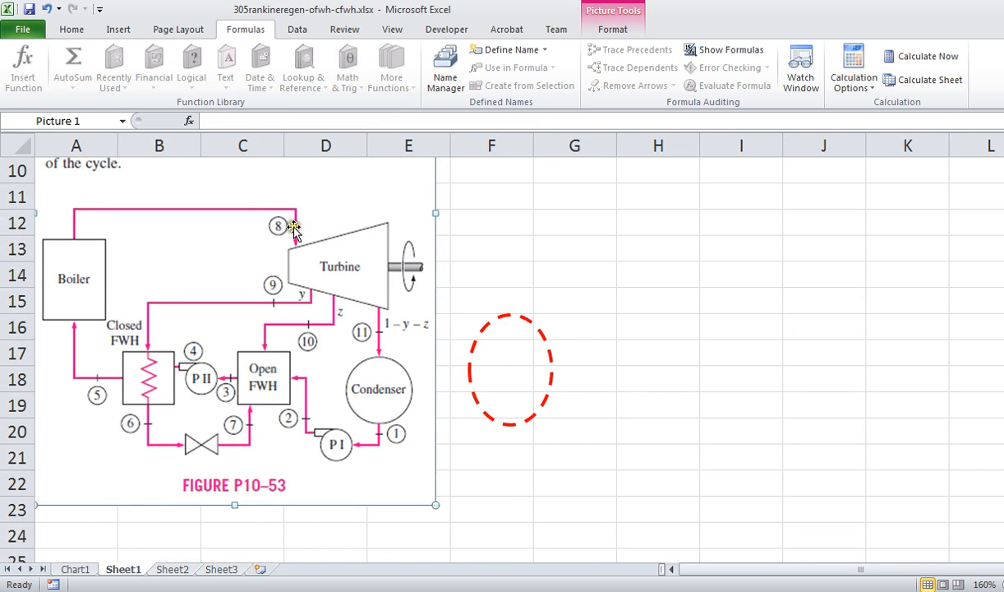
mouse_move(341, 314)
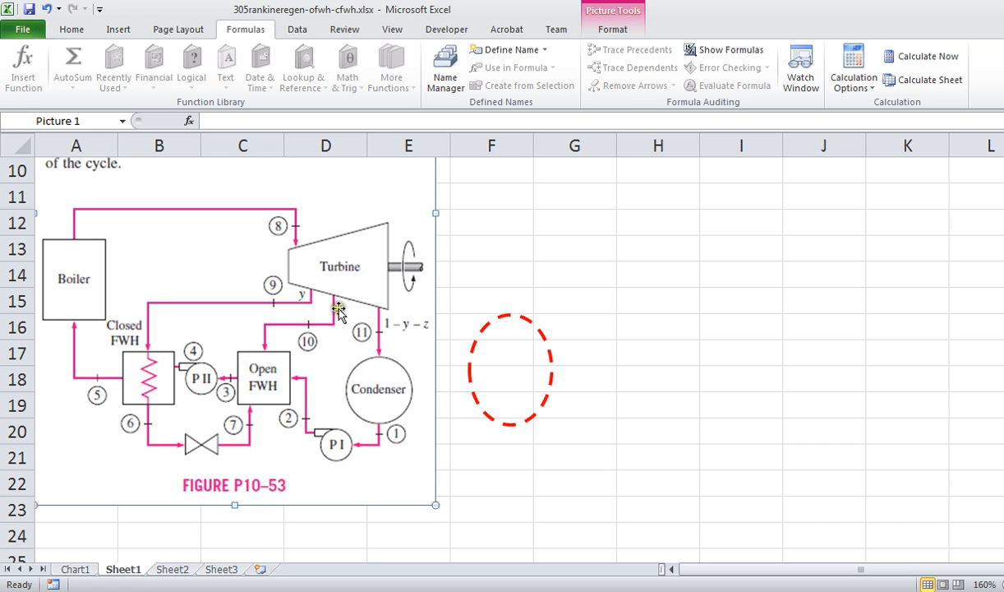
left_click(178, 567)
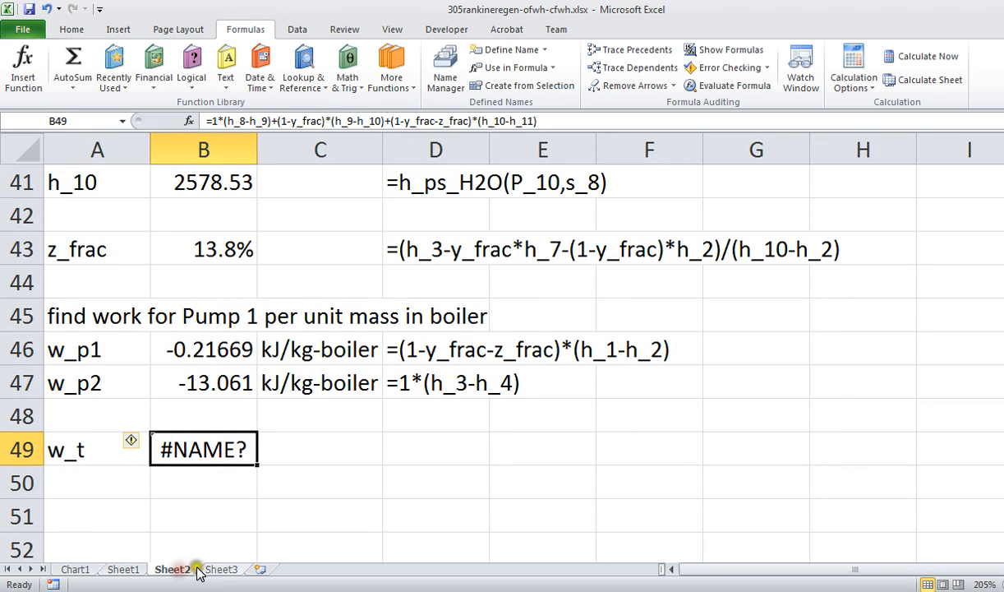
double_click(203, 450)
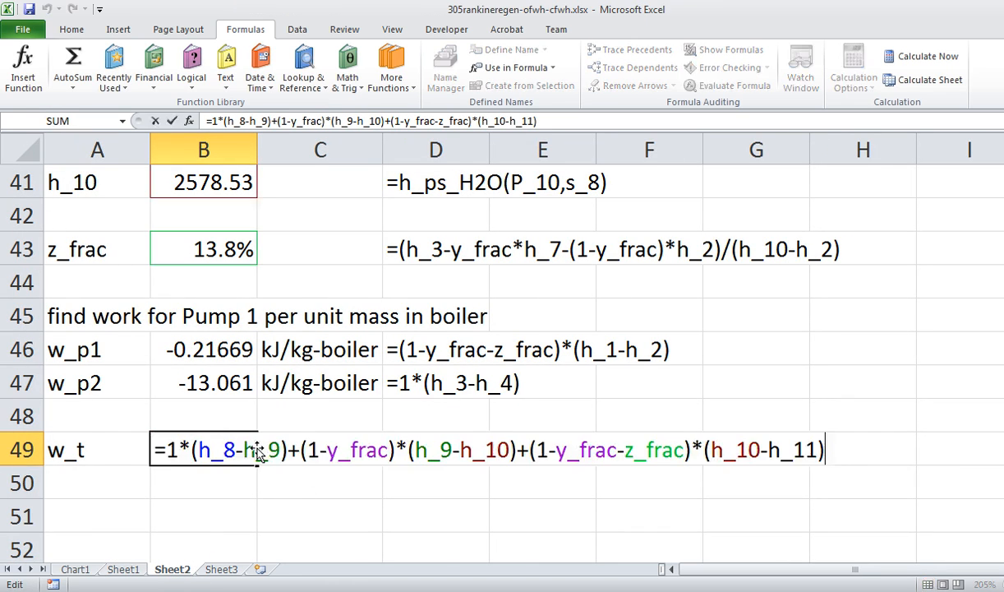
mouse_move(357, 420)
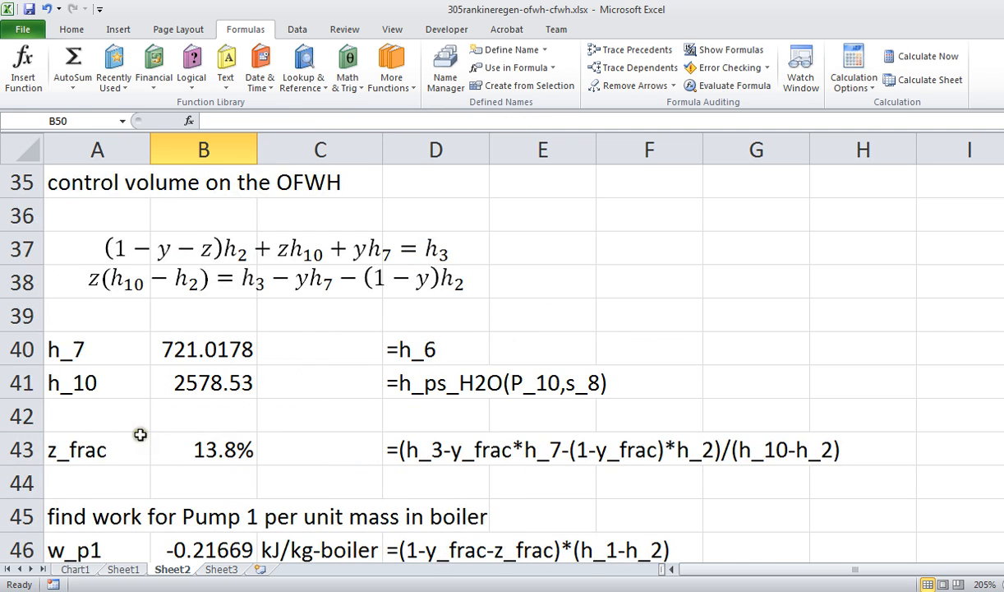
- Add h_11 in row 50 as =h_ps_H2O(P_11,s_8), giving 2099.957, with its formula text
scroll("down", 3)
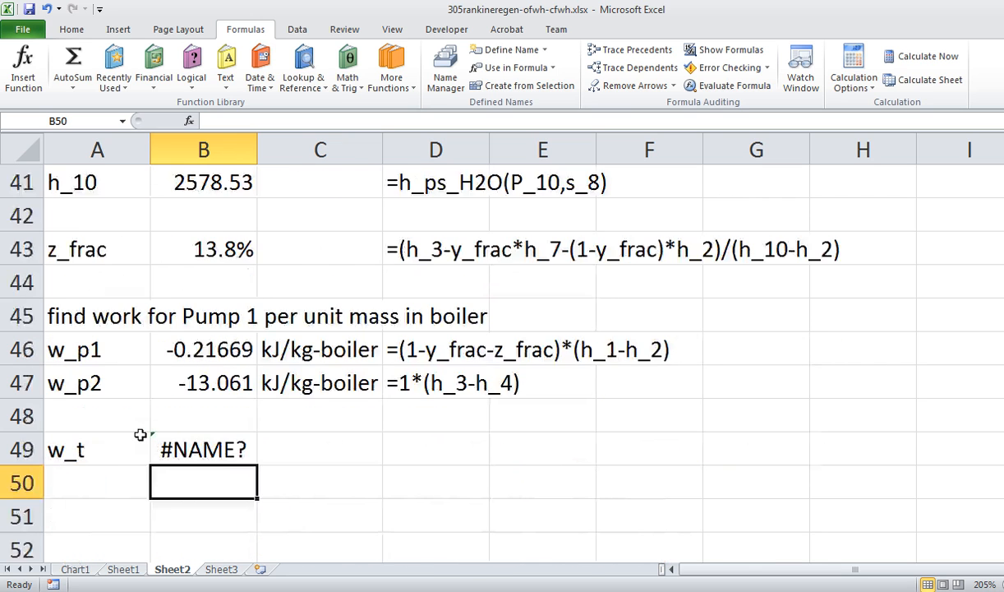
mouse_move(94, 492)
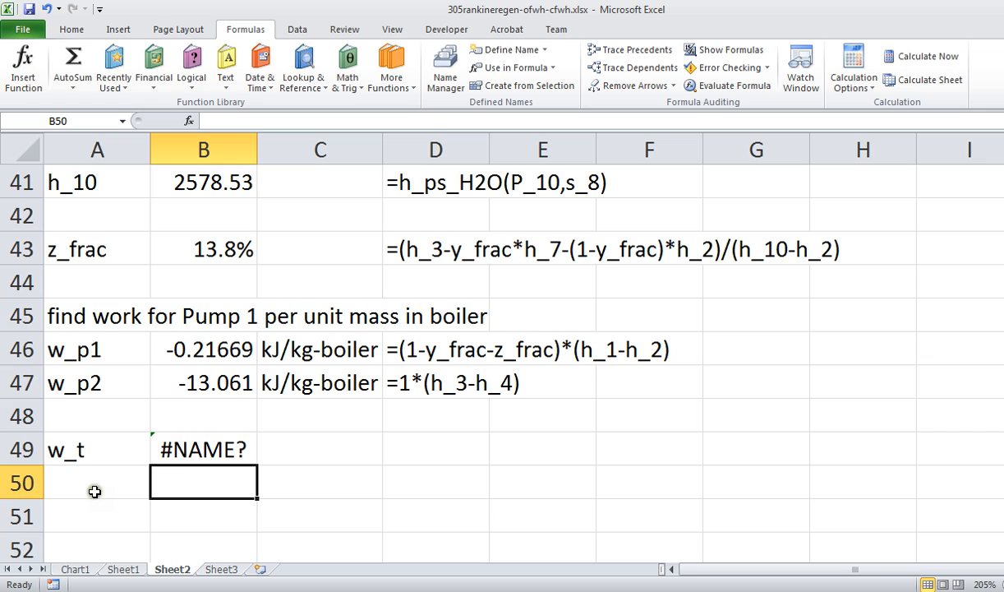
type("h")
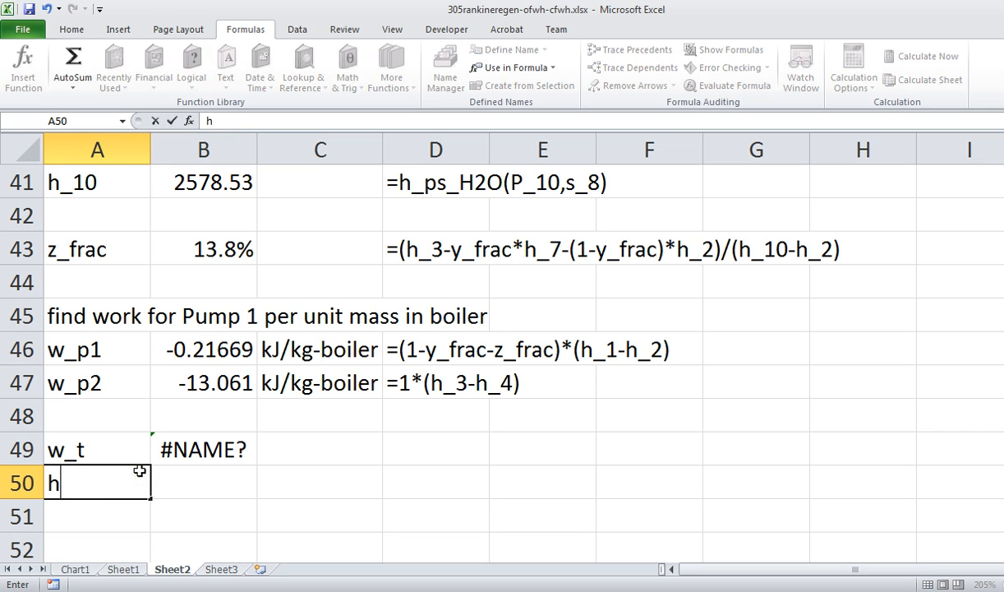
type("_11")
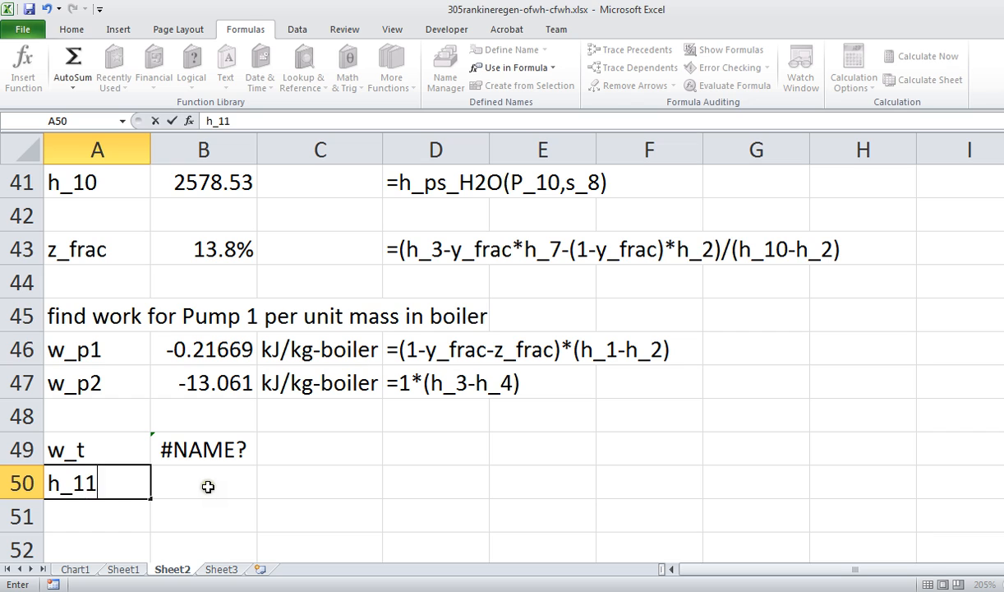
type("=h_")
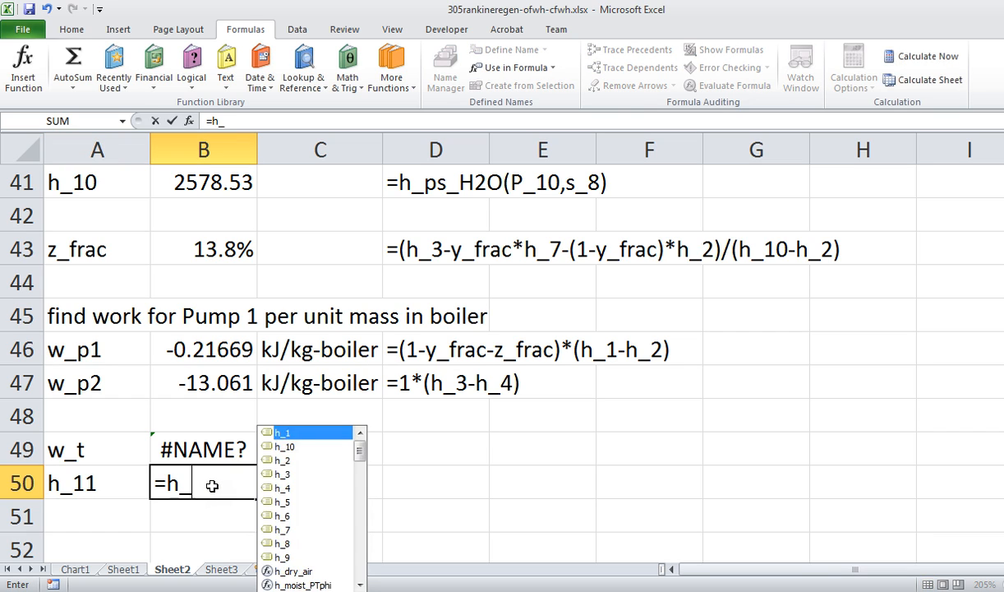
type("ps_H2O(")
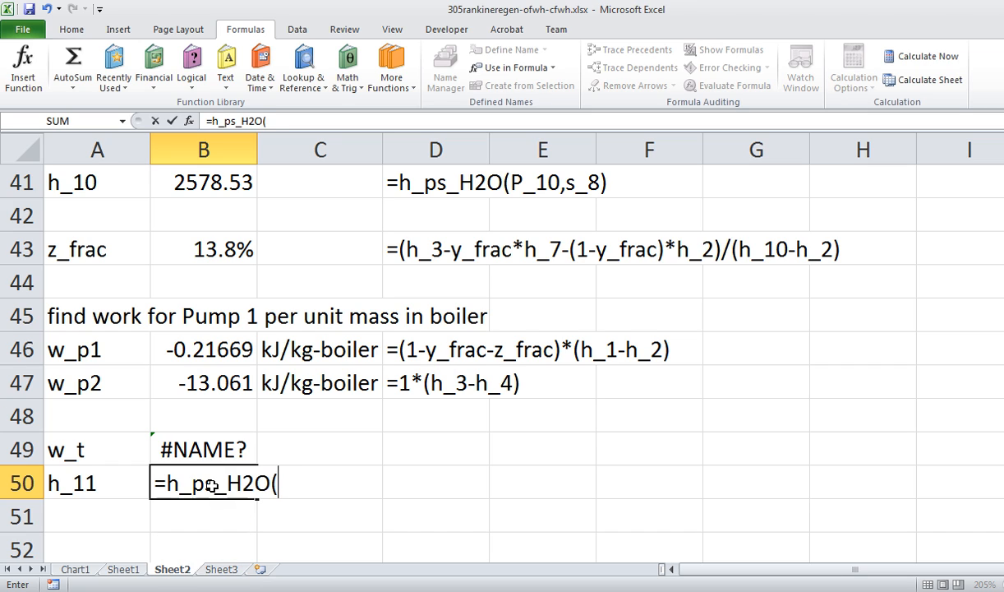
type("P_")
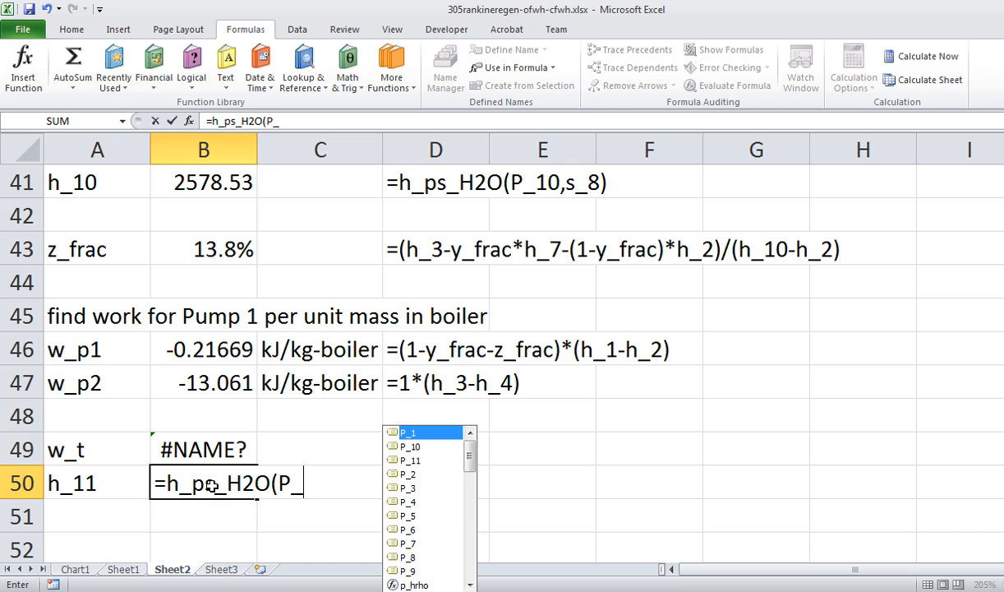
type("_1")
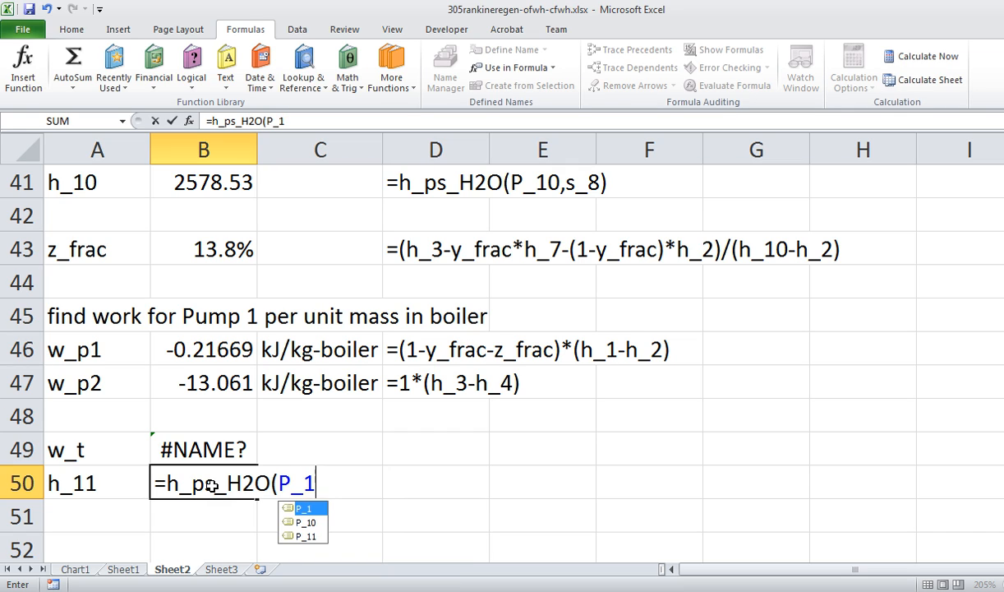
type("1")
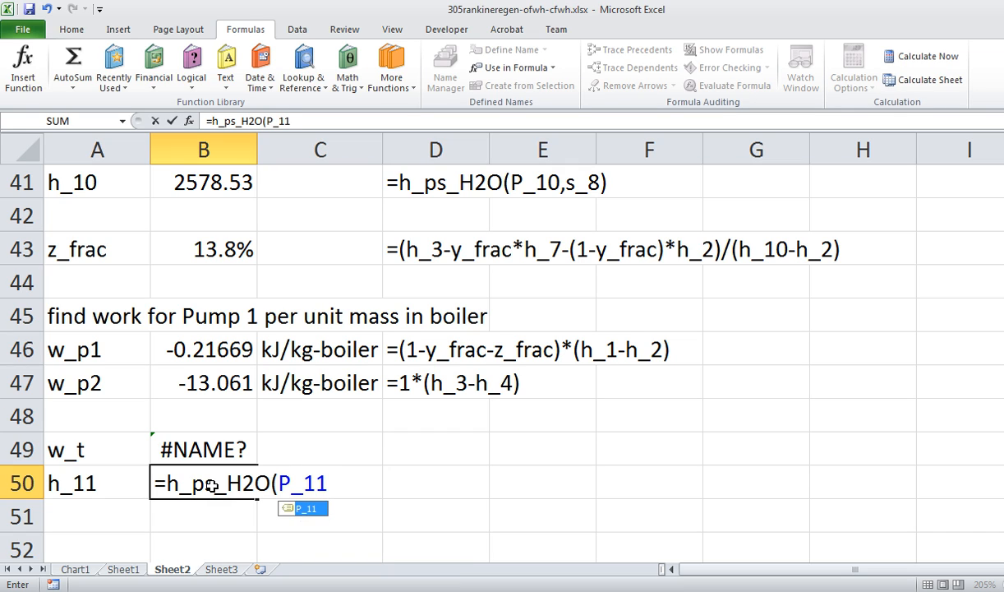
type(",s_8)")
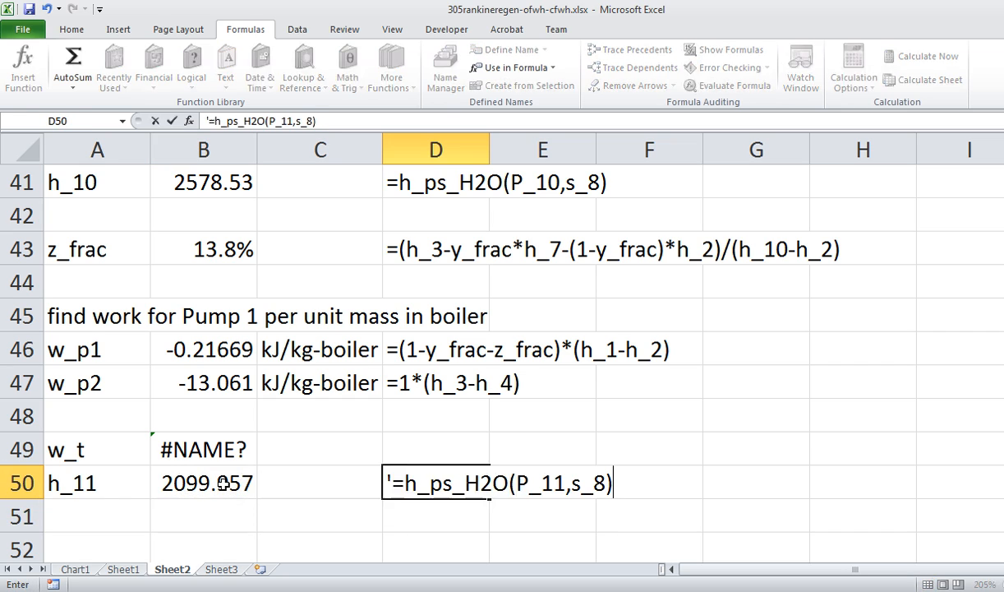
key("Enter")
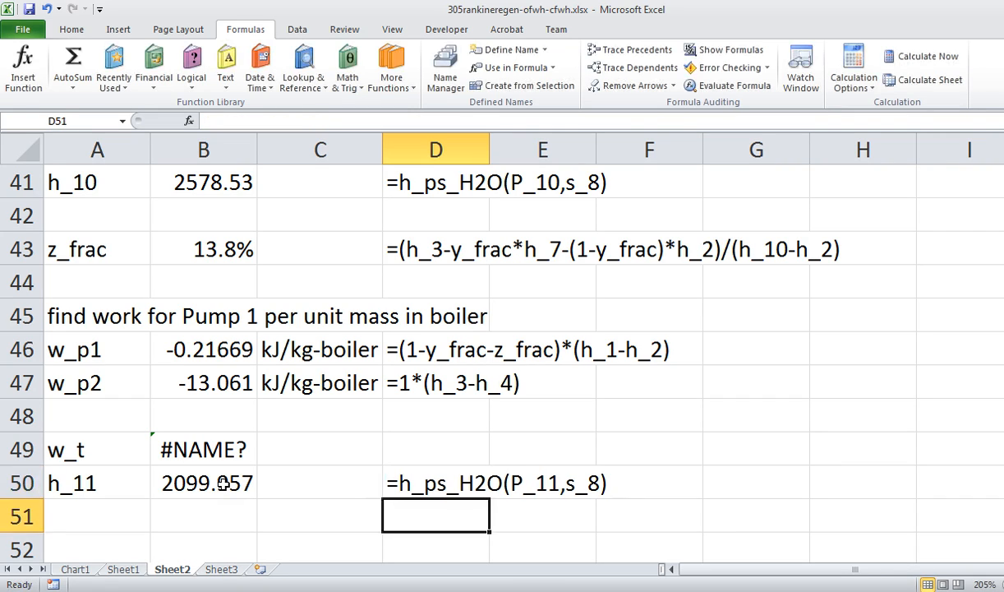
- Give h_11 the unit kJ/kg and select the w_t and h_11 rows
type("kJ")
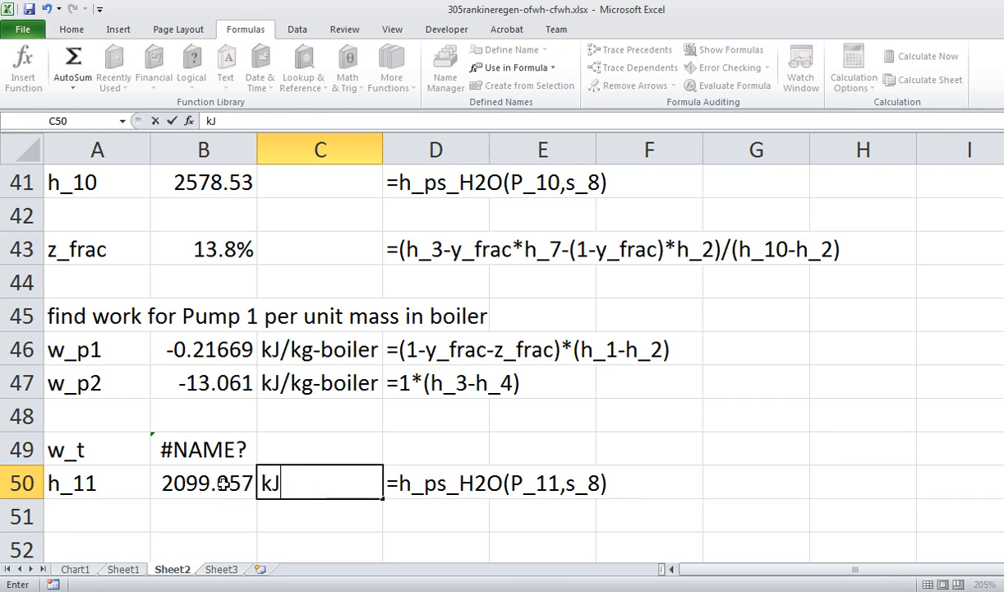
type("/kg")
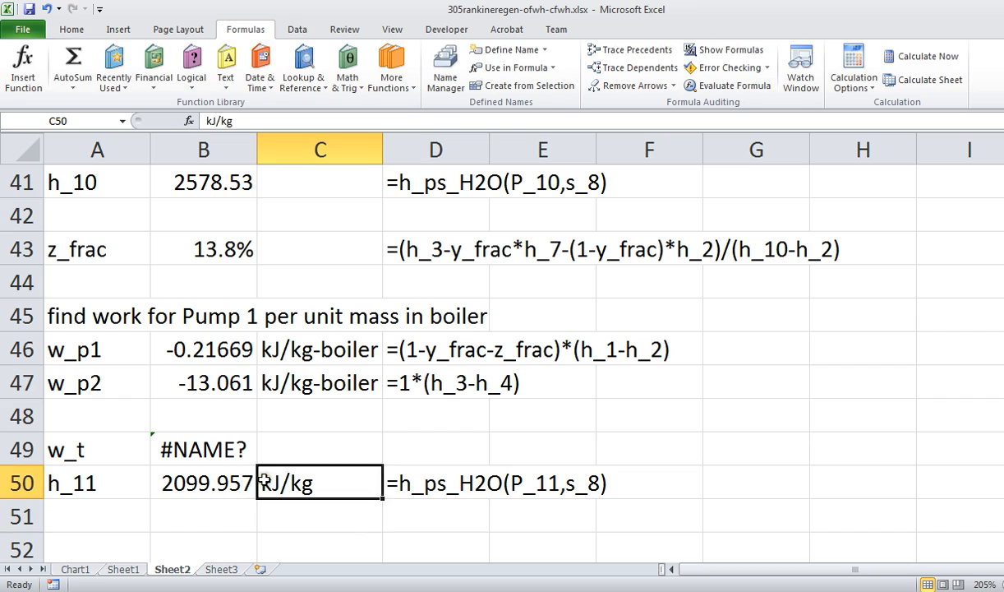
left_click(203, 448)
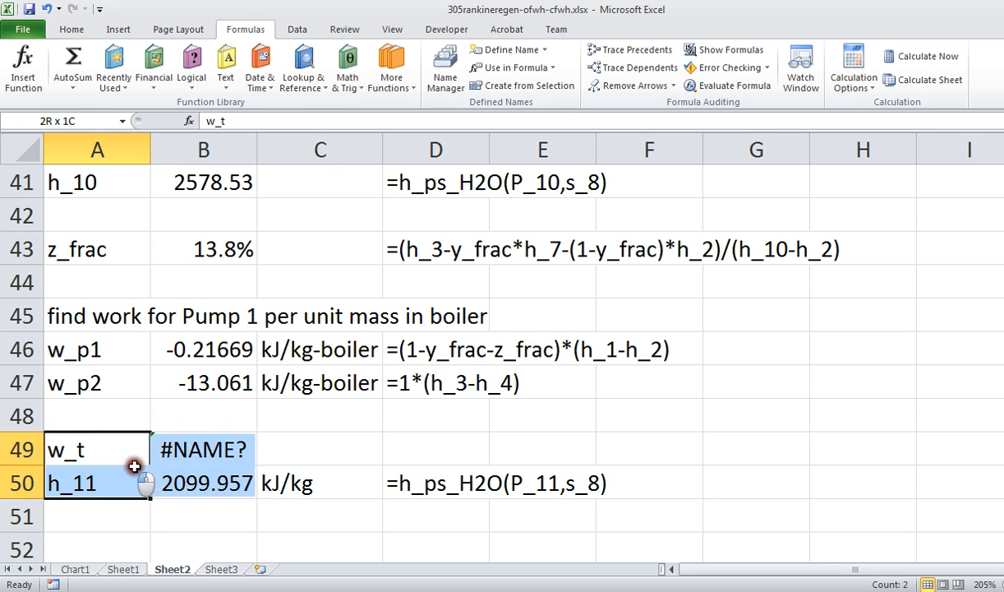
- Name w_t and h_11 from their left-column labels and set w_t's unit to kJ/kg-boiler
left_click(534, 85)
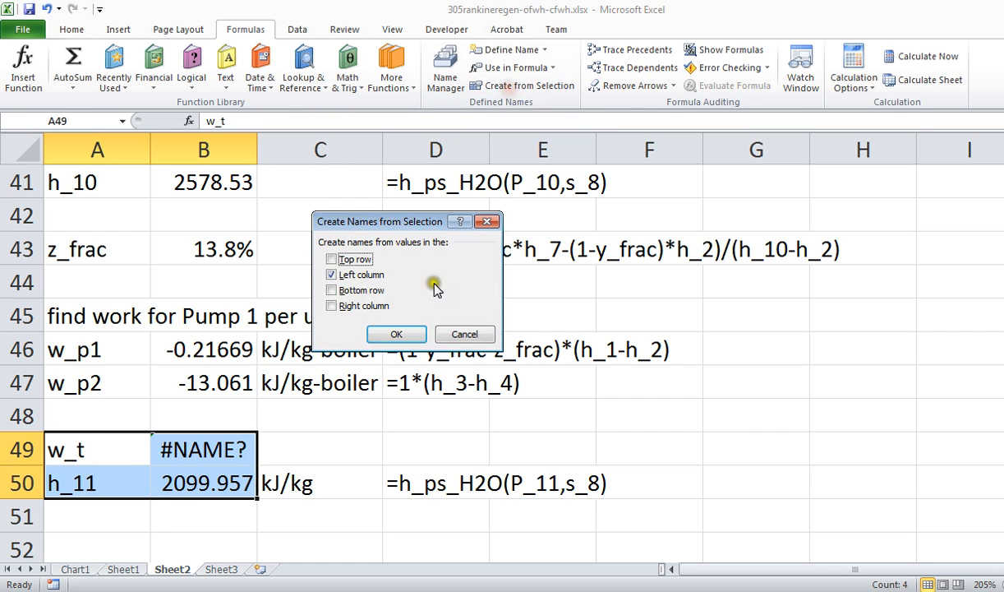
left_click(396, 333)
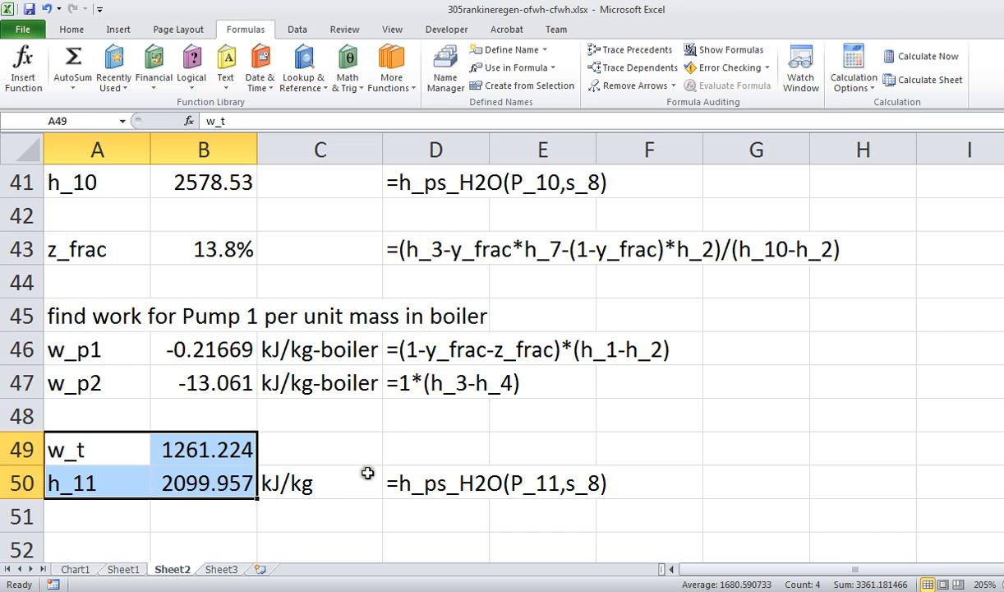
double_click(203, 449)
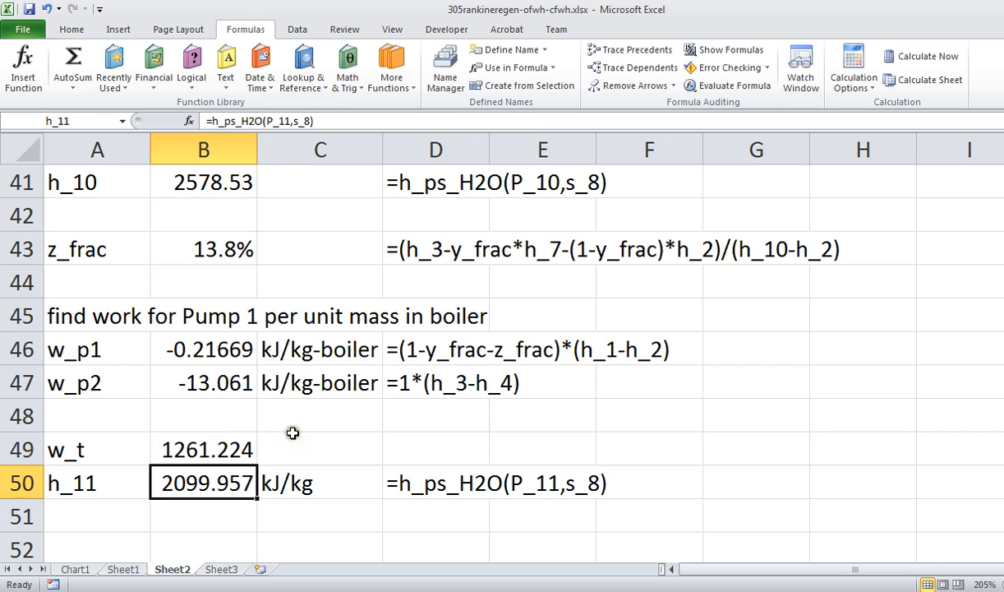
left_click(320, 416)
type("kJ/kg-")
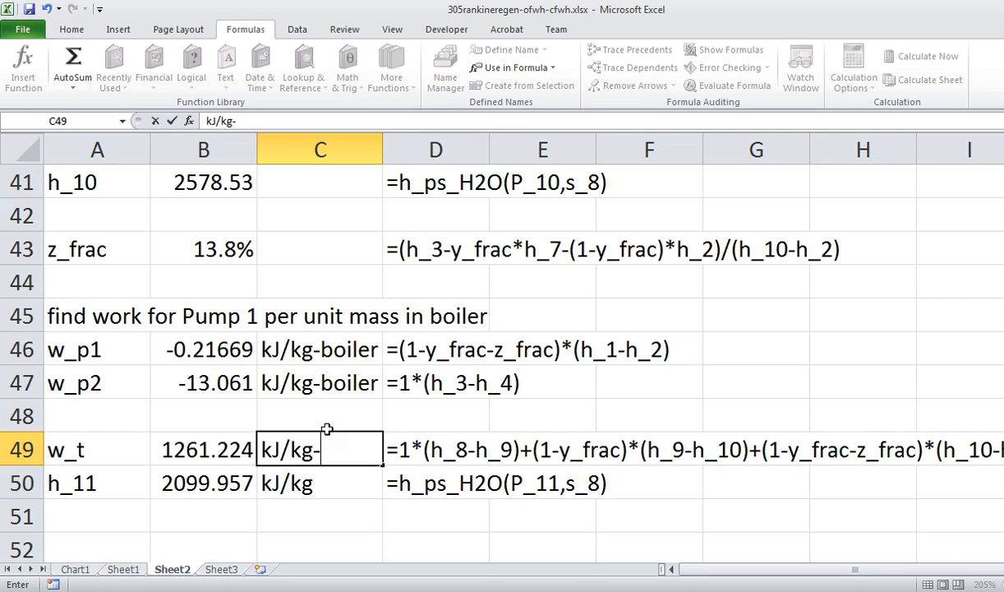
type("boiler")
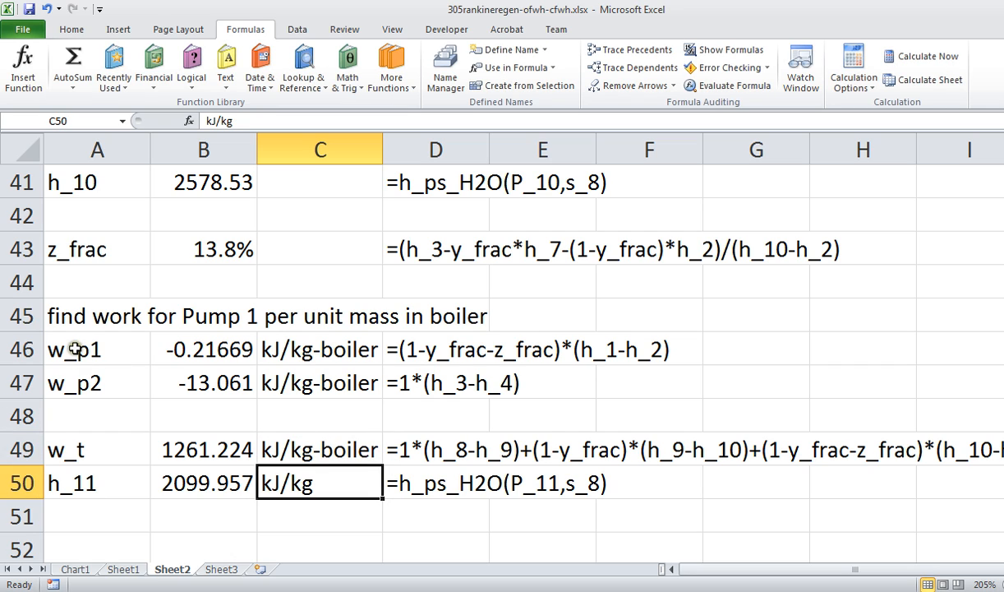
mouse_move(79, 449)
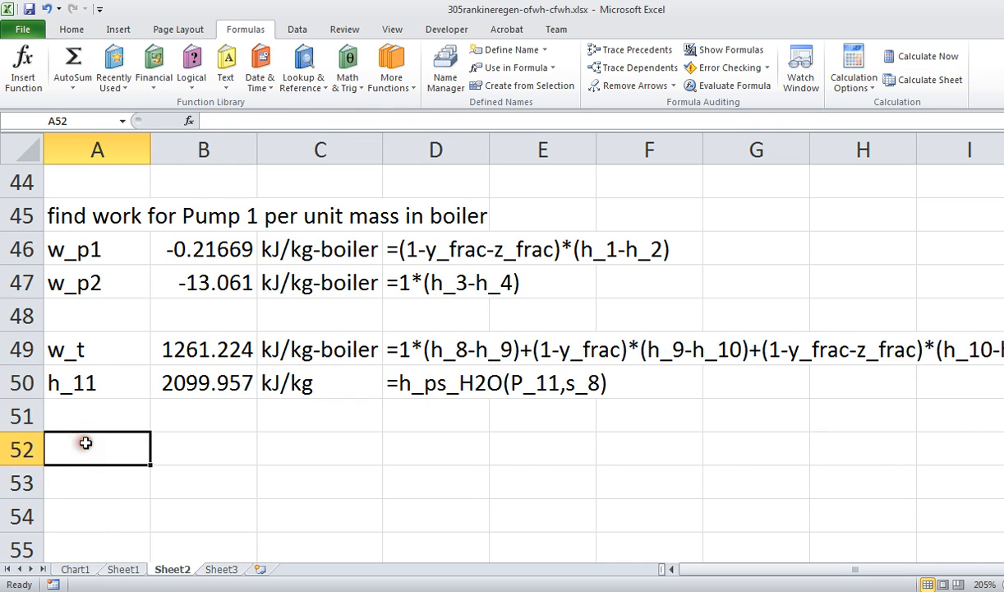
- Add Wdot = 250000 kW as the given desired output and name rows 49–52
type("Wdot")
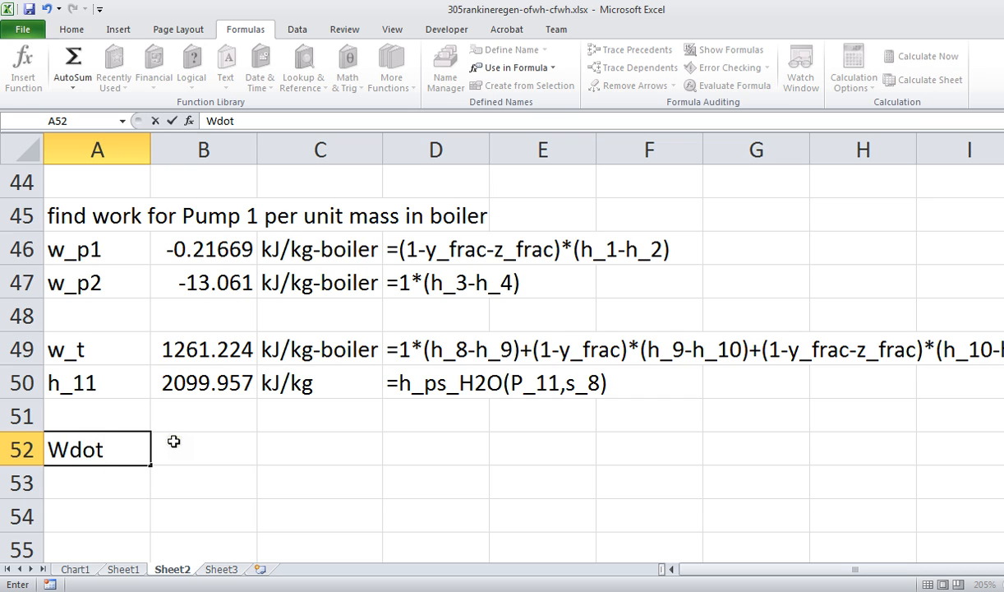
type("250000")
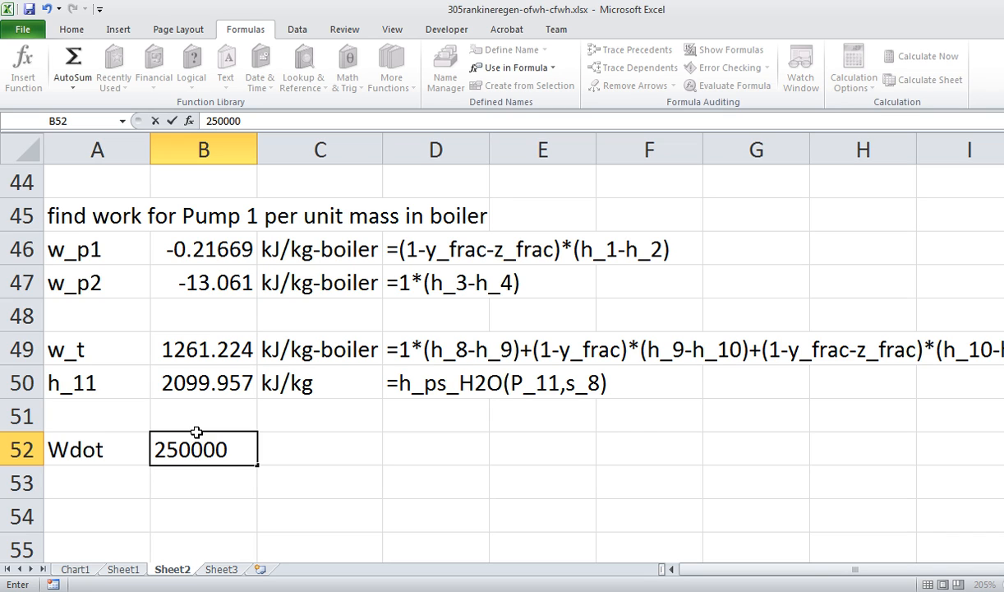
type("kW")
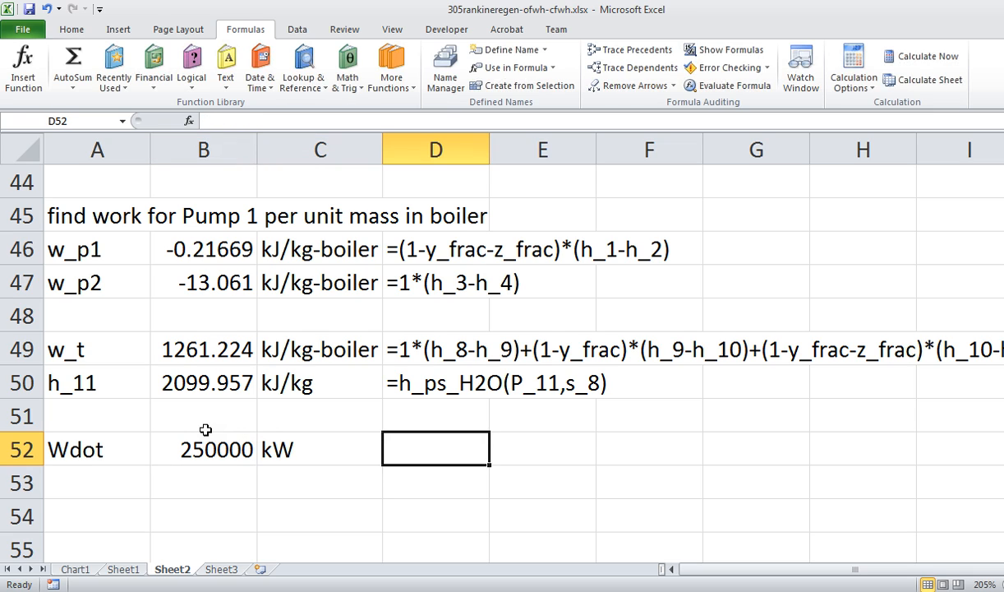
type("given desi")
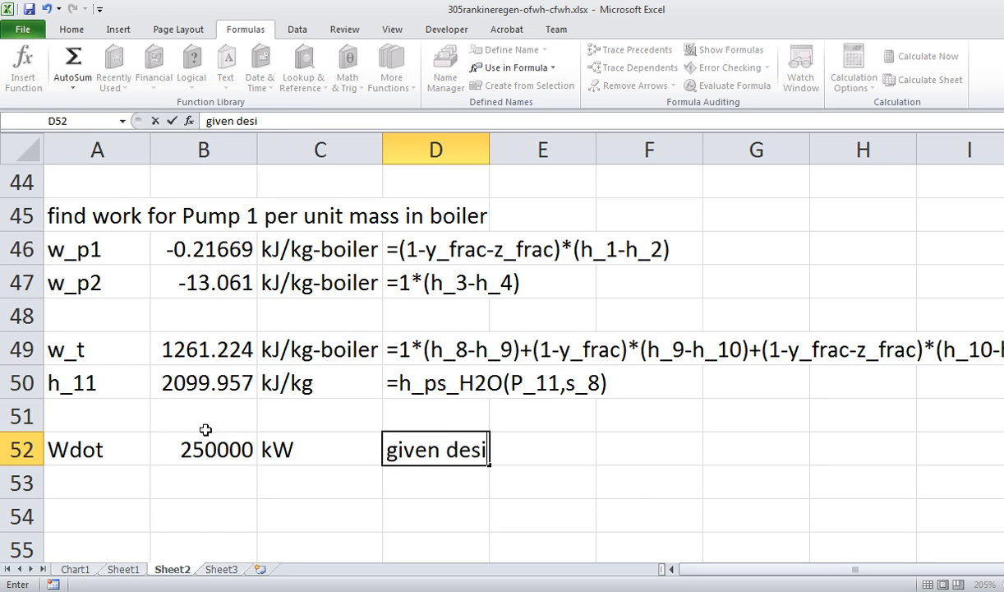
type("red output of cycle")
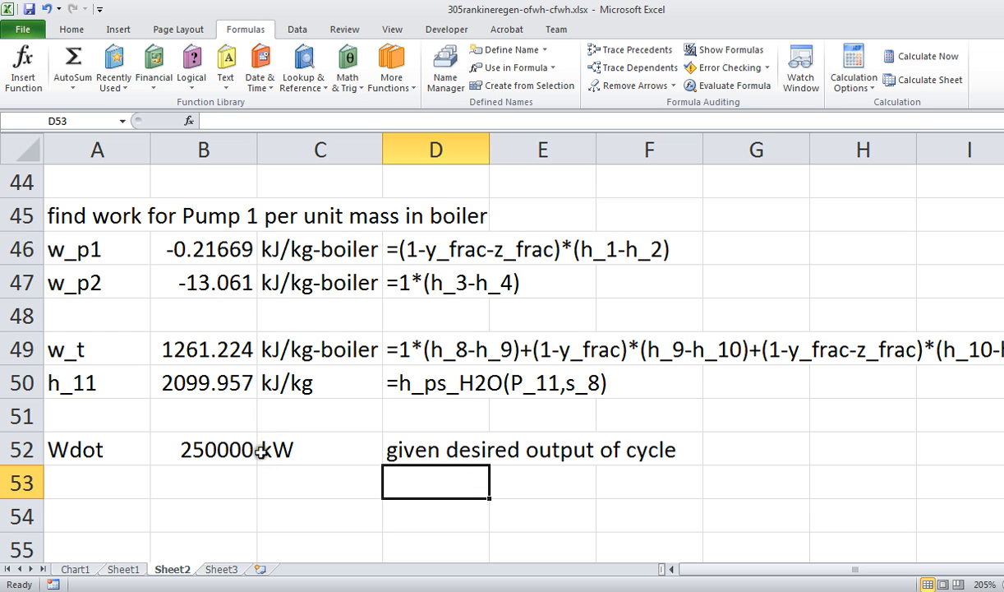
mouse_move(224, 481)
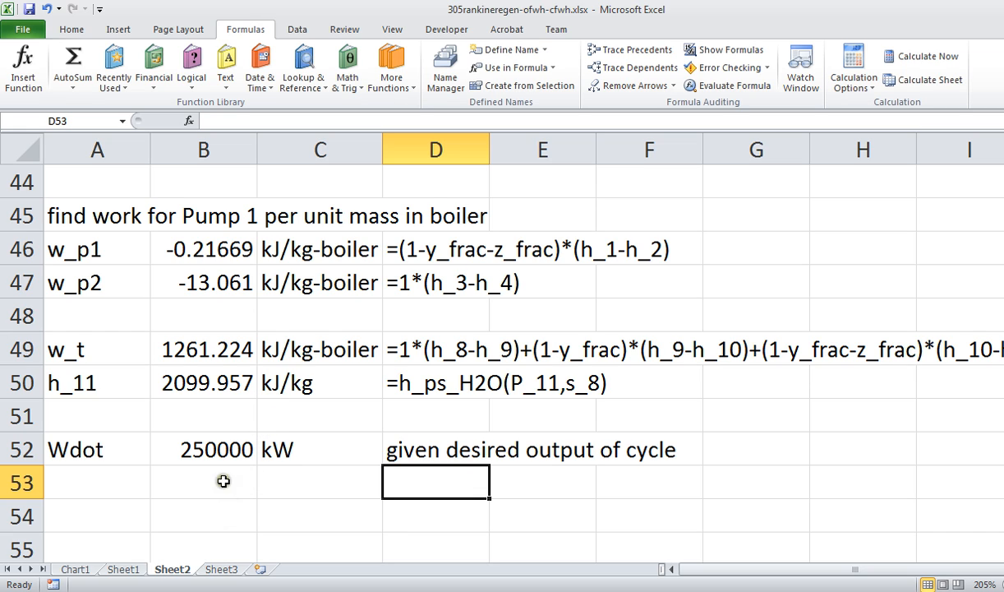
mouse_move(68, 379)
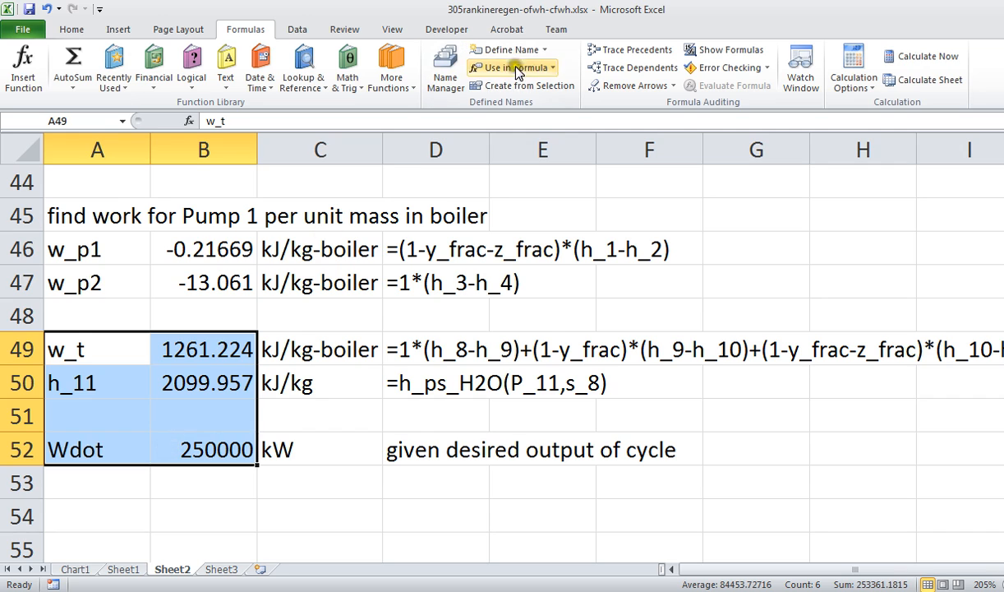
left_click(529, 86)
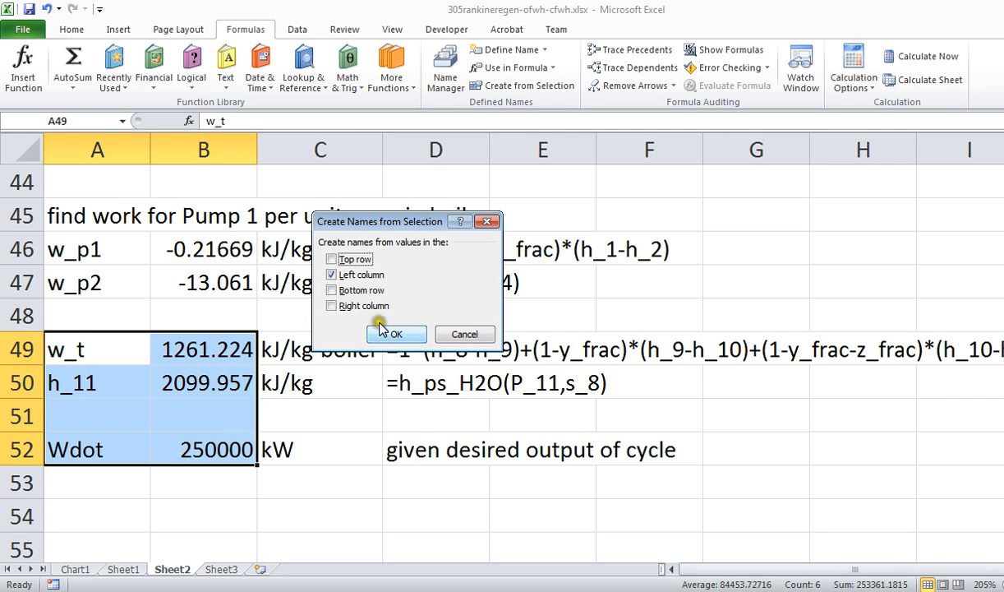
left_click(396, 334)
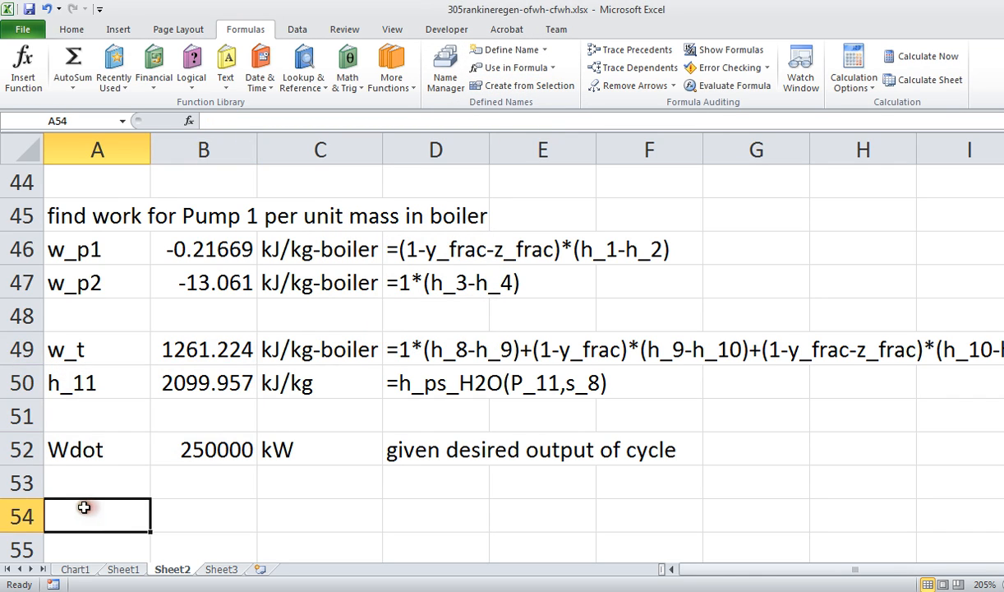
- Name the w_p1 and w_p2 values from their row labels
type("wdot")
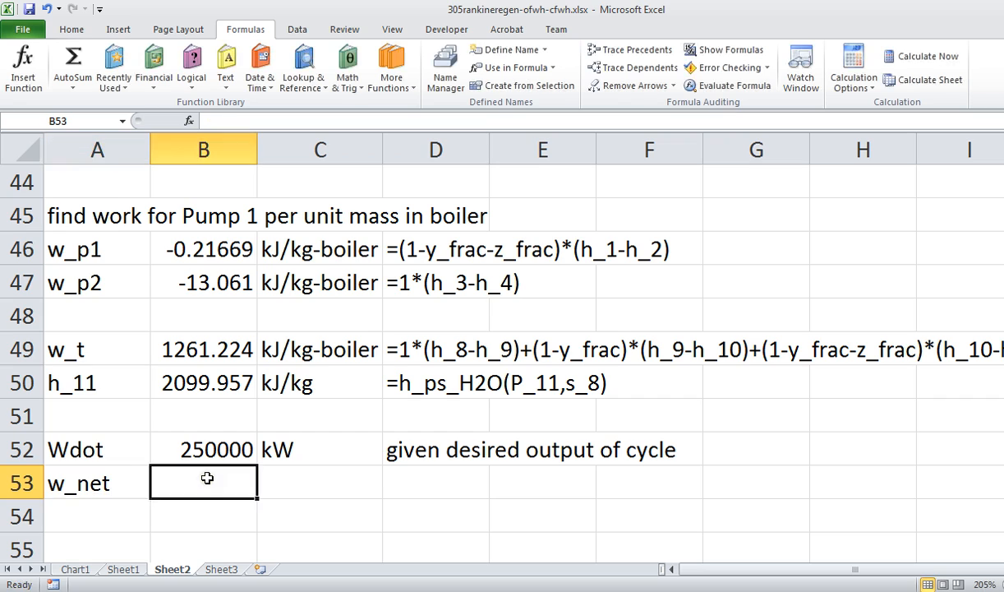
type("=w_t")
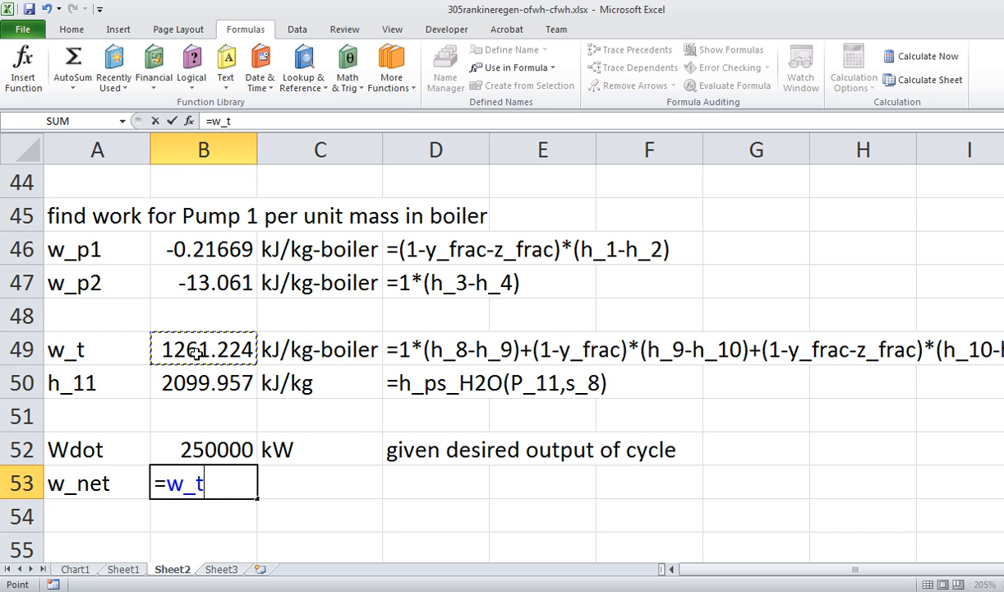
type("+")
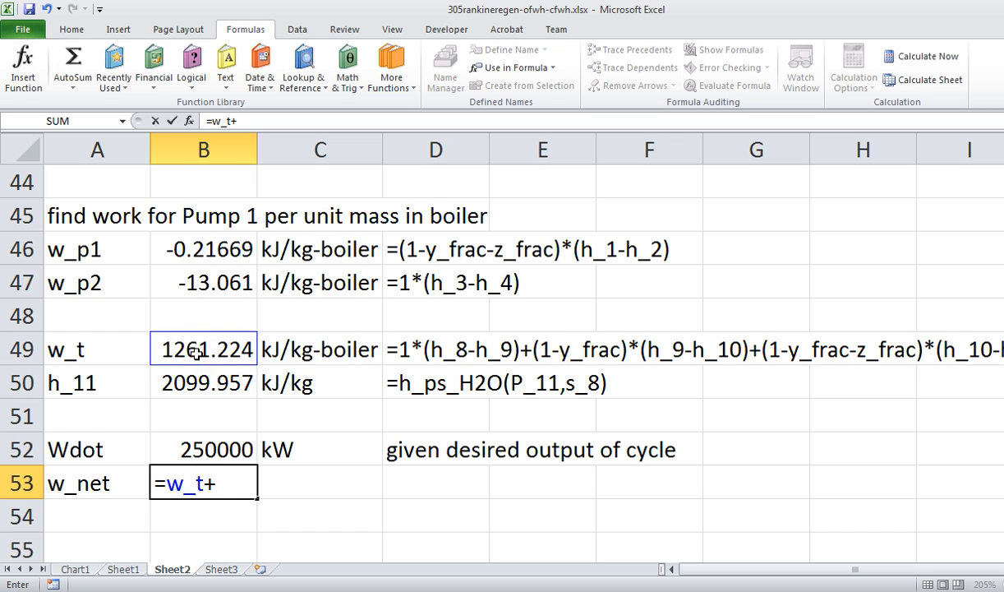
left_click(203, 282)
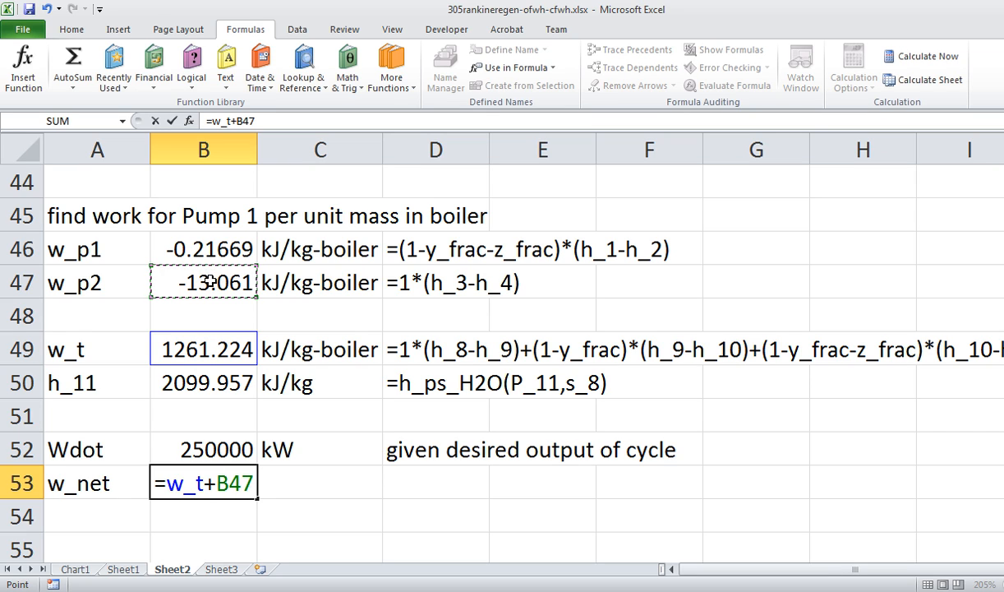
key("Escape")
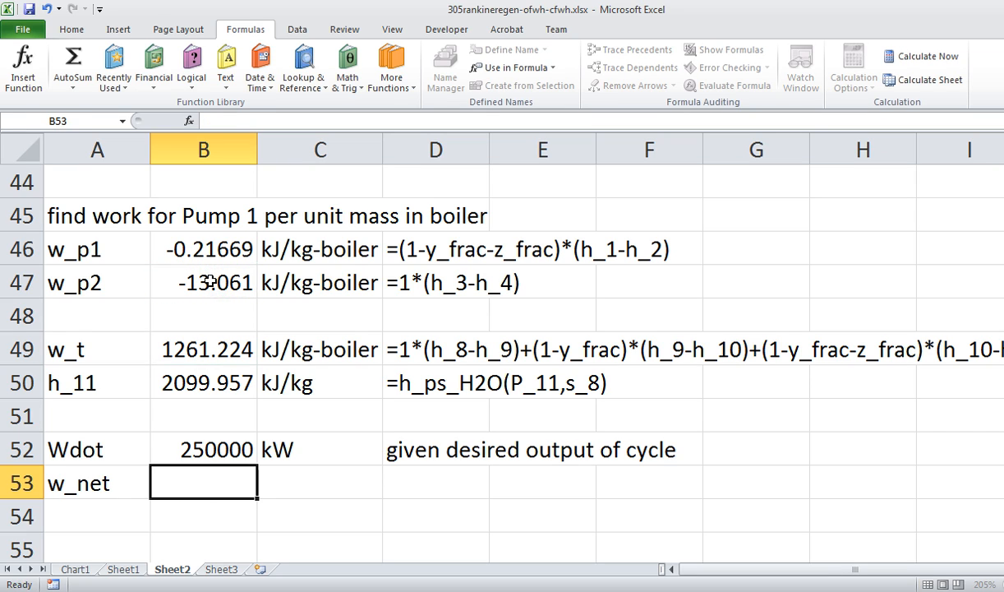
left_click_drag(97, 249, 204, 282)
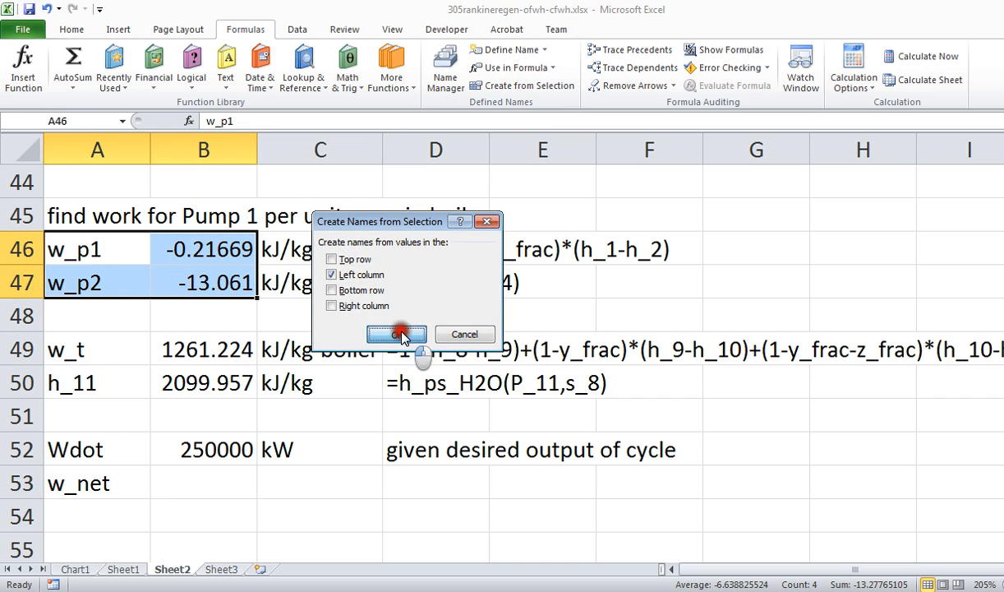
left_click(397, 335)
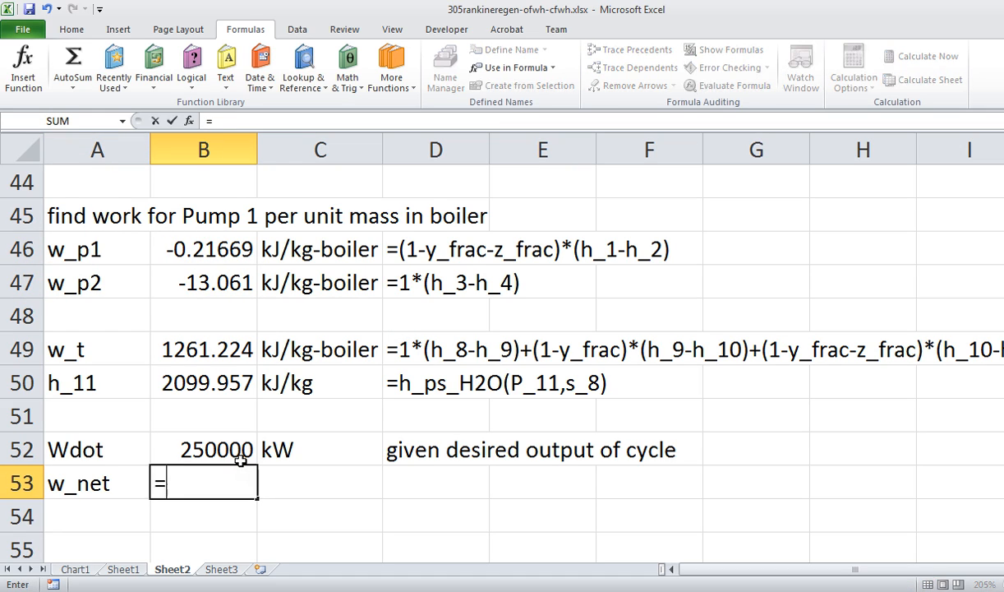
mouse_move(210, 401)
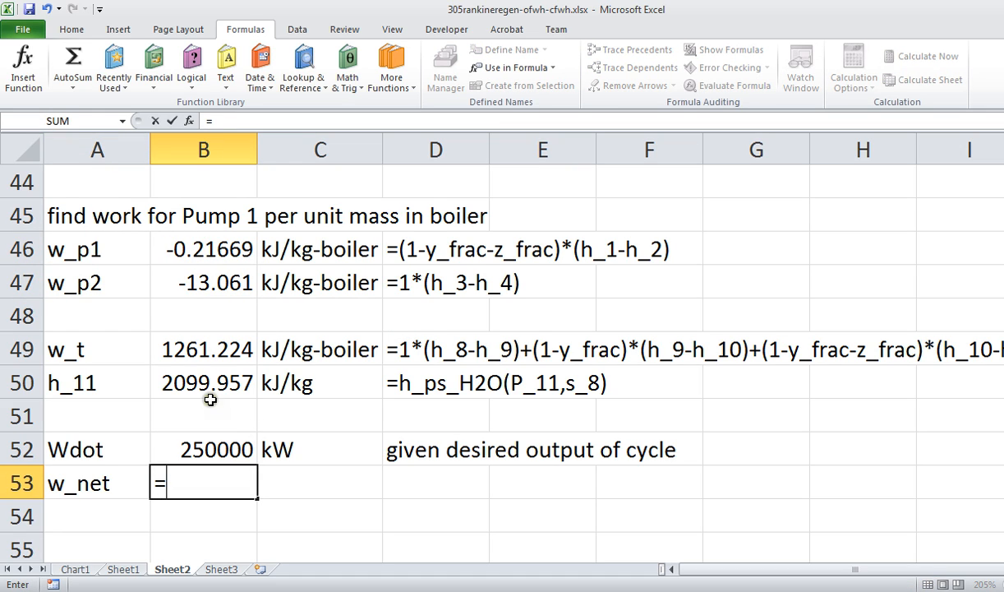
- Enter w_net = w_t+w_p2+w_p1 (1247.947 kJ/kg-boiler) with its formula text and unit
left_click(203, 349)
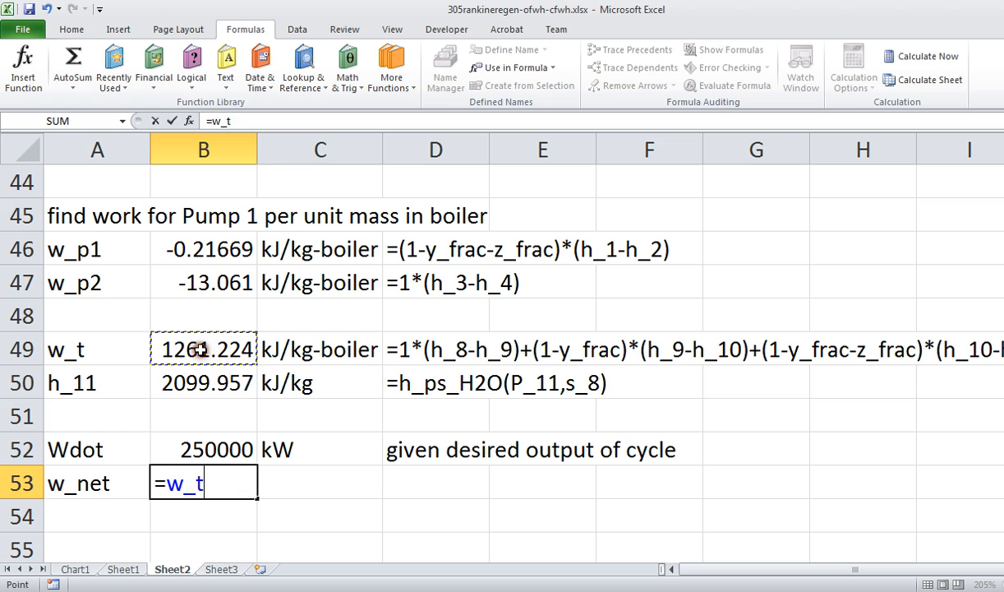
type("+")
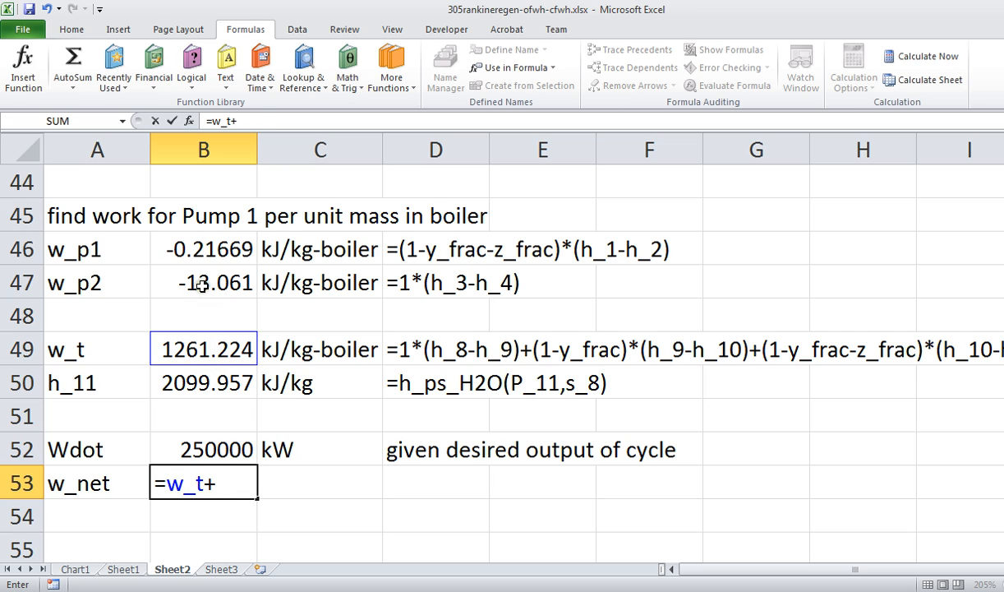
left_click(203, 282)
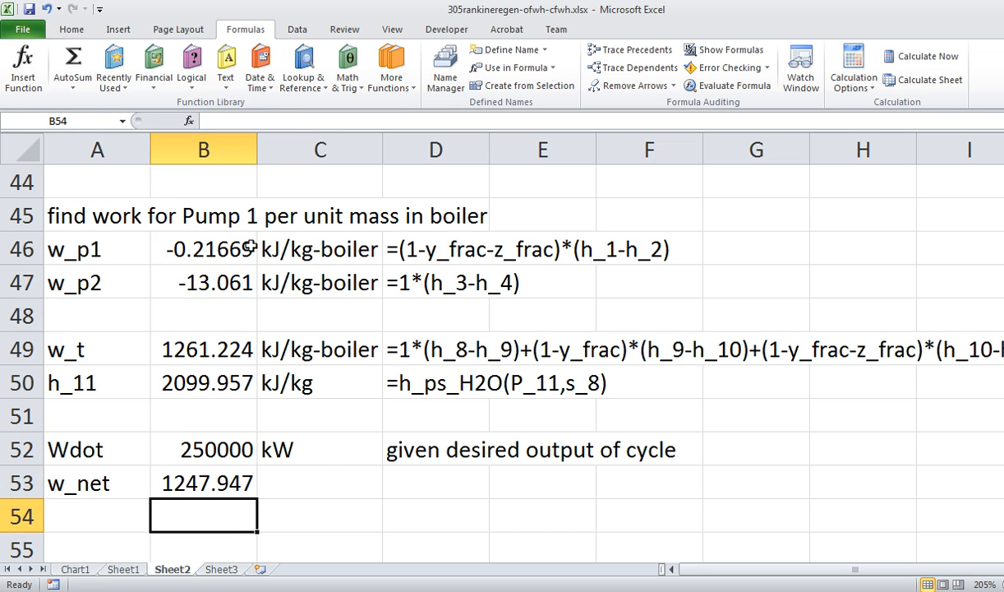
double_click(204, 482)
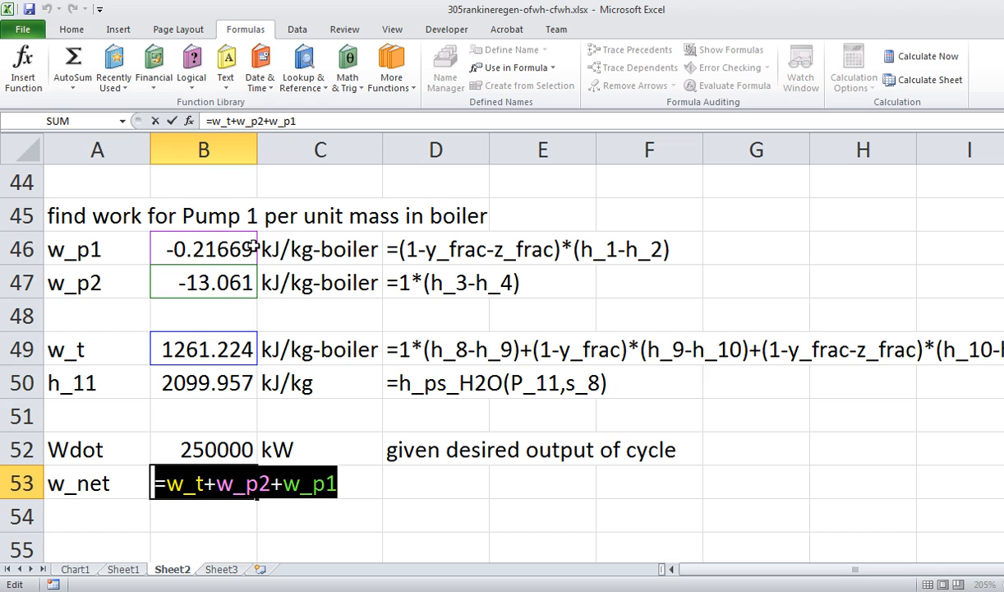
key("Enter")
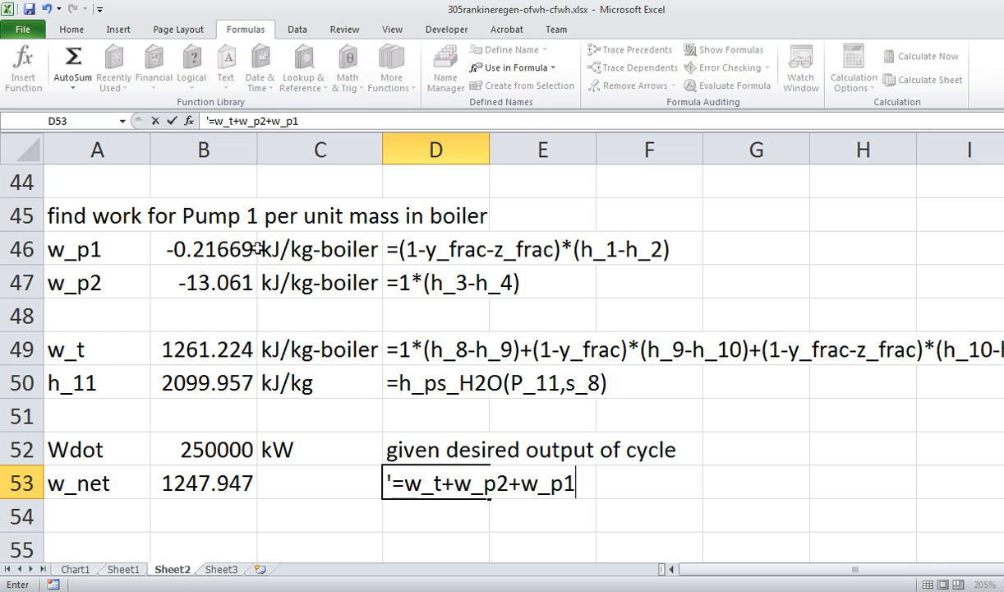
left_click(318, 349)
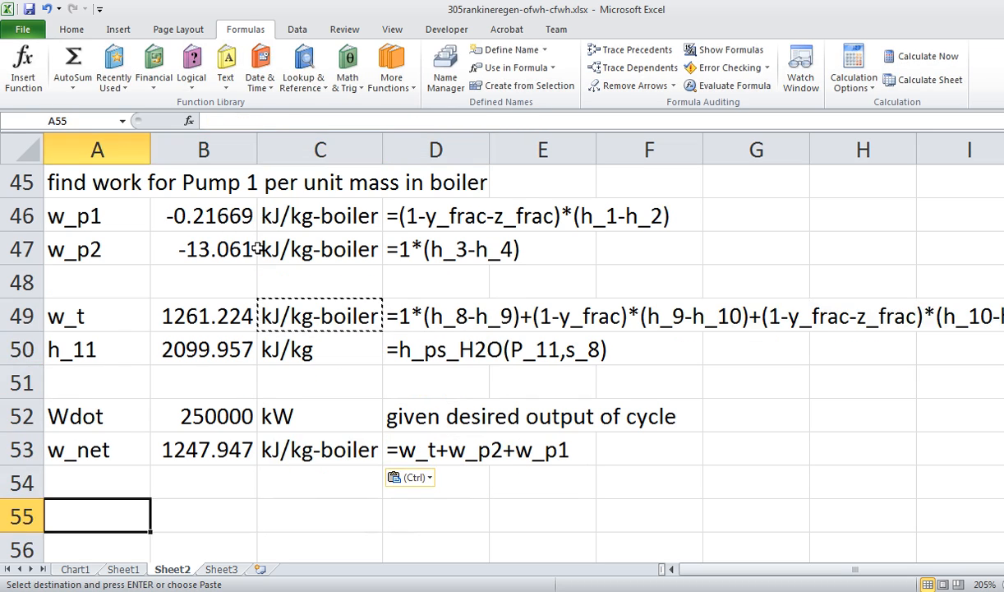
- Add m_dot = Wdot/w_net (200.329 kg/s), name rows 53–55, and note its formula
type("m_")
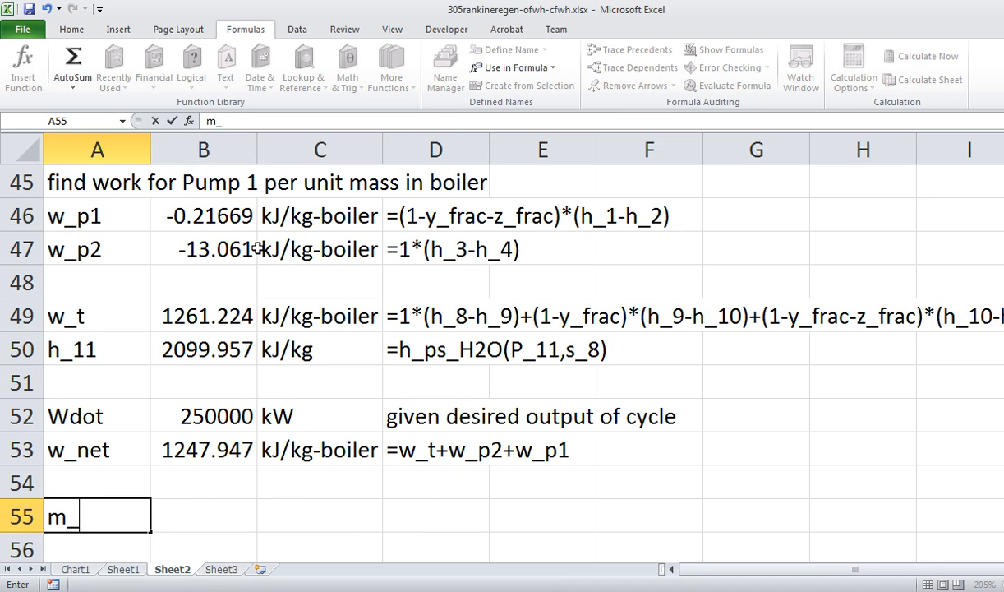
type("dot")
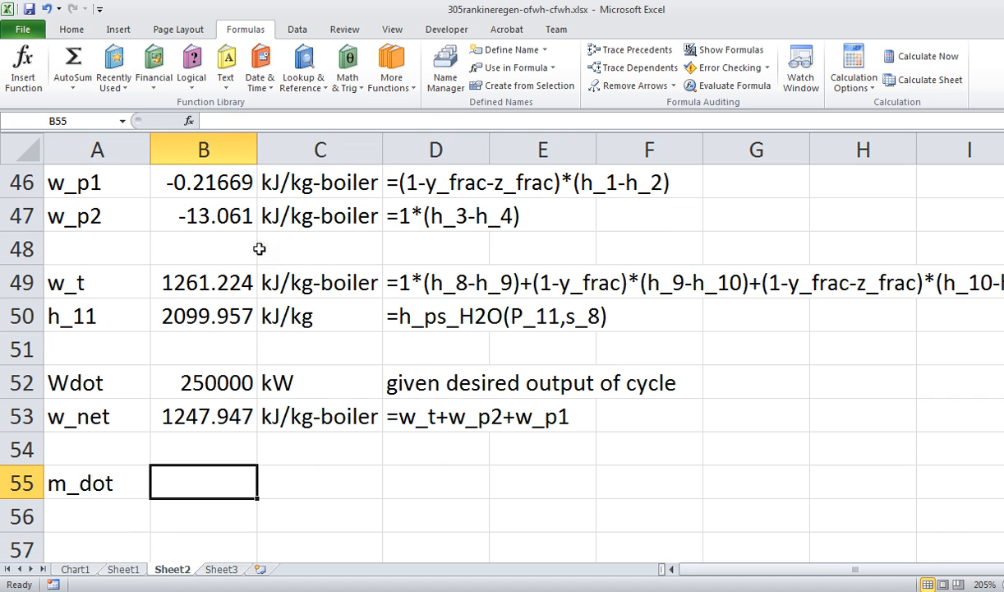
mouse_move(89, 387)
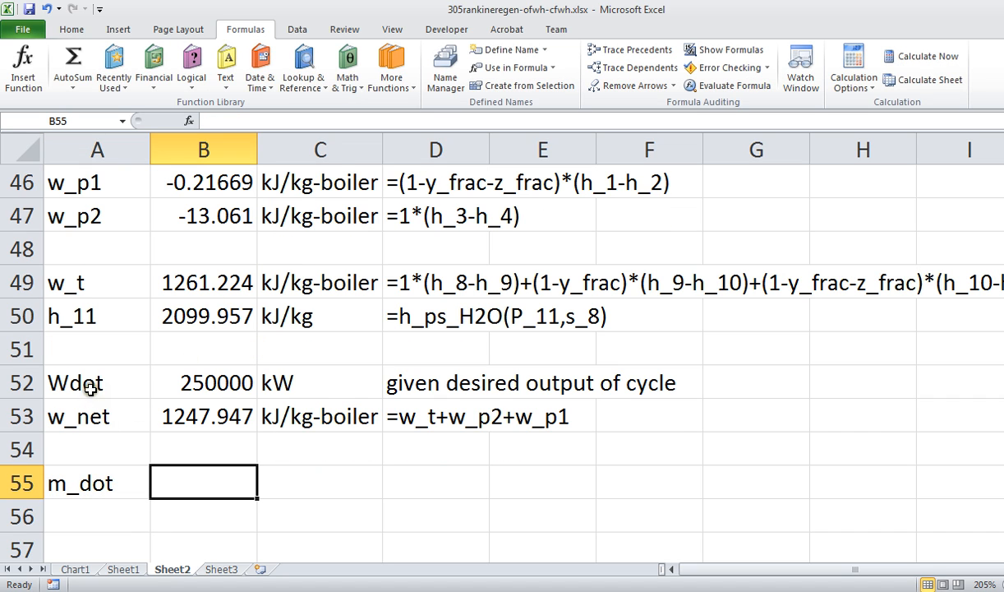
mouse_move(104, 484)
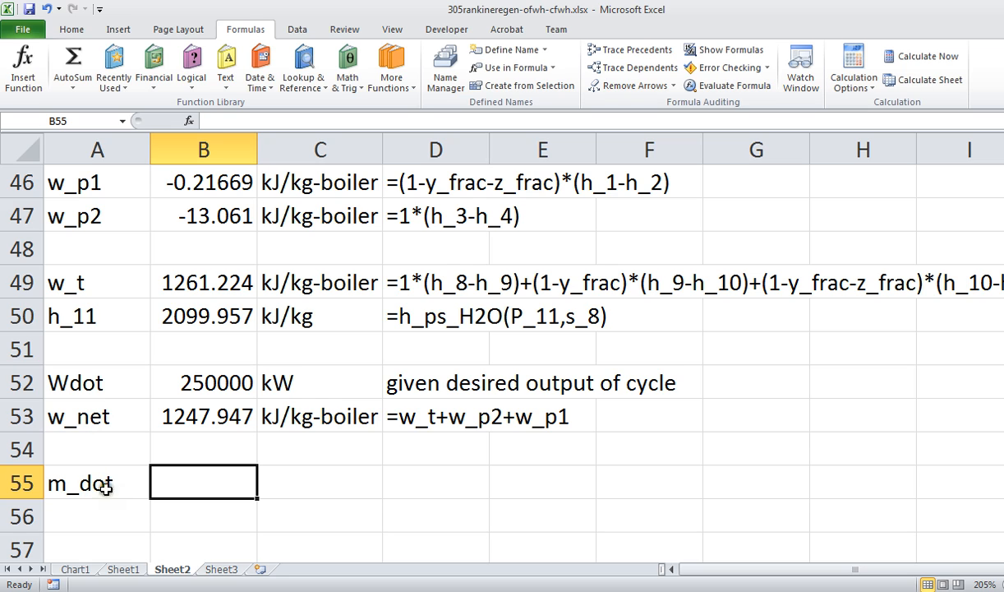
type("=")
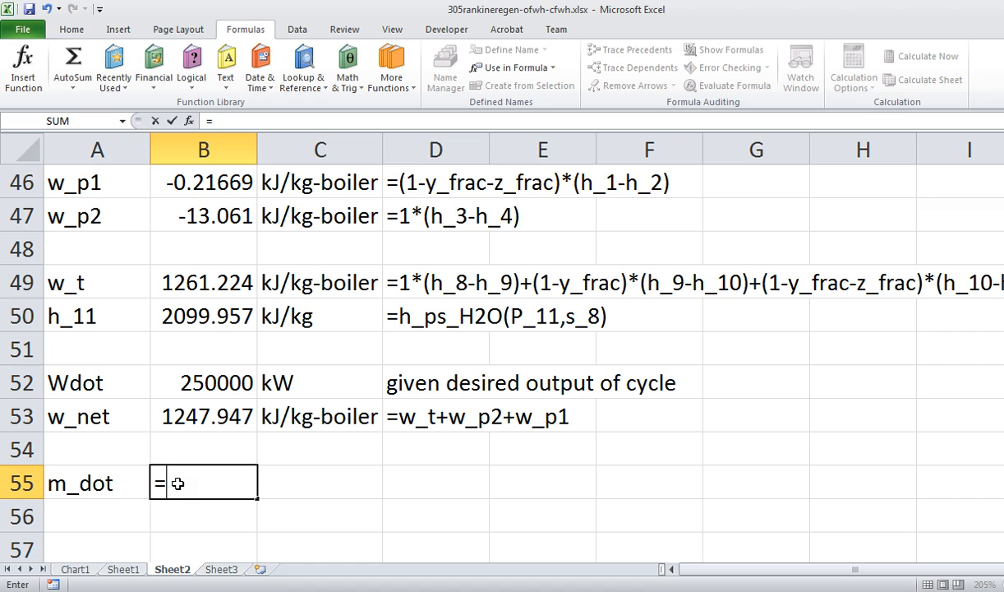
type("Wdo")
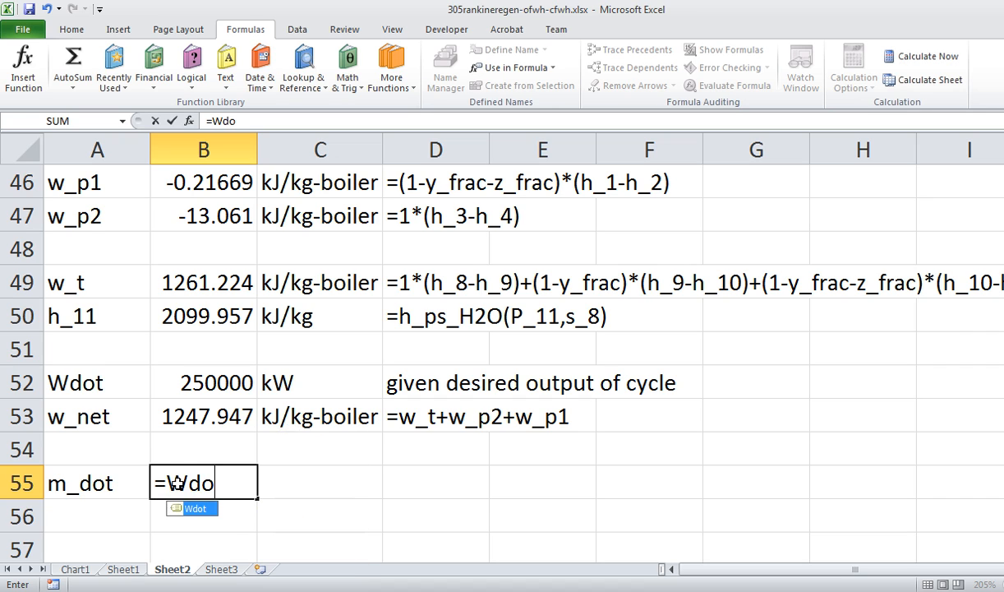
type("t/w_")
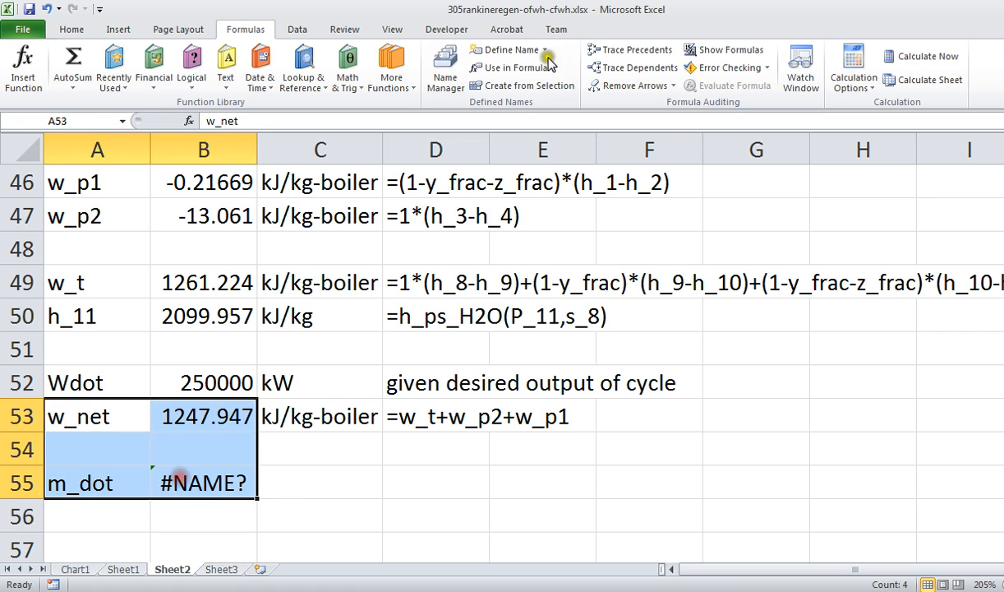
mouse_move(403, 332)
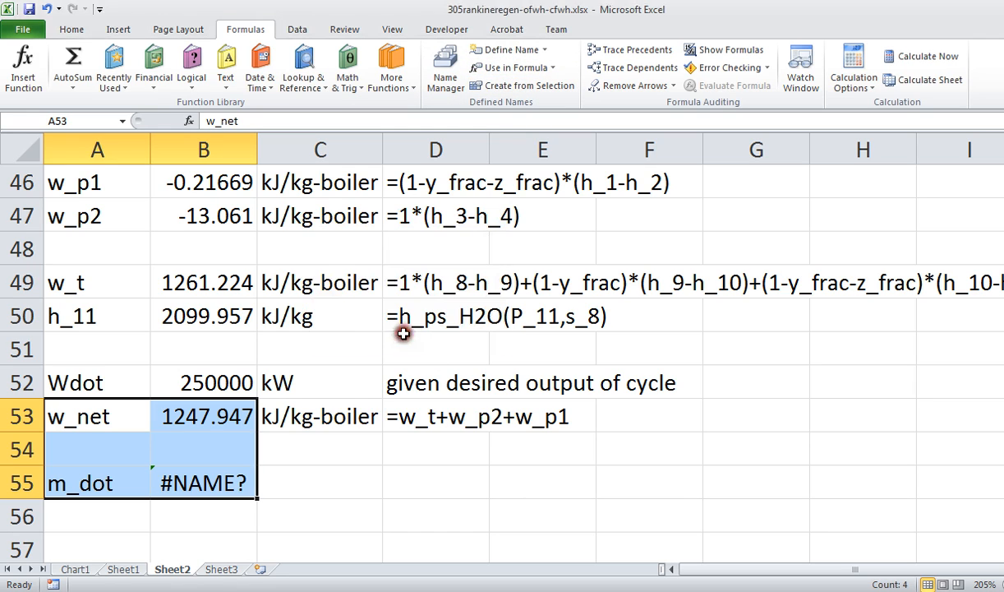
left_click(529, 85)
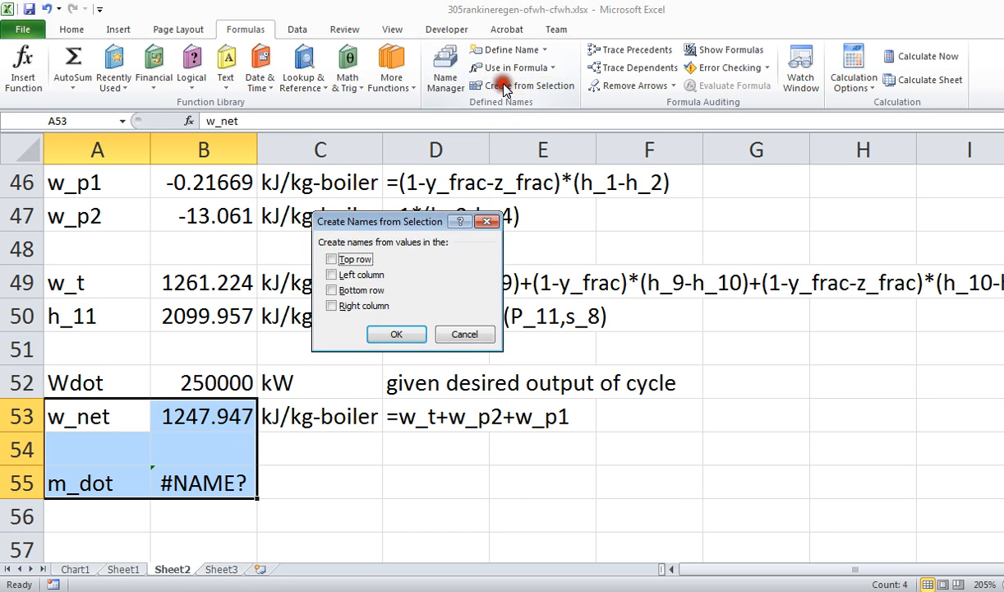
left_click(397, 334)
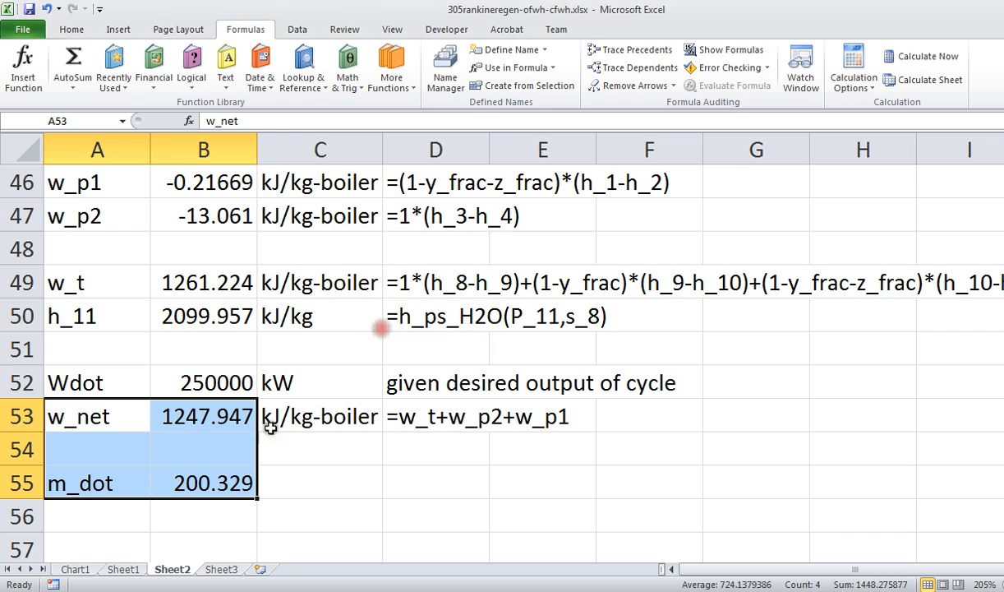
type("=Wdot/w_net")
left_click(319, 482)
type("k")
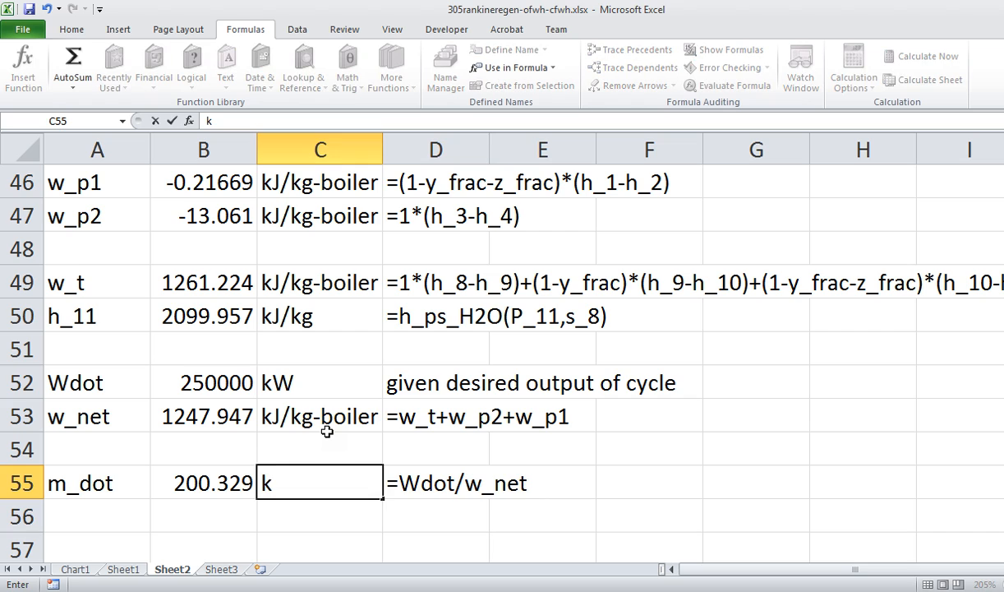
type("g/s")
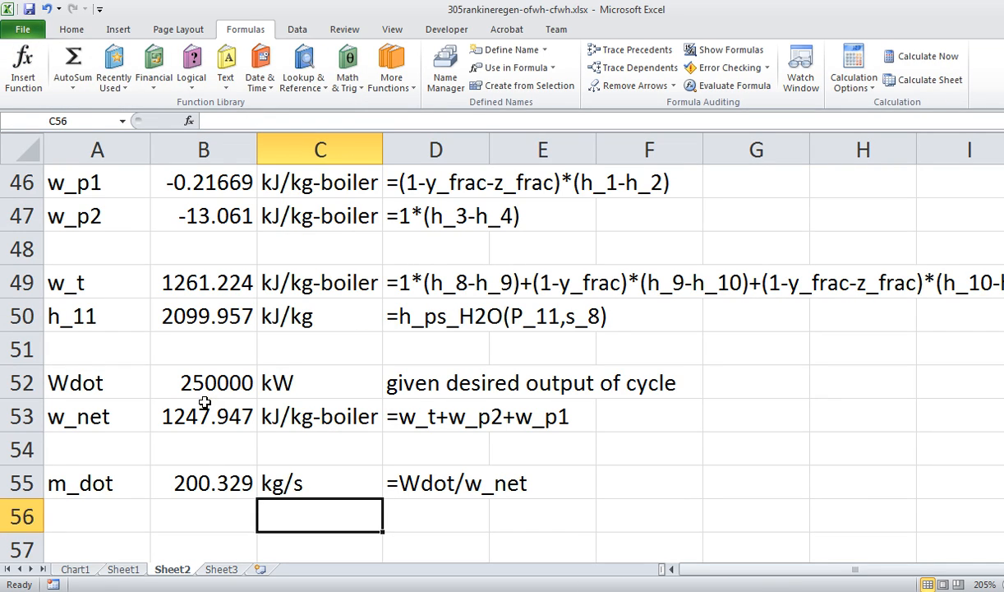
mouse_move(164, 495)
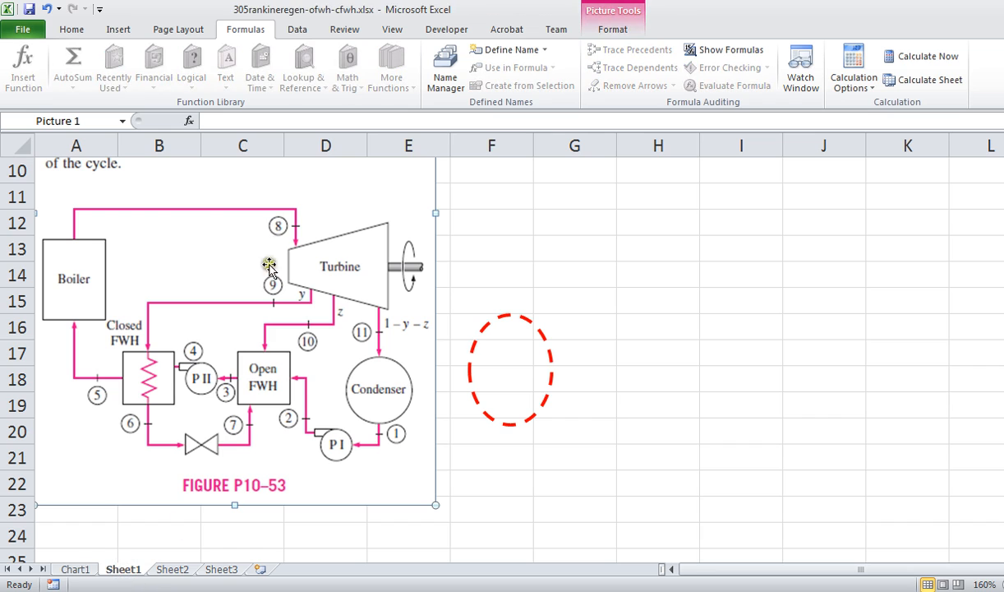
mouse_move(343, 286)
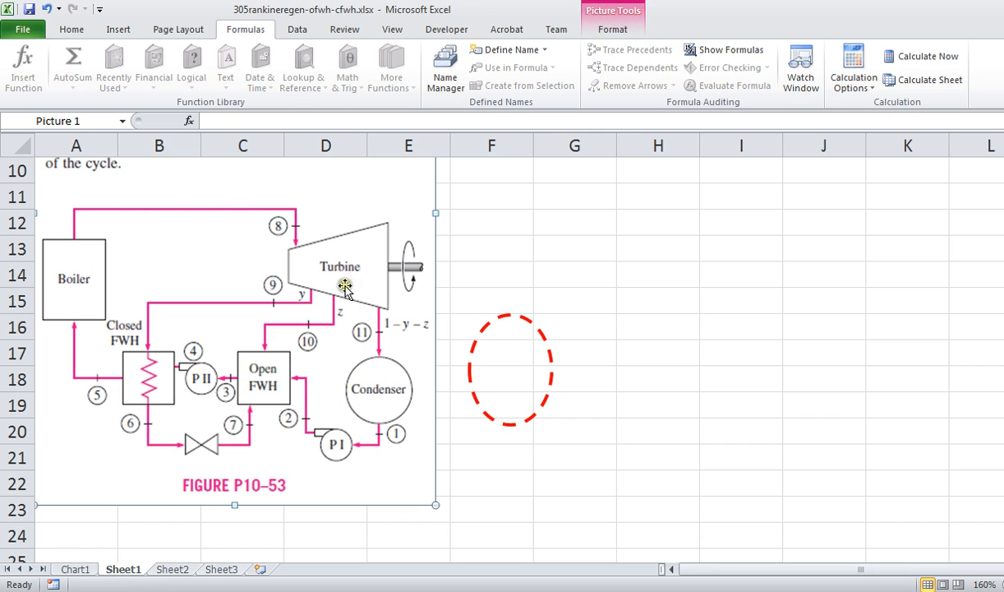
mouse_move(298, 270)
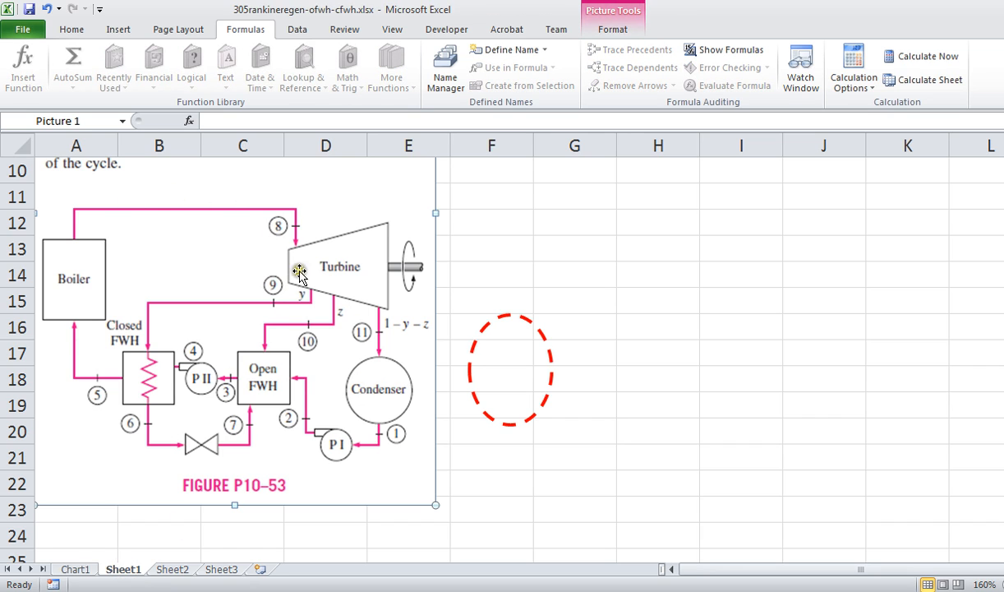
mouse_move(217, 452)
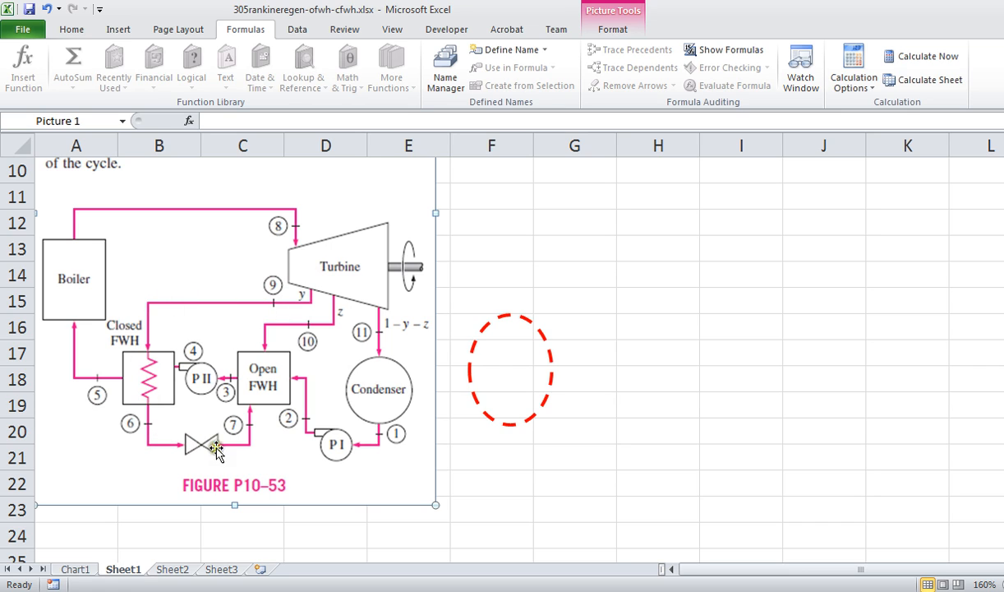
mouse_move(338, 316)
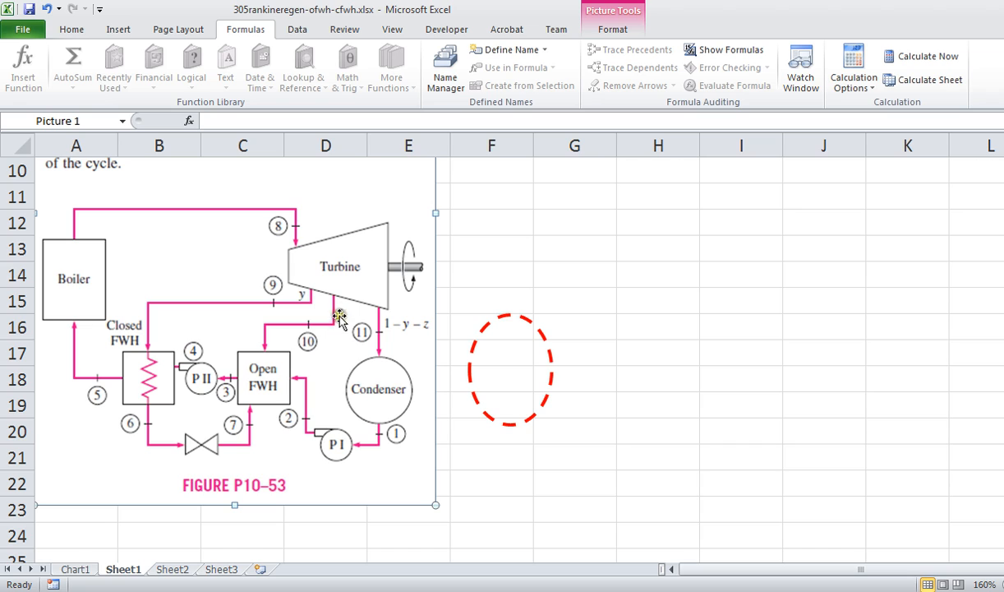
mouse_move(282, 355)
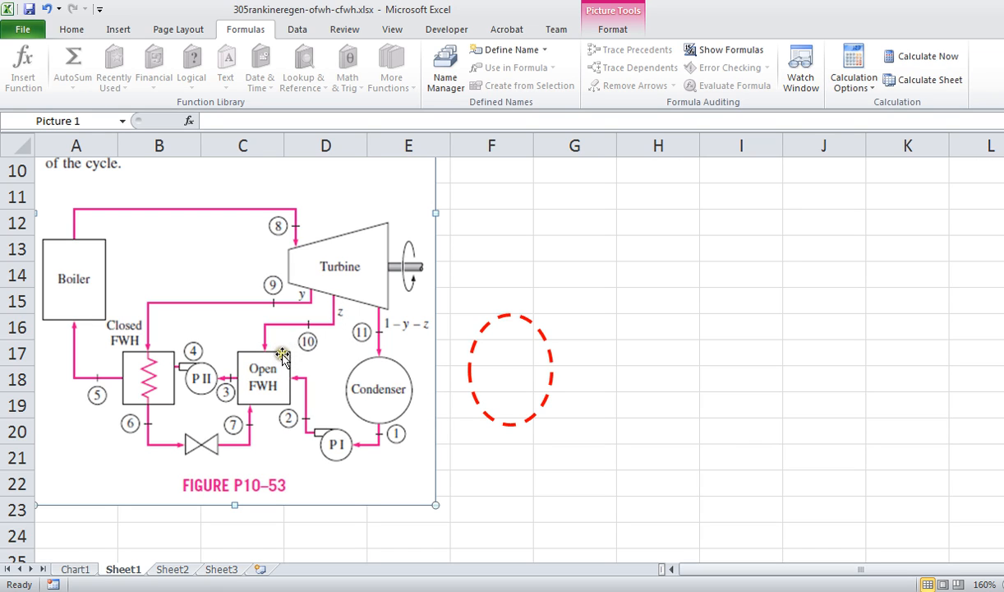
mouse_move(130, 522)
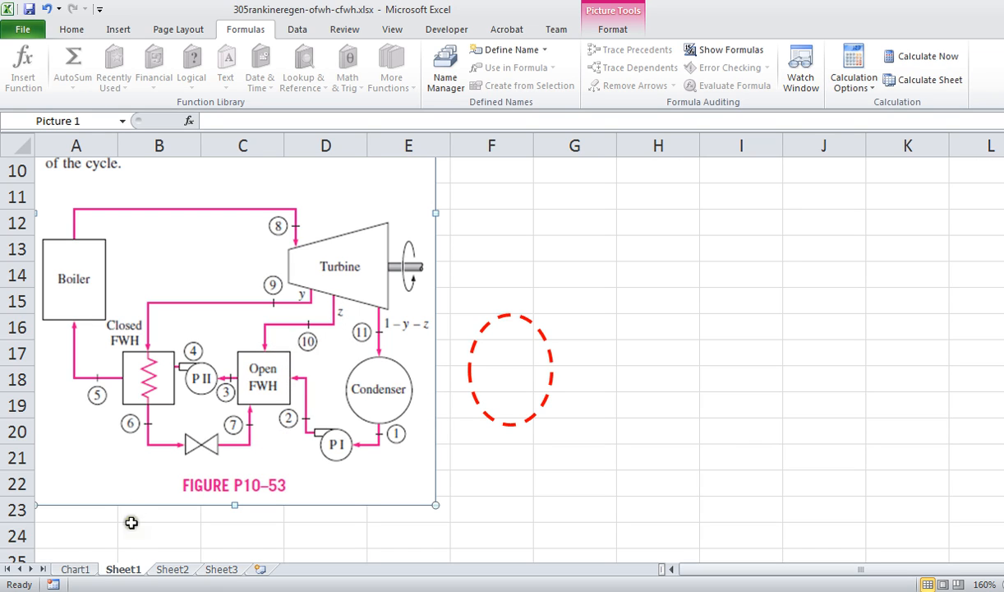
- Show the Chart1 T-s diagram with states 1–11 plotted
left_click(72, 569)
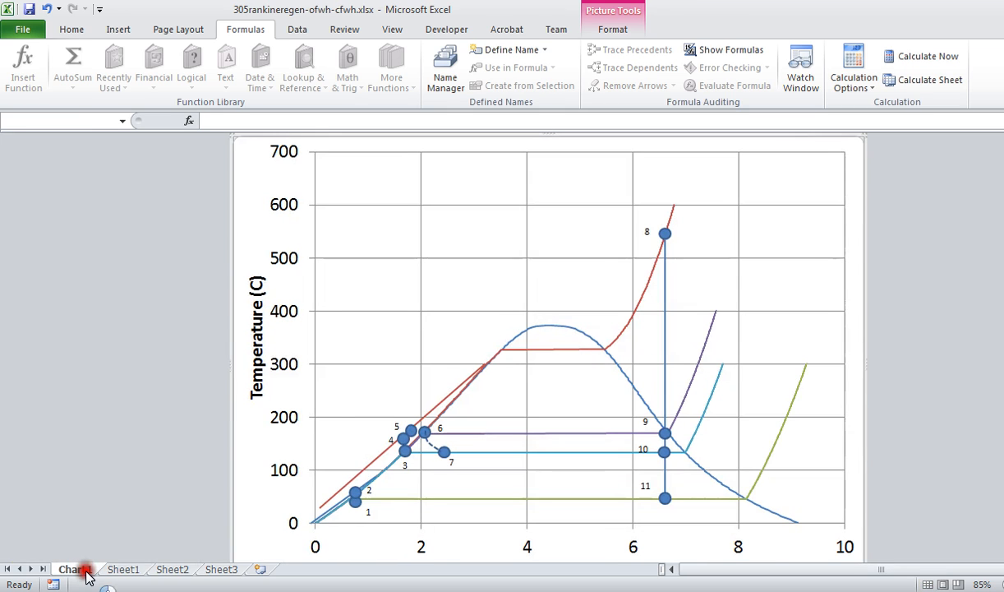